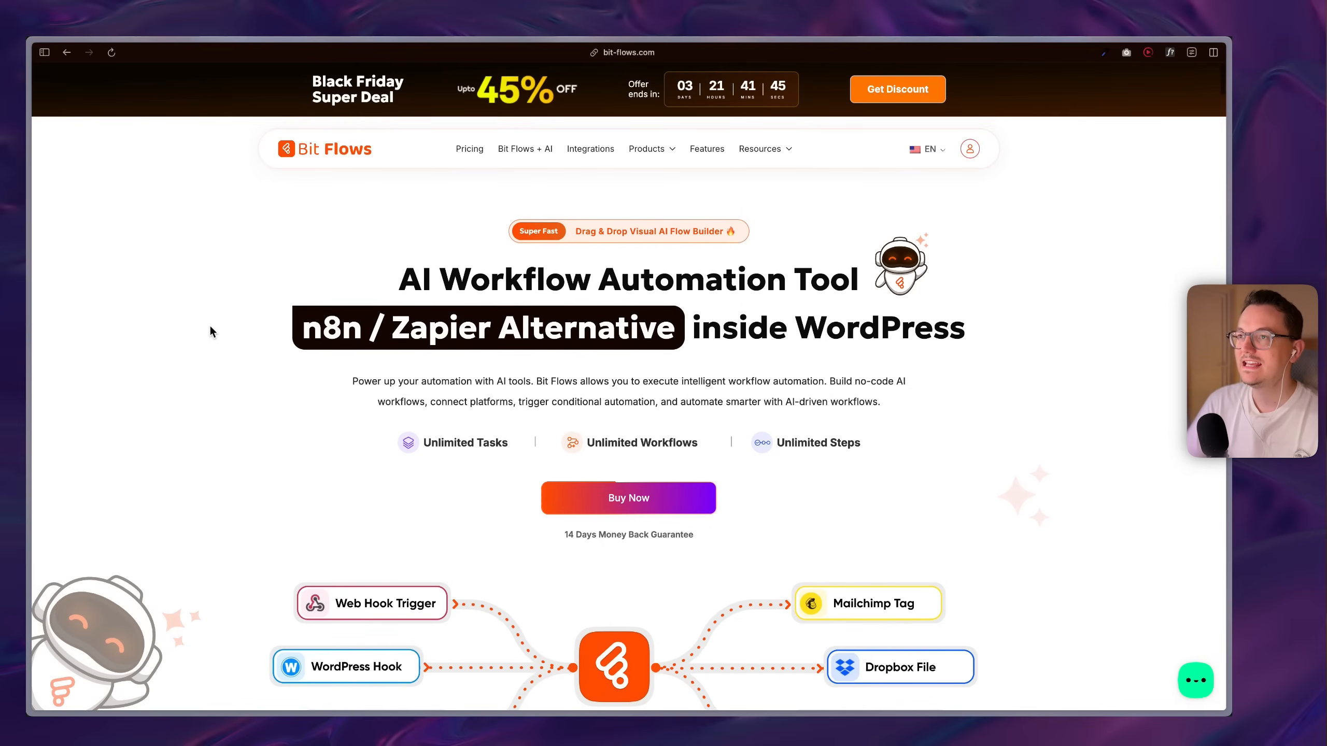
- Scroll Bit Flows' homepage past the hero and Featured On logos to the workflow builder demo
{"action": "scroll", "scroll_direction": "down", "scroll_amount": 3}
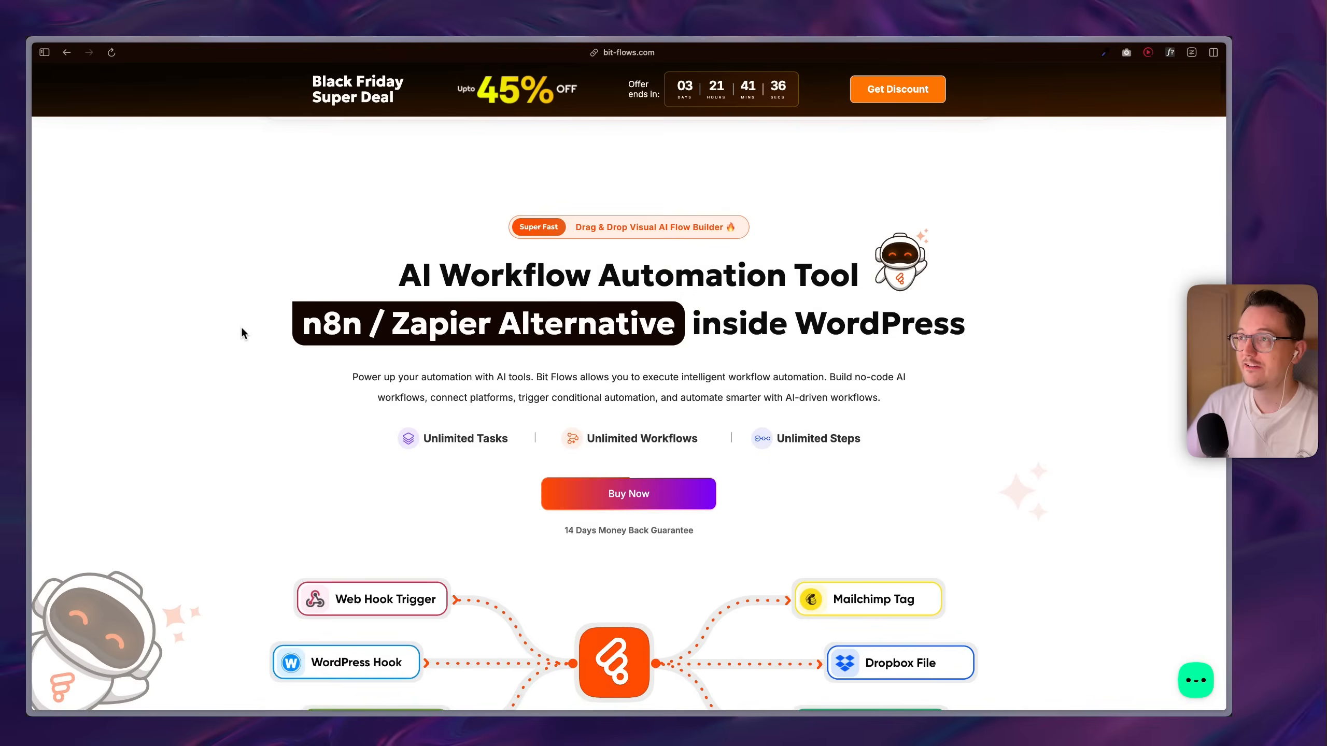
{"action": "scroll", "scroll_direction": "down", "scroll_amount": 3}
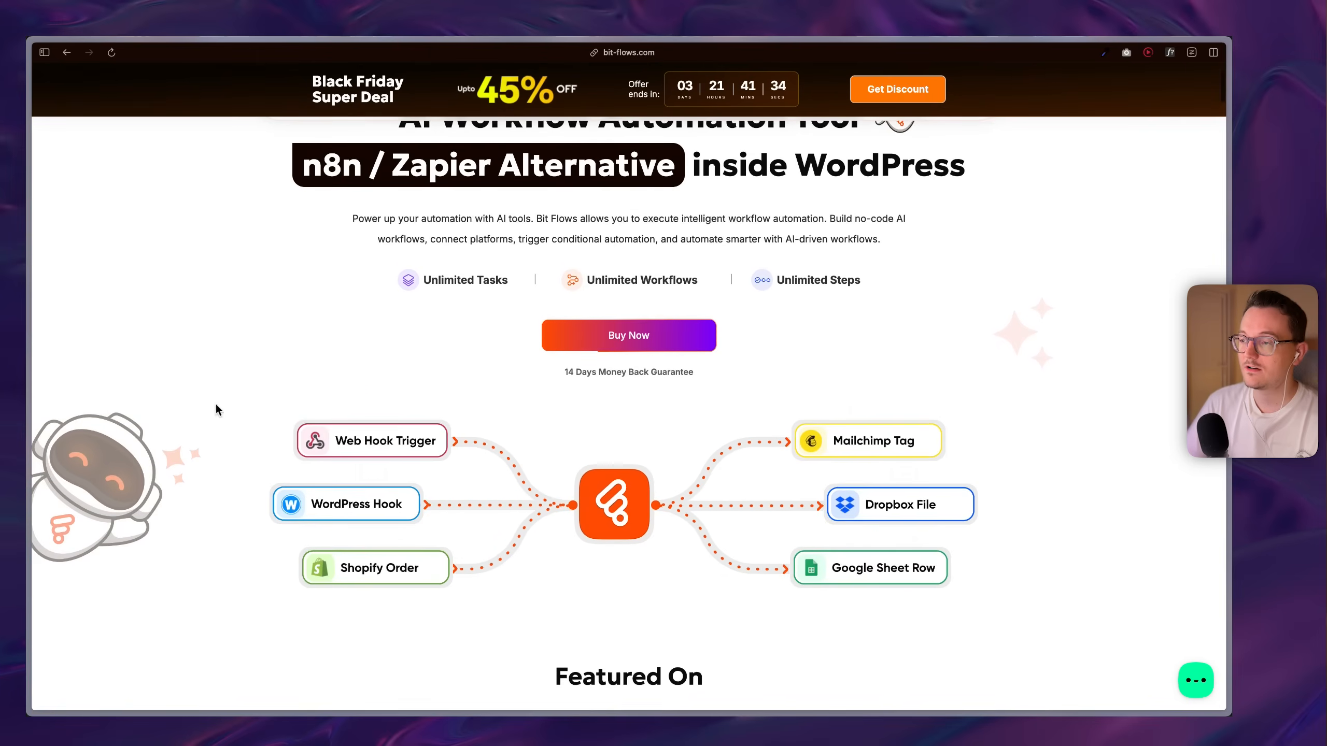
{"action": "scroll", "scroll_direction": "down", "scroll_amount": 3}
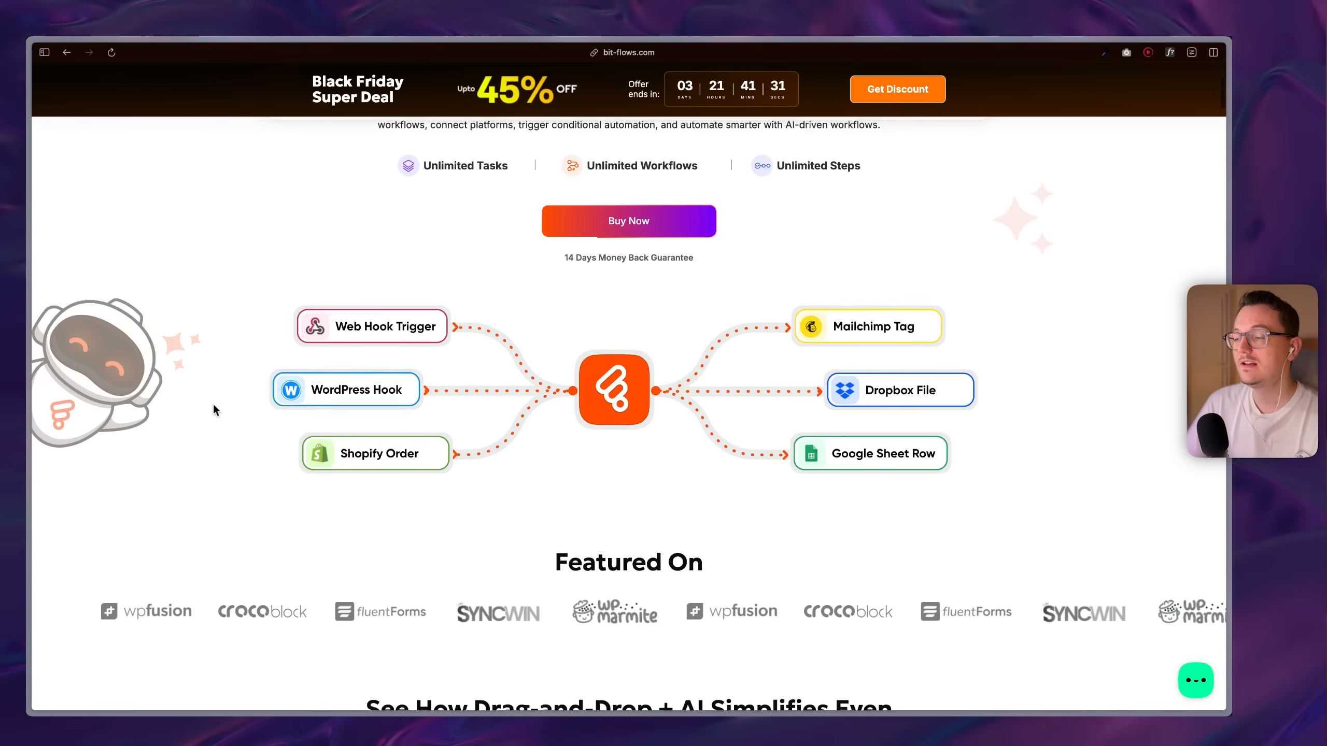
{"action": "scroll", "scroll_direction": "down", "scroll_amount": 3}
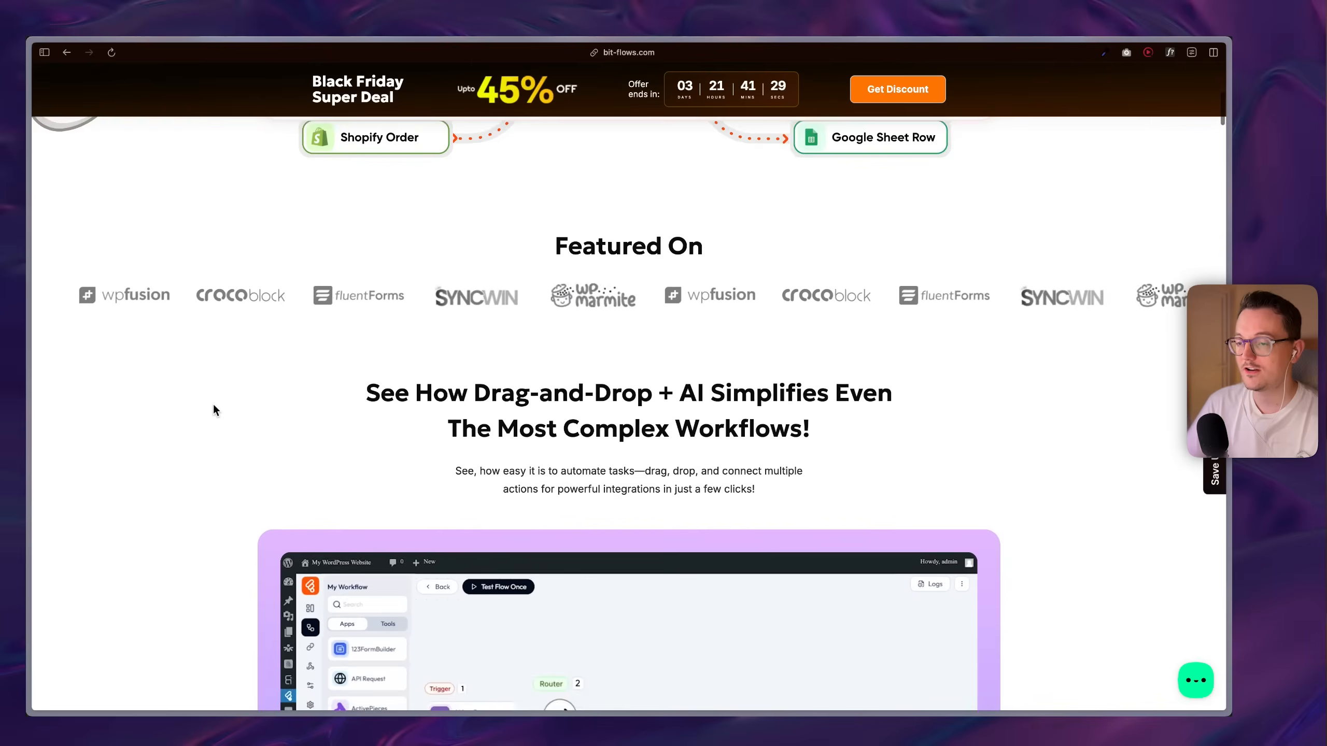
{"action": "scroll", "scroll_direction": "down", "scroll_amount": 3}
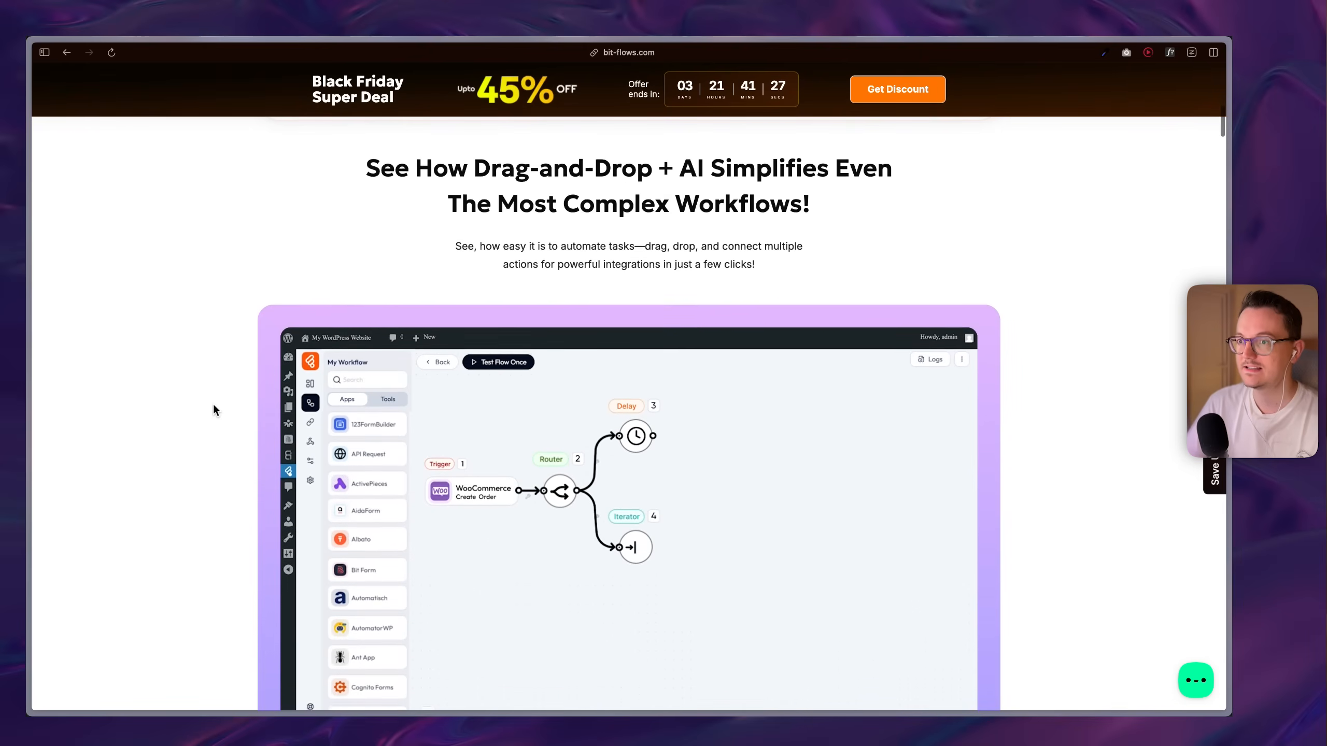
{"action": "scroll", "scroll_direction": "down", "scroll_amount": 3}
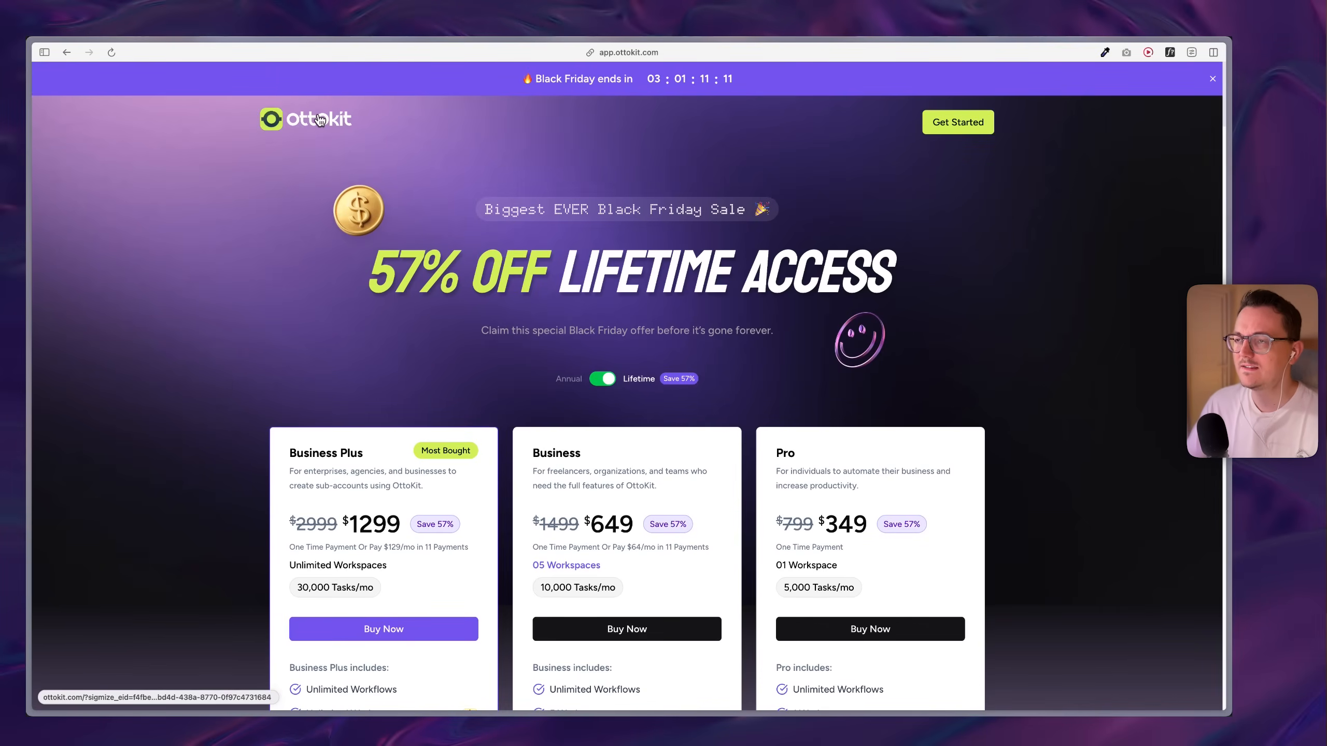
{"action": "mouse_move", "coordinate": [130, 432]}
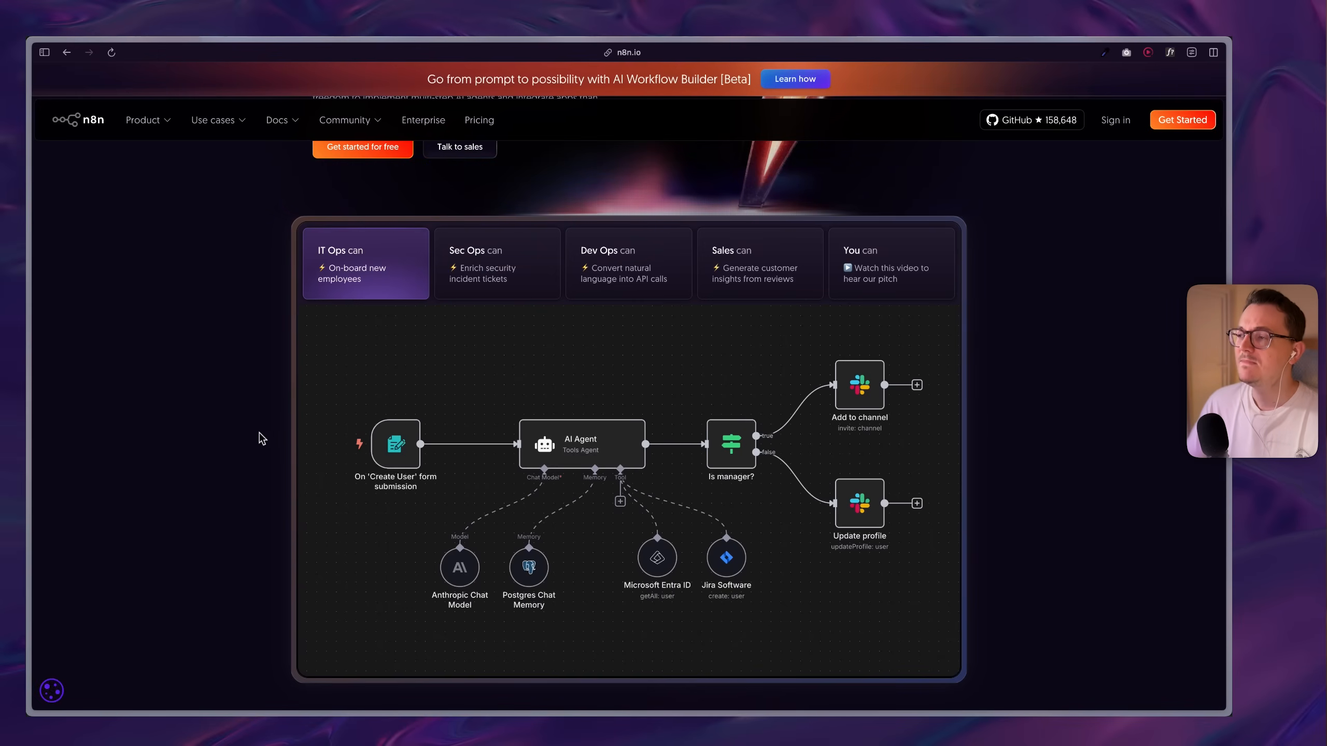
{"action": "mouse_move", "coordinate": [250, 436]}
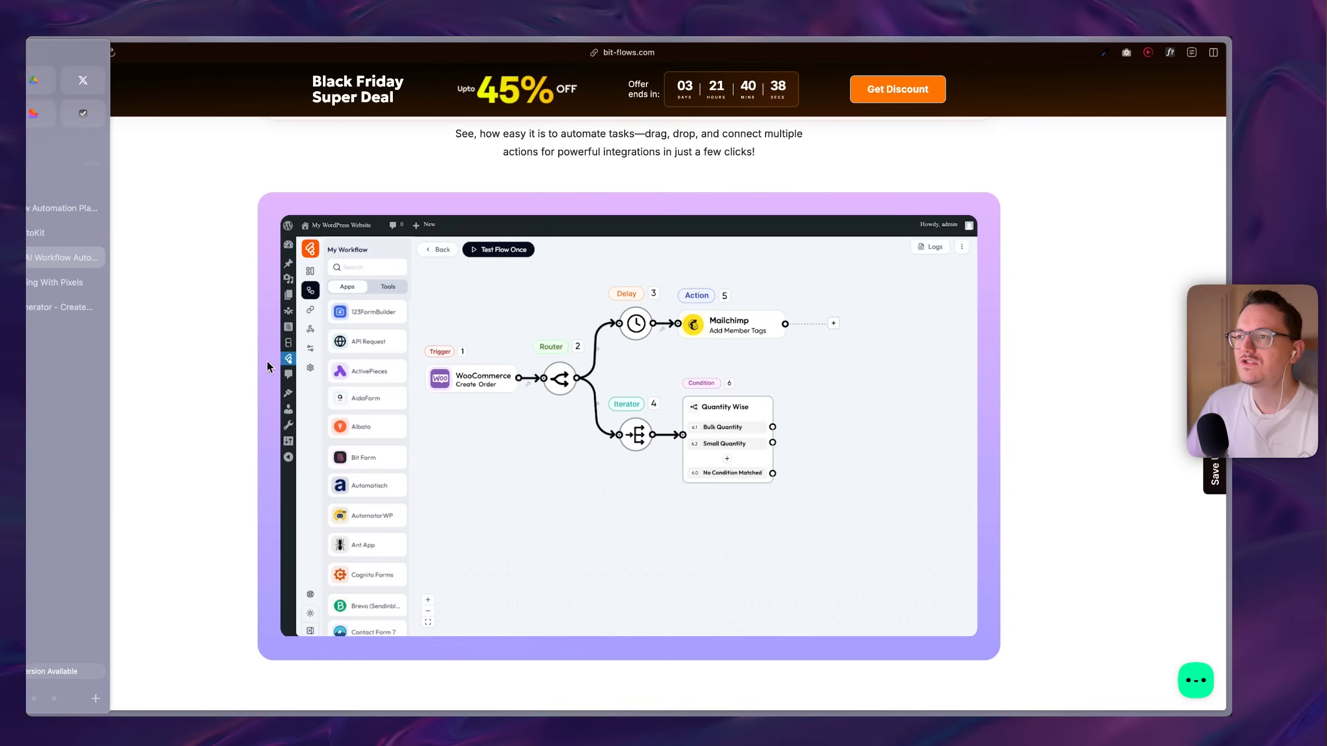
- Open Bit Flows' Black Friday offer showing lifetime plans from $179 to $544, up to 45% off
{"action": "scroll", "scroll_direction": "down", "scroll_amount": 3}
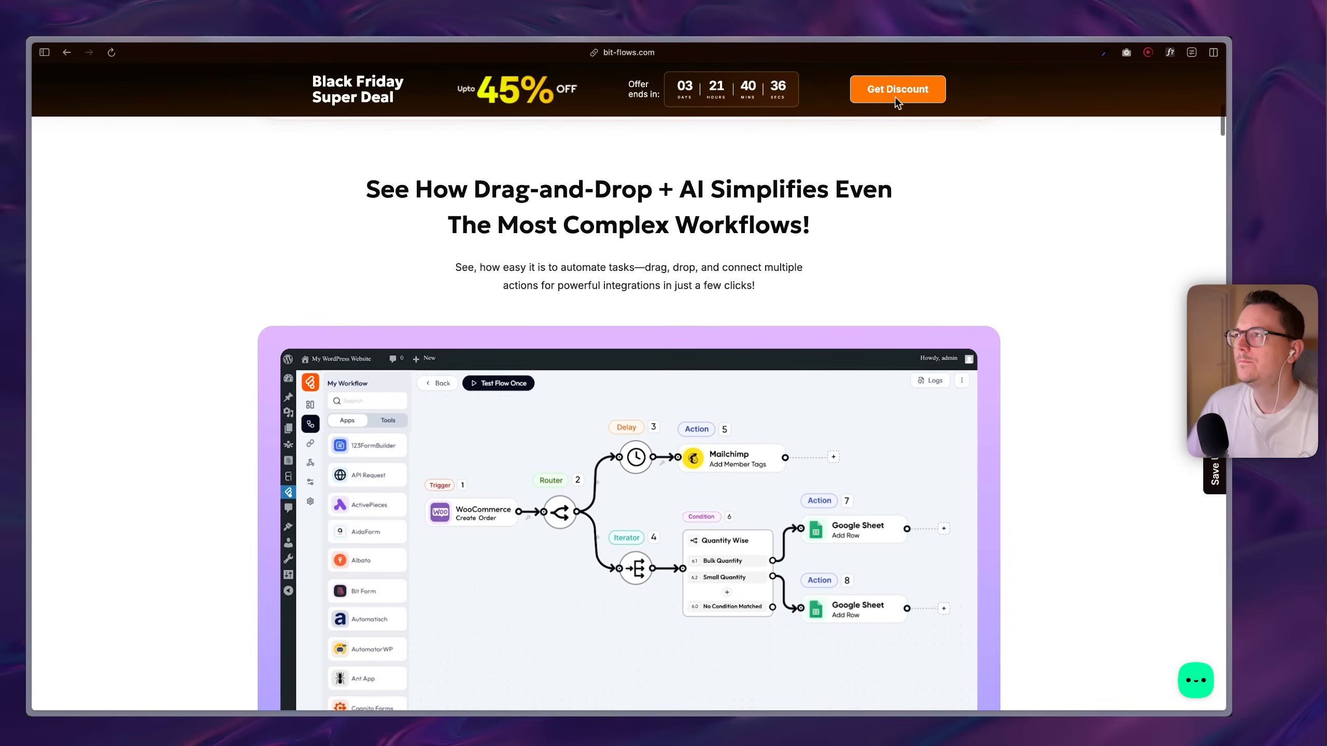
{"action": "left_click", "coordinate": [896, 88]}
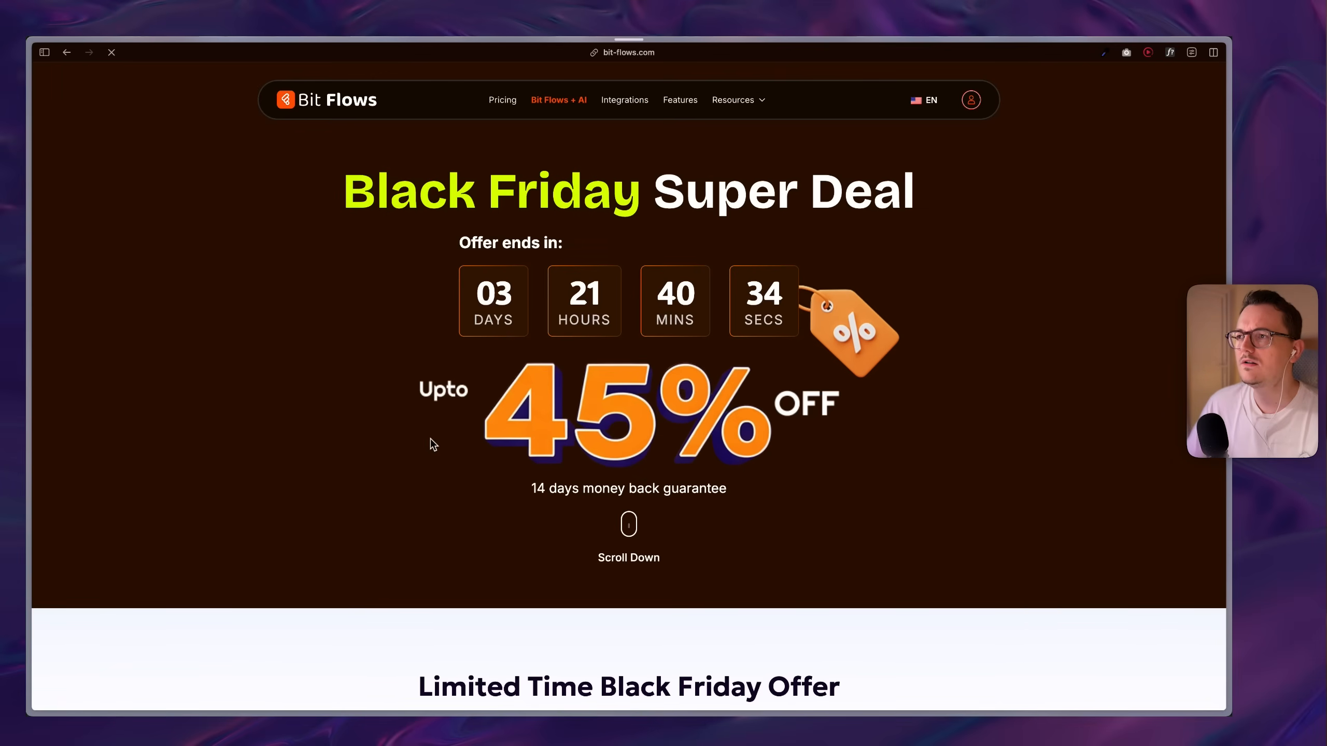
{"action": "scroll", "scroll_direction": "down", "scroll_amount": 3}
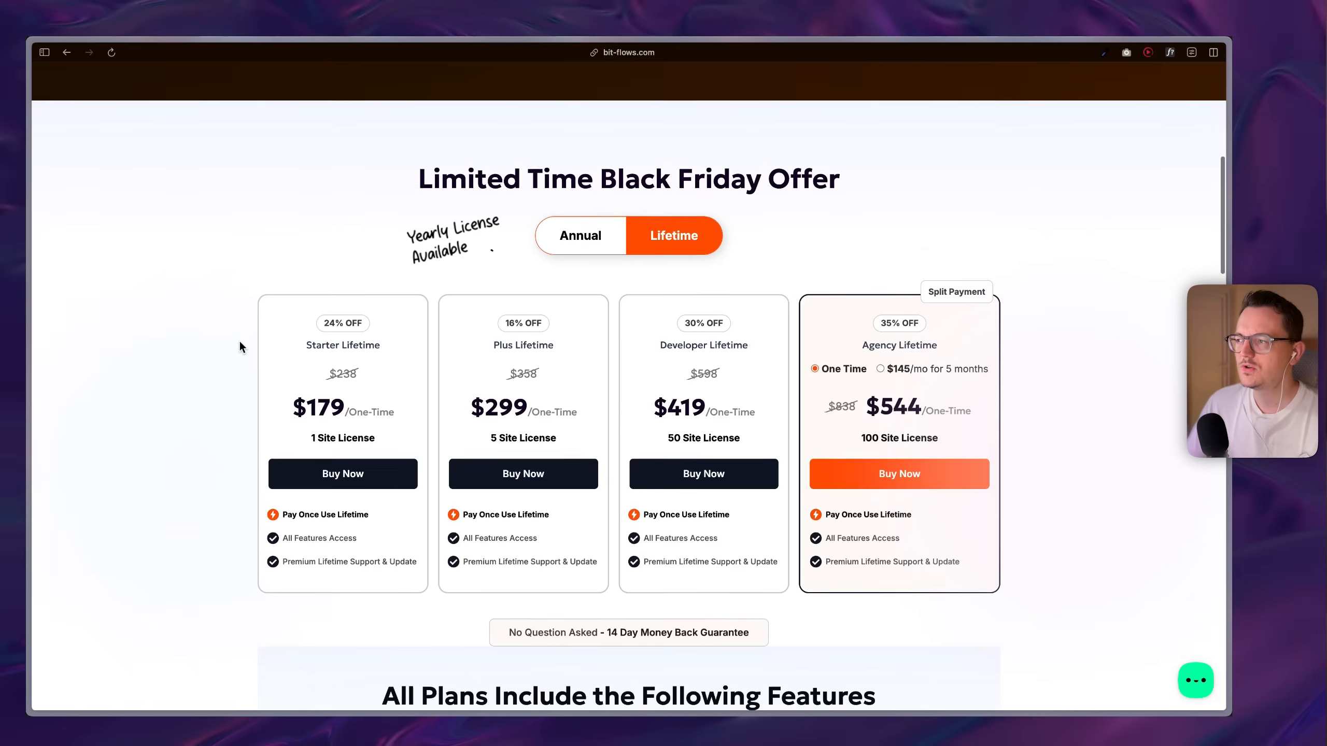
{"action": "scroll", "scroll_direction": "down", "scroll_amount": 3}
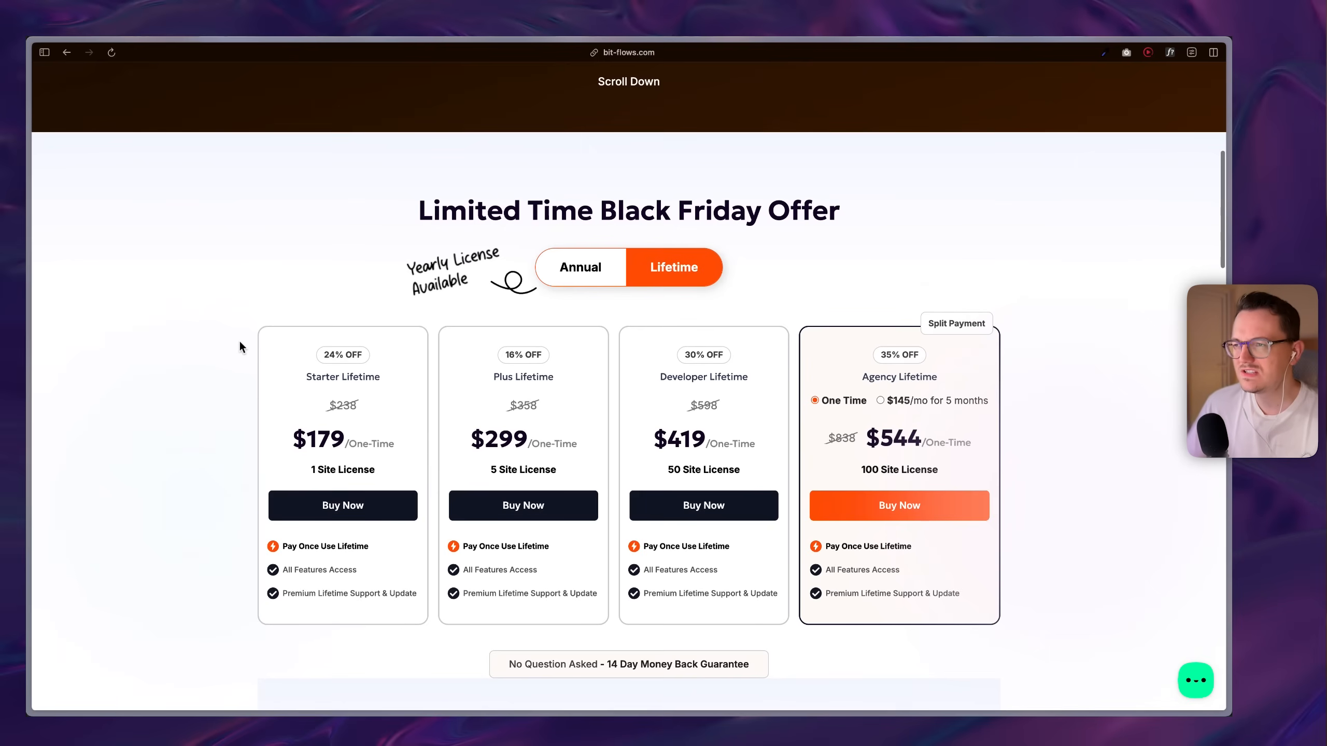
{"action": "scroll", "scroll_direction": "down", "scroll_amount": 3}
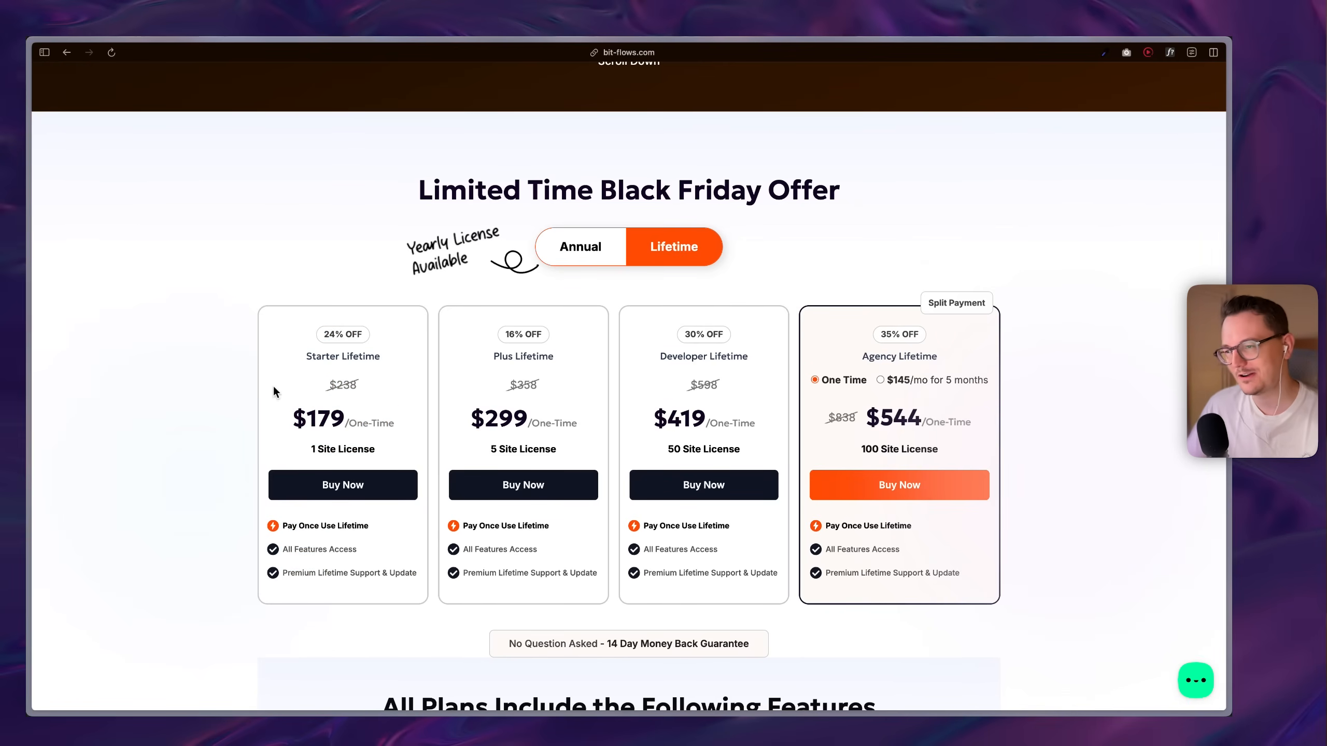
{"action": "scroll", "scroll_direction": "up", "scroll_amount": 3}
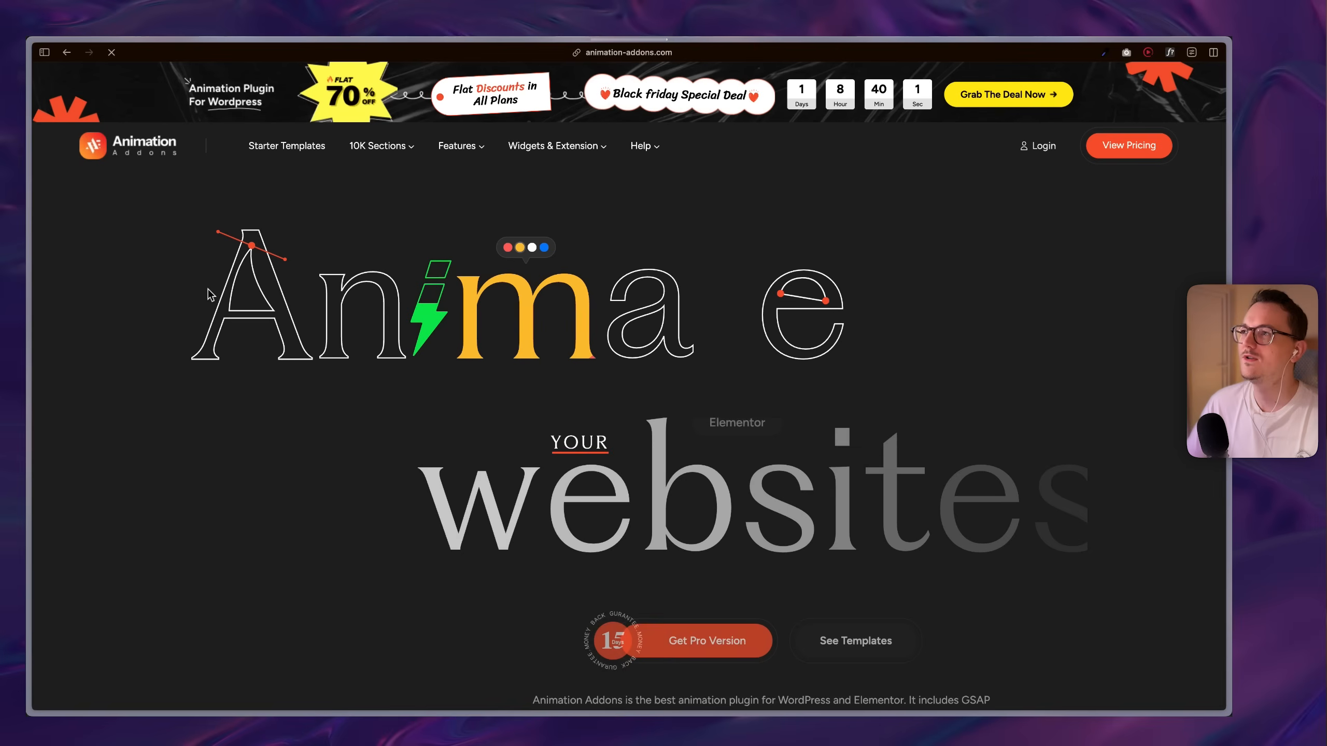
- Review Animation Addons' 70% off plan prices ($17.7–$89.7) with coupon BF70
{"action": "scroll", "scroll_direction": "down", "scroll_amount": 3}
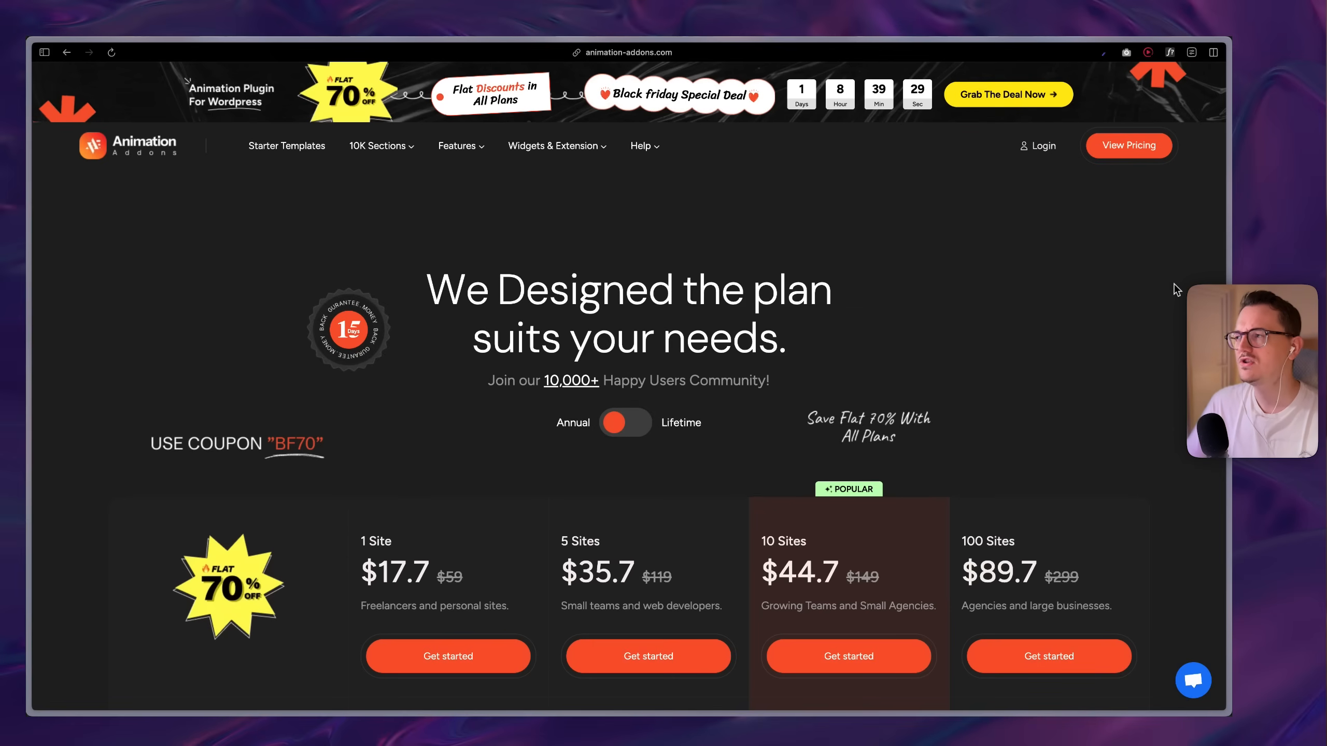
{"action": "scroll", "scroll_direction": "down", "scroll_amount": 3}
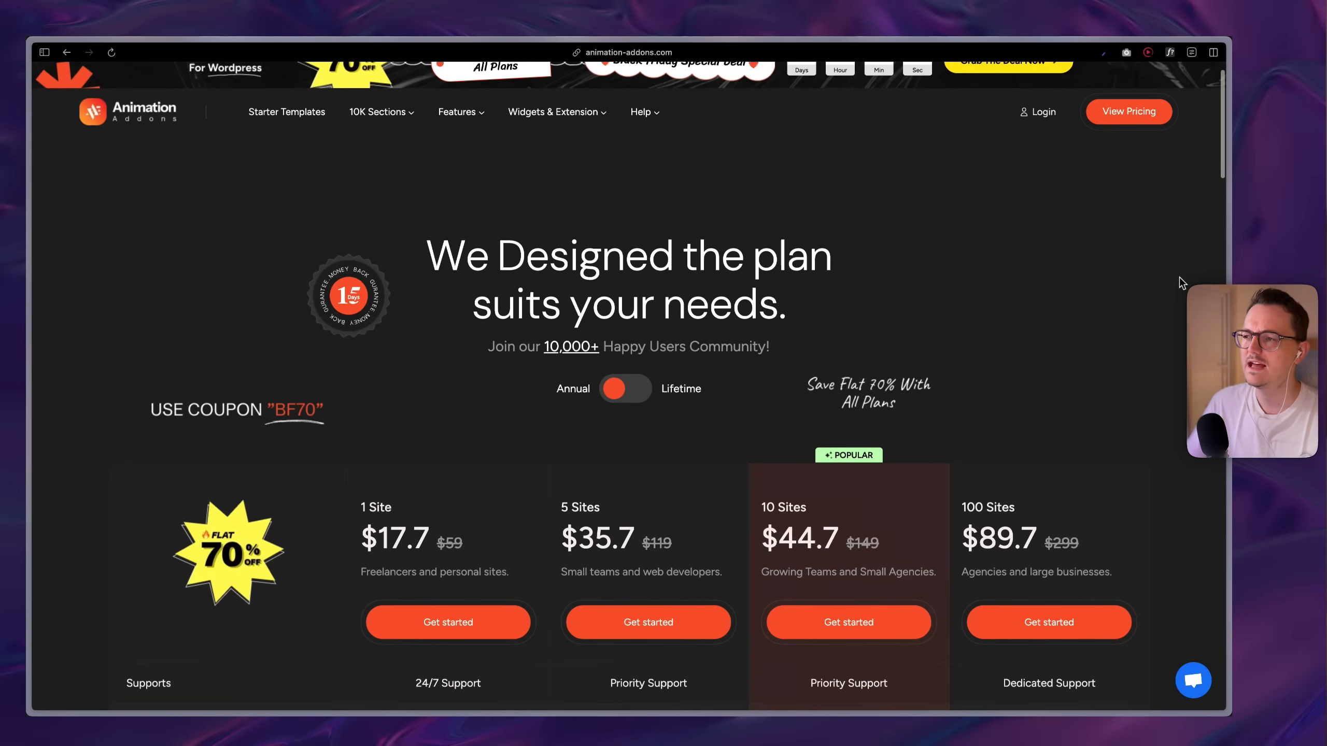
{"action": "scroll", "scroll_direction": "down", "scroll_amount": 3}
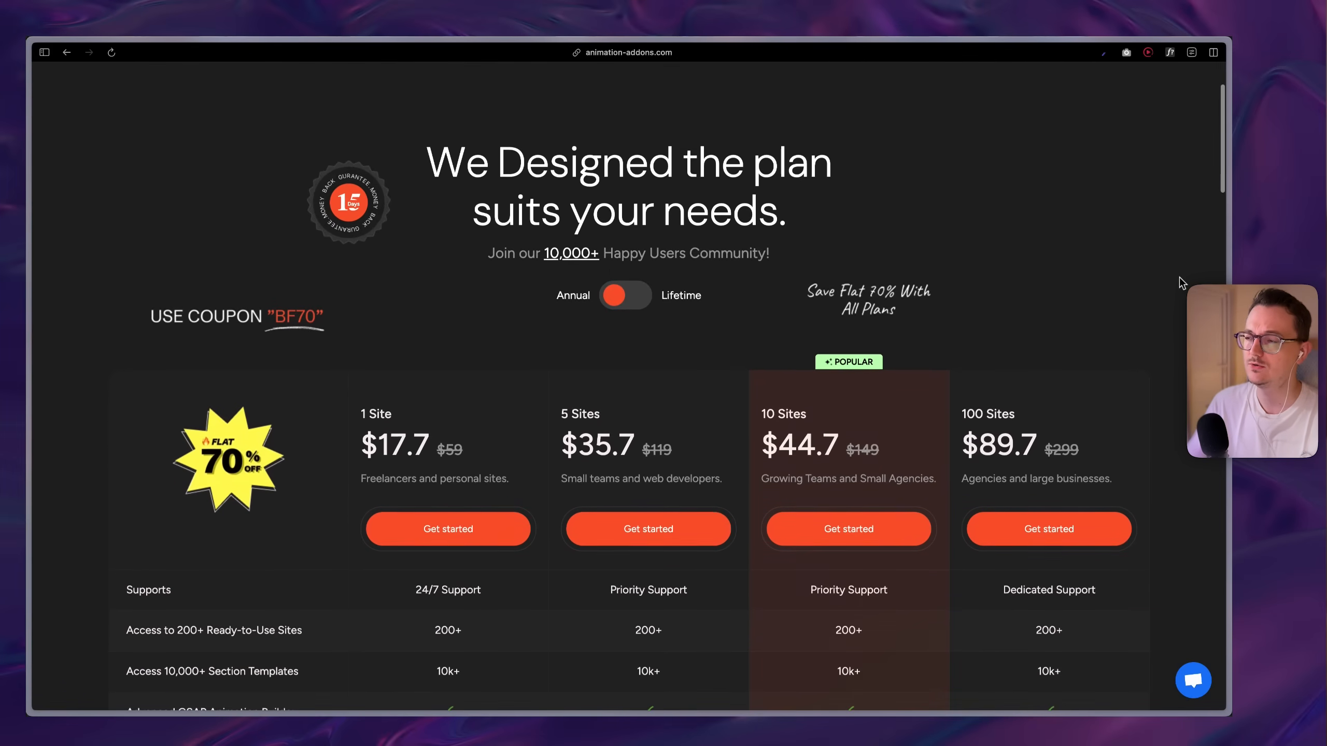
{"action": "scroll", "scroll_direction": "down", "scroll_amount": 3}
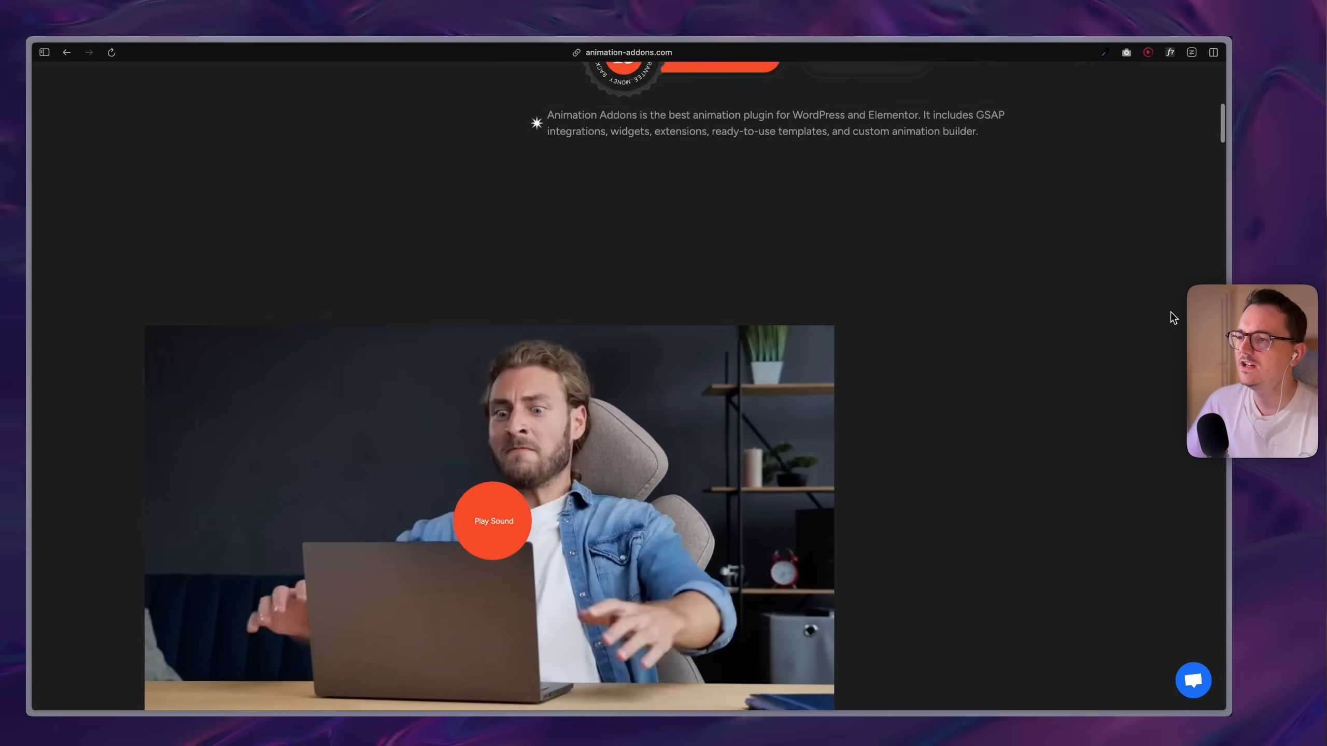
- Scroll through the gallery of 200+ prebuilt website templates
{"action": "scroll", "scroll_direction": "down", "scroll_amount": 3}
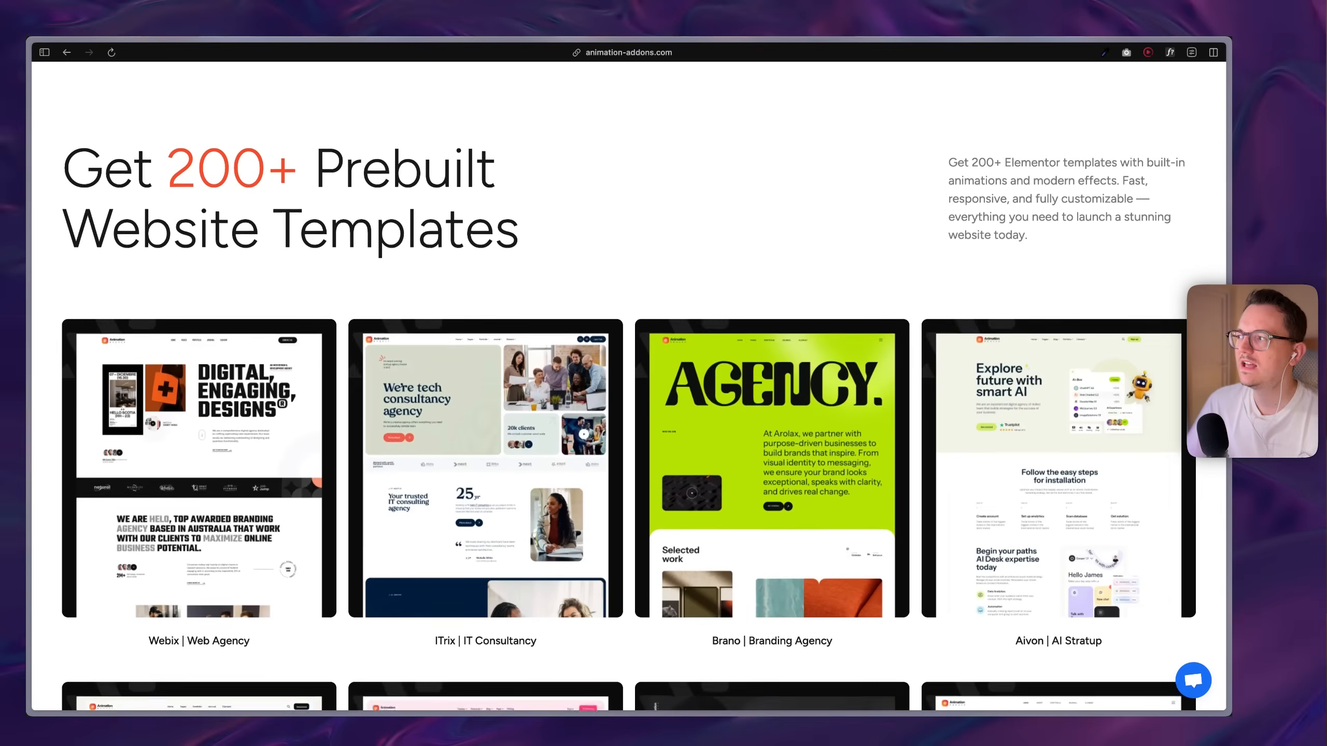
{"action": "scroll", "scroll_direction": "down", "scroll_amount": 3}
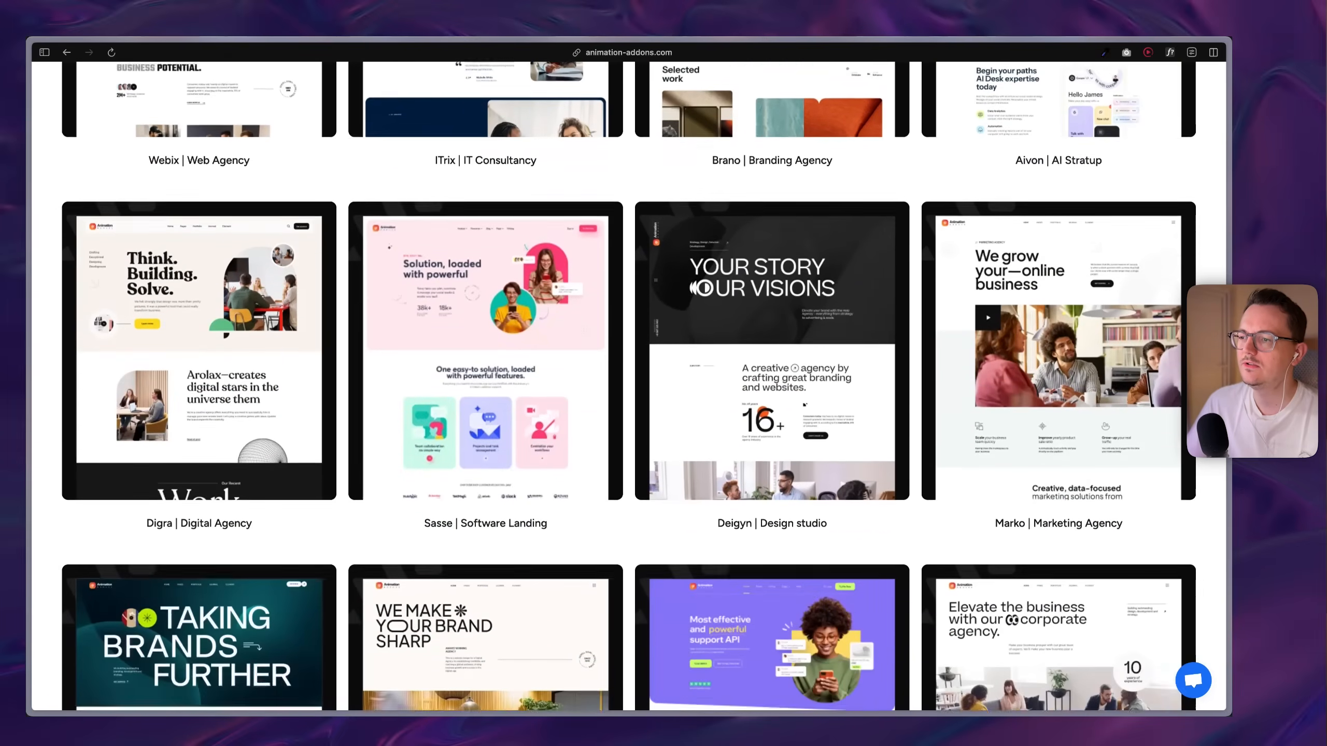
{"action": "scroll", "scroll_direction": "down", "scroll_amount": 3}
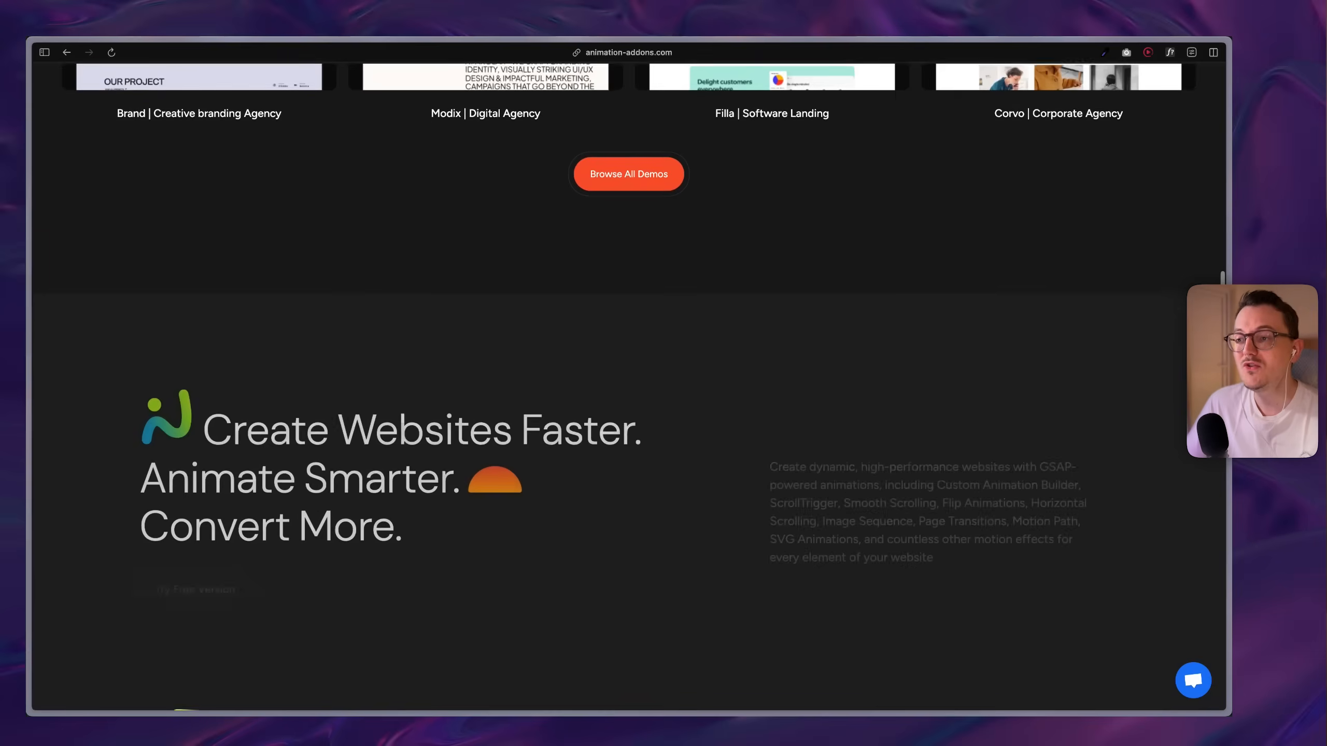
{"action": "scroll", "scroll_direction": "down", "scroll_amount": 3}
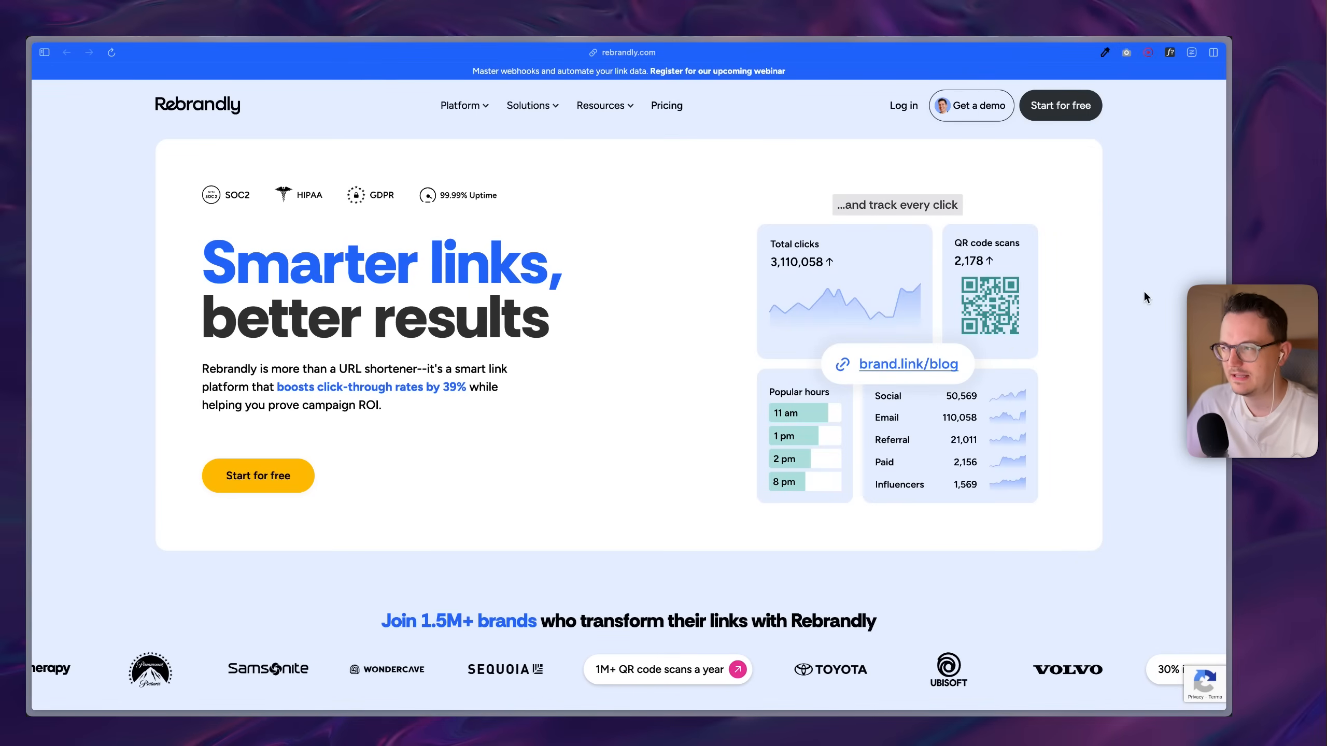
- Scroll slightly through Rebrandly's hero section with its link-shortening demo
{"action": "scroll", "scroll_direction": "down", "scroll_amount": 3}
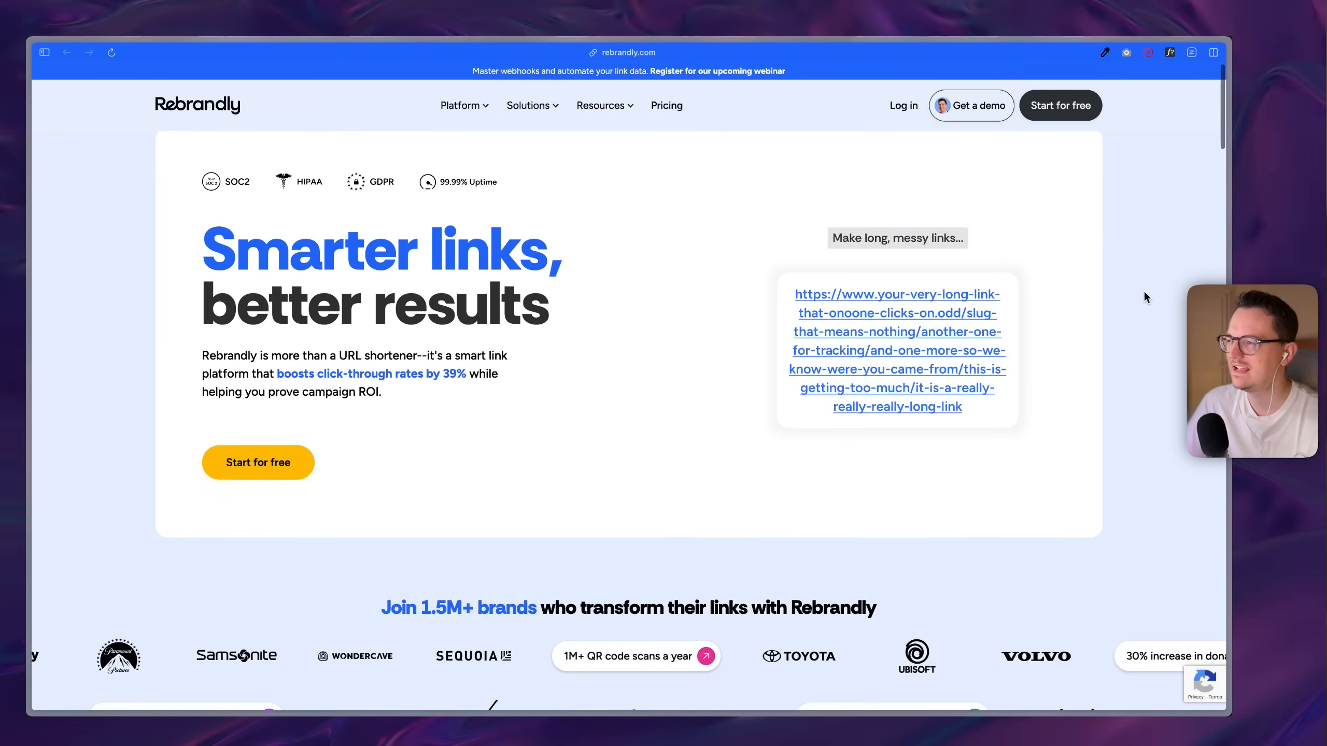
{"action": "scroll", "scroll_direction": "down", "scroll_amount": 3}
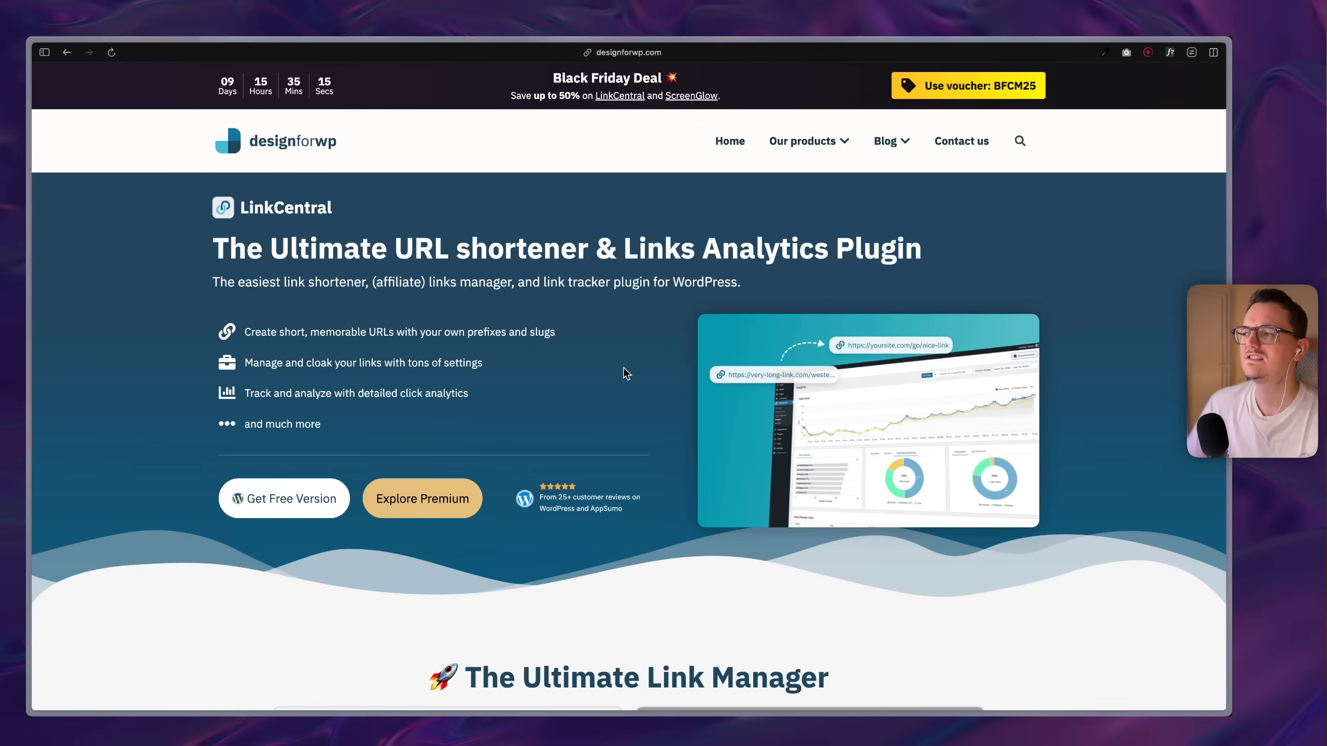
{"action": "mouse_move", "coordinate": [214, 303]}
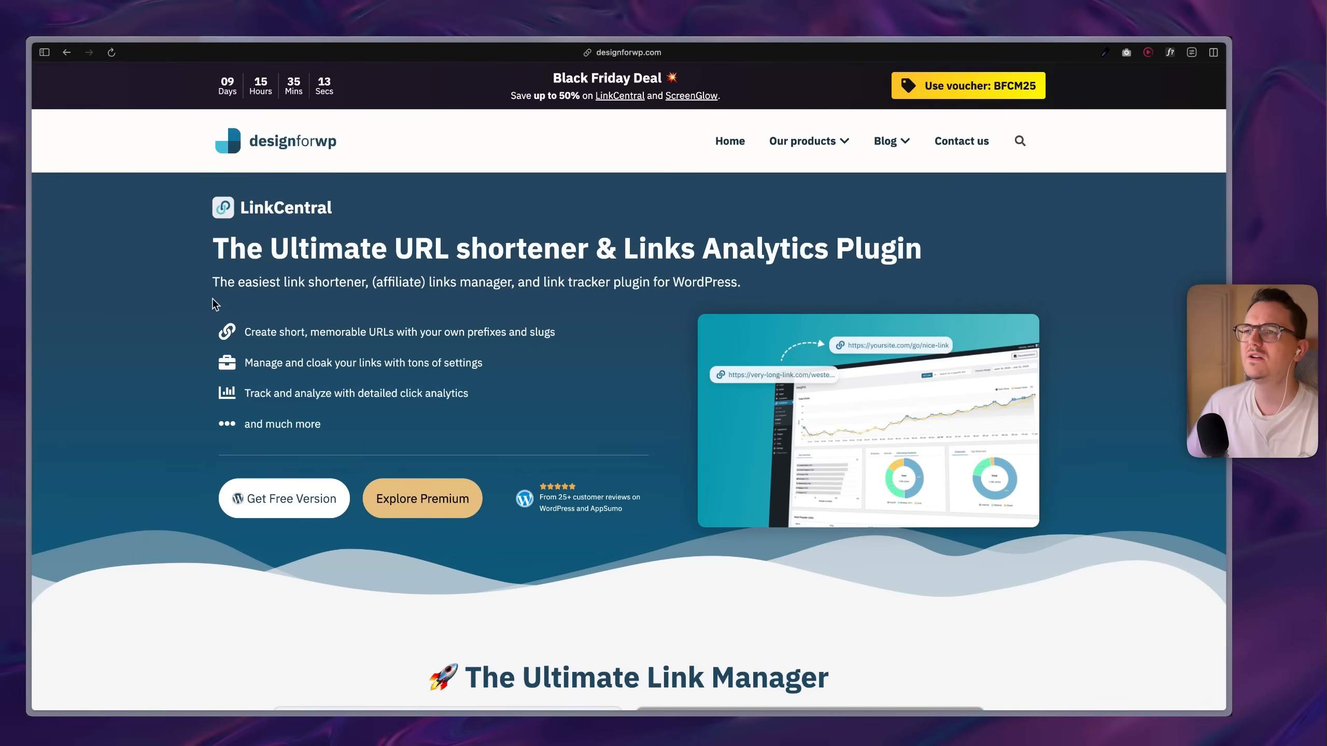
{"action": "mouse_move", "coordinate": [558, 383]}
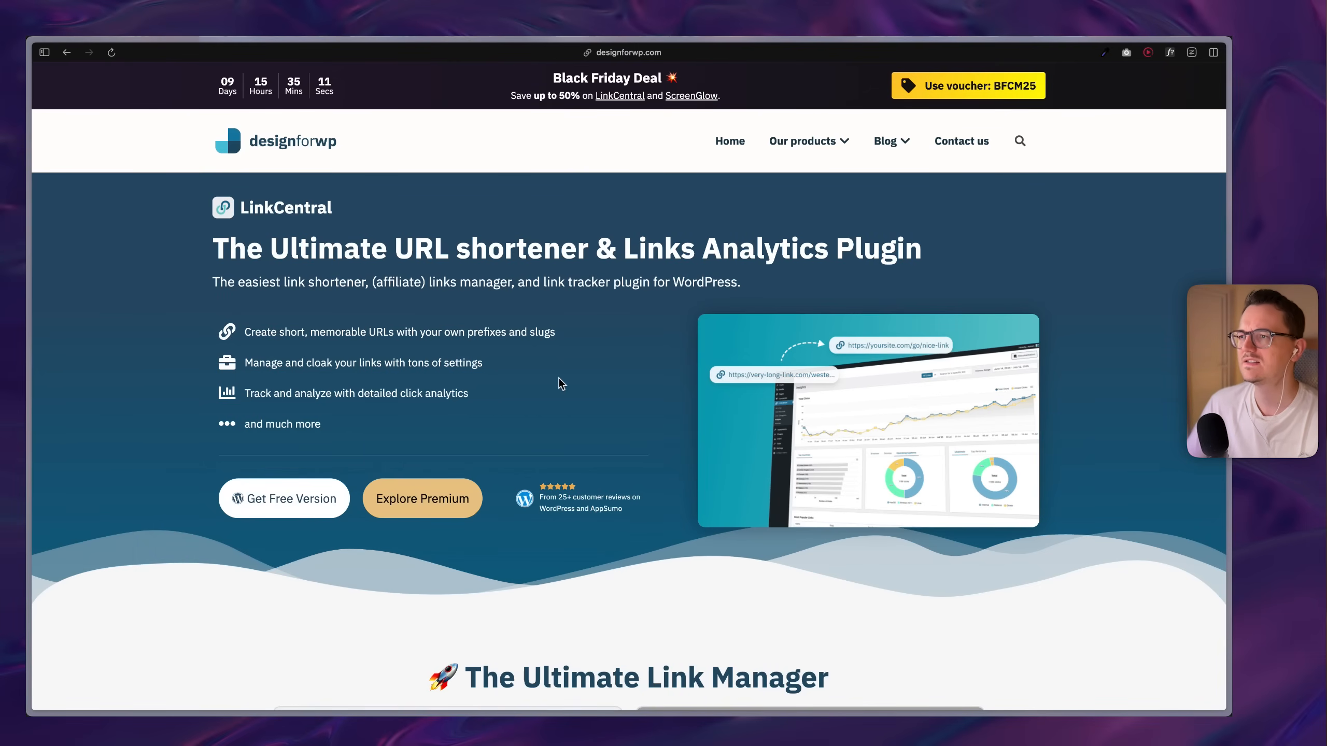
- Scroll to LinkCentral's lifetime pricing: $149.99, $249.99, $299.99 with voucher BFCM25
{"action": "scroll", "scroll_direction": "down", "scroll_amount": 3}
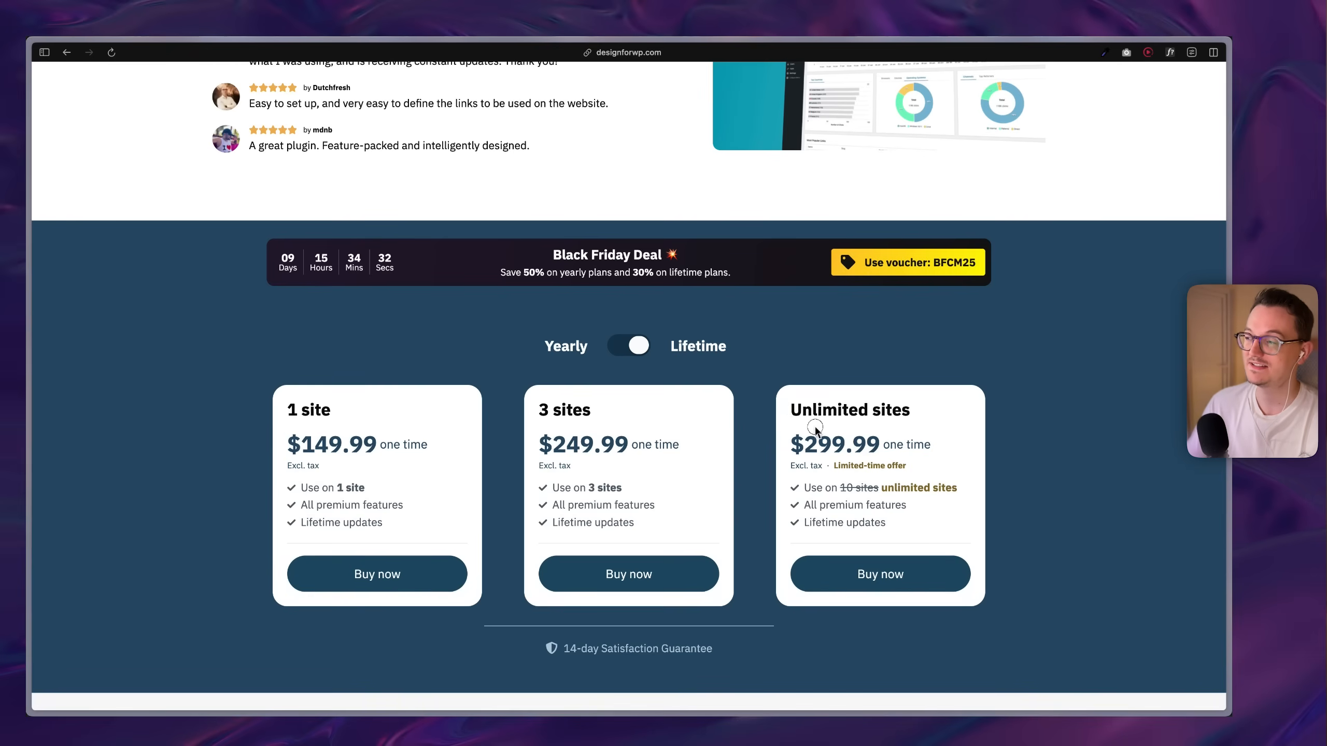
{"action": "mouse_move", "coordinate": [912, 535]}
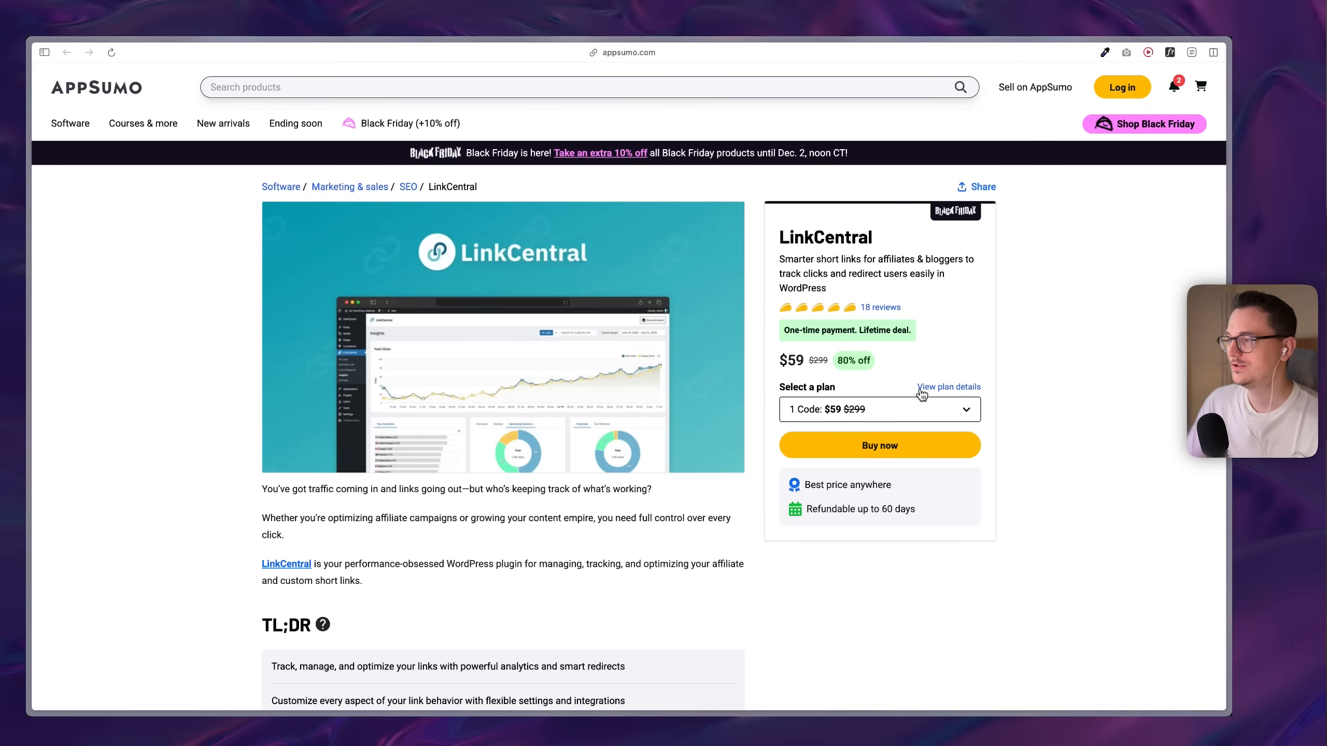
{"action": "mouse_move", "coordinate": [952, 367]}
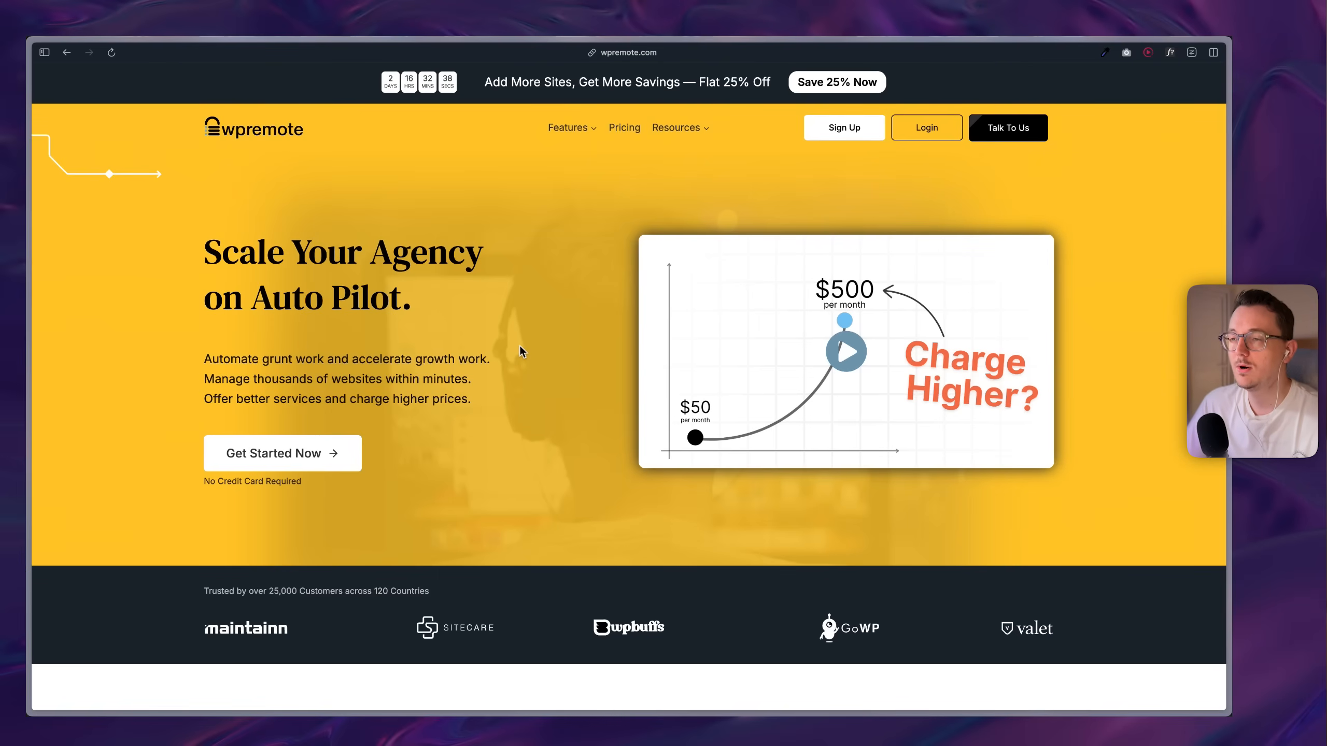
{"action": "mouse_move", "coordinate": [525, 369]}
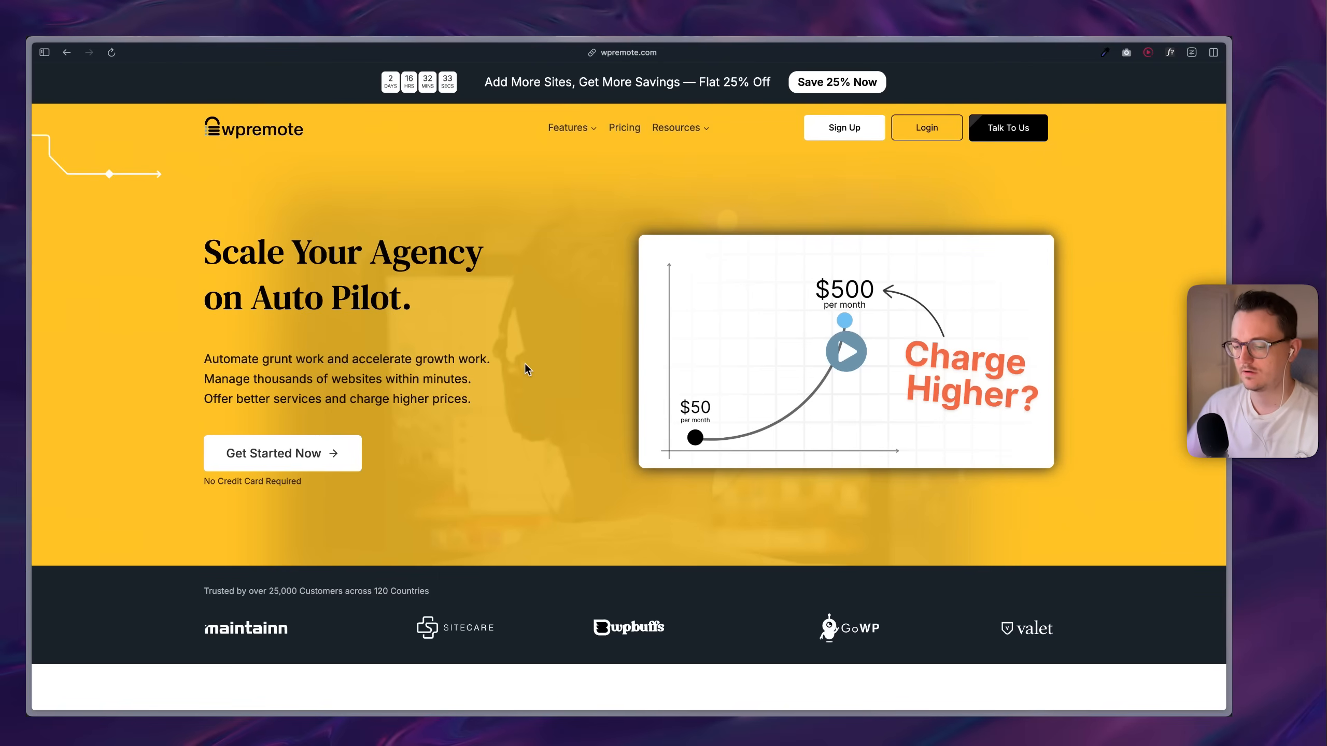
- Load the WP Remote site and dismiss the free-trial sale popup
{"action": "type", "text": "managewp.com"}
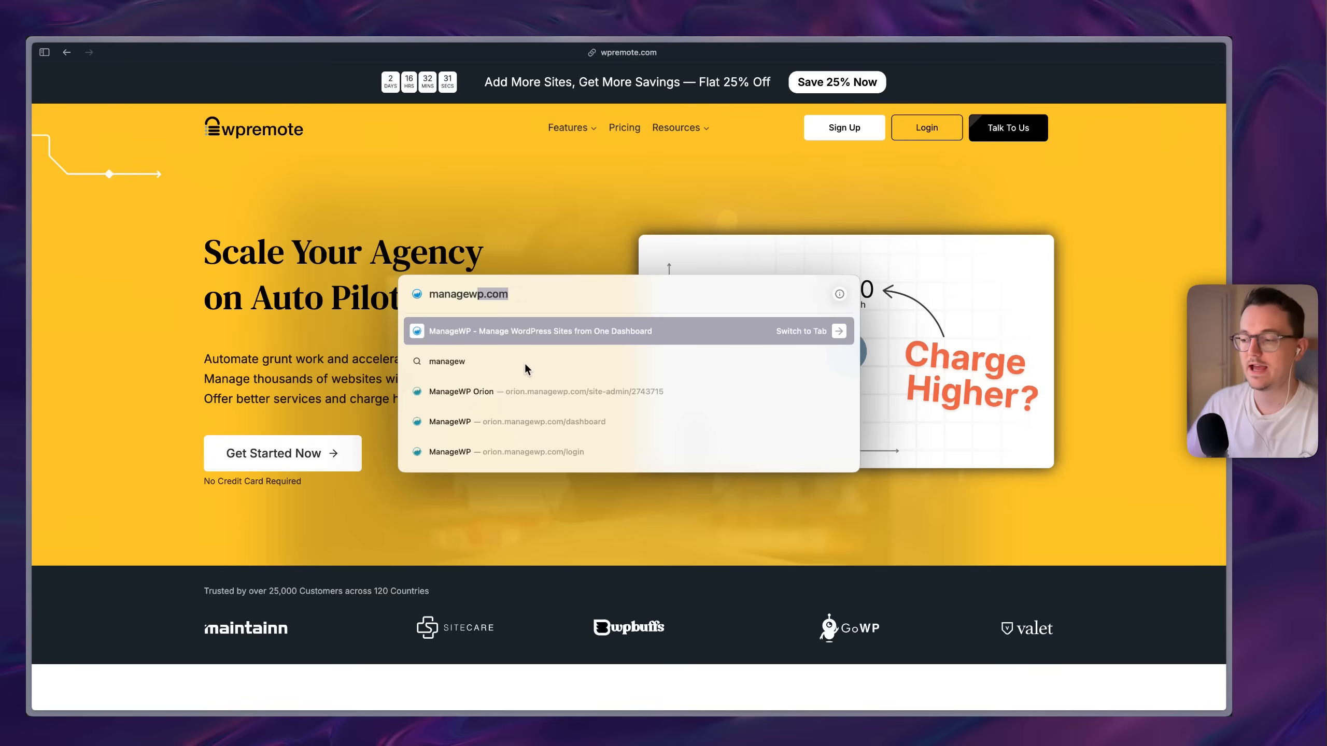
{"action": "mouse_move", "coordinate": [511, 242]}
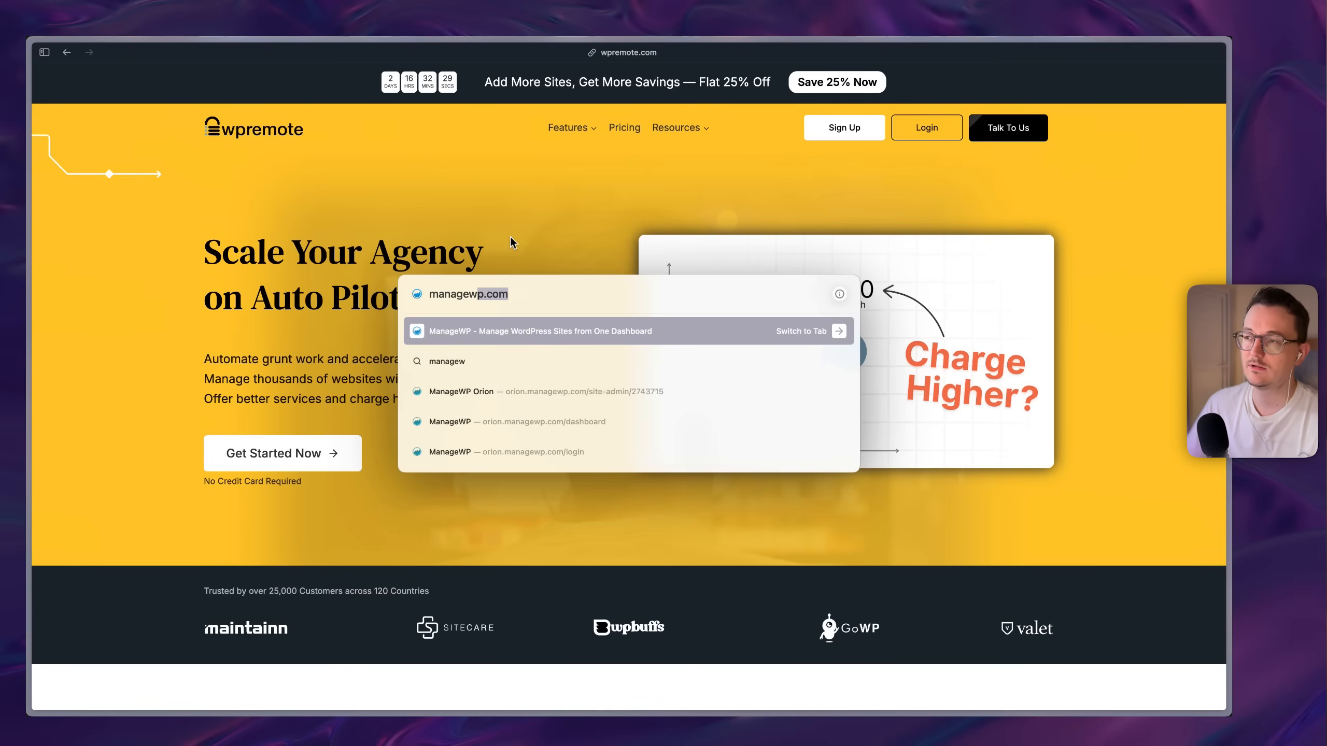
{"action": "mouse_move", "coordinate": [404, 306]}
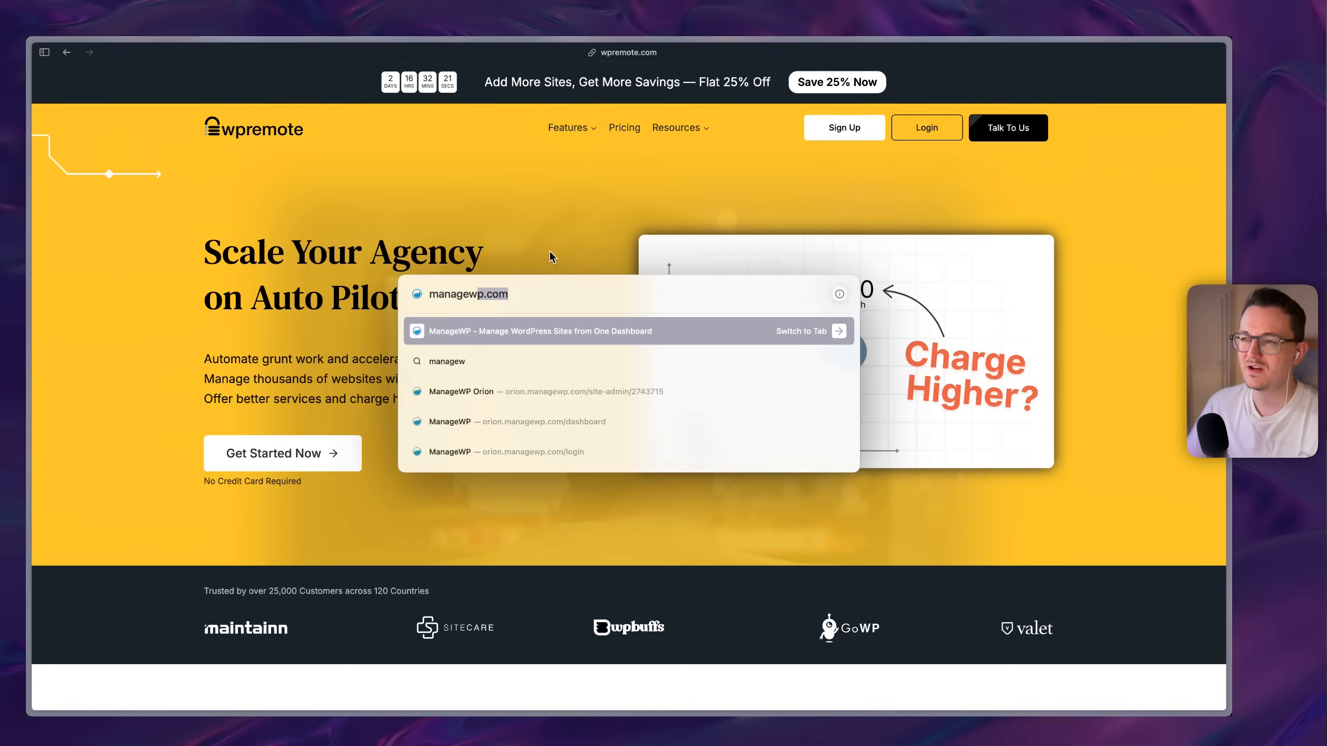
{"action": "mouse_move", "coordinate": [545, 259]}
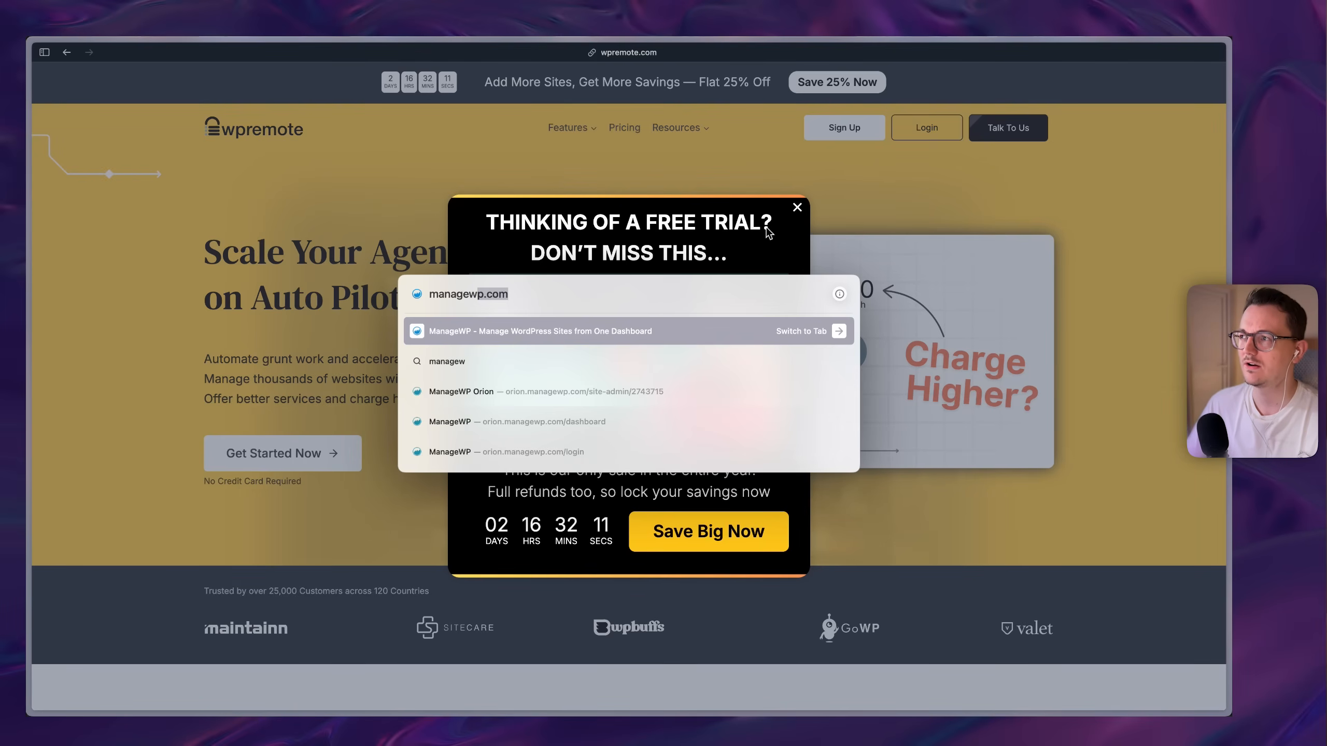
{"action": "left_click", "coordinate": [794, 207]}
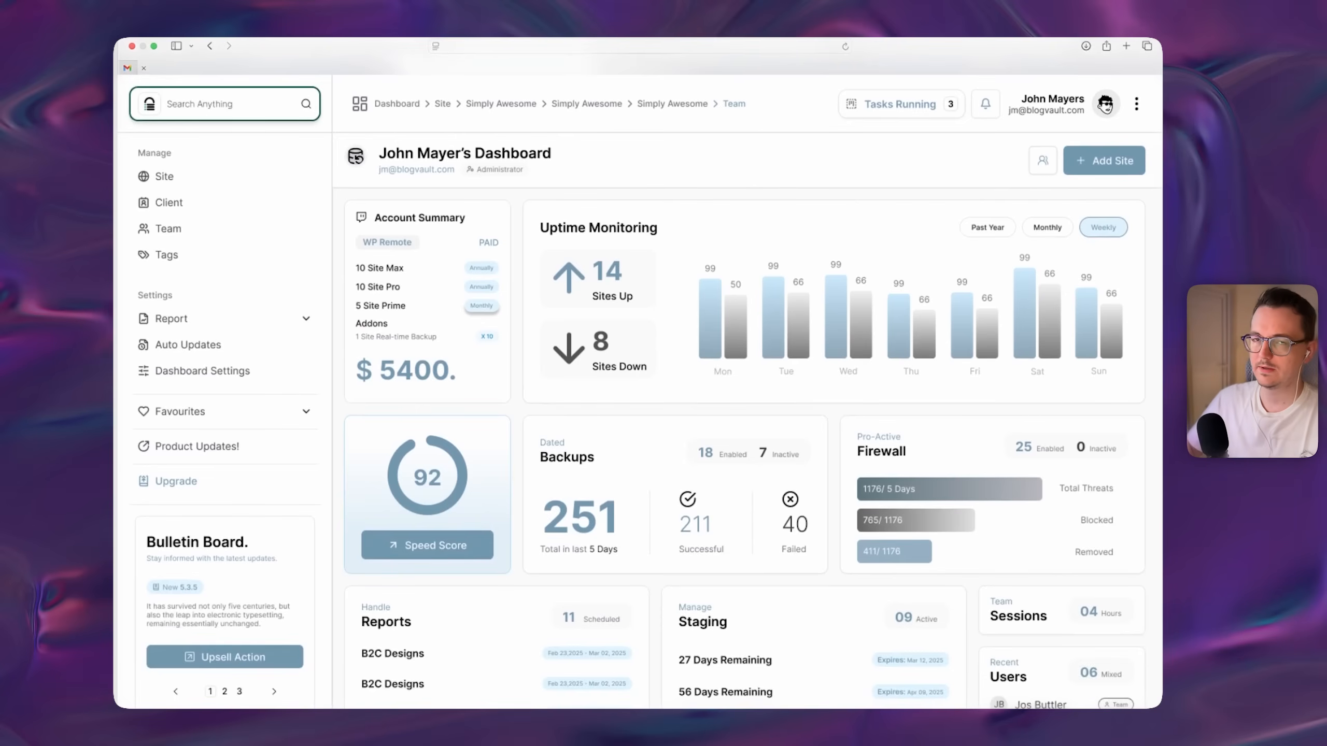
{"action": "scroll", "scroll_direction": "down", "scroll_amount": 3}
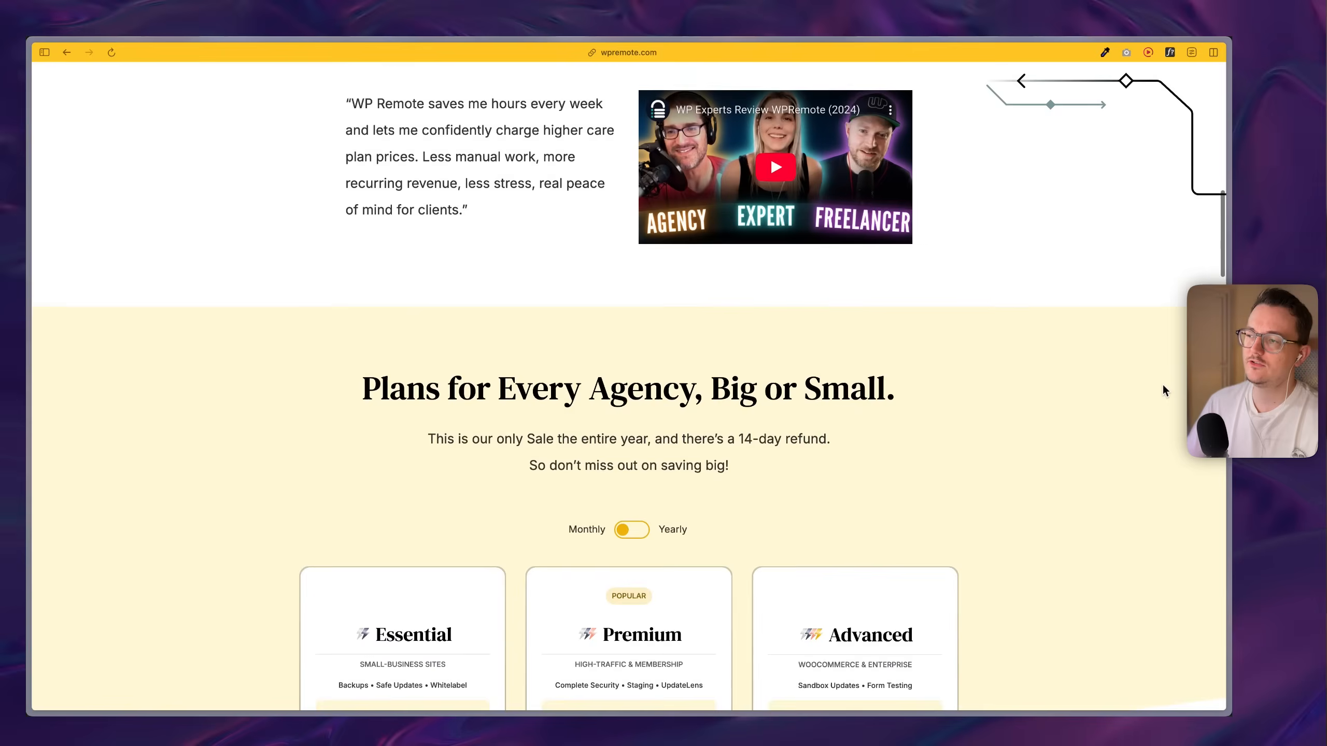
- Scroll to the 25% off plans ($1.49, $3.74, $14.99/site/month) and select Premium's Visual Regression
{"action": "scroll", "scroll_direction": "down", "scroll_amount": 3}
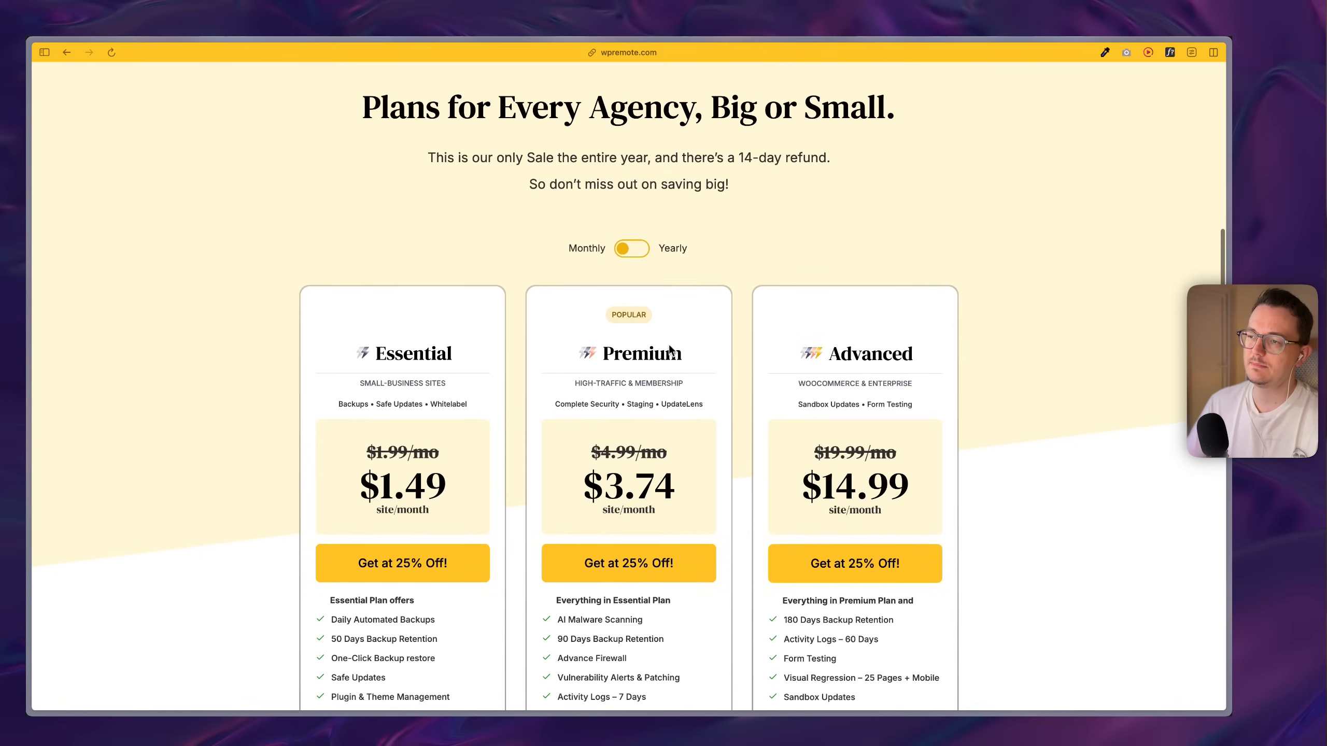
{"action": "scroll", "scroll_direction": "down", "scroll_amount": 3}
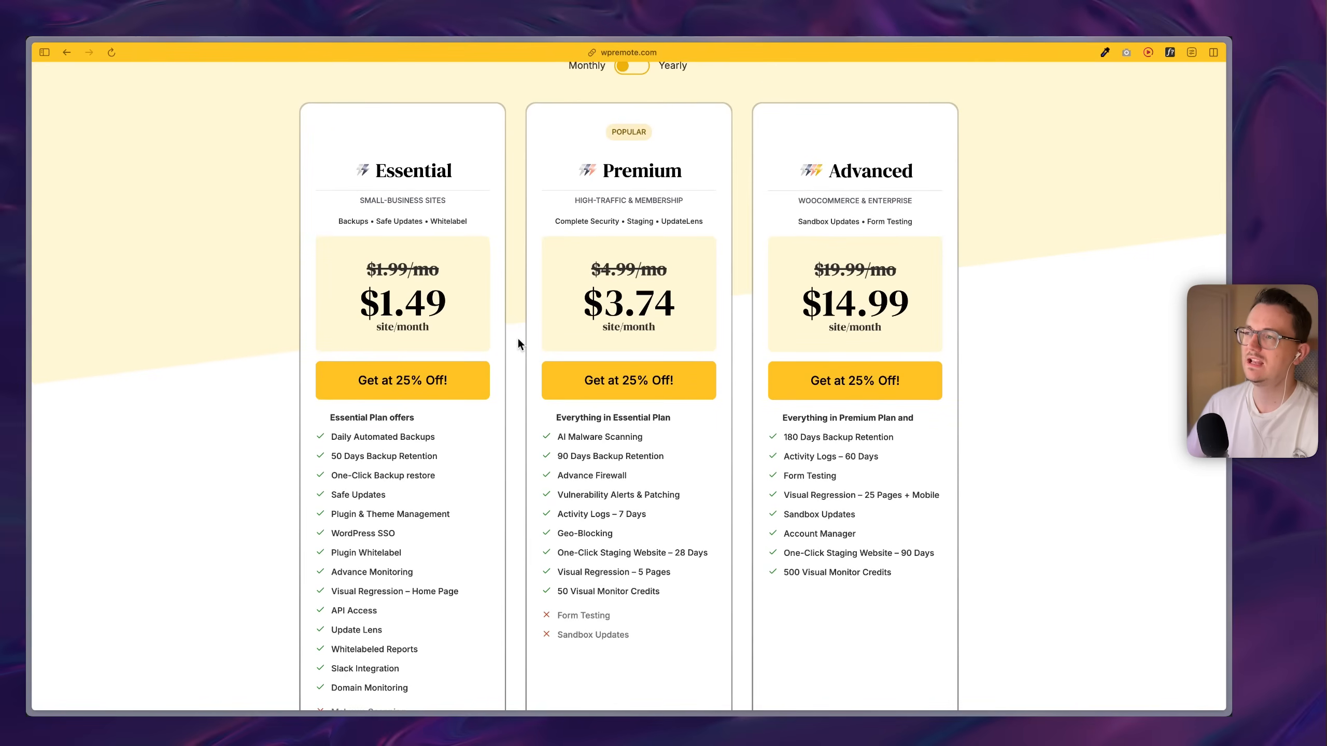
{"action": "scroll", "scroll_direction": "down", "scroll_amount": 3}
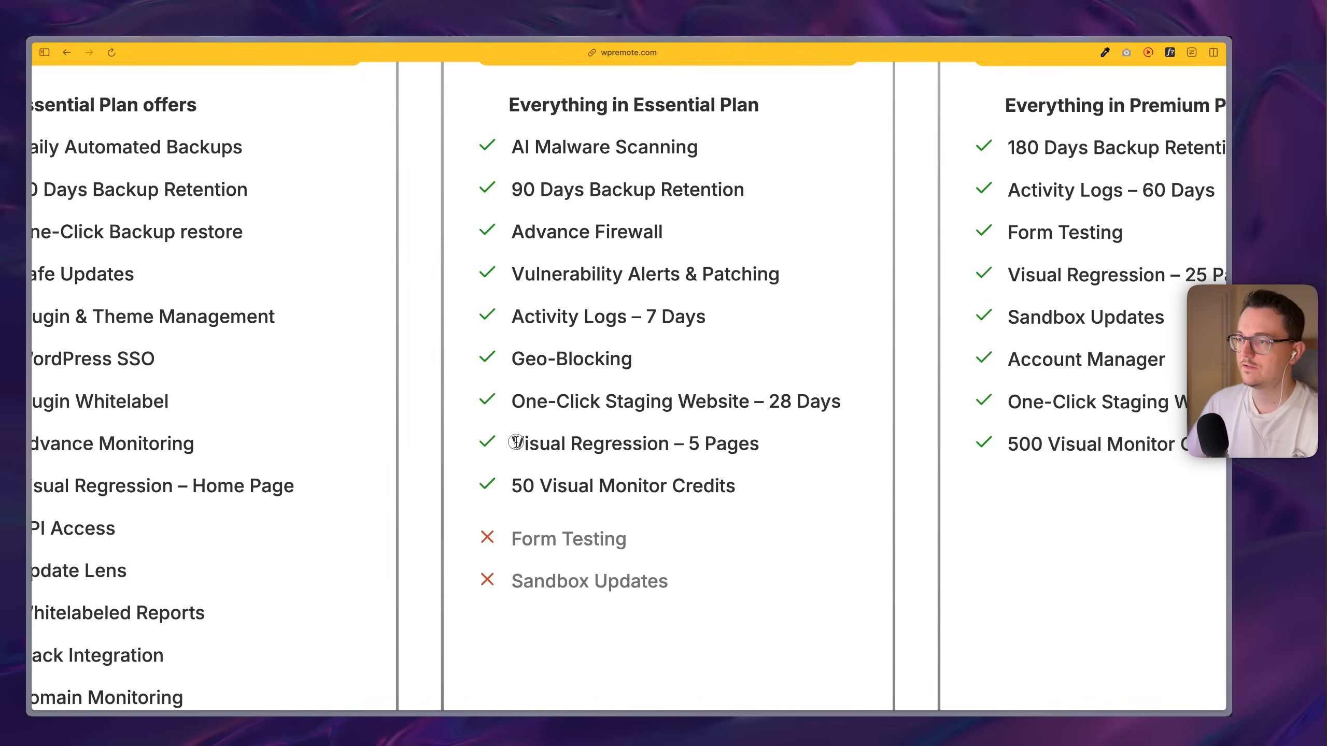
{"action": "double_click", "coordinate": [590, 444]}
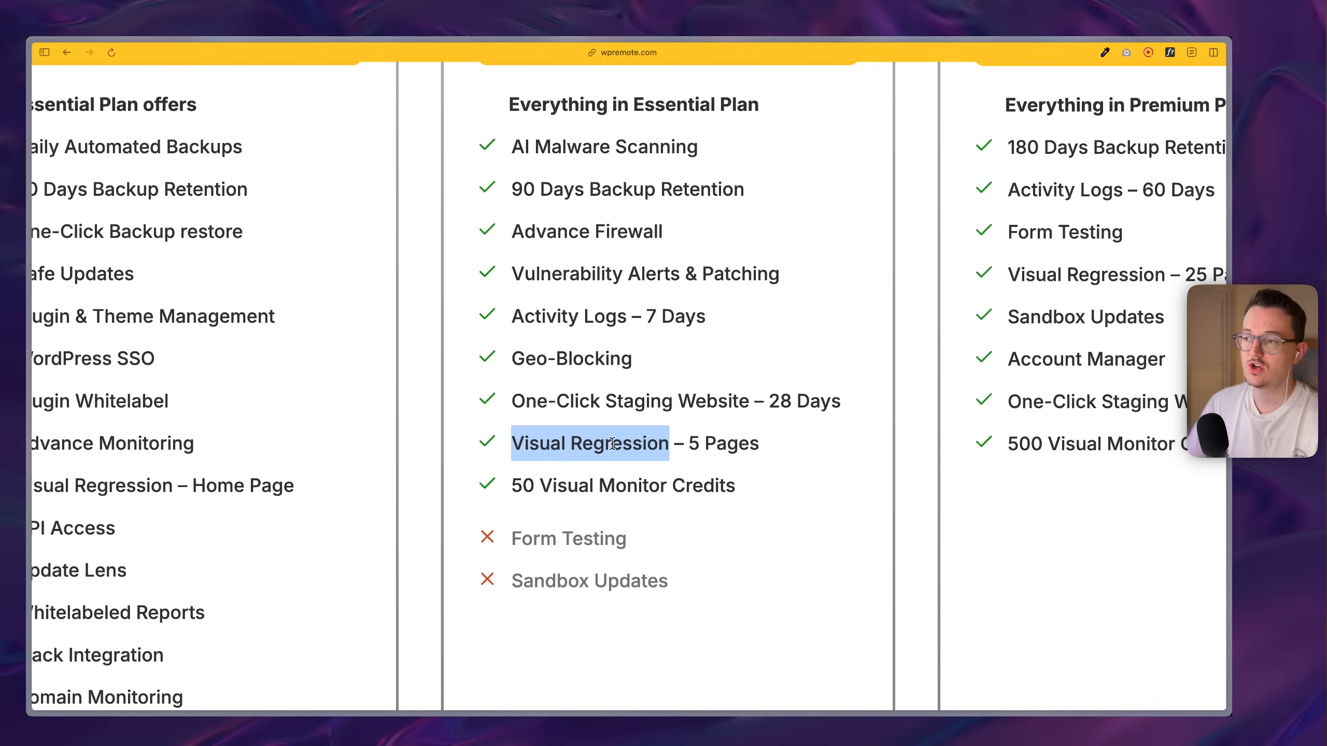
{"action": "scroll", "scroll_direction": "right", "scroll_amount": 3}
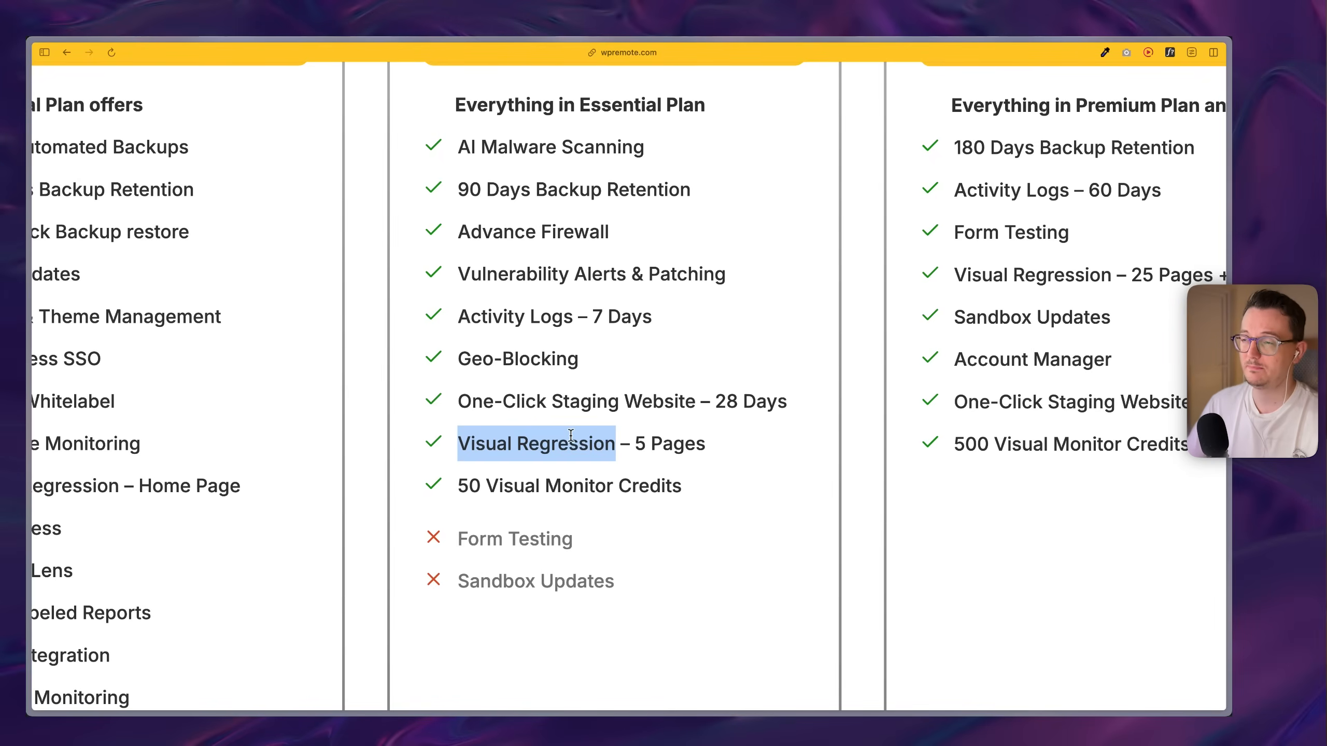
{"action": "scroll", "scroll_direction": "down", "scroll_amount": 3}
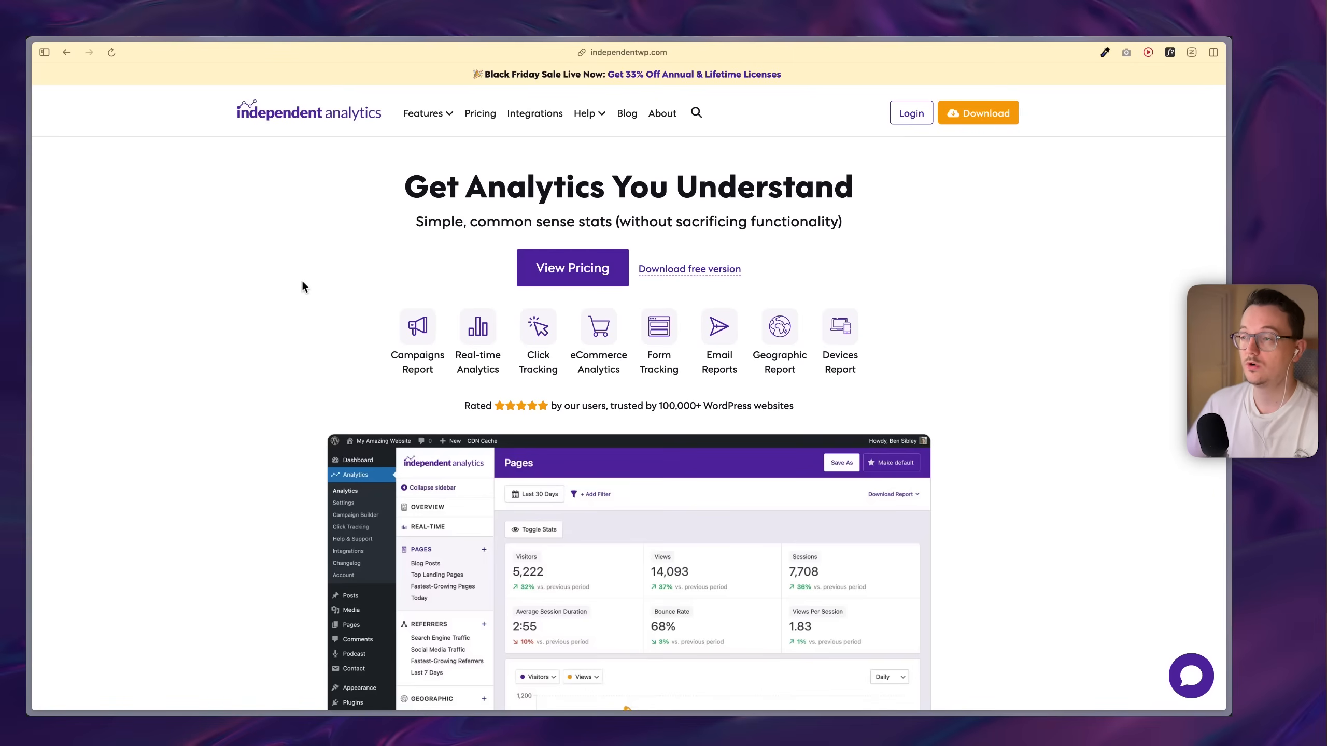
- Scroll Independent Analytics' homepage through report types to the sample Pages dashboard
{"action": "scroll", "scroll_direction": "down", "scroll_amount": 3}
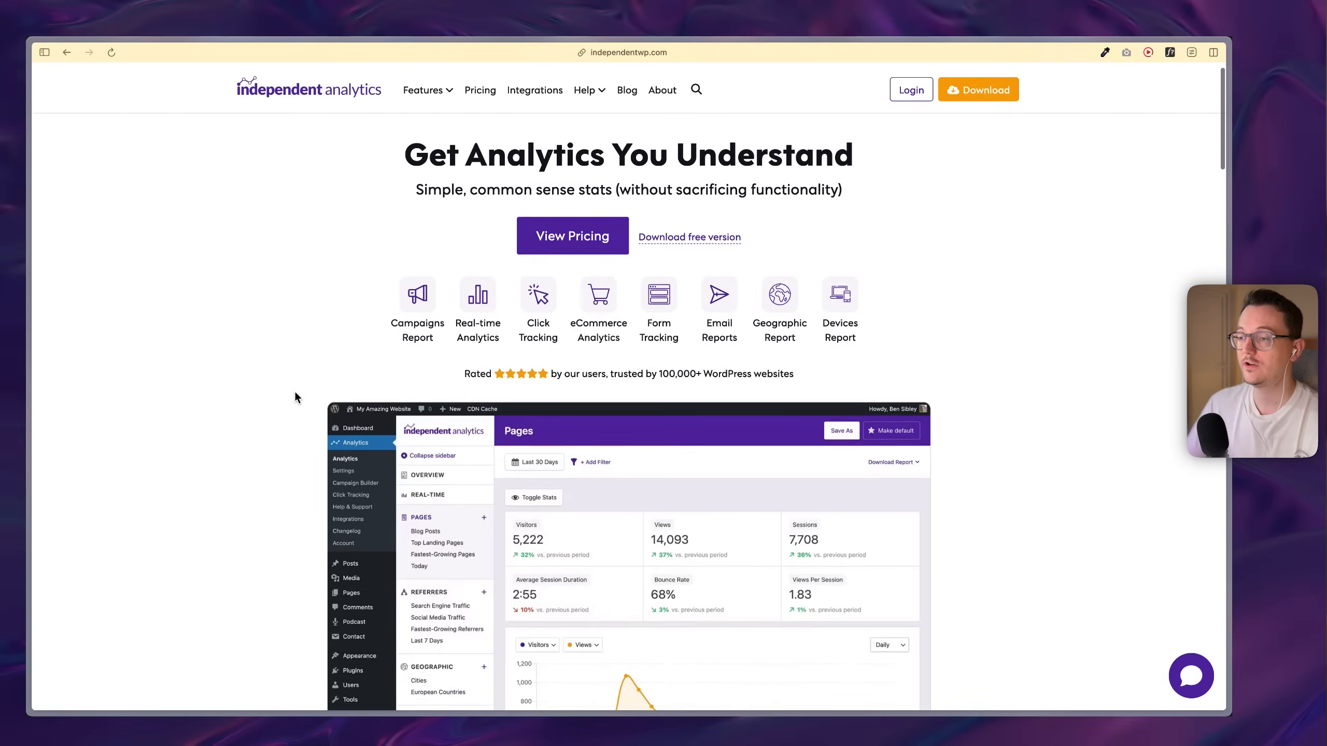
{"action": "scroll", "scroll_direction": "down", "scroll_amount": 3}
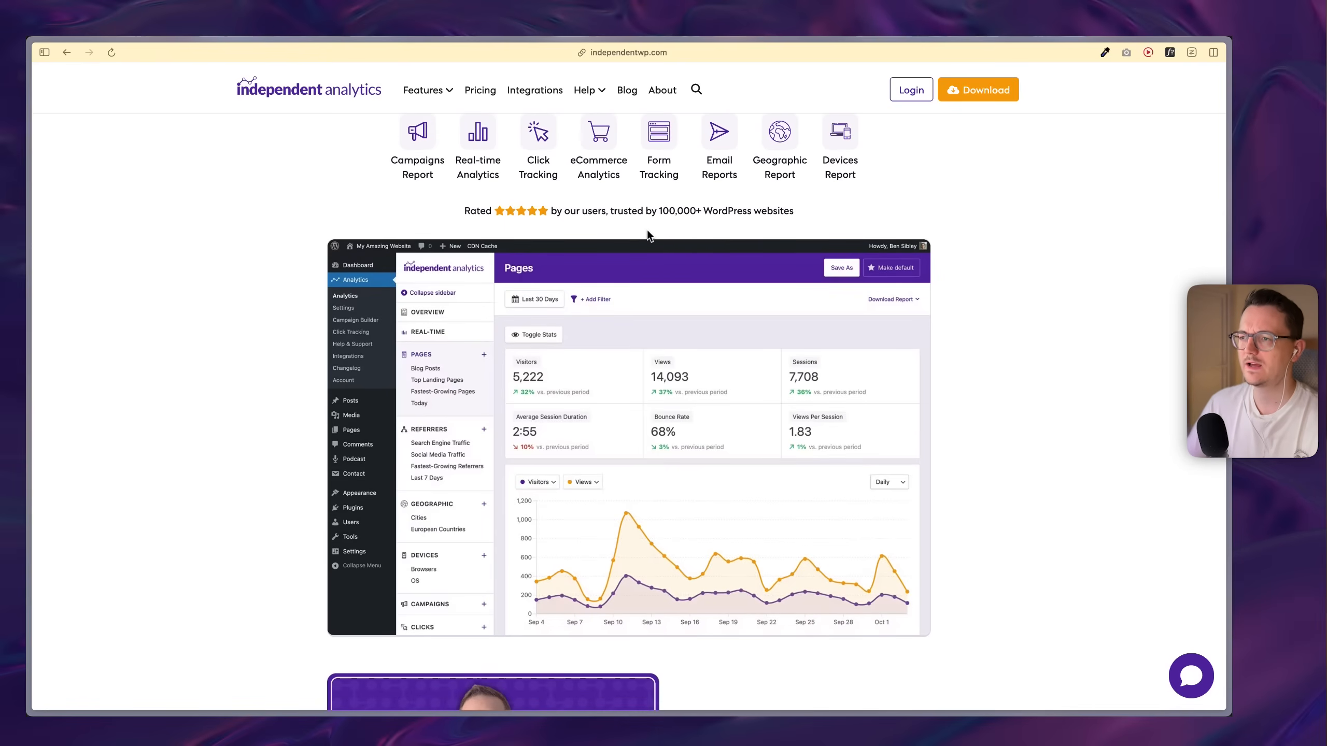
{"action": "scroll", "scroll_direction": "down", "scroll_amount": 3}
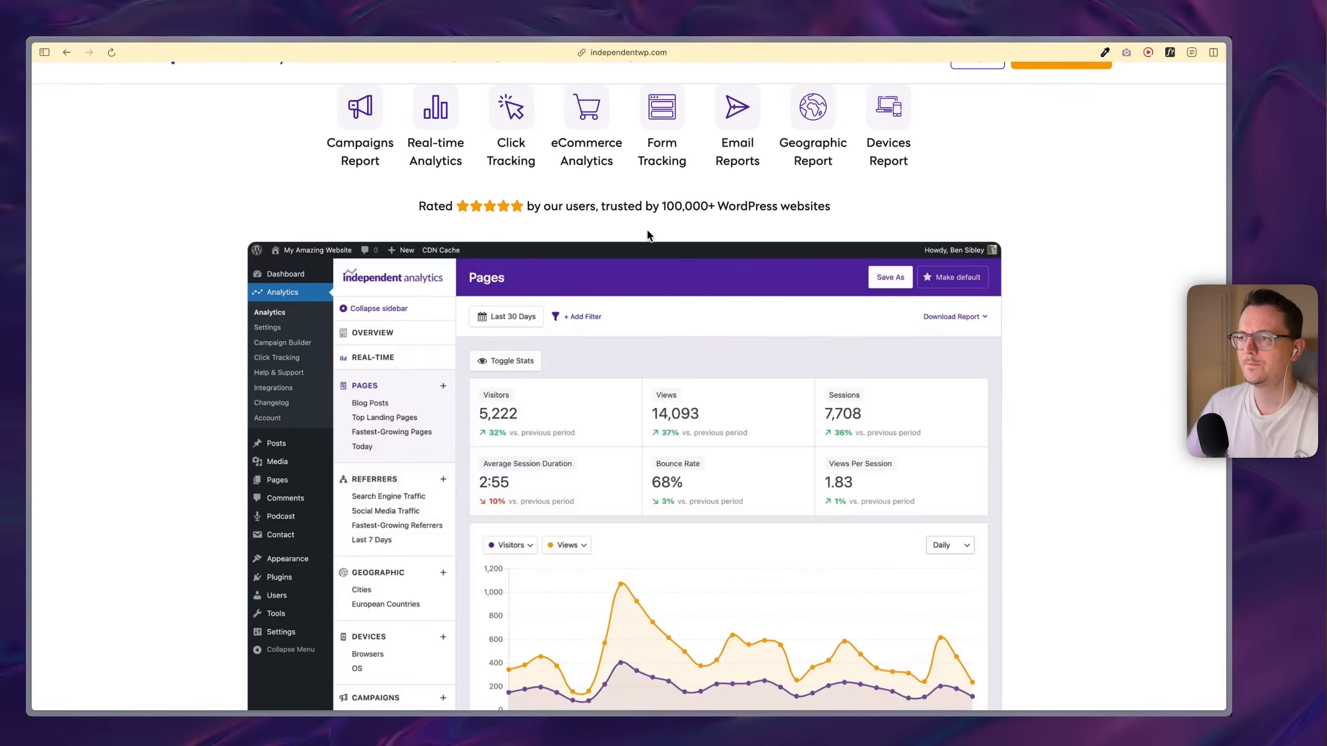
{"action": "scroll", "scroll_direction": "down", "scroll_amount": 3}
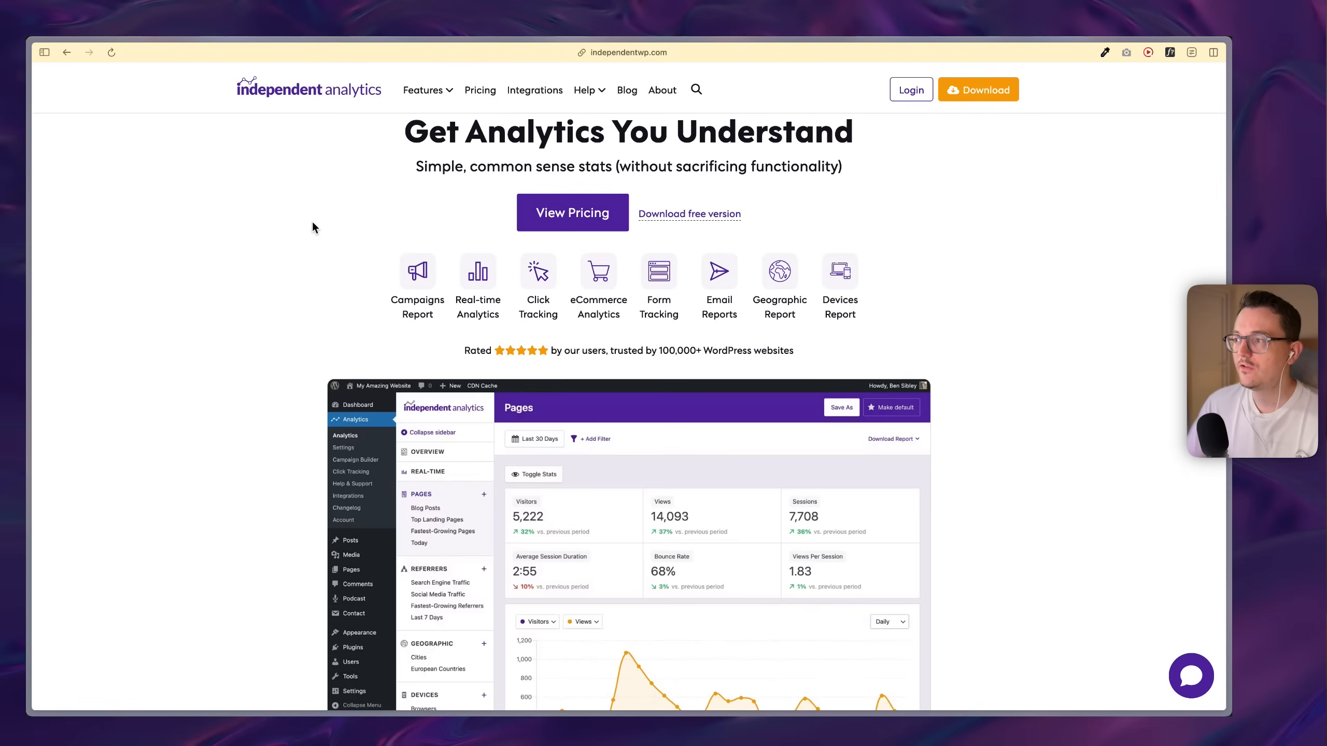
- Show Independent Analytics' lifetime PRO prices ($98, $159, $399, coupon BF25) and the feature table
{"action": "left_click", "coordinate": [572, 213]}
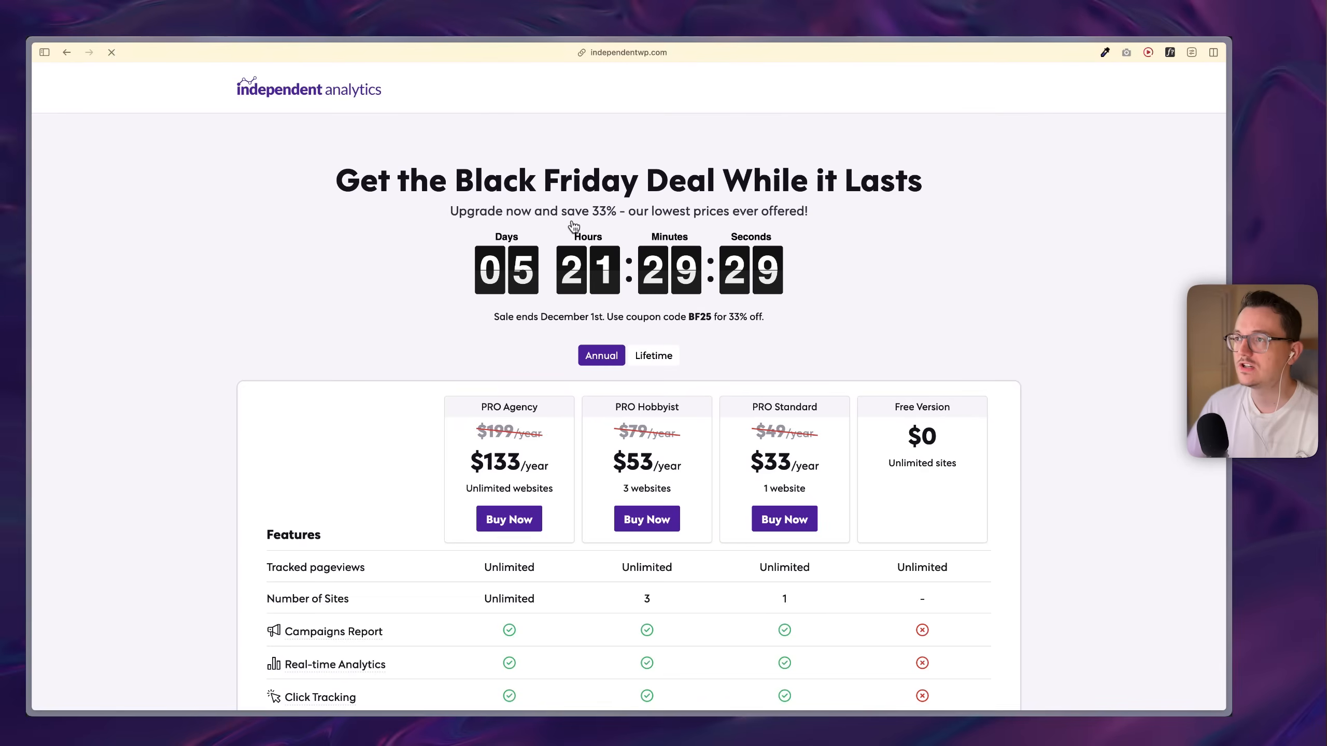
{"action": "scroll", "scroll_direction": "down", "scroll_amount": 3}
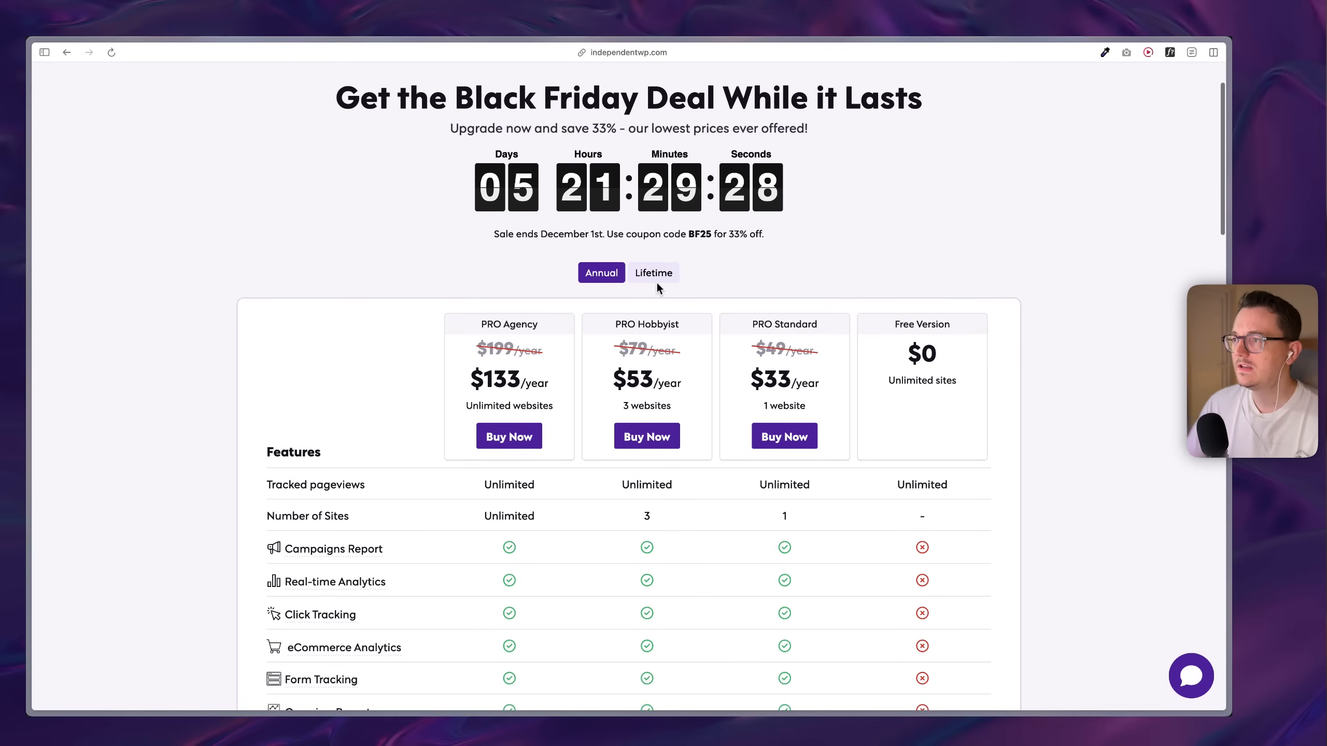
{"action": "left_click", "coordinate": [653, 272]}
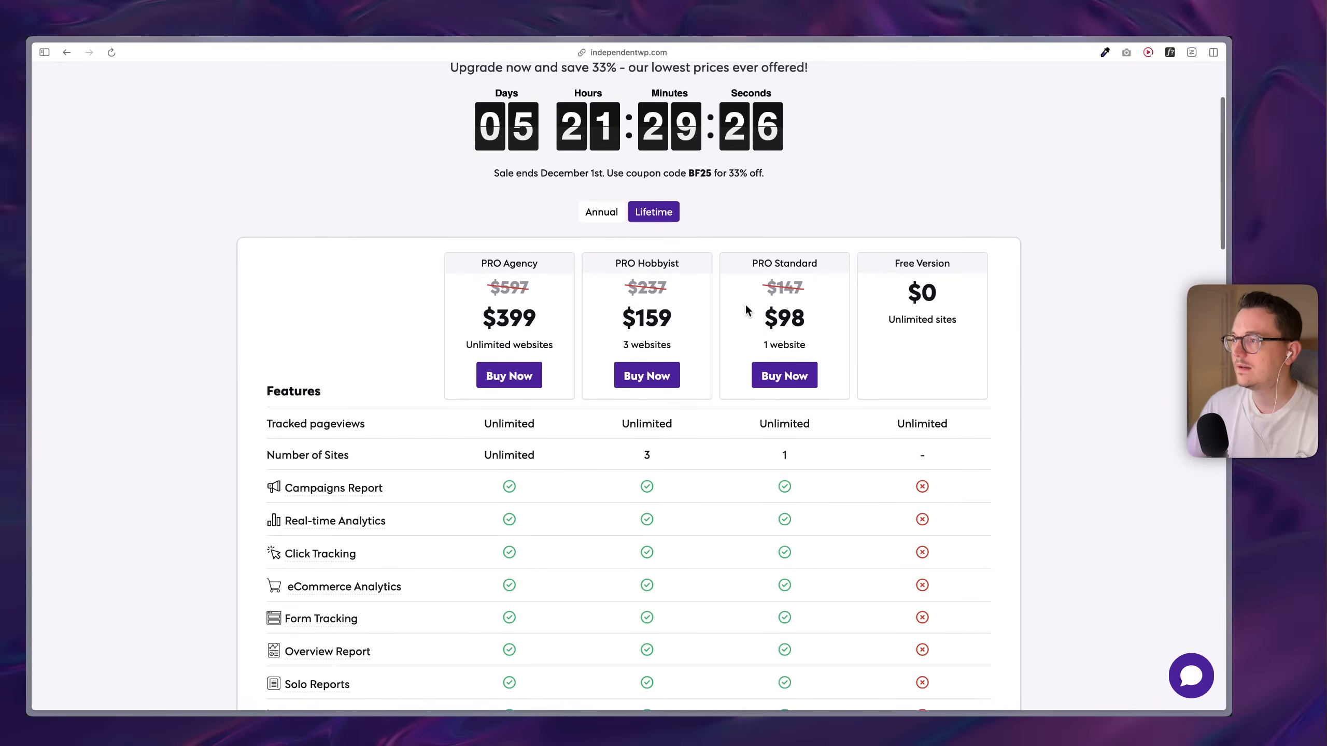
{"action": "scroll", "scroll_direction": "down", "scroll_amount": 3}
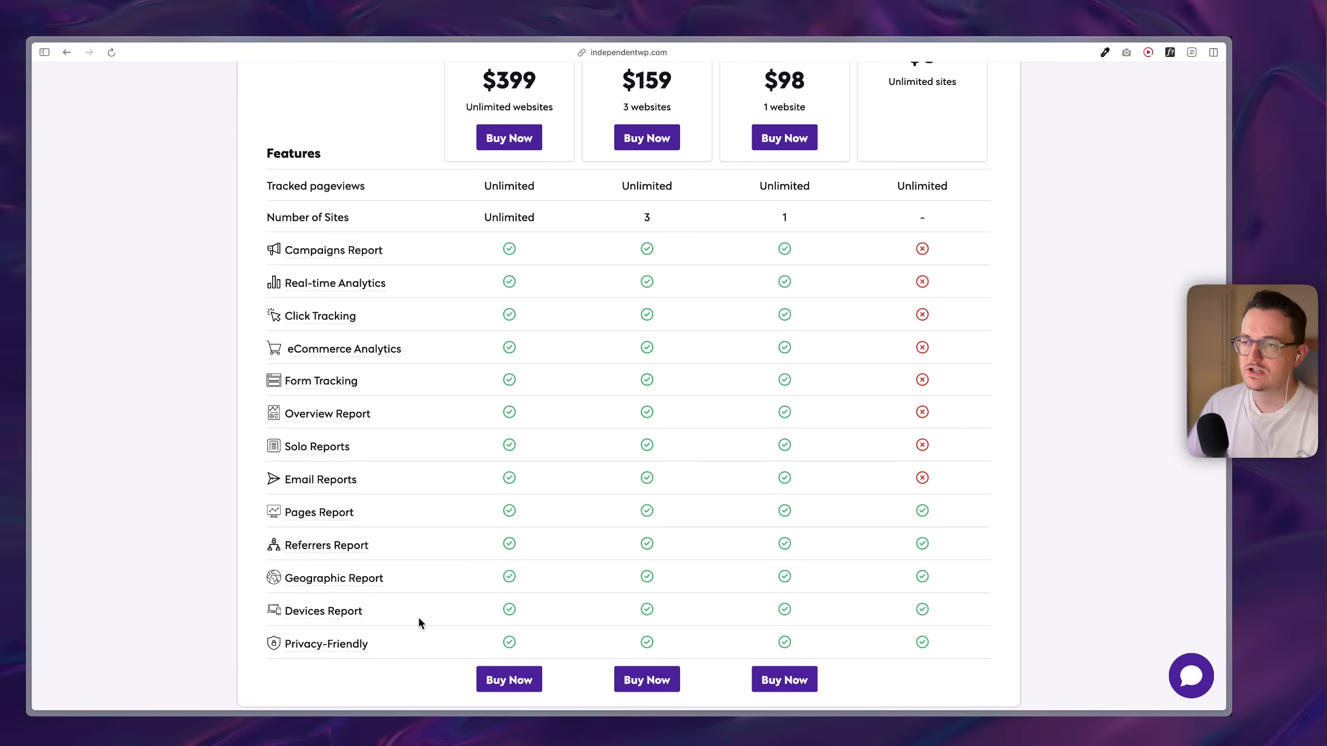
{"action": "mouse_move", "coordinate": [473, 536]}
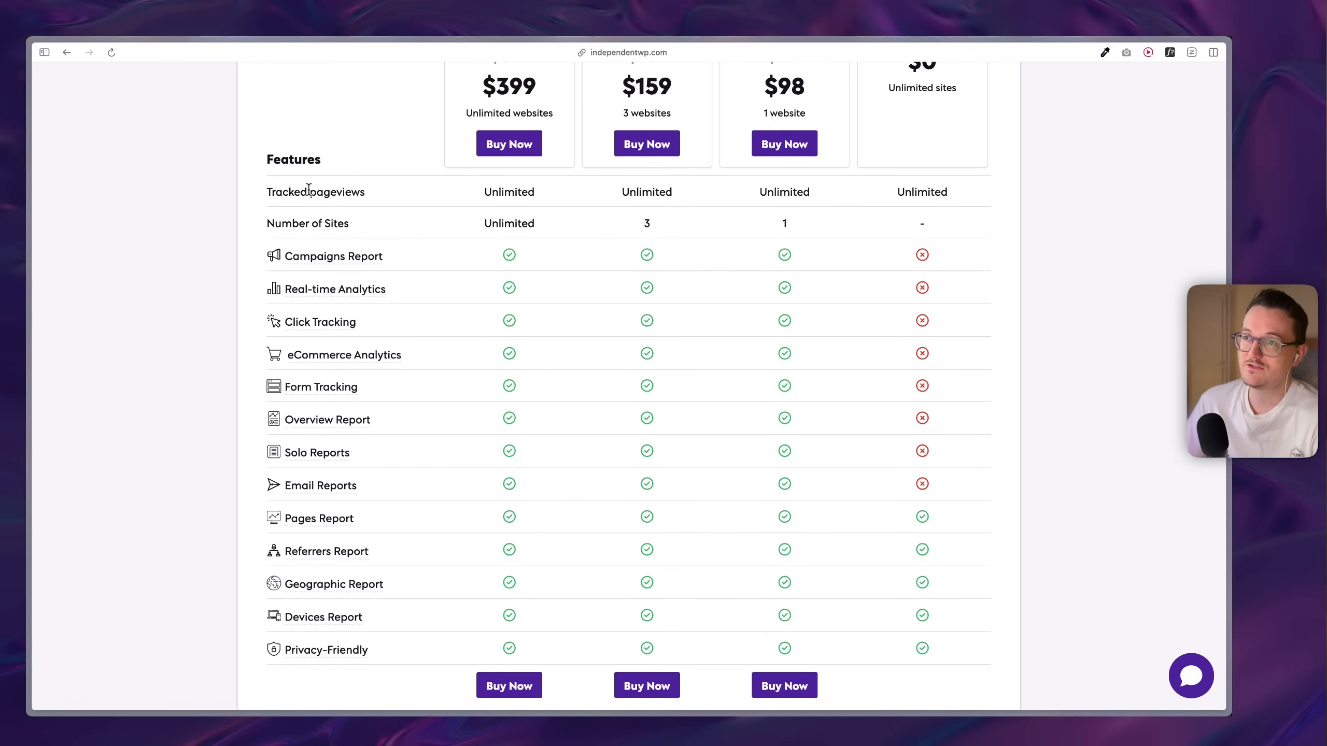
{"action": "mouse_move", "coordinate": [429, 263]}
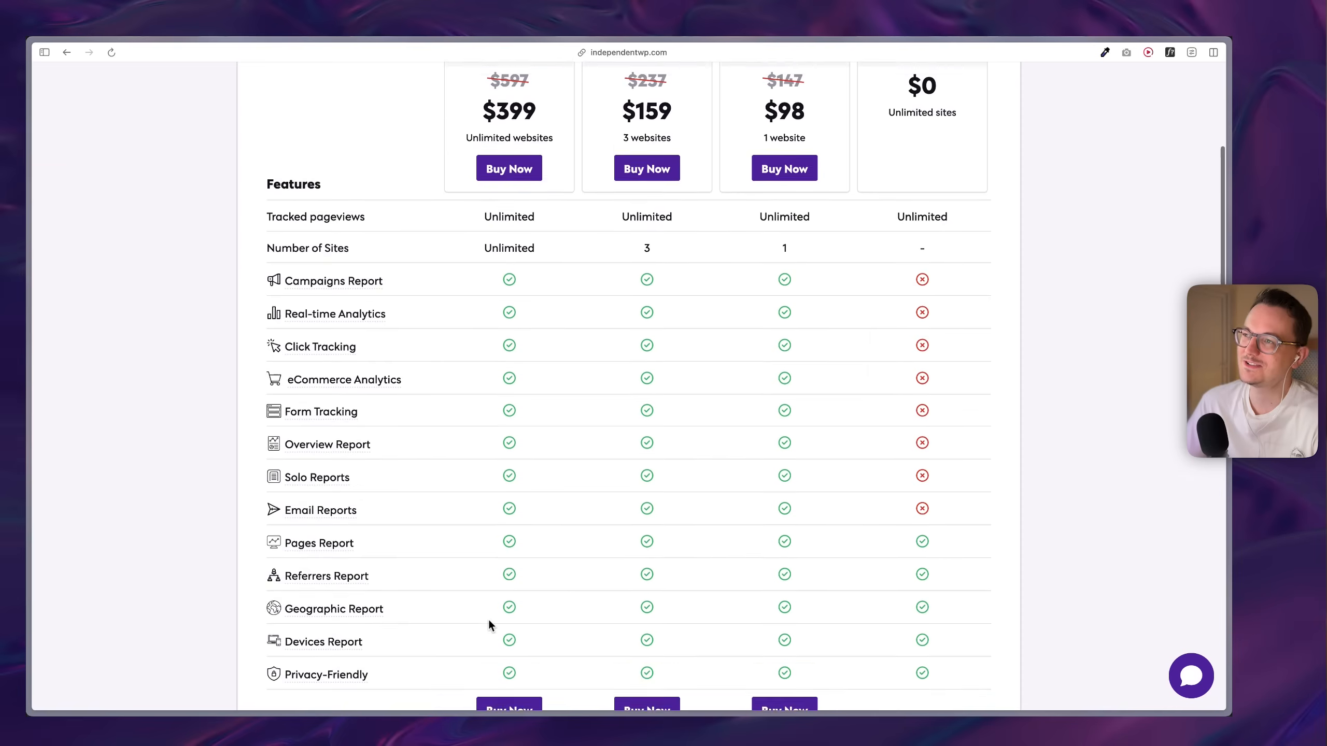
{"action": "scroll", "scroll_direction": "up", "scroll_amount": 3}
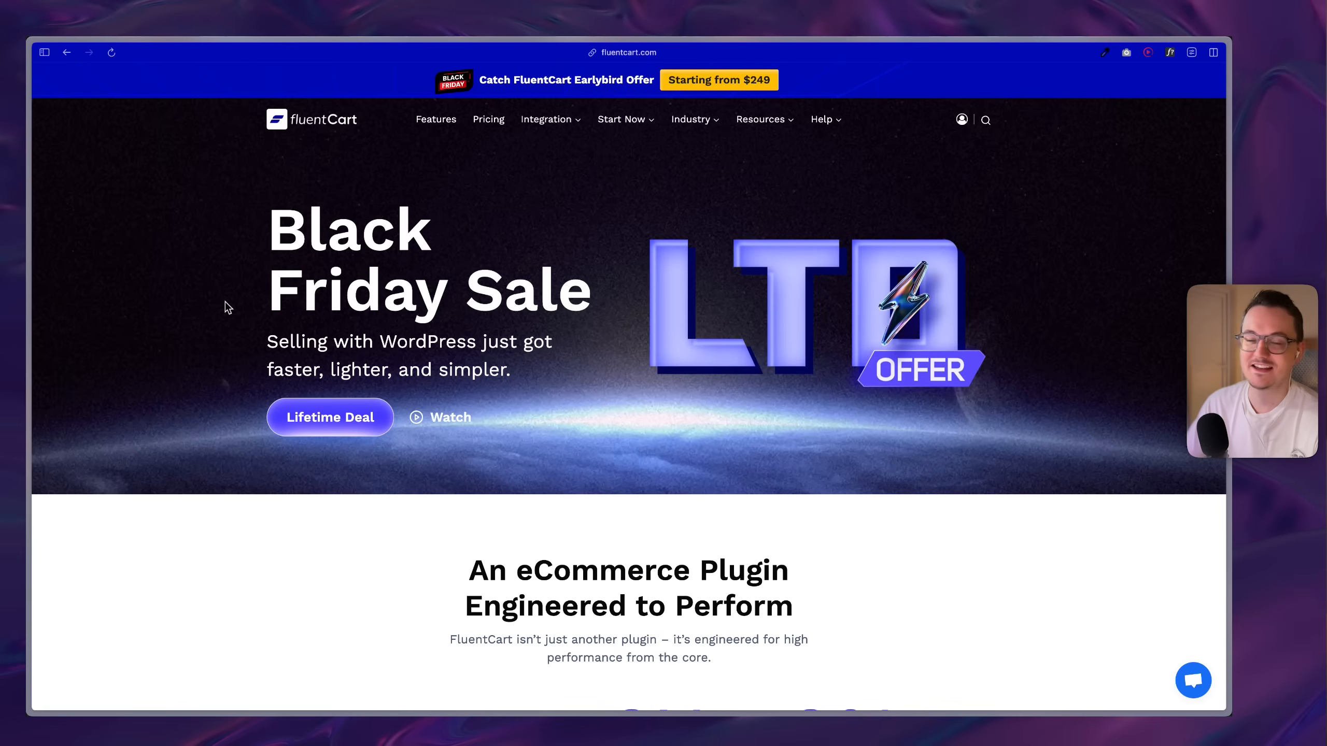
{"action": "mouse_move", "coordinate": [632, 292]}
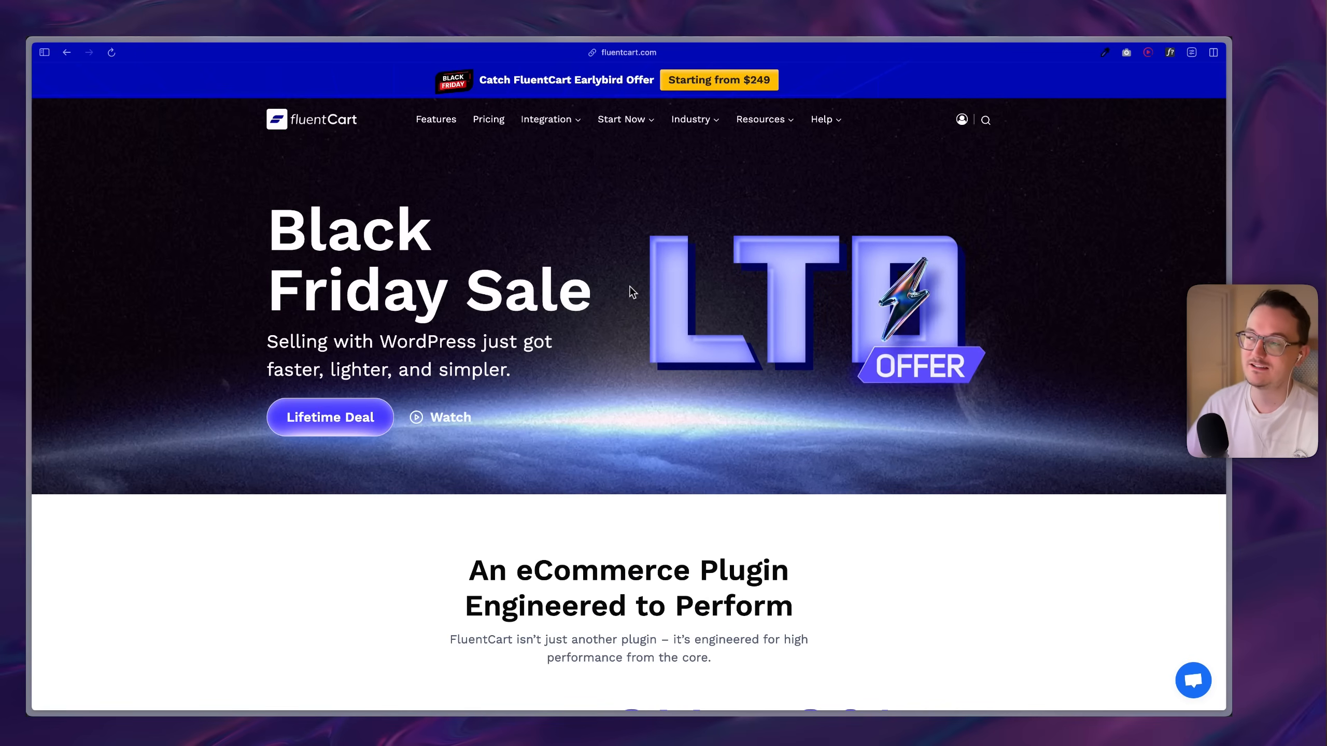
- Open FluentCart's lifetime deal and view tiers: $249, $499, $799, and $1099 for 50 sites
{"action": "left_click", "coordinate": [329, 417]}
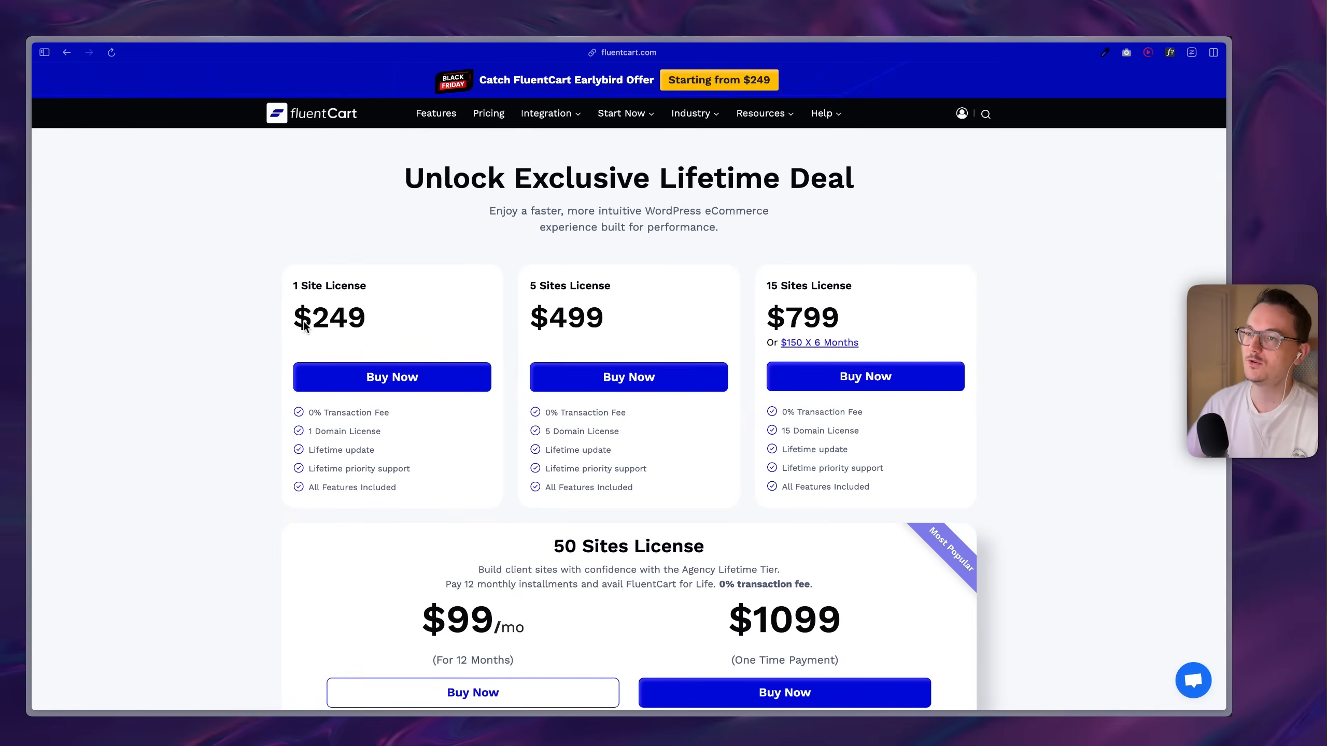
{"action": "mouse_move", "coordinate": [369, 333]}
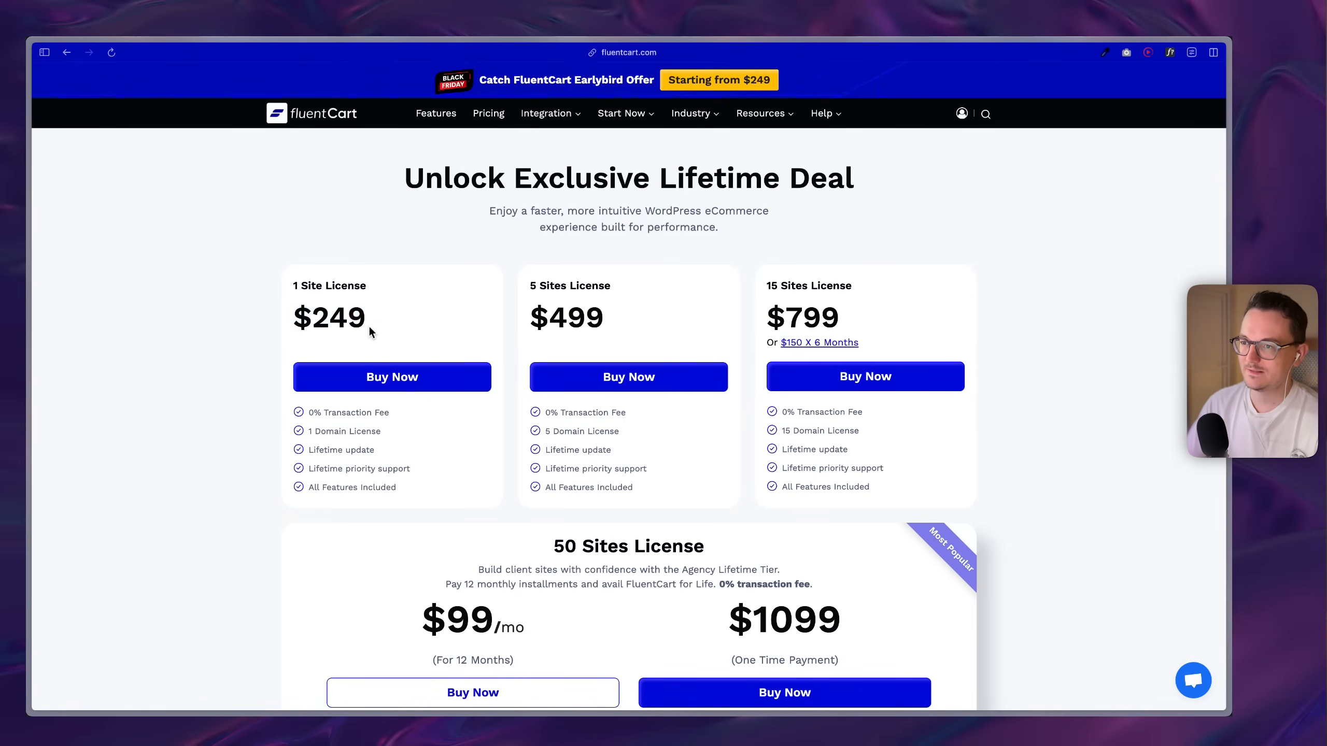
{"action": "scroll", "scroll_direction": "down", "scroll_amount": 3}
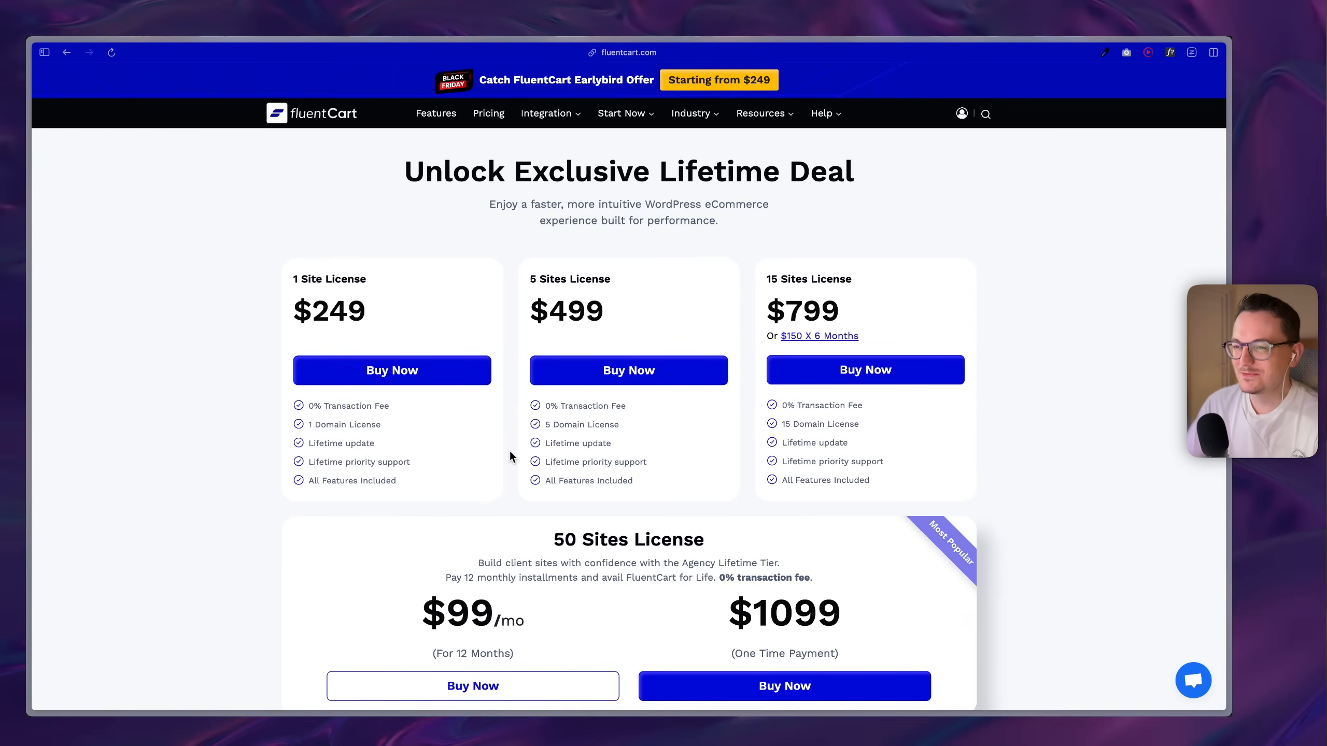
{"action": "scroll", "scroll_direction": "down", "scroll_amount": 3}
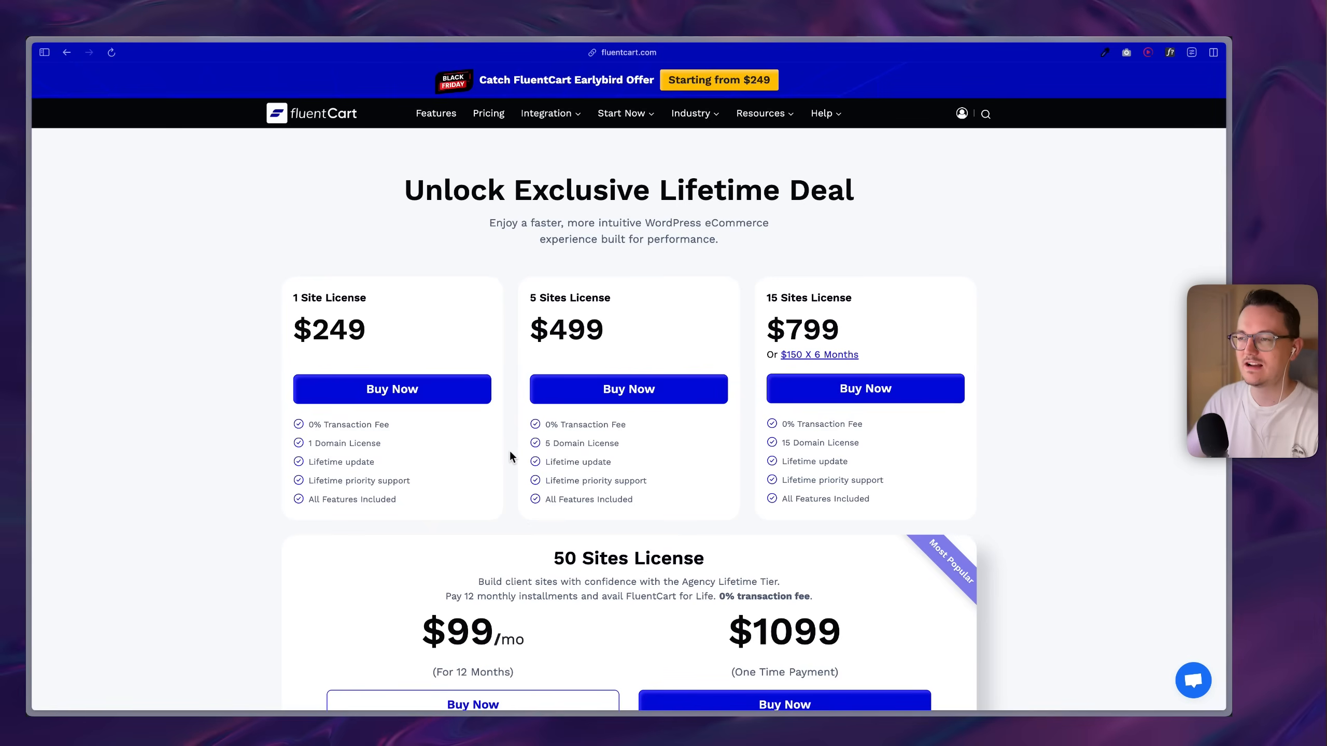
{"action": "scroll", "scroll_direction": "down", "scroll_amount": 3}
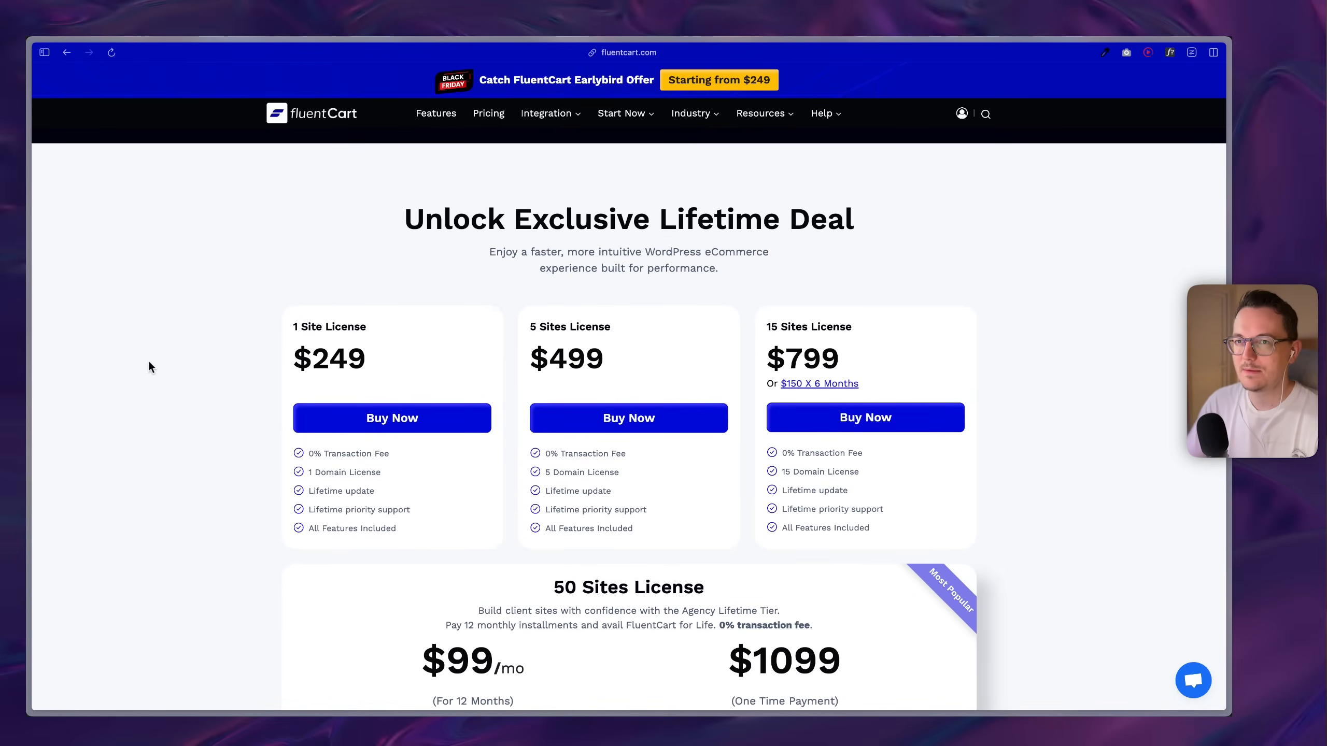
{"action": "scroll", "scroll_direction": "down", "scroll_amount": 3}
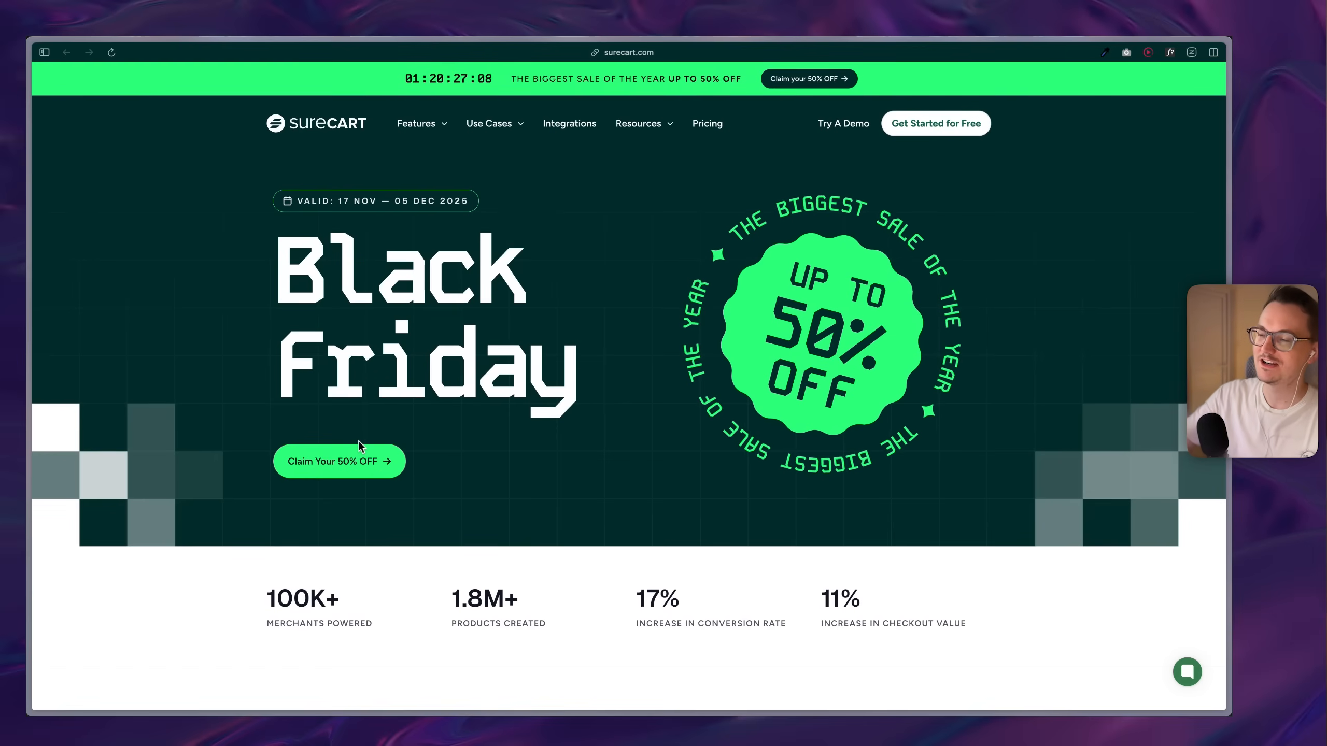
{"action": "mouse_move", "coordinate": [694, 182]}
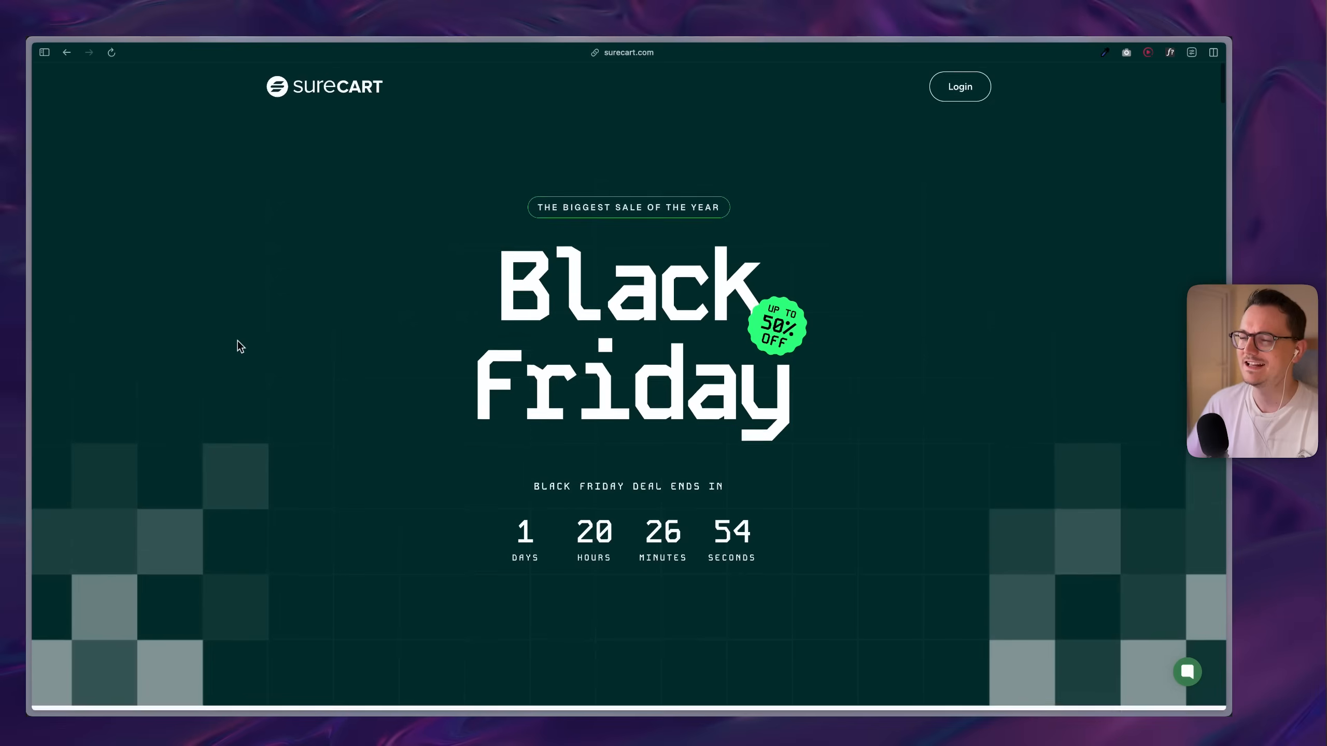
- Scroll SureCart's deal page to 1-store plans: $0 Launch, $139 yearly, $499 lifetime
{"action": "scroll", "scroll_direction": "down", "scroll_amount": 3}
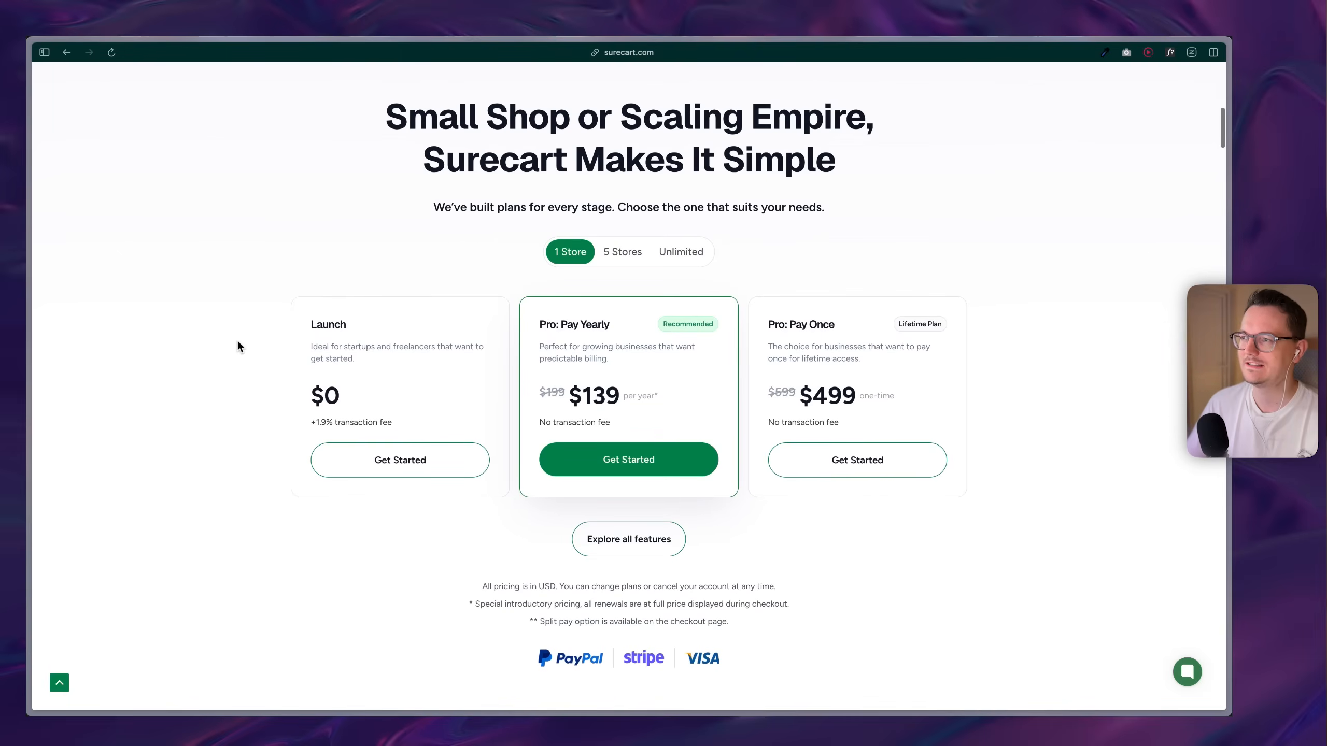
{"action": "mouse_move", "coordinate": [600, 299]}
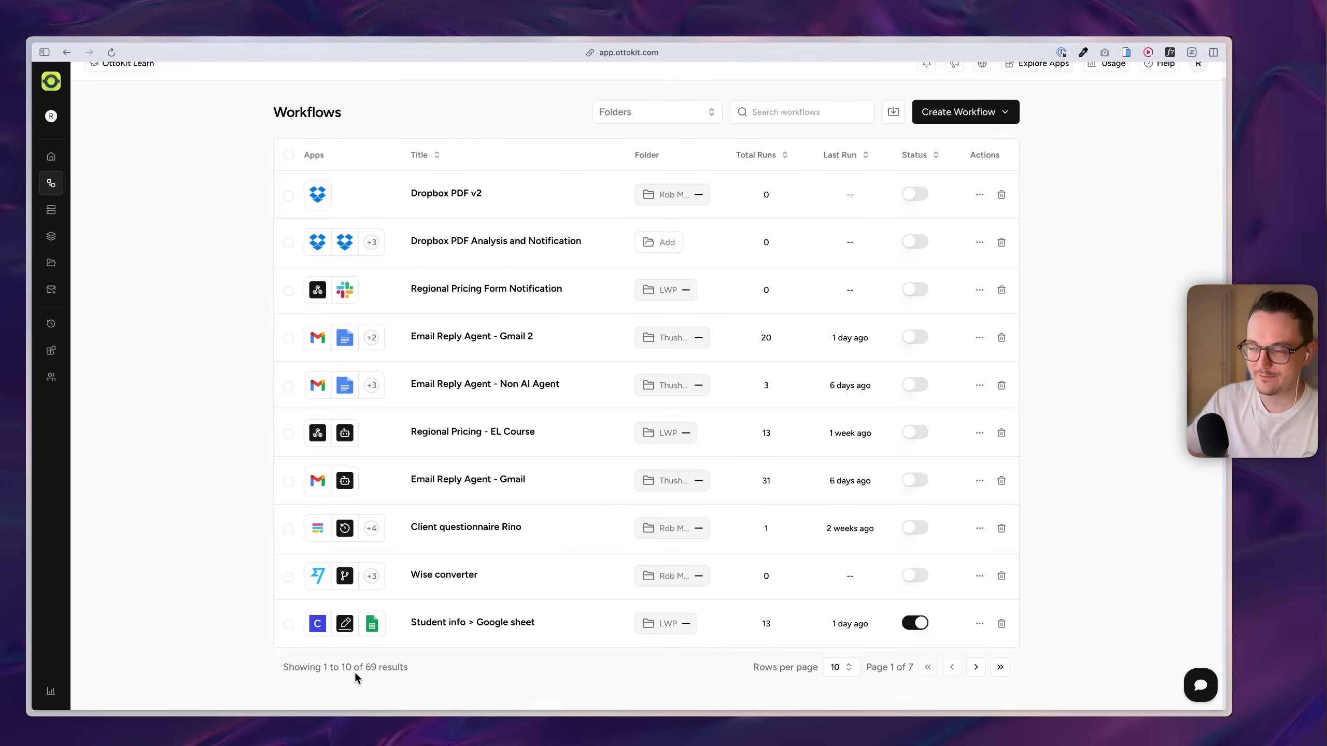
- Show the second page of OttoKit workflows, then switch to the SureTriggers image search tab
{"action": "left_click", "coordinate": [975, 667]}
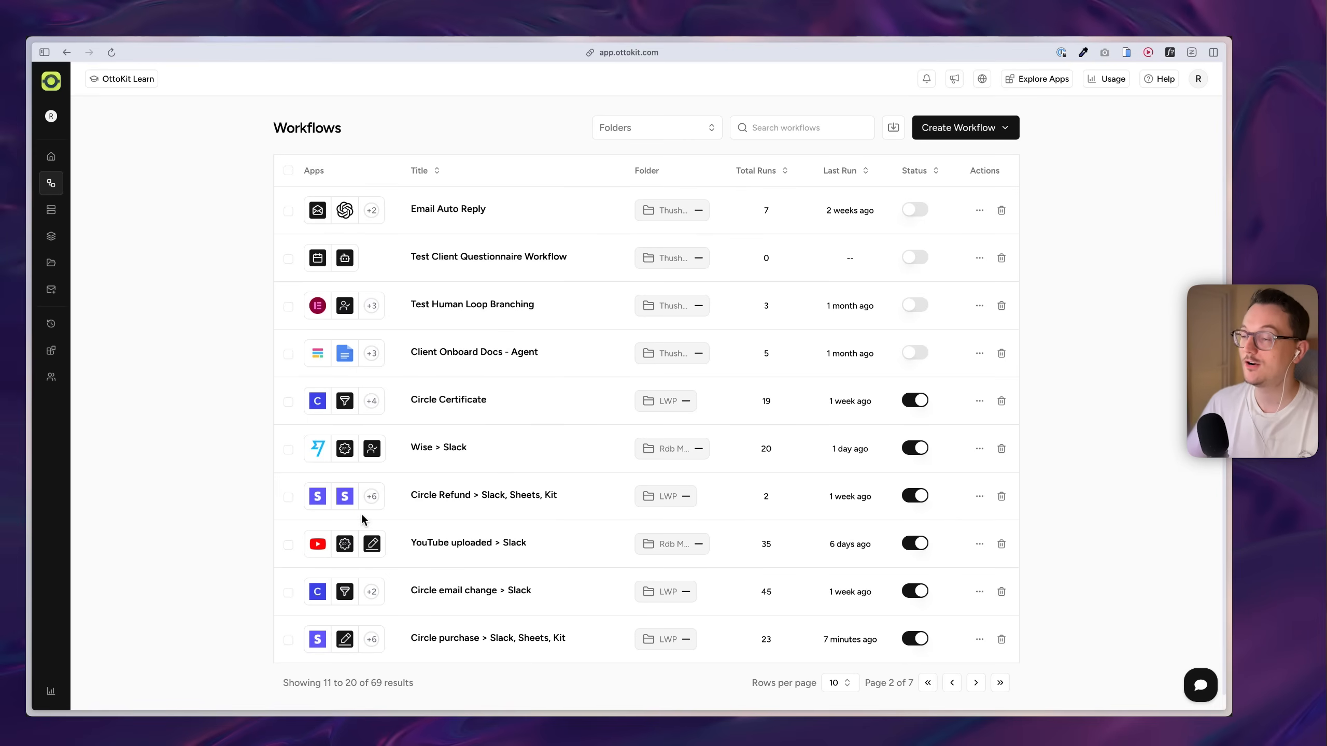
{"action": "mouse_move", "coordinate": [138, 358]}
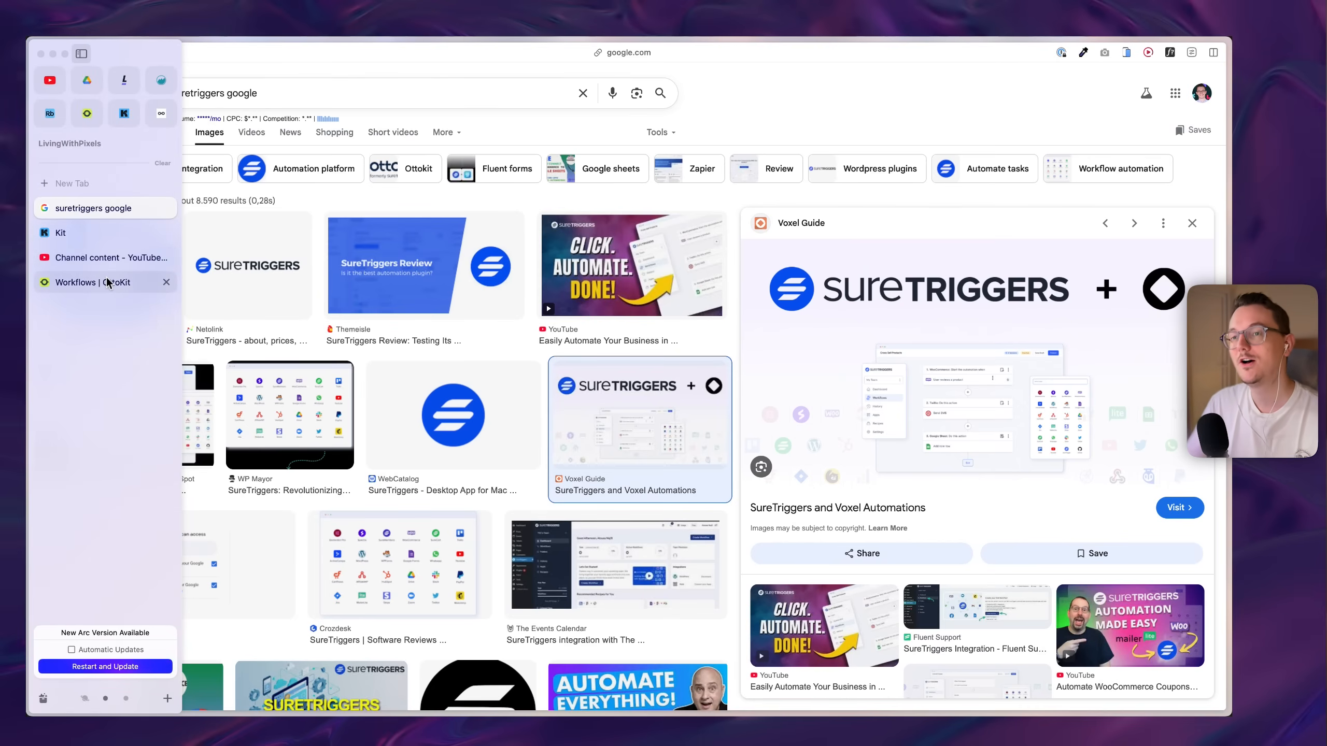
{"action": "left_click", "coordinate": [89, 282]}
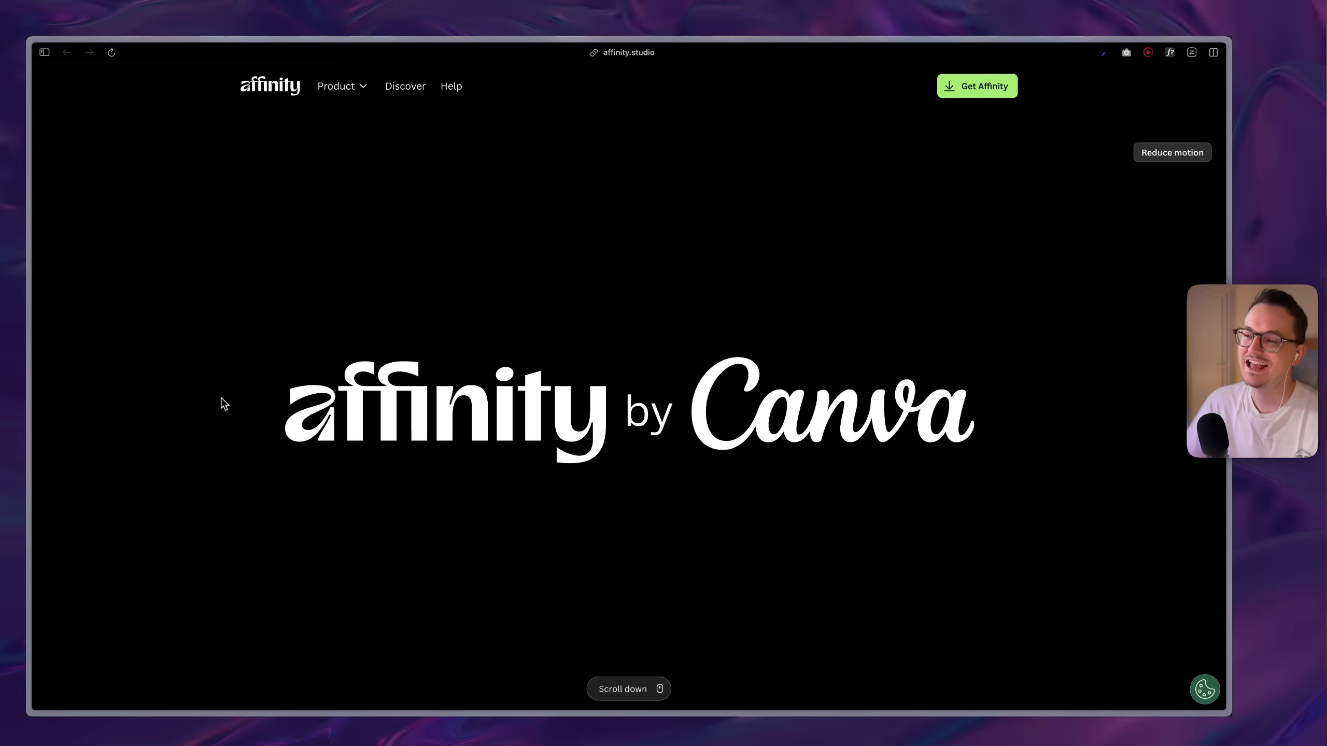
- Scroll affinity.studio past the intro to the 'Creative freedom' free macOS/Windows download section
{"action": "scroll", "scroll_direction": "down", "scroll_amount": 3}
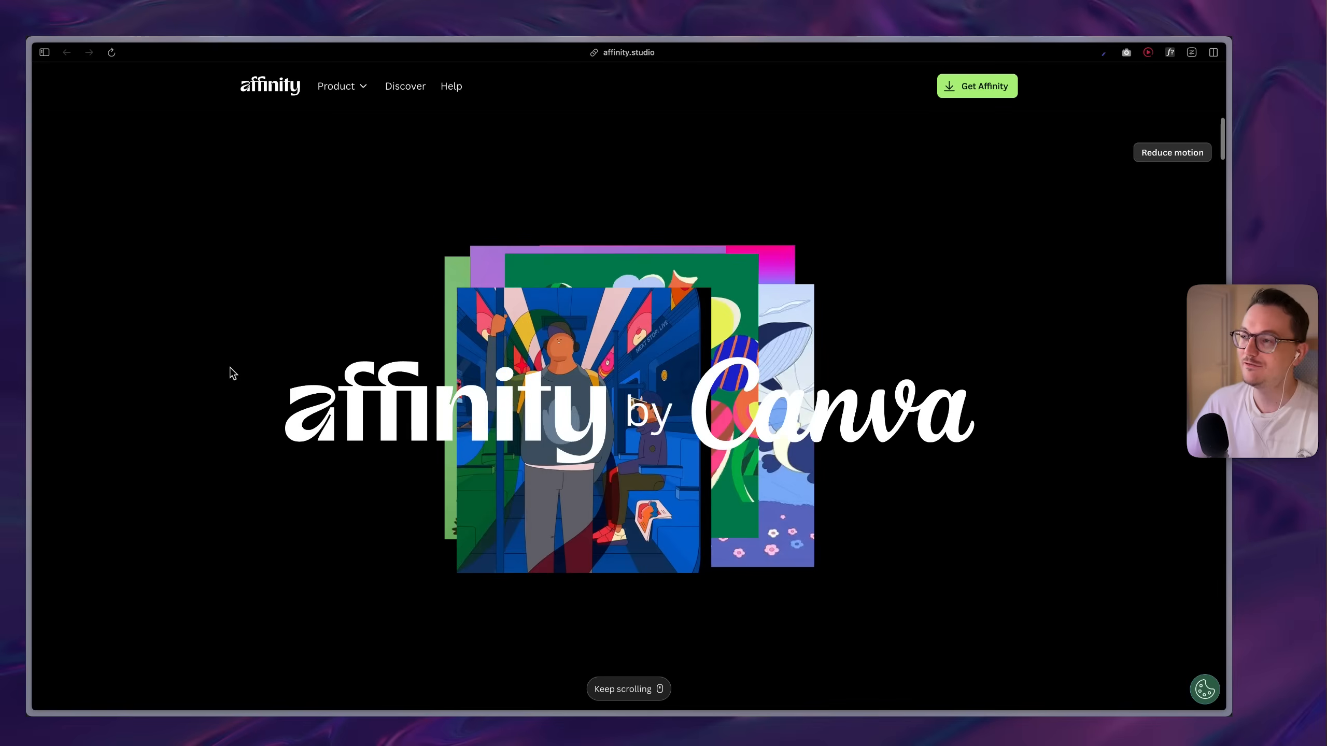
{"action": "scroll", "scroll_direction": "down", "scroll_amount": 3}
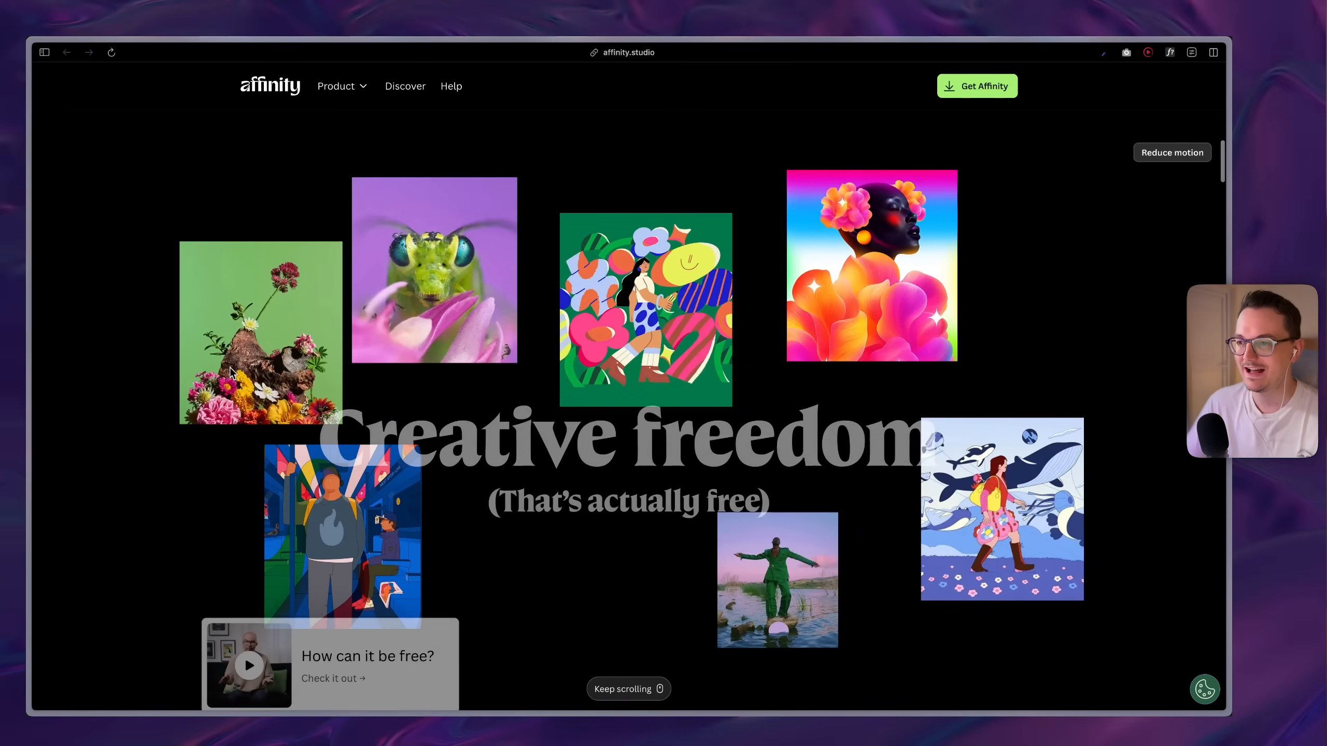
{"action": "scroll", "scroll_direction": "down", "scroll_amount": 3}
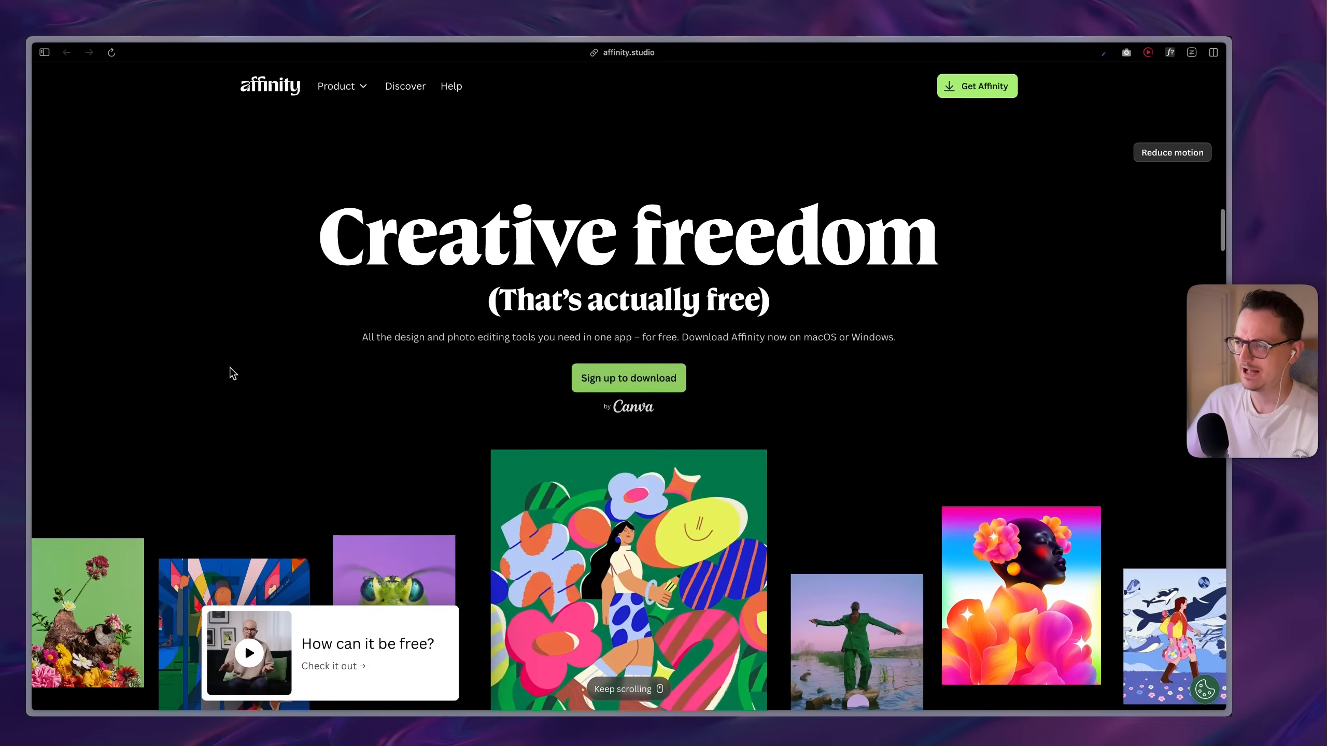
{"action": "scroll", "scroll_direction": "down", "scroll_amount": 3}
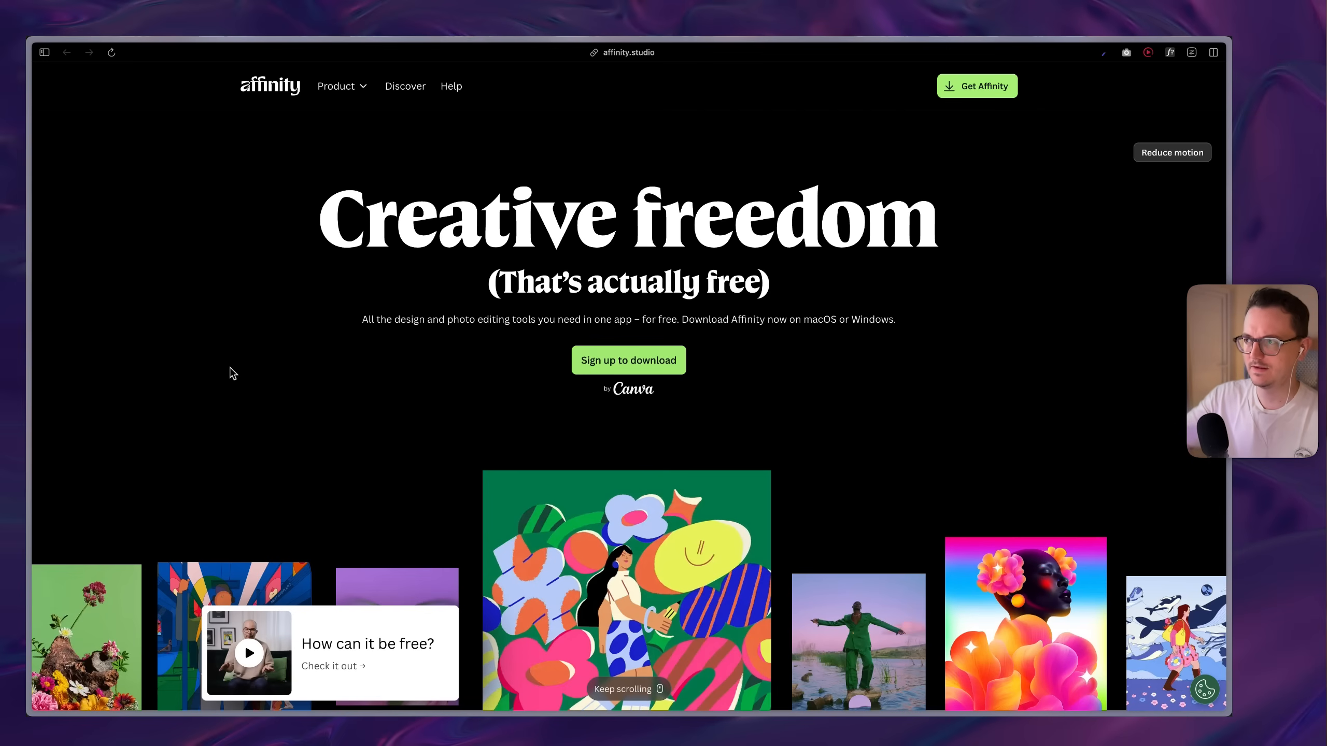
{"action": "scroll", "scroll_direction": "down", "scroll_amount": 3}
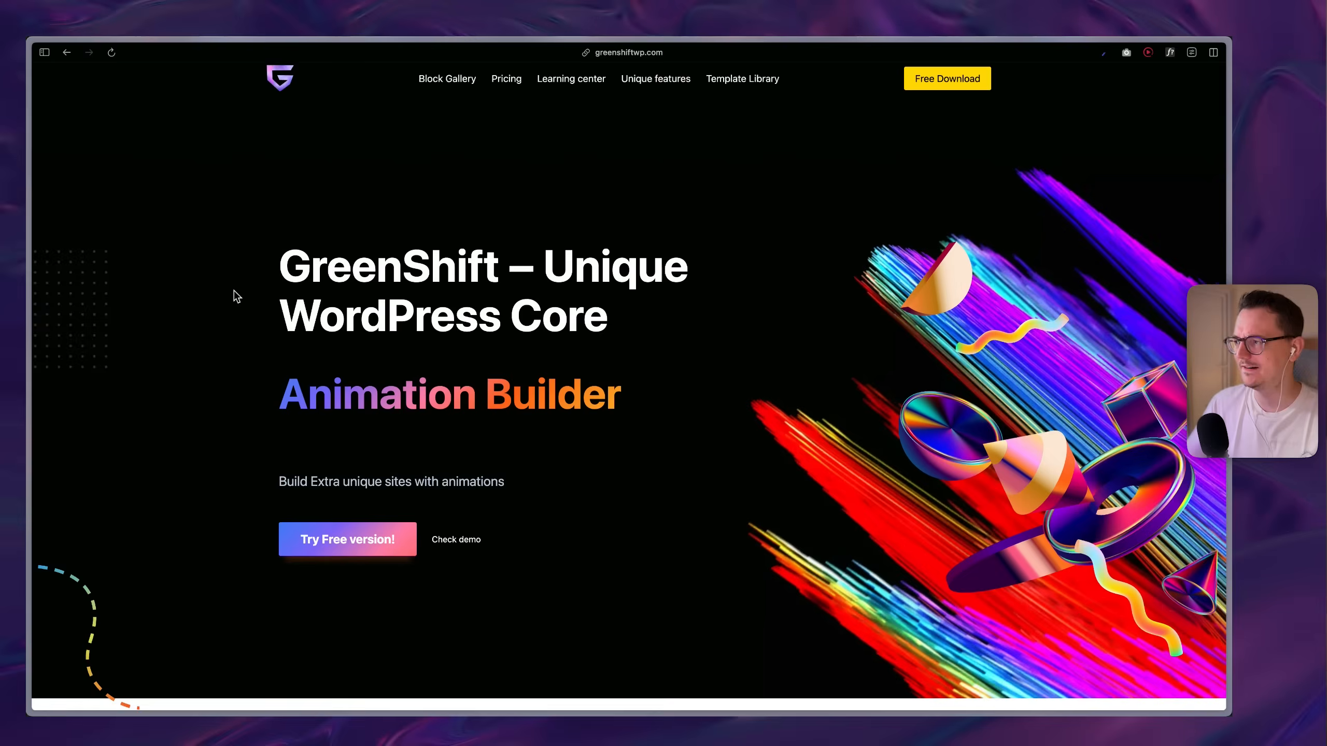
- Scroll GreenShift's feature packs down to the 'Get everything together' bundle pricing, $79.99–$109.99
{"action": "scroll", "scroll_direction": "down", "scroll_amount": 3}
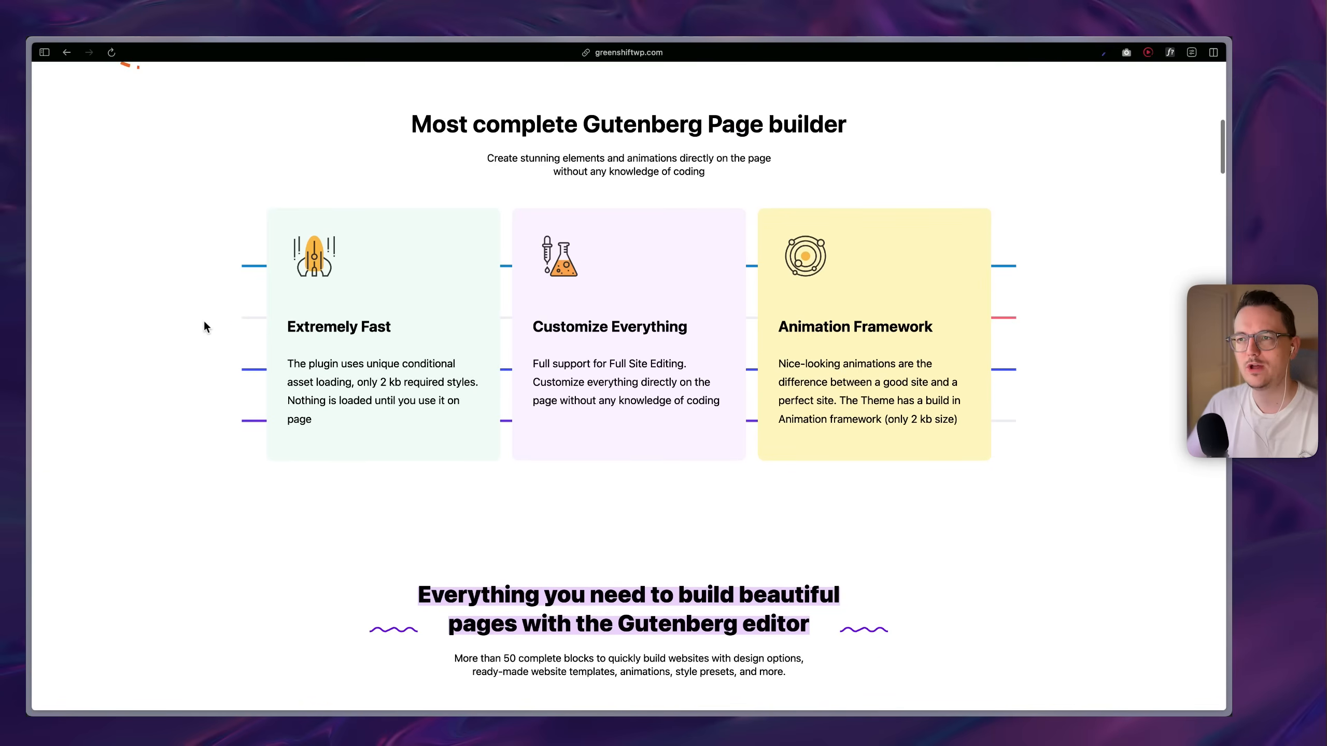
{"action": "scroll", "scroll_direction": "down", "scroll_amount": 3}
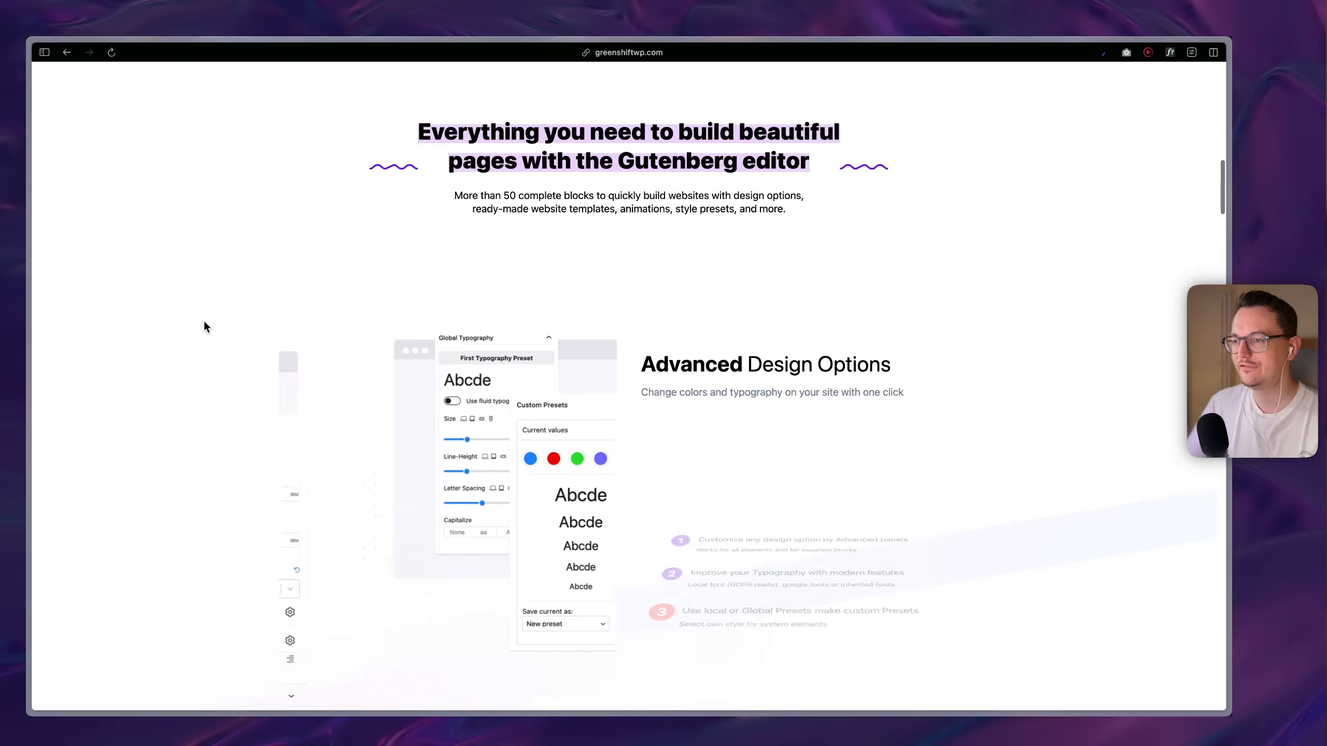
{"action": "scroll", "scroll_direction": "down", "scroll_amount": 3}
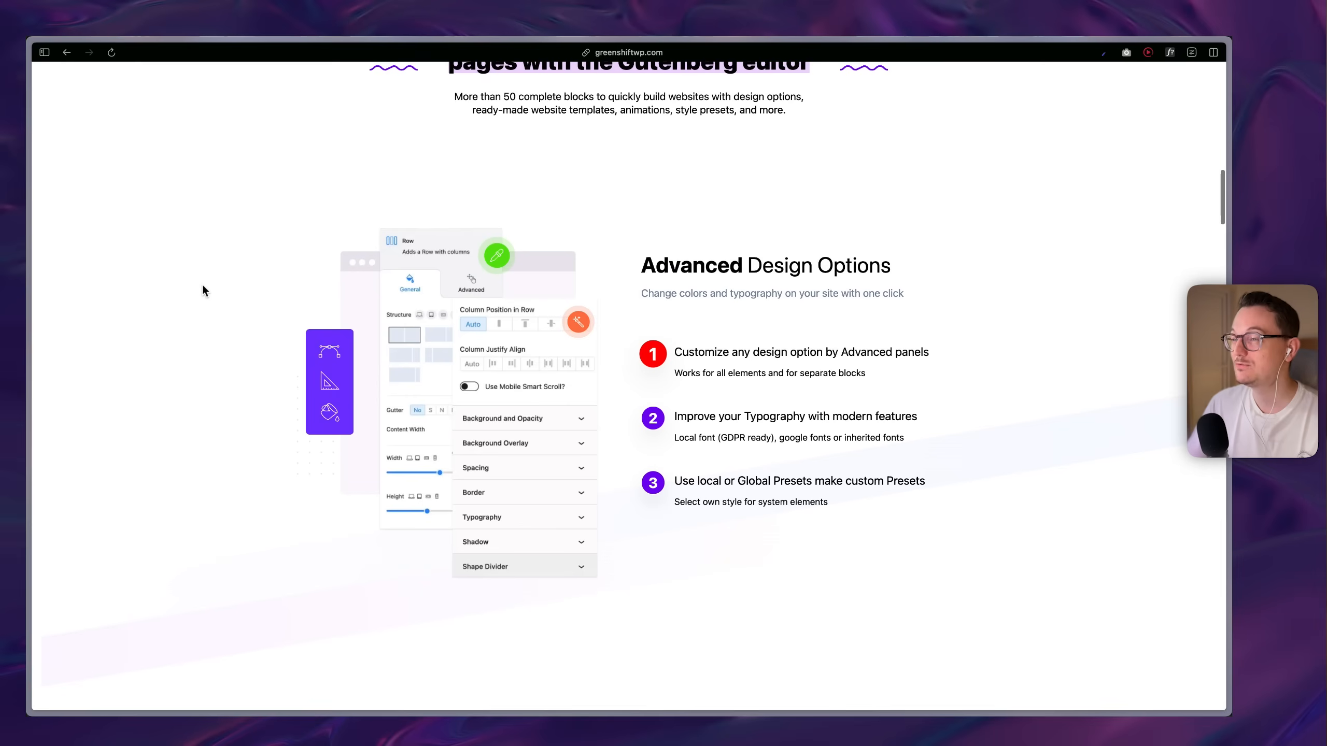
{"action": "scroll", "scroll_direction": "down", "scroll_amount": 3}
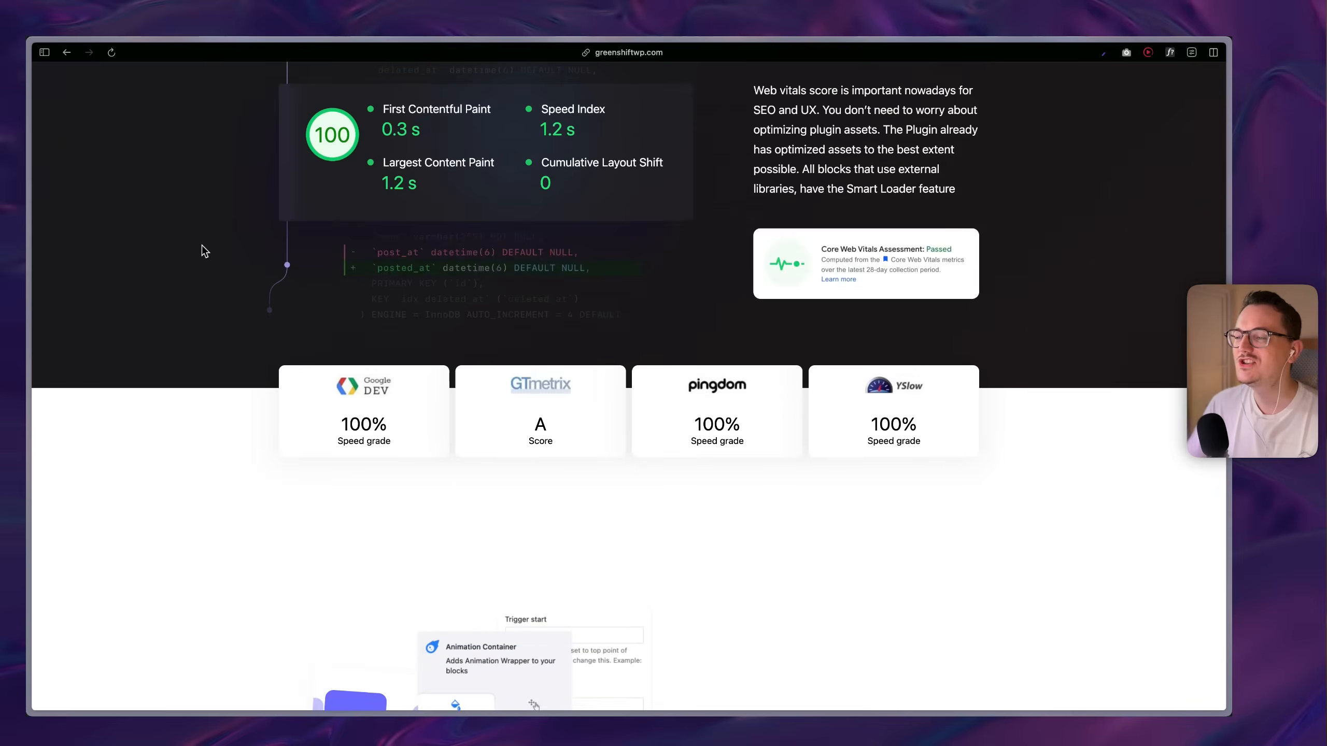
{"action": "scroll", "scroll_direction": "down", "scroll_amount": 3}
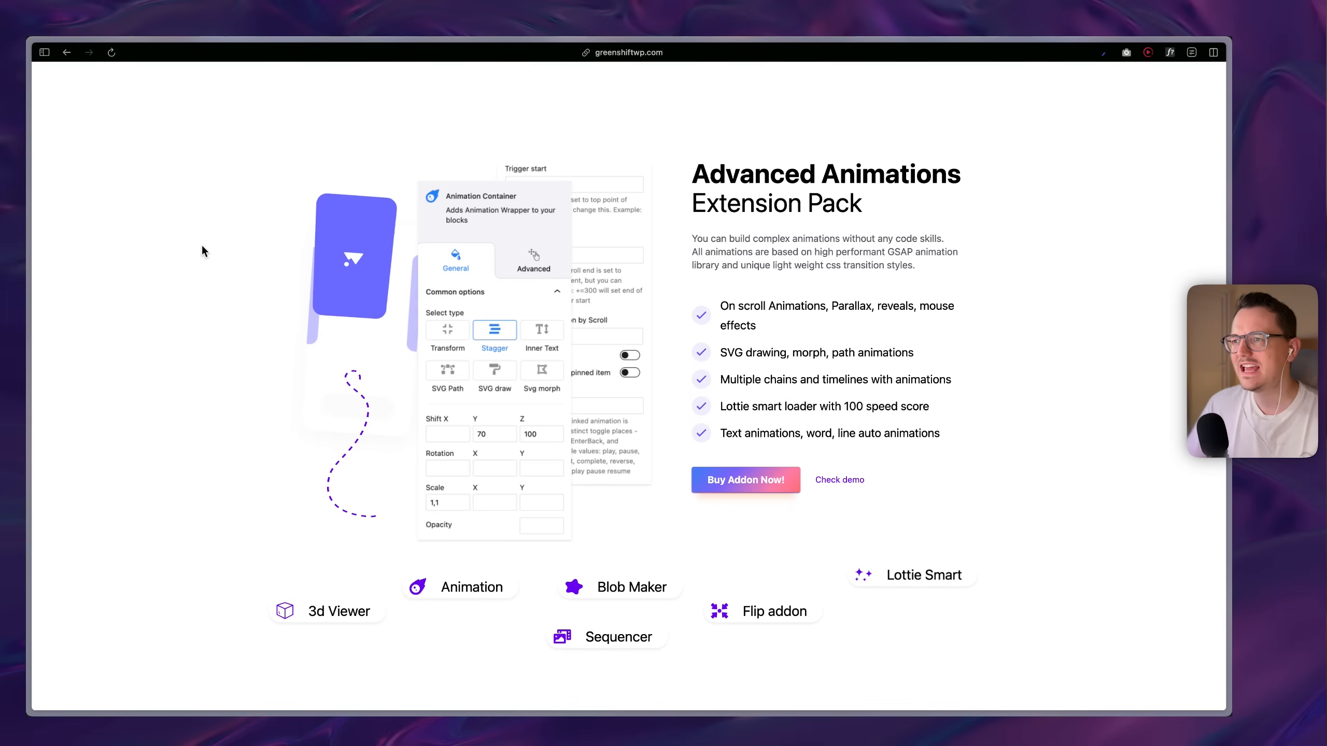
{"action": "scroll", "scroll_direction": "down", "scroll_amount": 3}
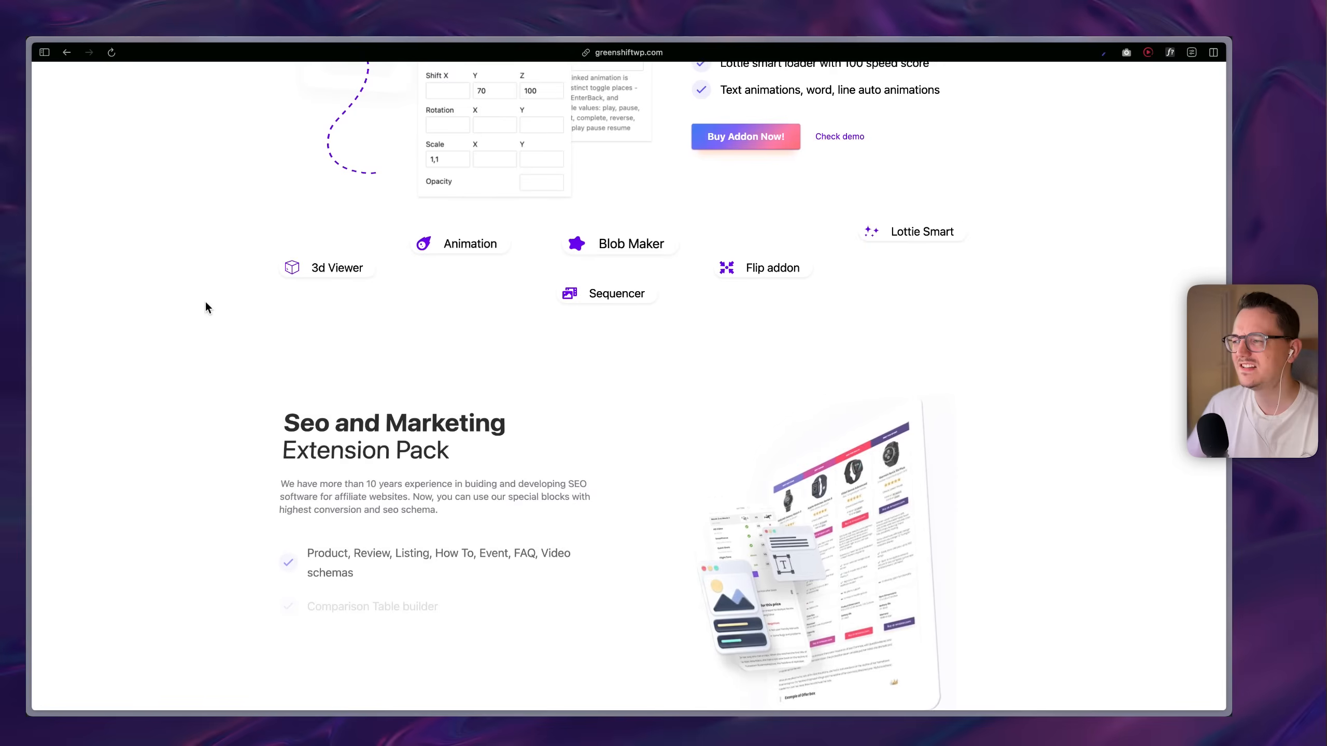
{"action": "scroll", "scroll_direction": "down", "scroll_amount": 3}
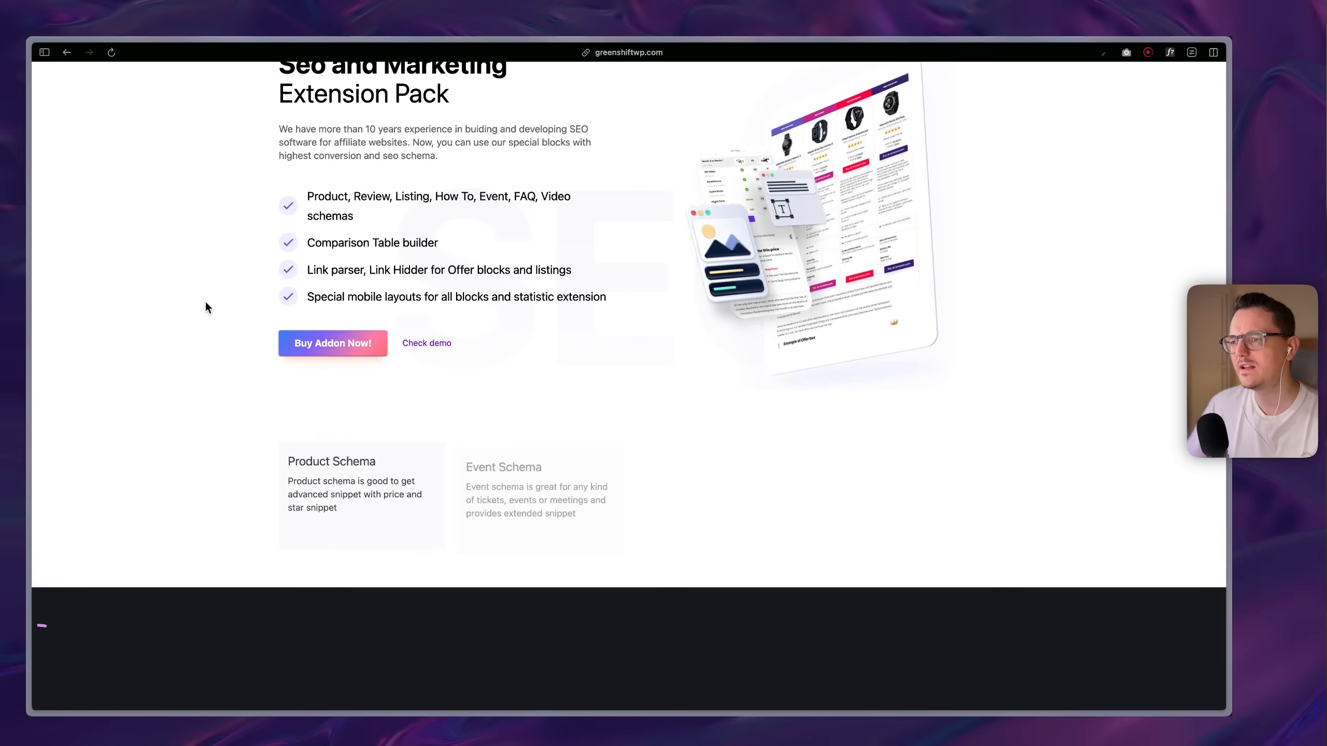
{"action": "scroll", "scroll_direction": "down", "scroll_amount": 3}
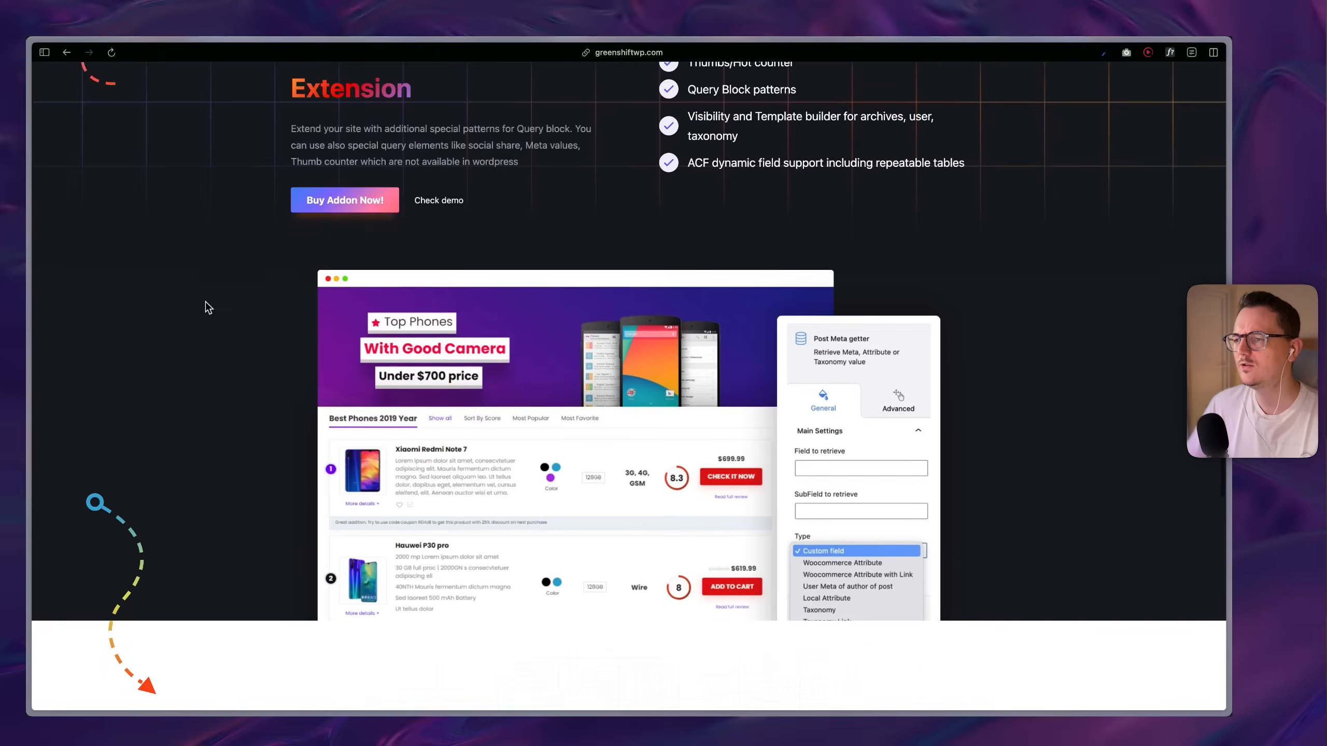
{"action": "scroll", "scroll_direction": "down", "scroll_amount": 3}
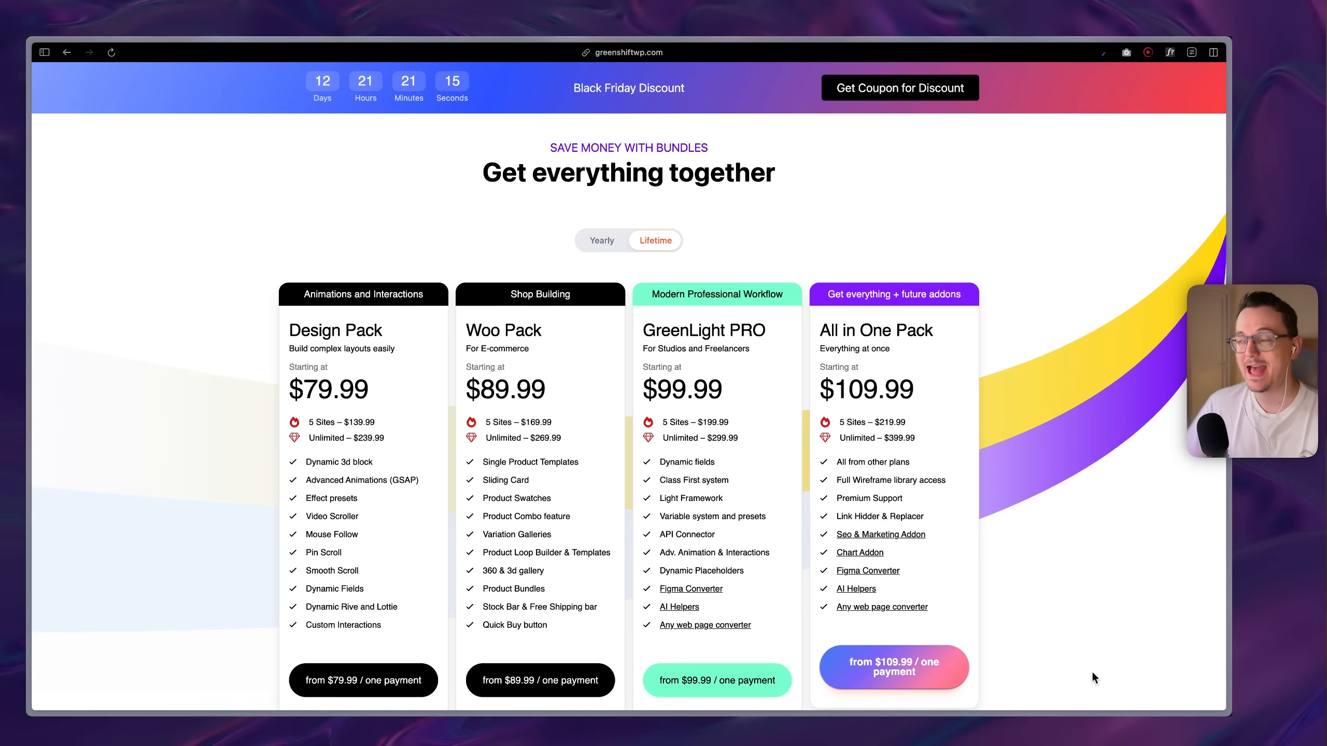
{"action": "mouse_move", "coordinate": [539, 421]}
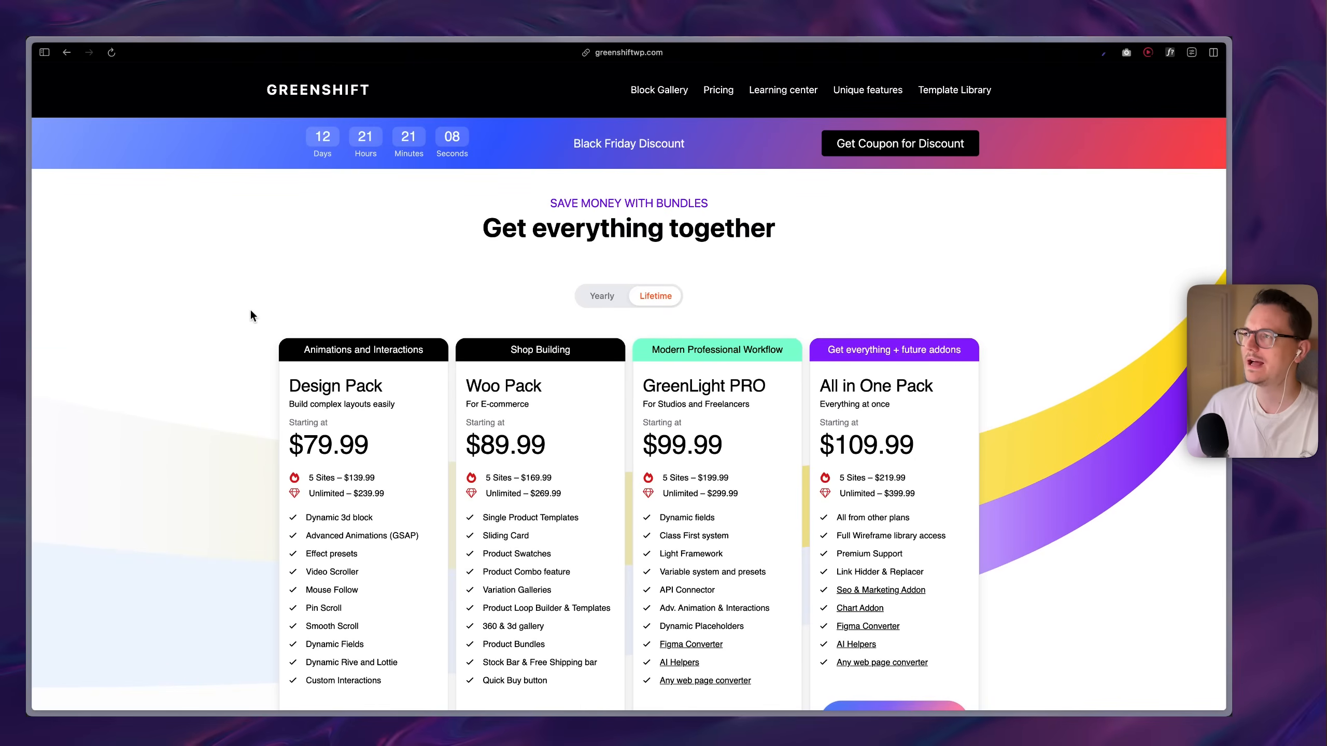
- Open the Bricks Builder pricing page and select the $599 Ultimate lifetime price
{"action": "left_click", "coordinate": [628, 52]}
{"action": "type", "text": "bricksbuilder.io"}
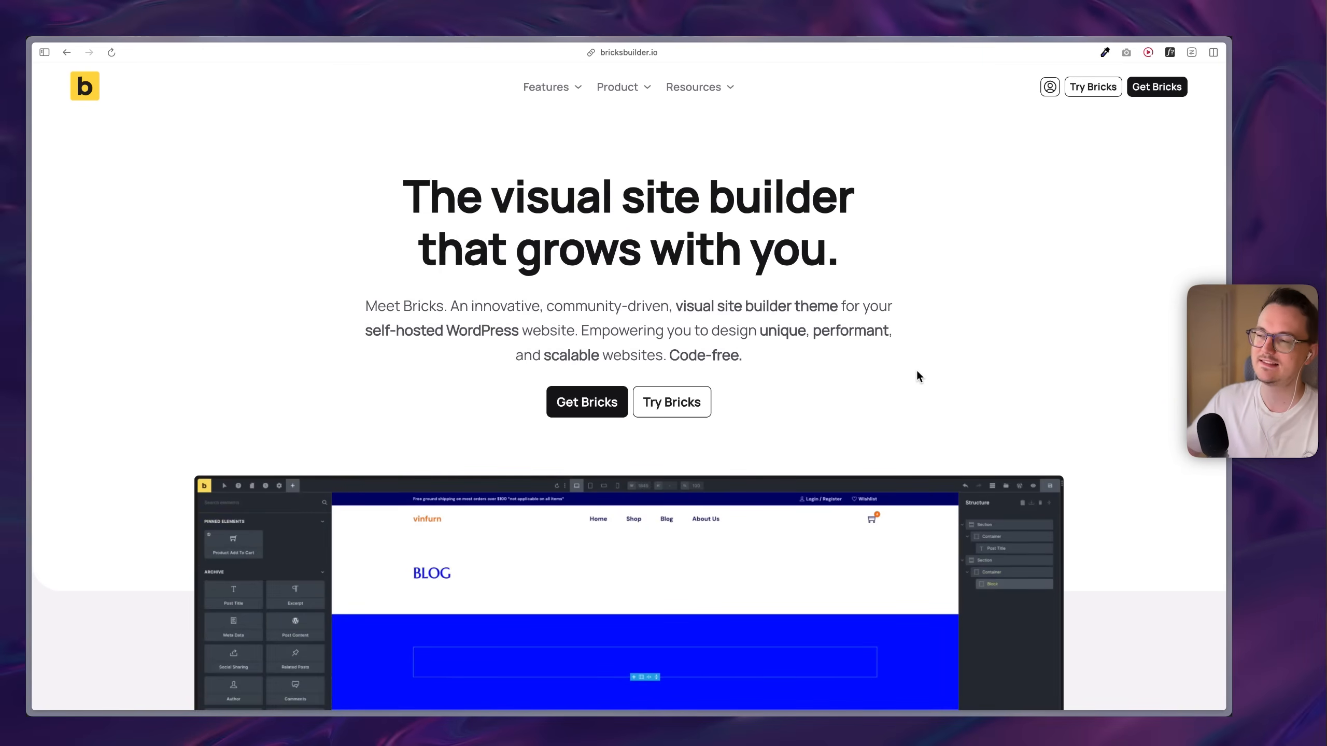
{"action": "left_click", "coordinate": [291, 485]}
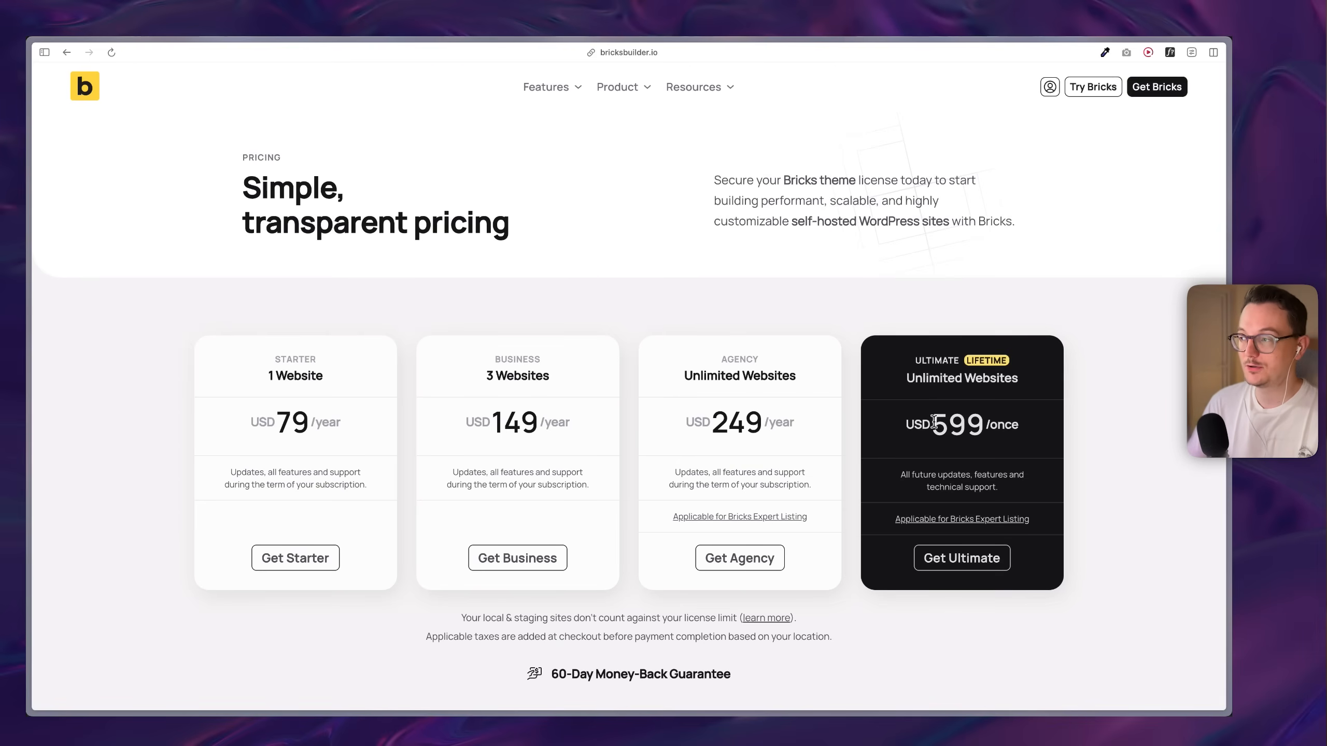
{"action": "mouse_move", "coordinate": [977, 425]}
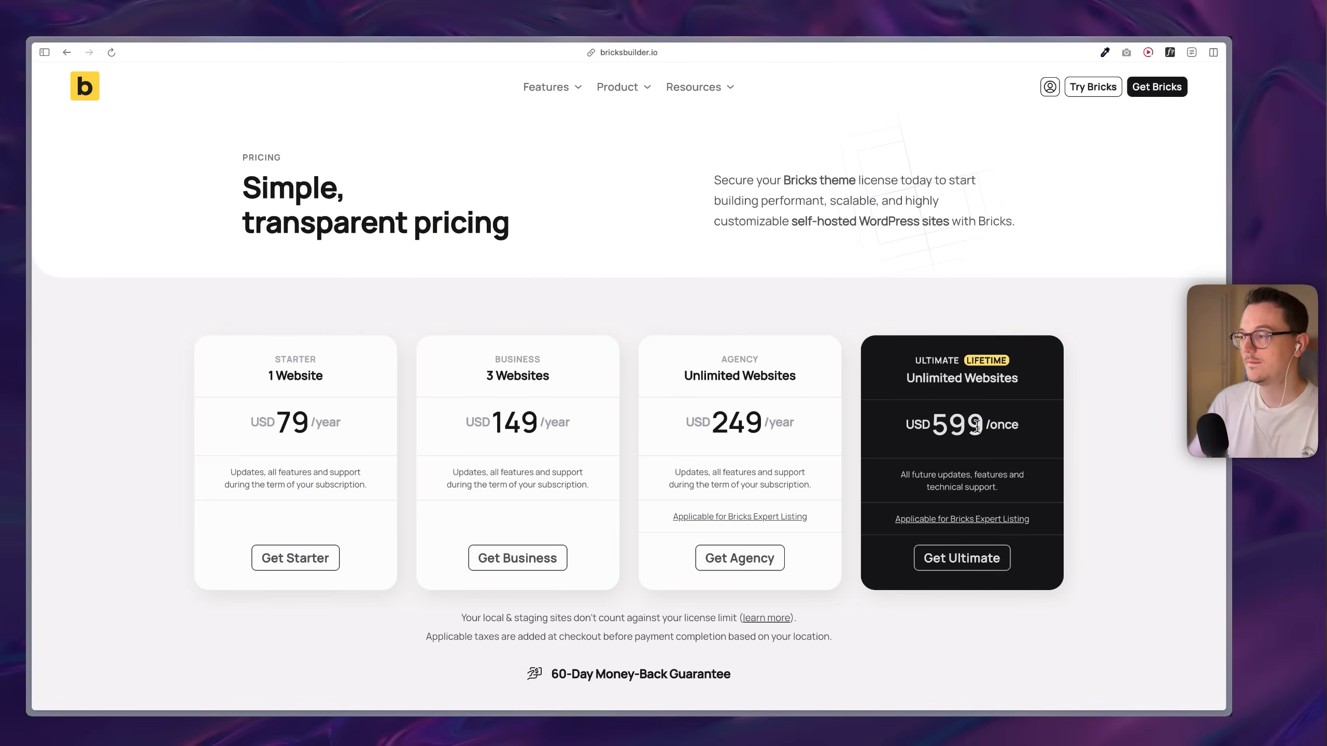
{"action": "double_click", "coordinate": [957, 424]}
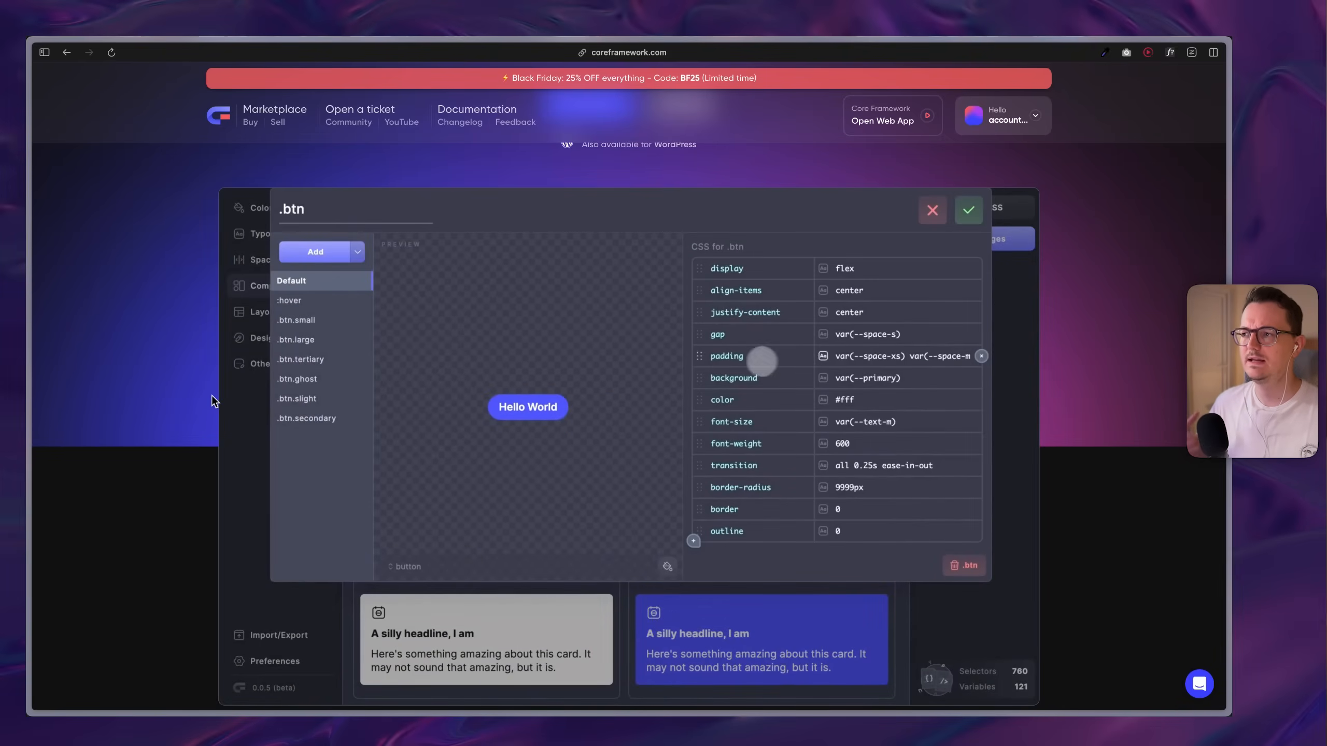
- Set the .btn background to var(--new-color), save it, and scroll to the €119 plugin pricing
{"action": "left_click", "coordinate": [897, 378]}
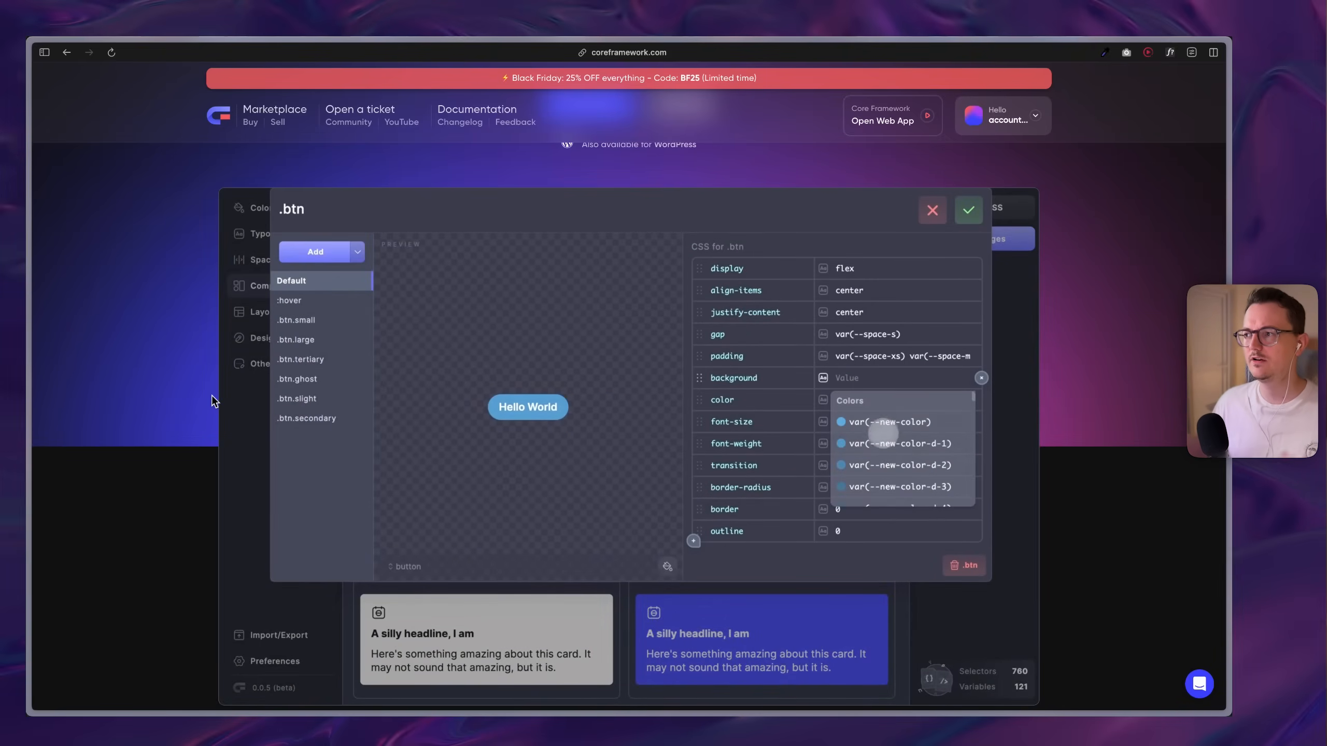
{"action": "left_click", "coordinate": [289, 300]}
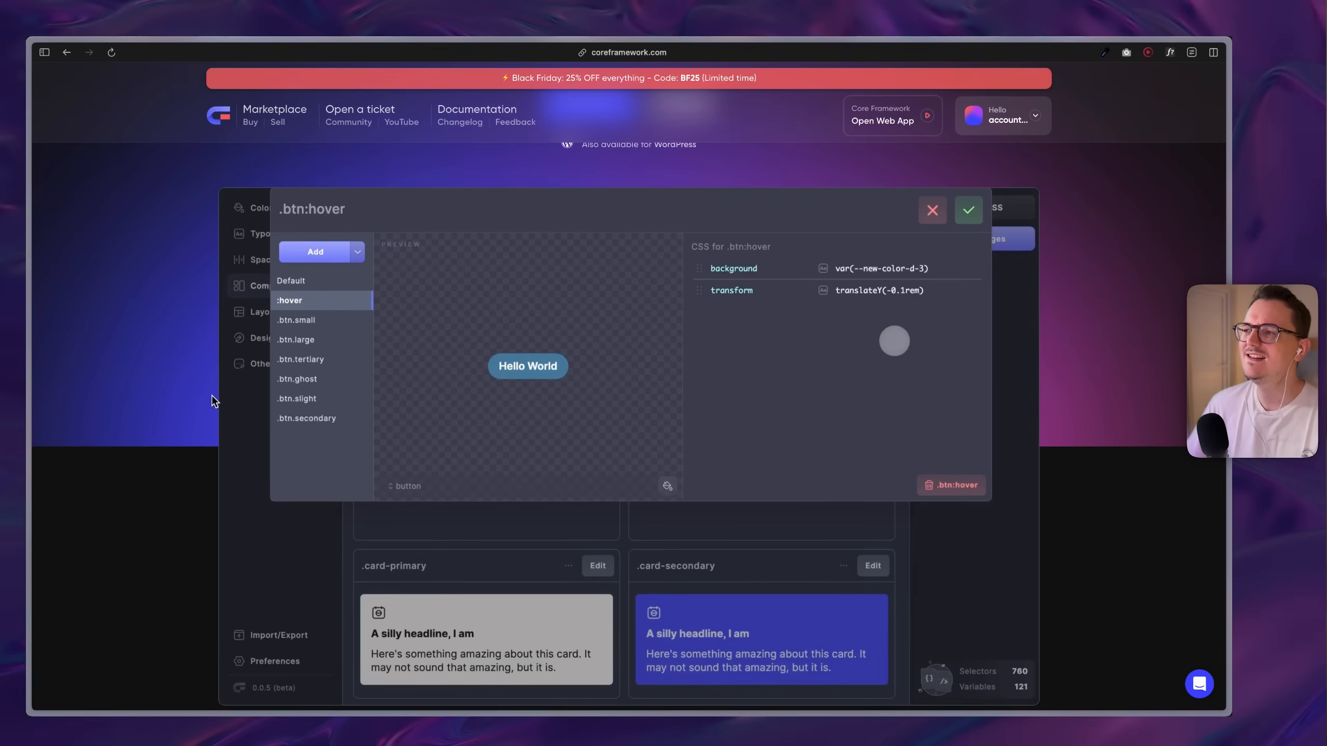
{"action": "left_click", "coordinate": [292, 280]}
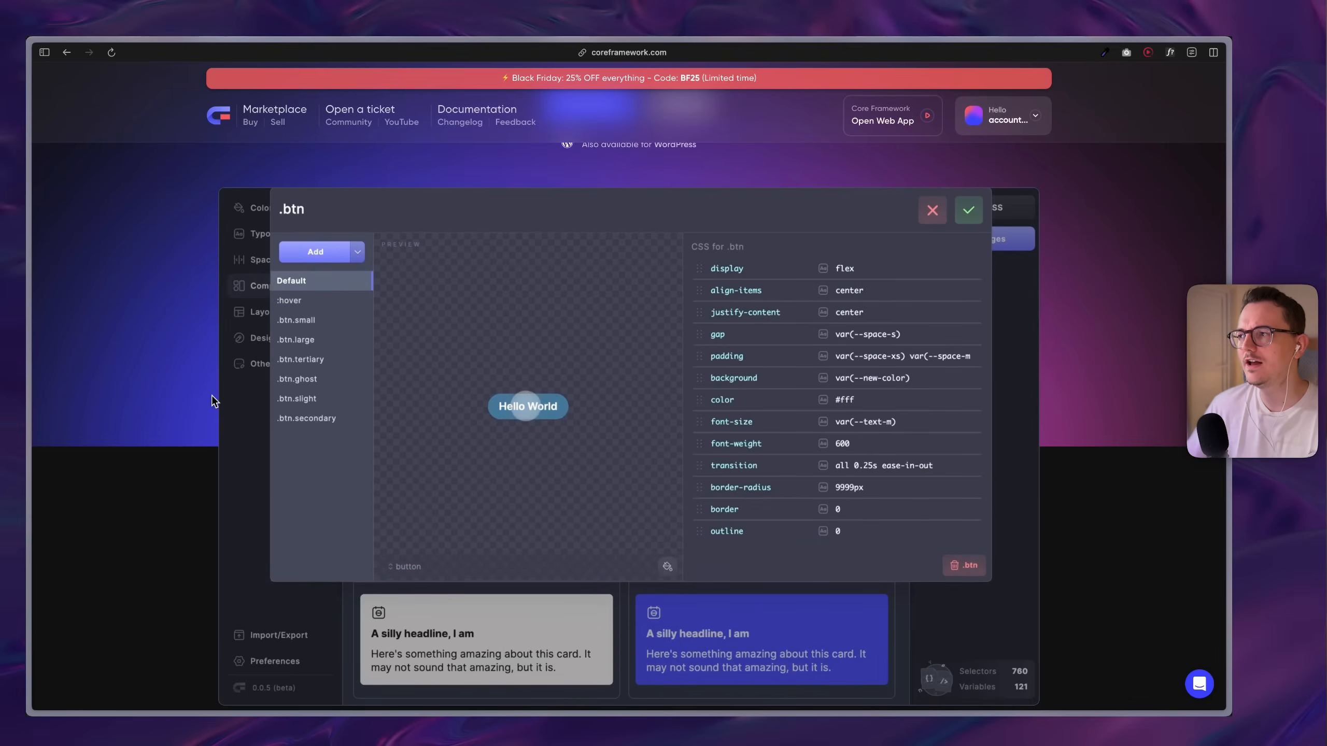
{"action": "left_click", "coordinate": [968, 210]}
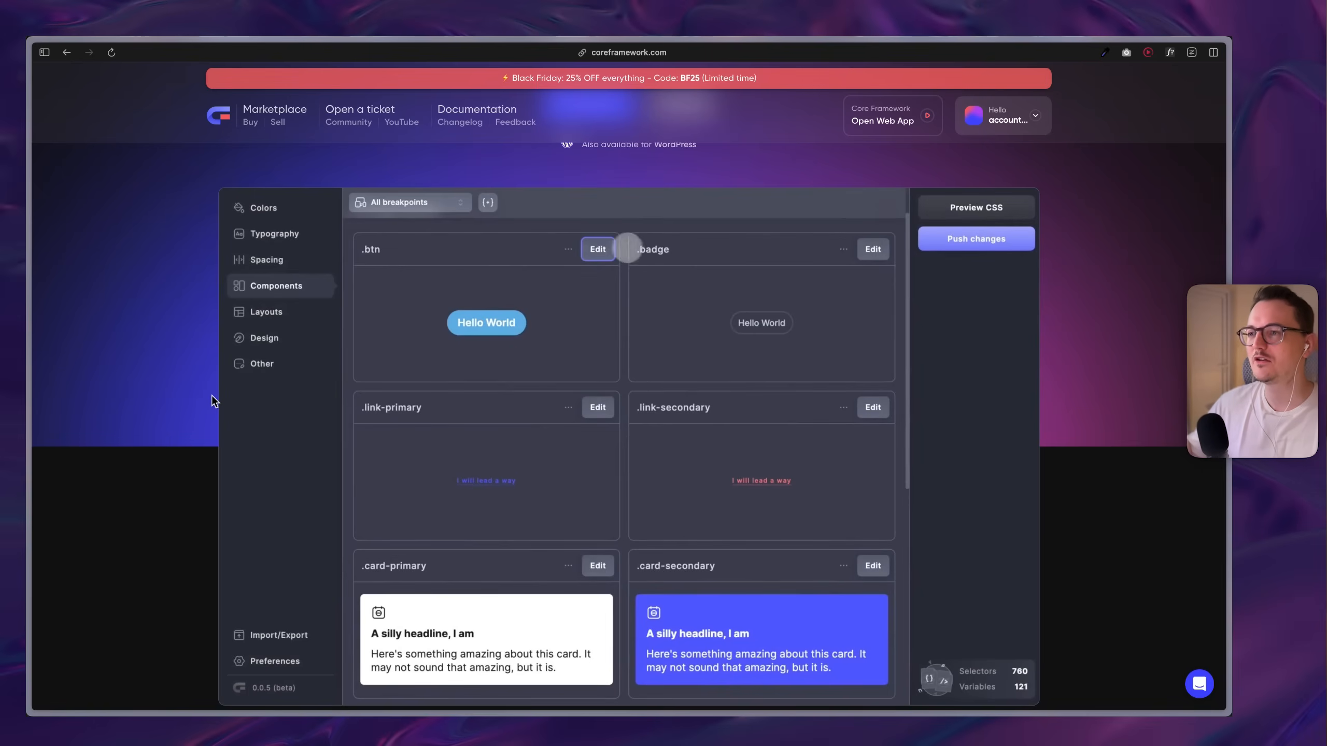
{"action": "left_click", "coordinate": [275, 234]}
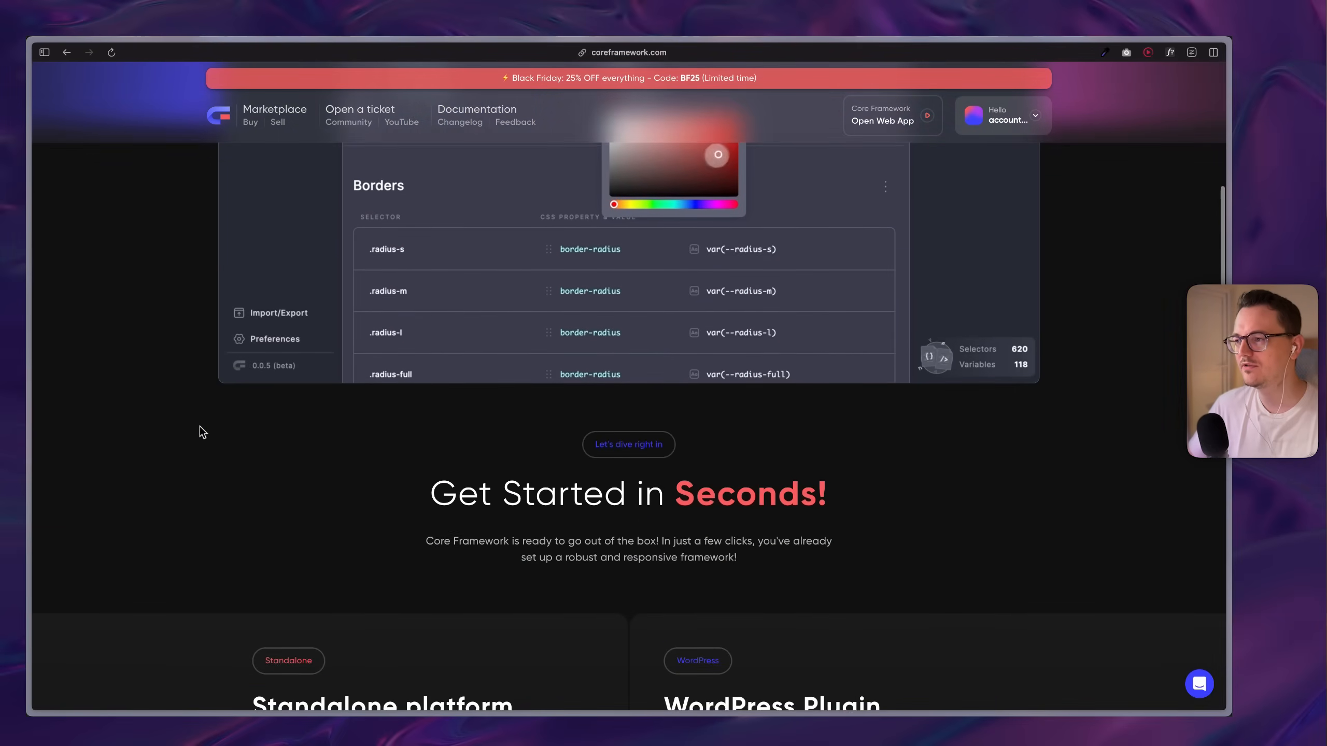
{"action": "scroll", "scroll_direction": "down", "scroll_amount": 3}
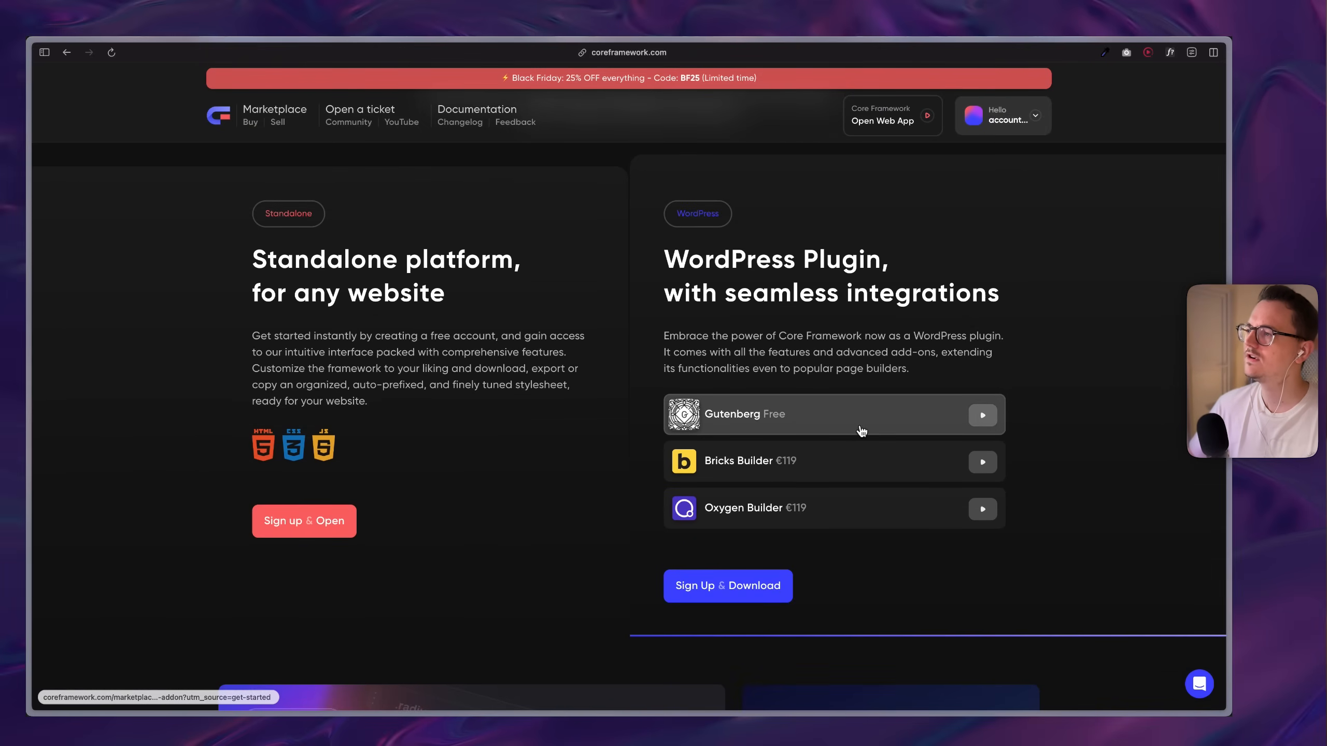
{"action": "mouse_move", "coordinate": [628, 423]}
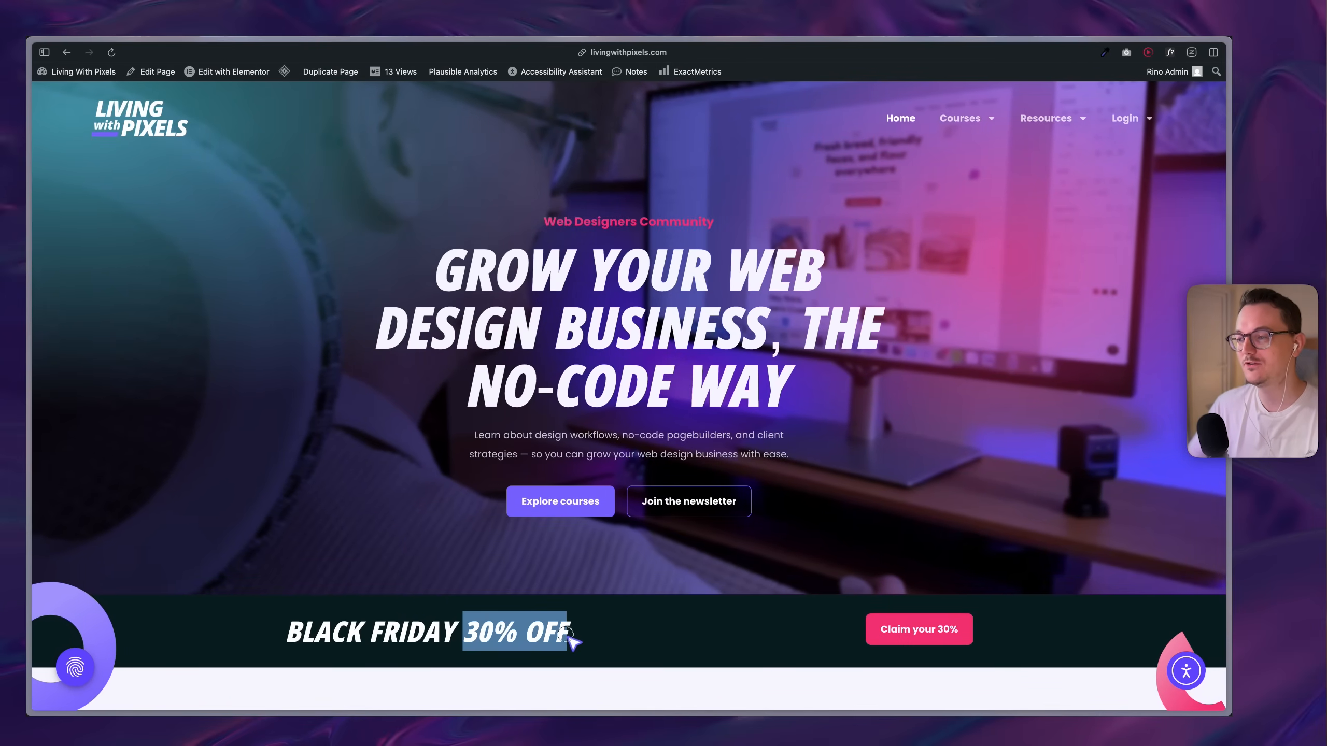
- Scroll to the Living With Pixels courses, select a course title, then return to the 30% off banner
{"action": "scroll", "scroll_direction": "down", "scroll_amount": 3}
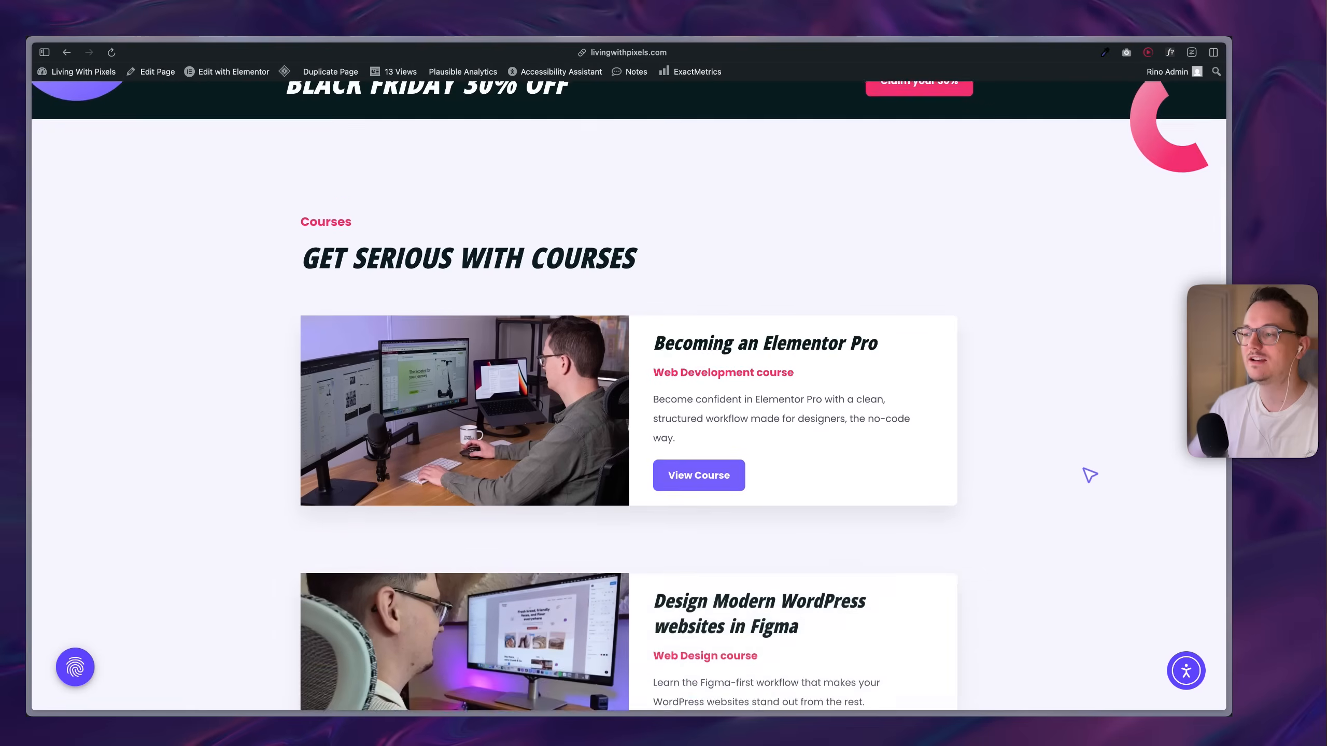
{"action": "scroll", "scroll_direction": "down", "scroll_amount": 3}
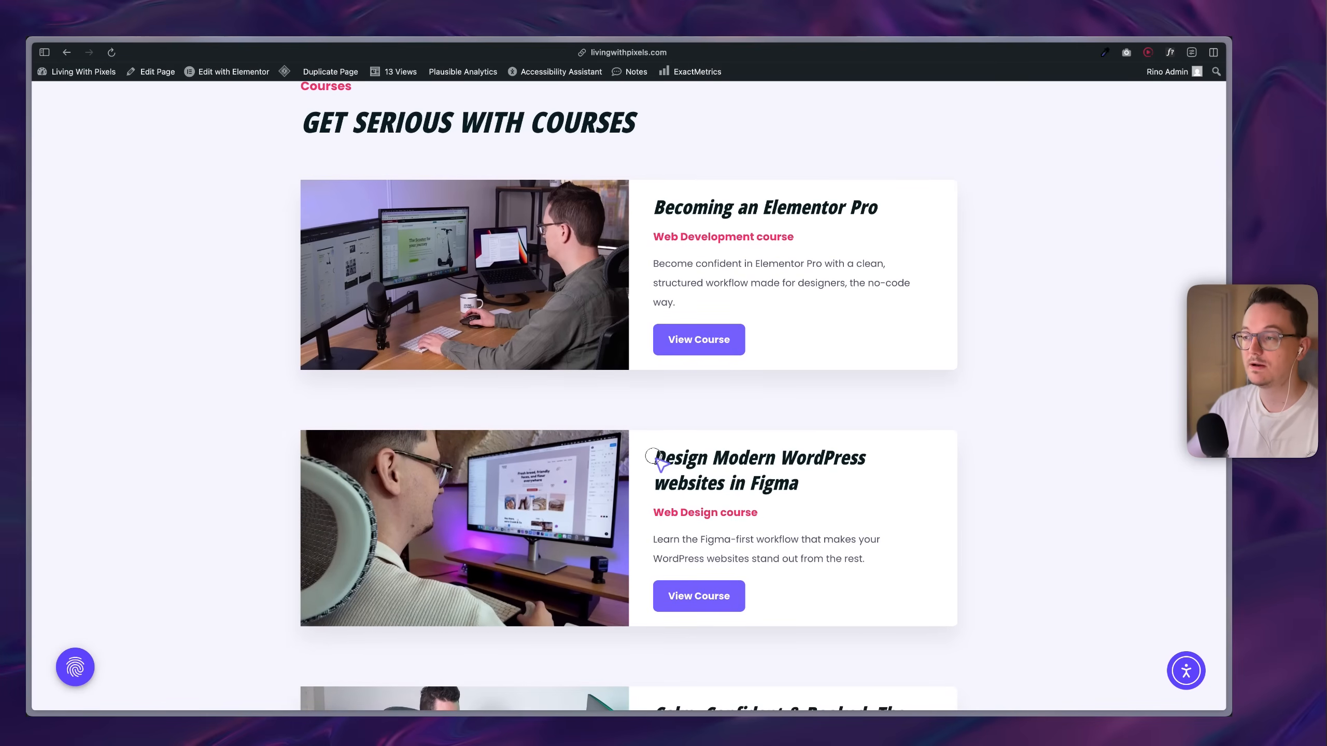
{"action": "double_click", "coordinate": [772, 483]}
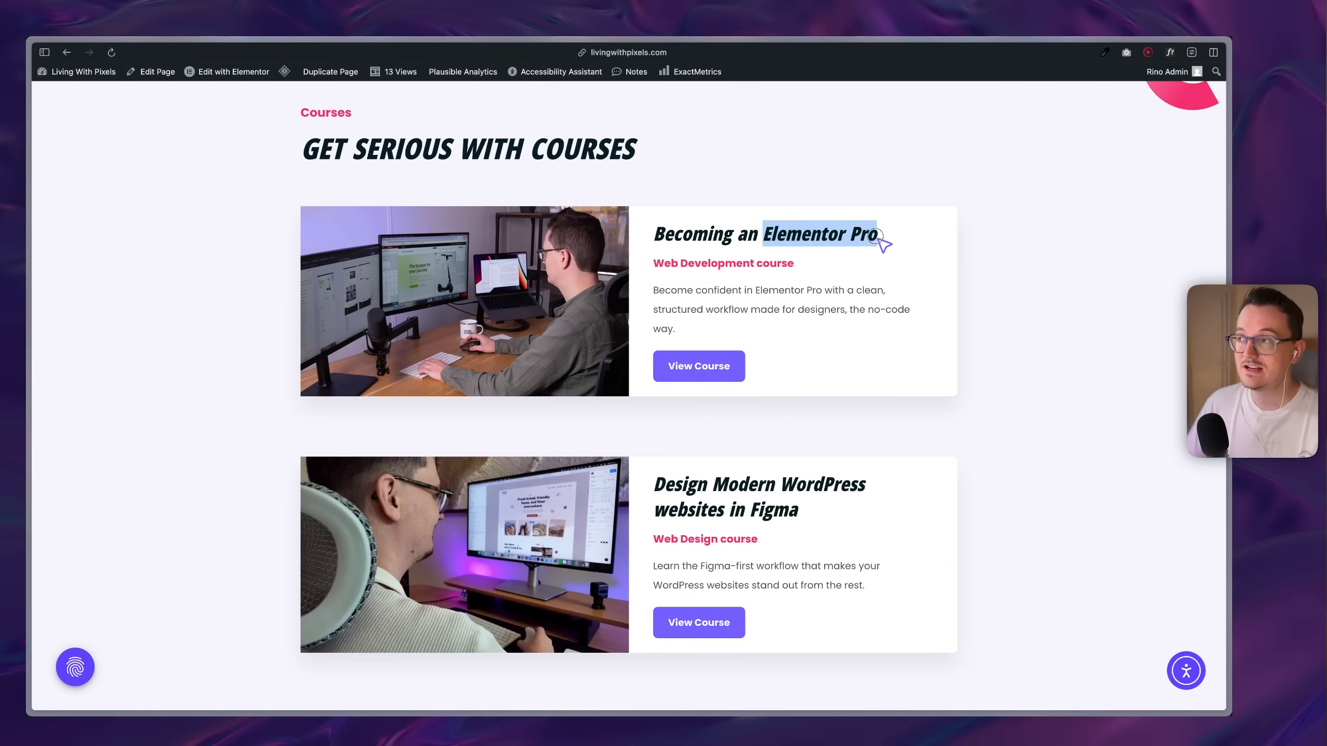
{"action": "mouse_move", "coordinate": [897, 247]}
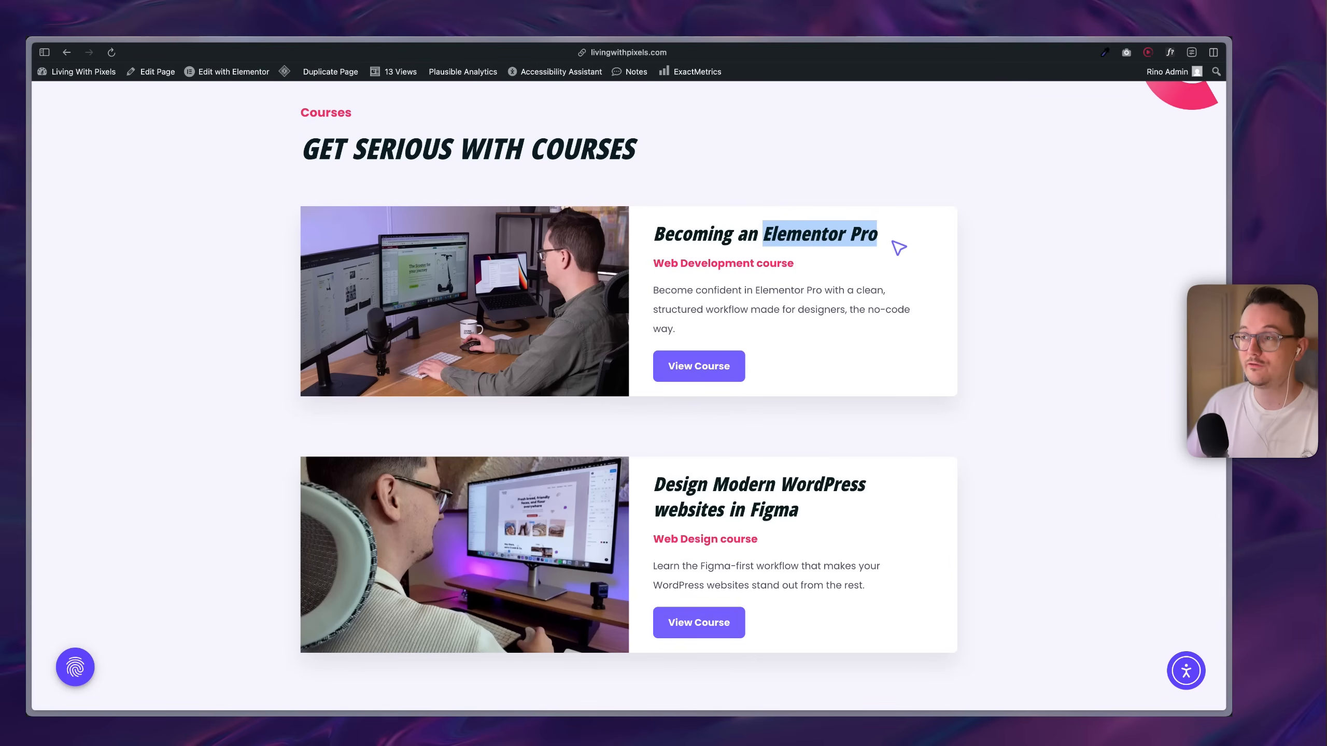
{"action": "scroll", "scroll_direction": "up", "scroll_amount": 3}
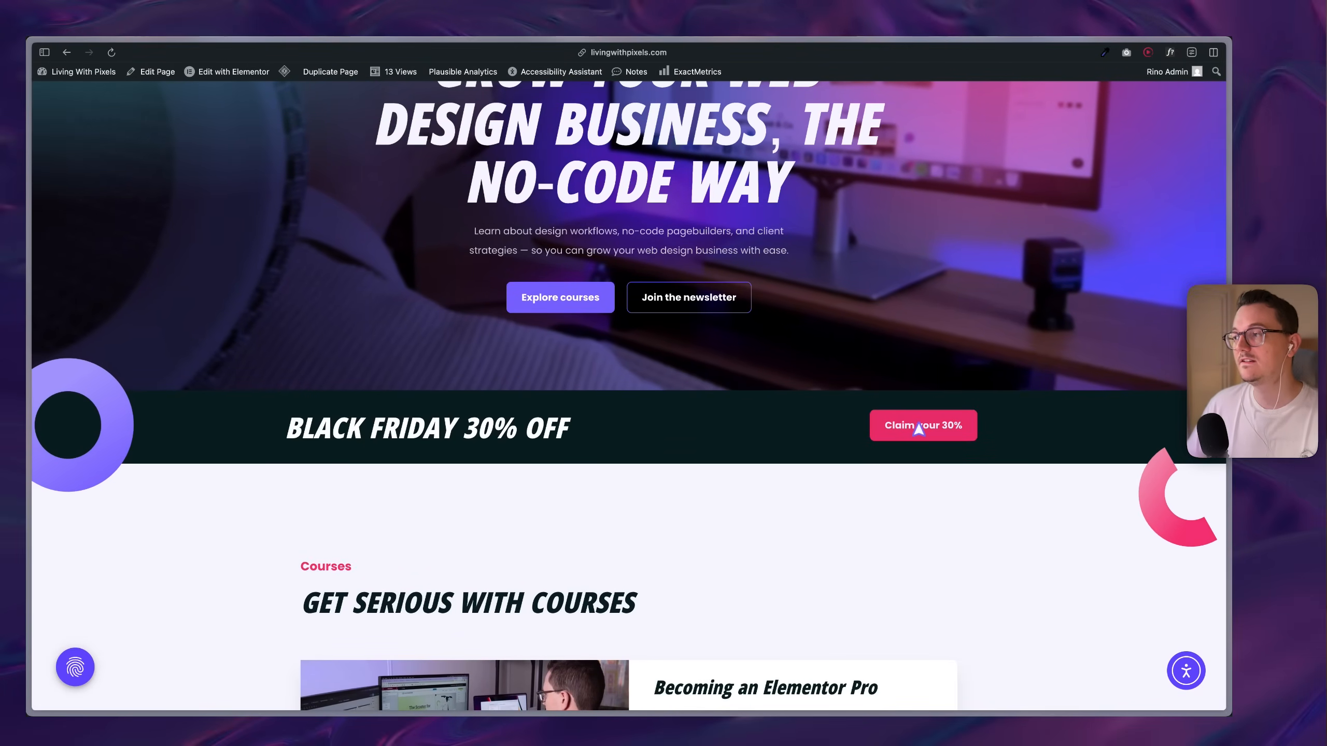
{"action": "mouse_move", "coordinate": [798, 432]}
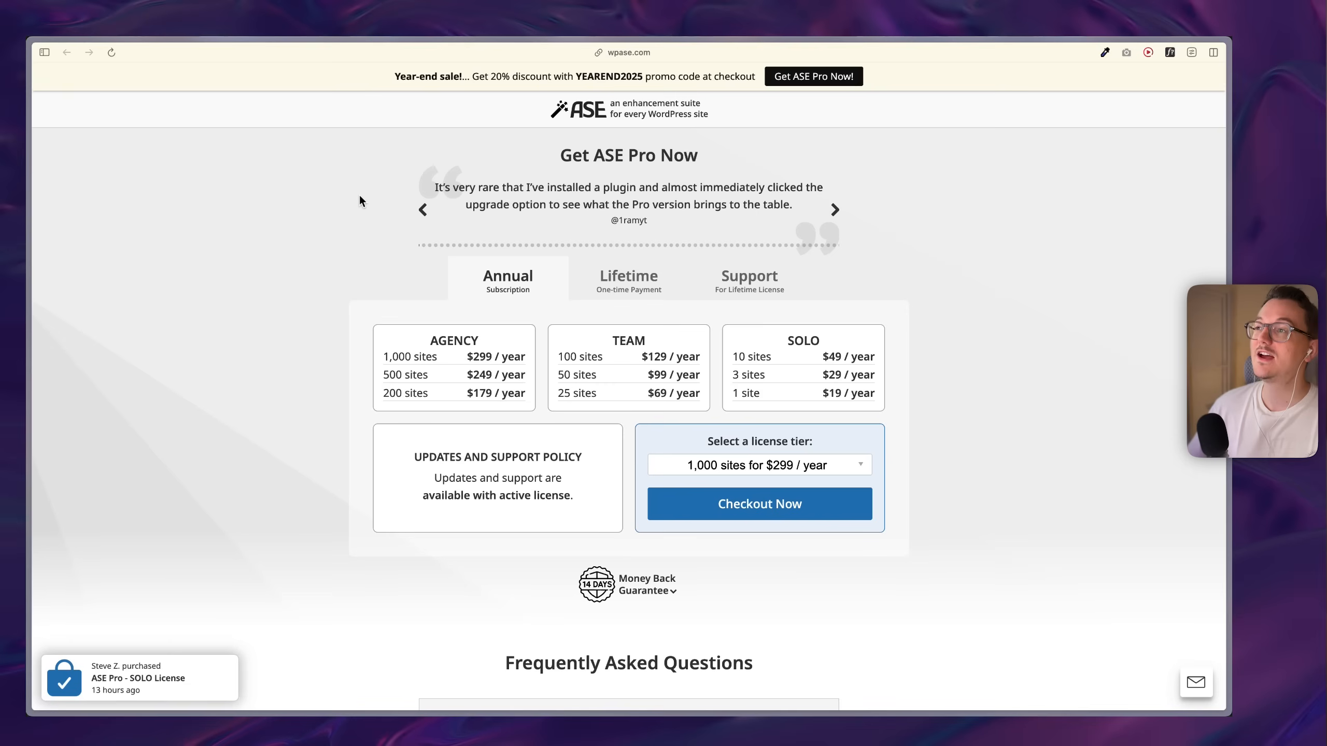
{"action": "mouse_move", "coordinate": [393, 203]}
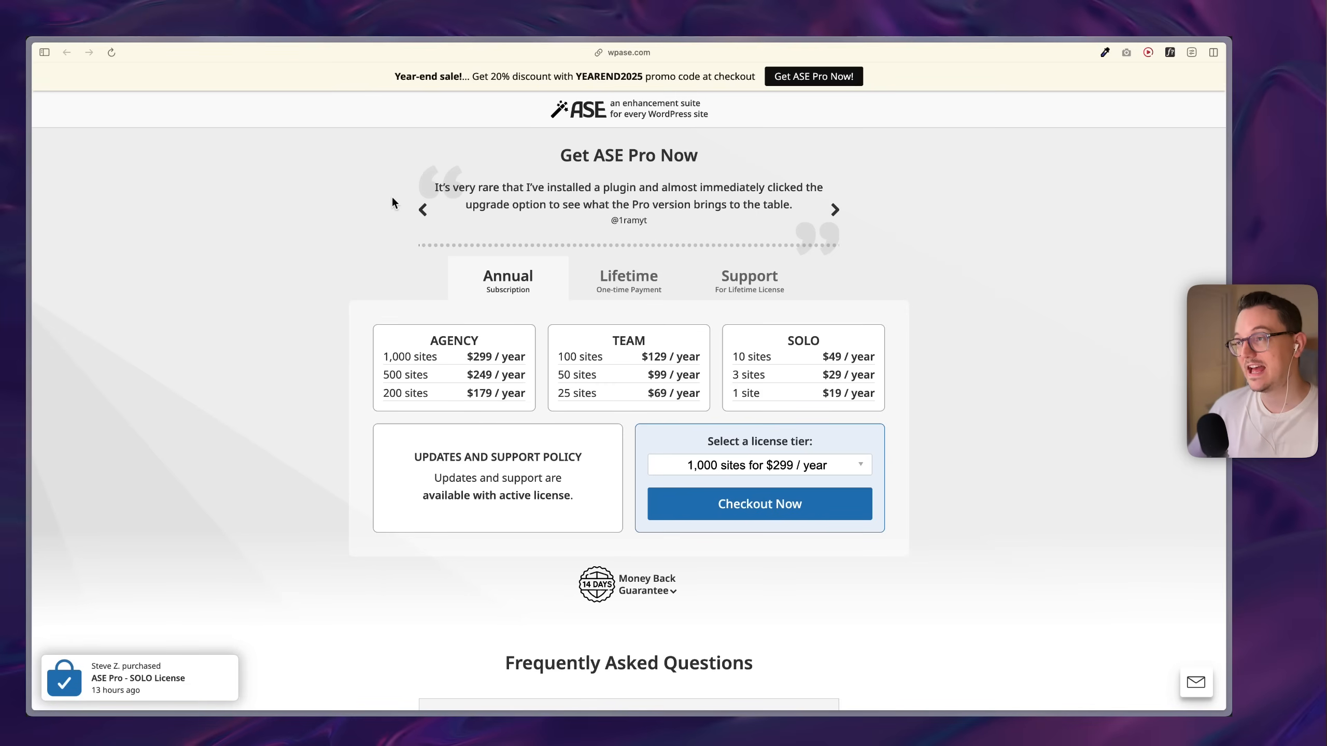
- Go to the ASE home page and scroll past Custom Content Types to Media Categories
{"action": "left_click", "coordinate": [627, 281]}
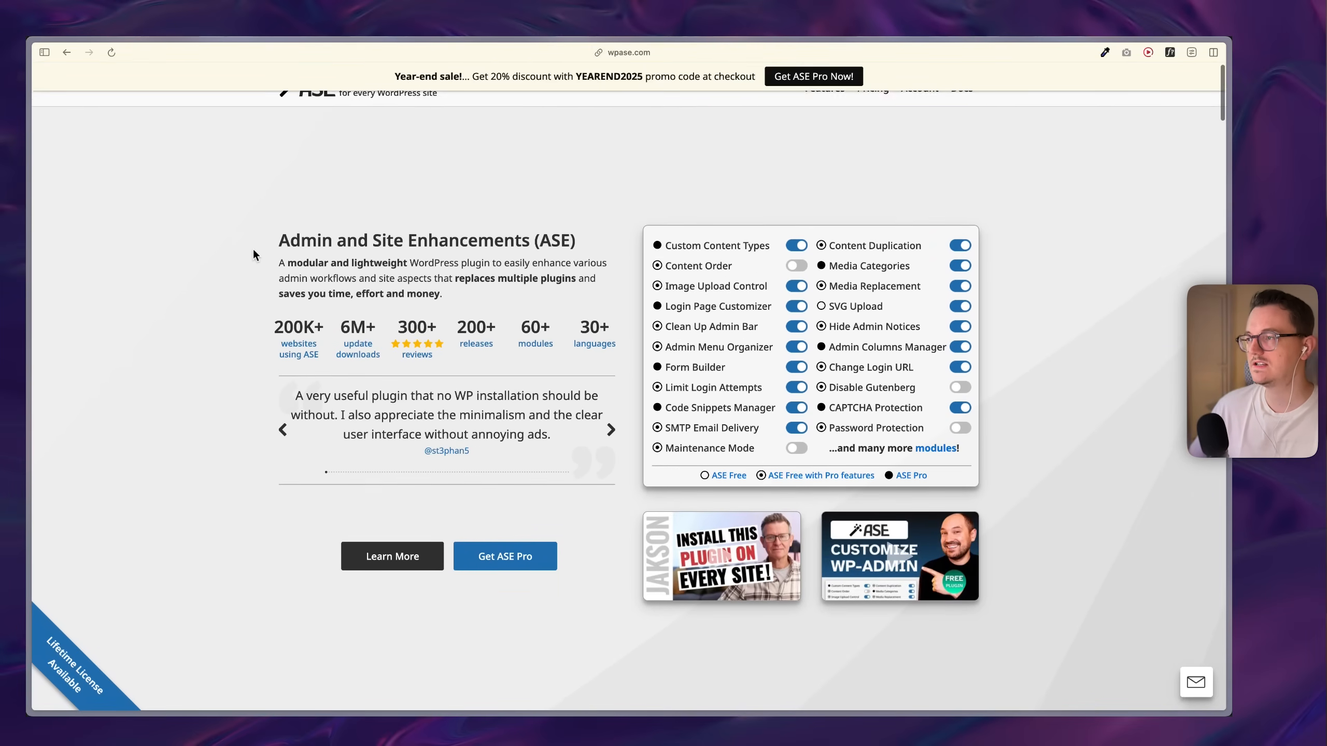
{"action": "scroll", "scroll_direction": "down", "scroll_amount": 3}
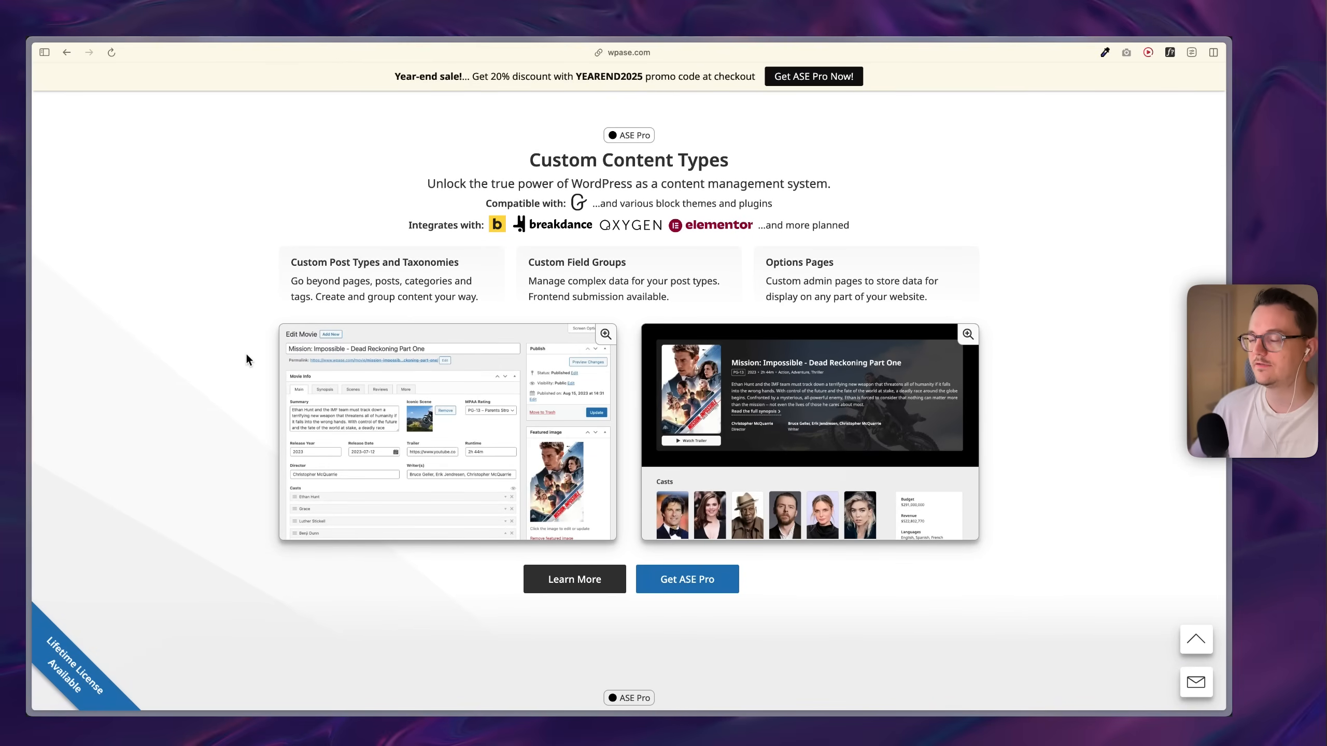
{"action": "scroll", "scroll_direction": "down", "scroll_amount": 3}
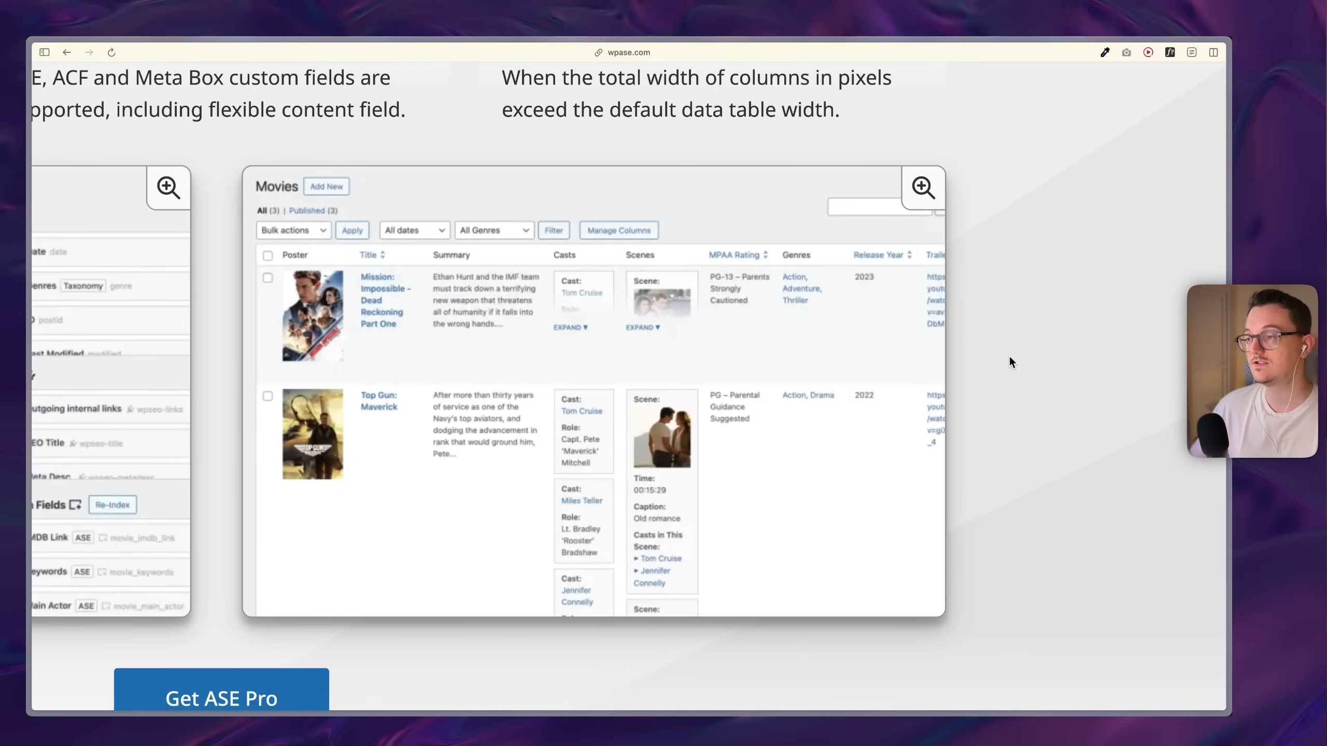
{"action": "scroll", "scroll_direction": "down", "scroll_amount": 3}
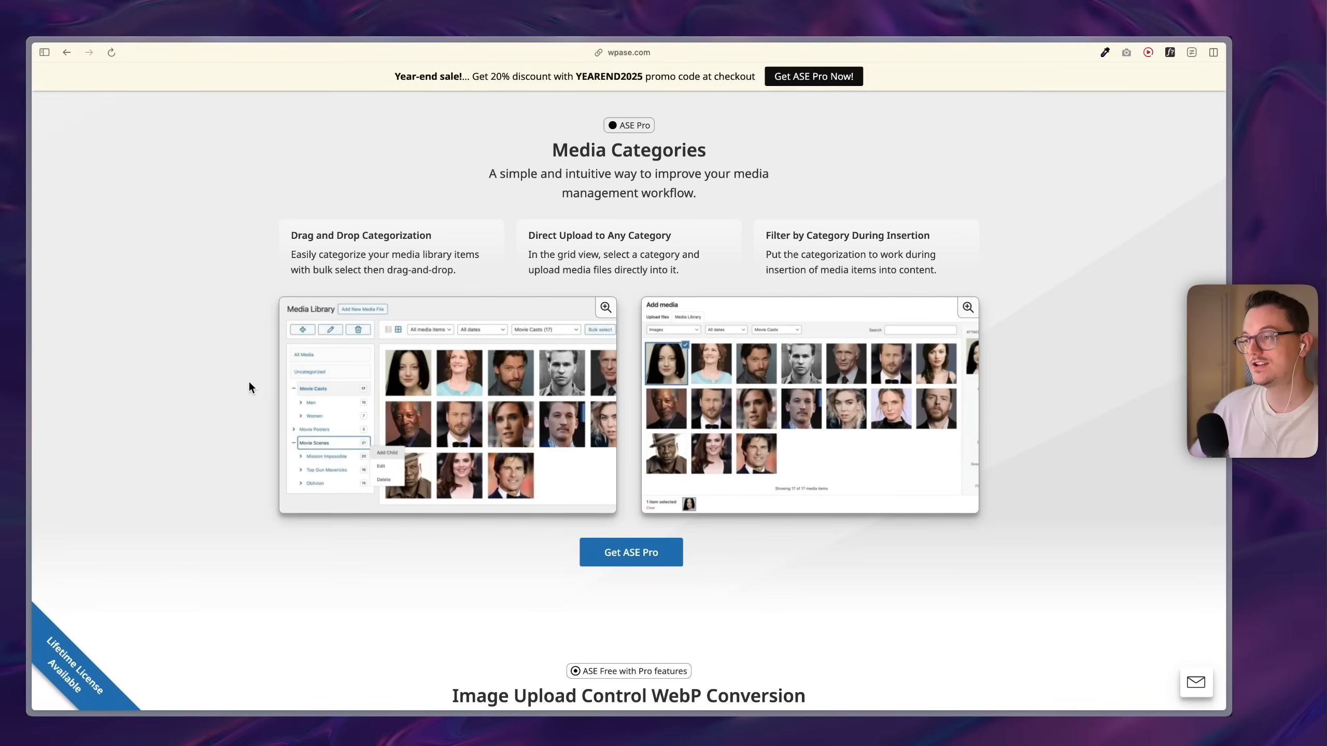
{"action": "scroll", "scroll_direction": "down", "scroll_amount": 3}
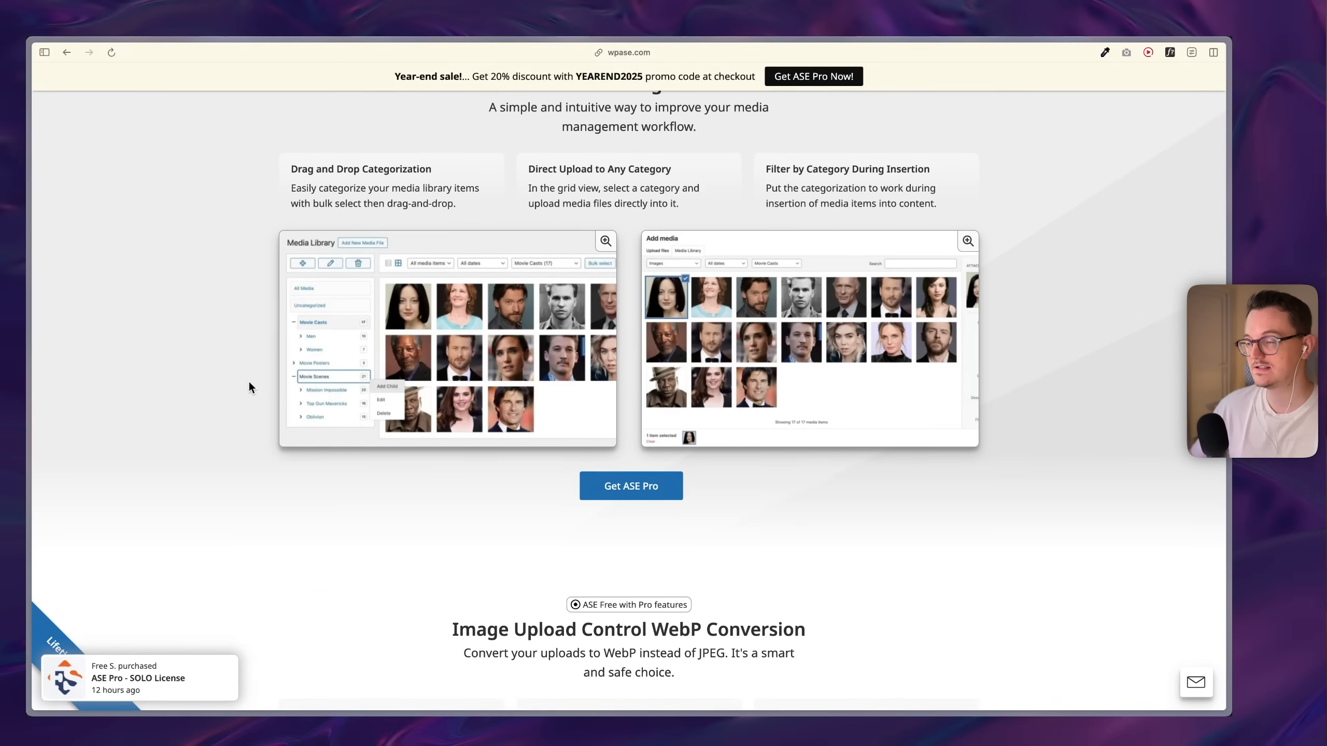
{"action": "scroll", "scroll_direction": "down", "scroll_amount": 3}
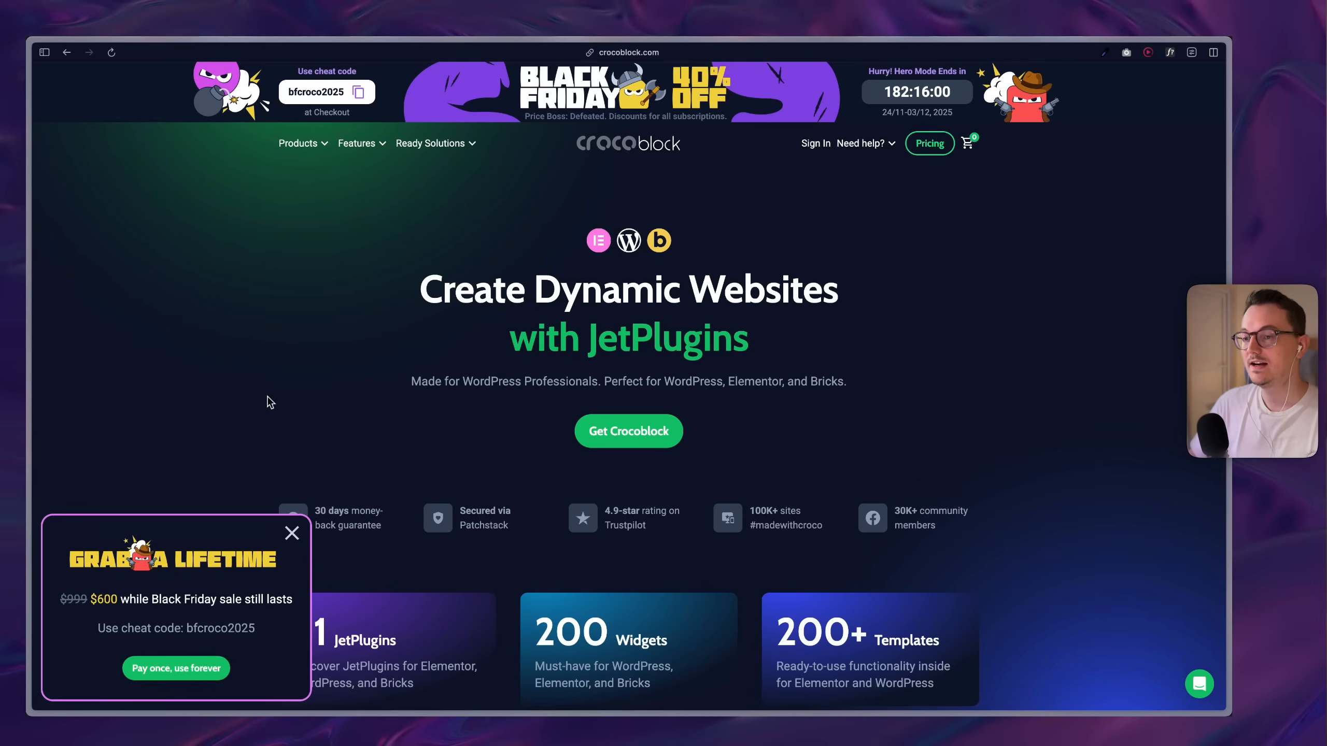
{"action": "mouse_move", "coordinate": [915, 170]}
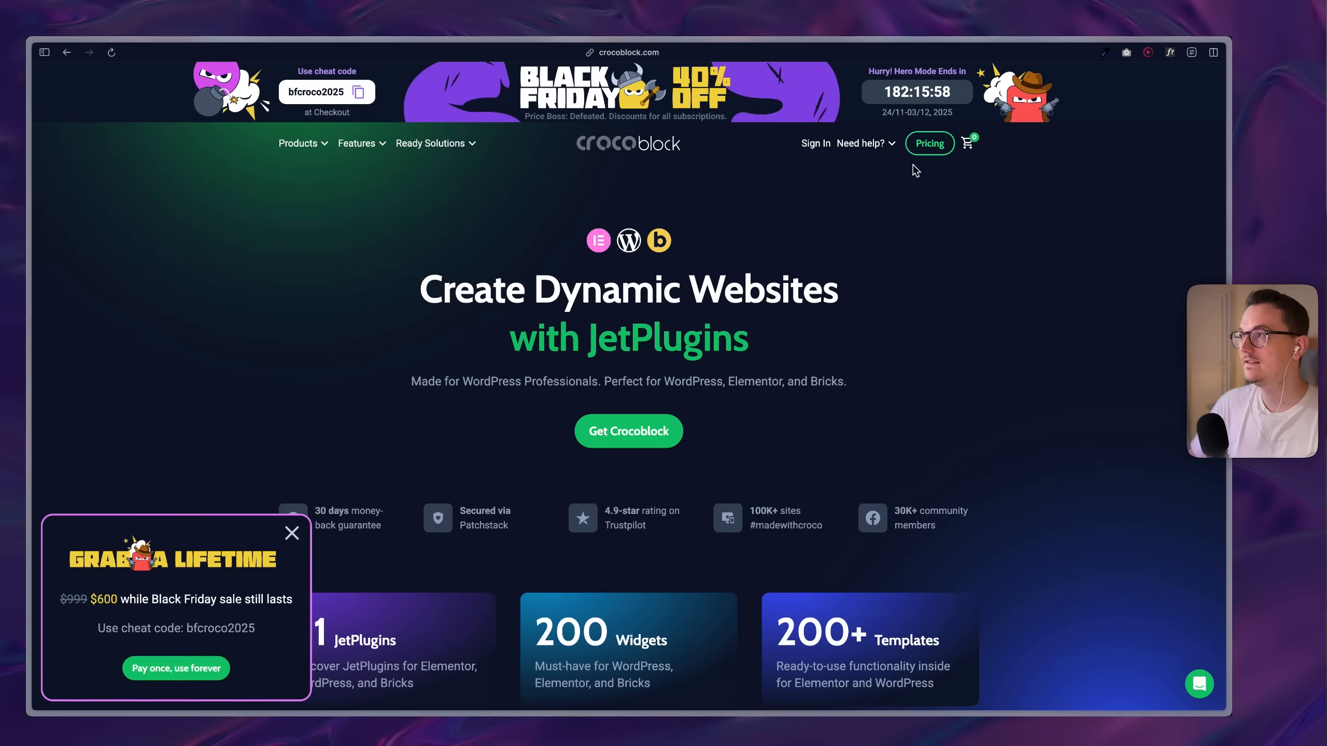
- Show Crocoblock's 40% off plans ($120 All-Inclusive to $600 Lifetime) and the Products dropdown
{"action": "left_click", "coordinate": [929, 143]}
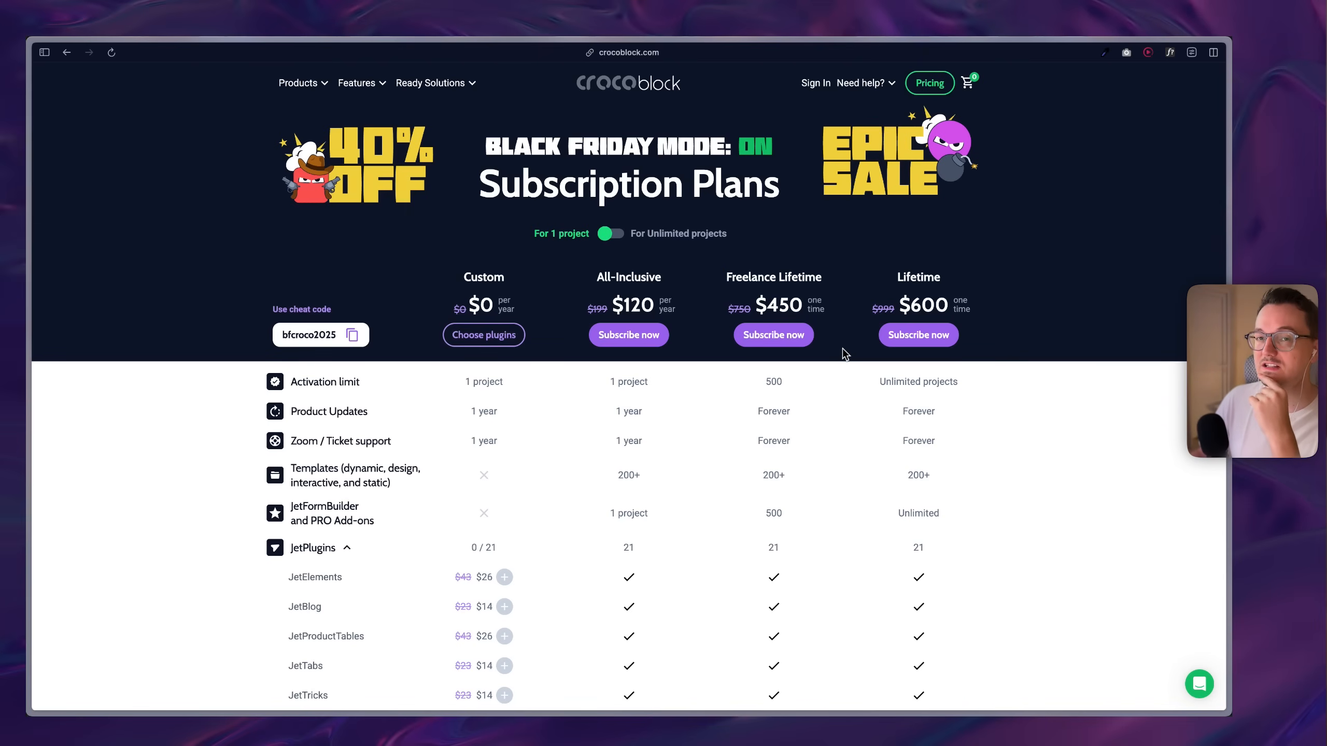
{"action": "left_click", "coordinate": [298, 82]}
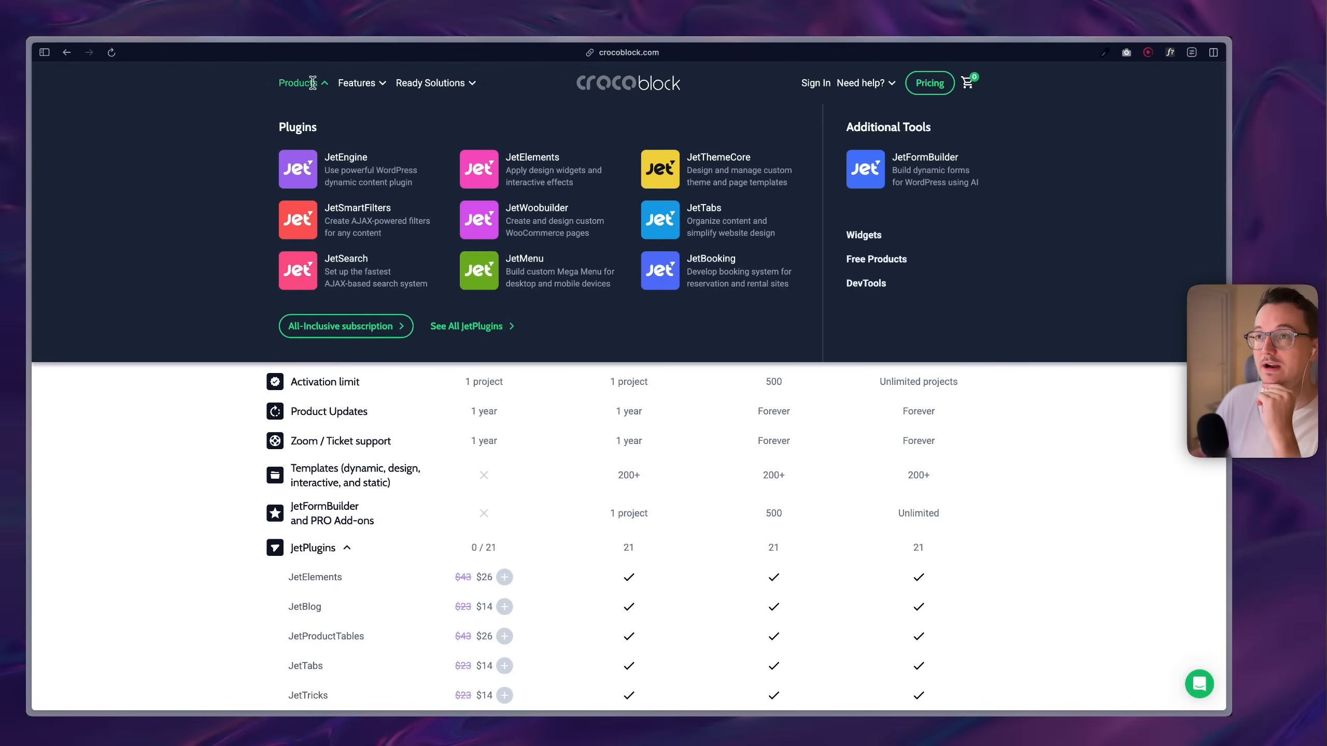
{"action": "mouse_move", "coordinate": [363, 170]}
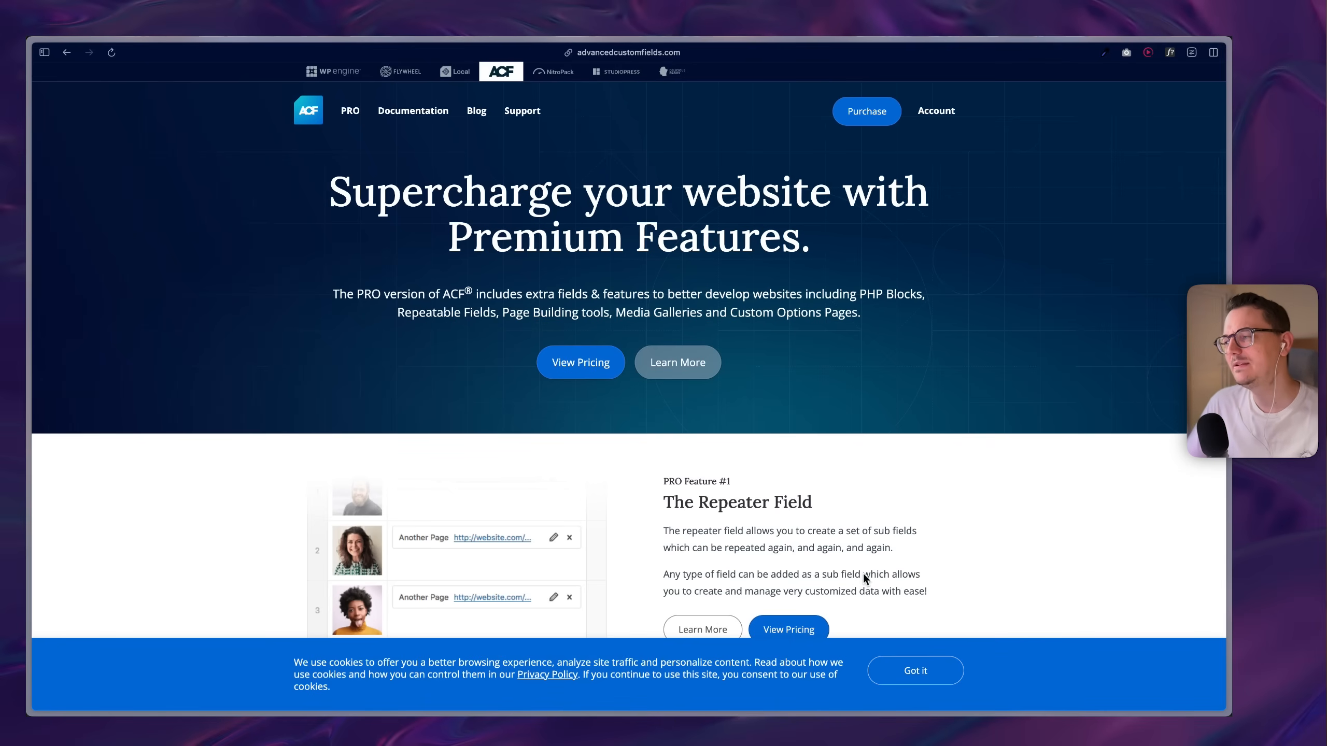
- Dismiss the cookie notice, scroll to ACF PRO pricing, and select the $149 Agency price
{"action": "left_click", "coordinate": [915, 670]}
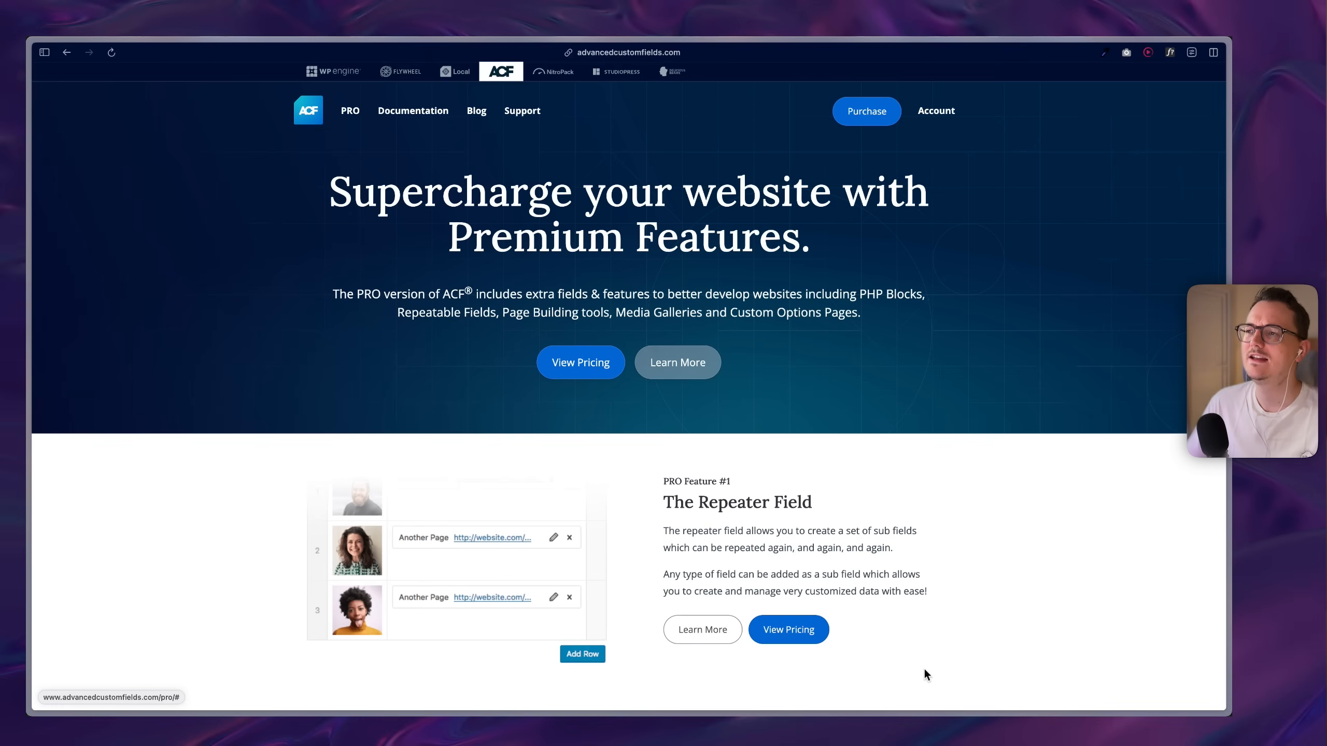
{"action": "mouse_move", "coordinate": [826, 404]}
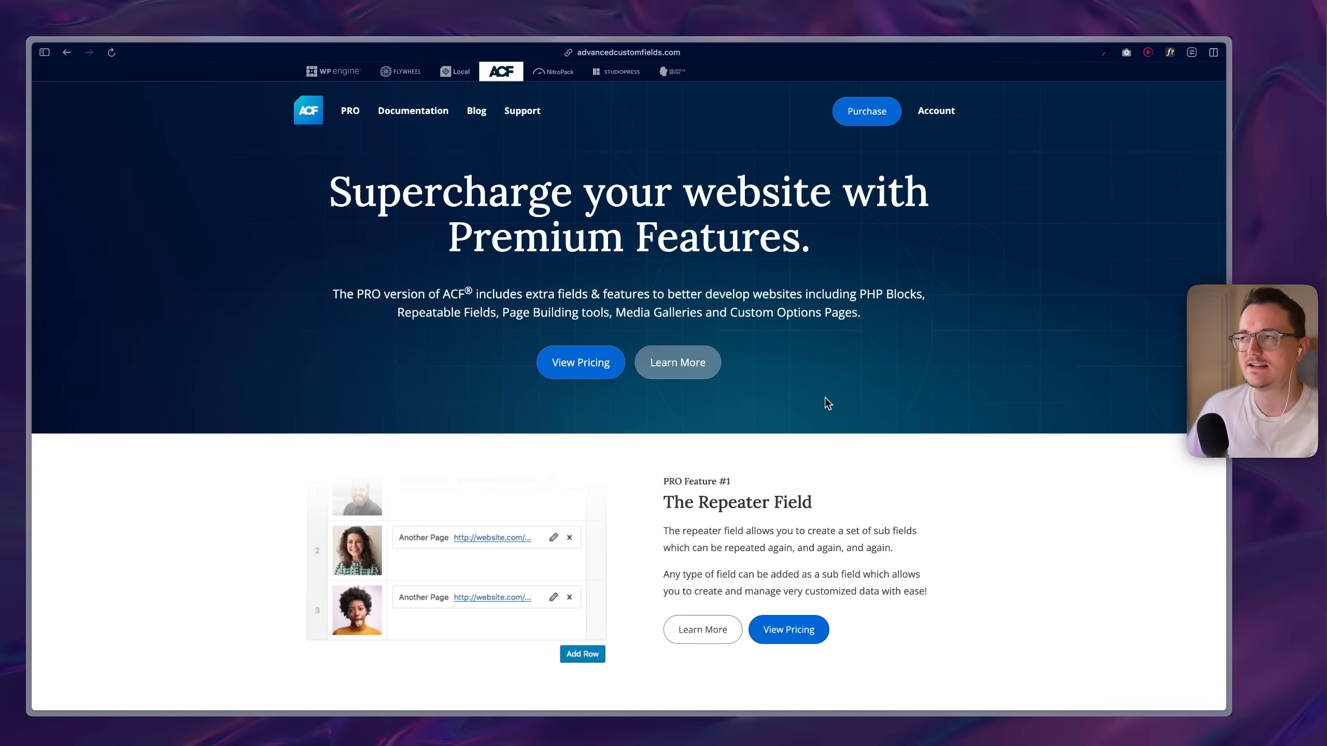
{"action": "mouse_move", "coordinate": [837, 150]}
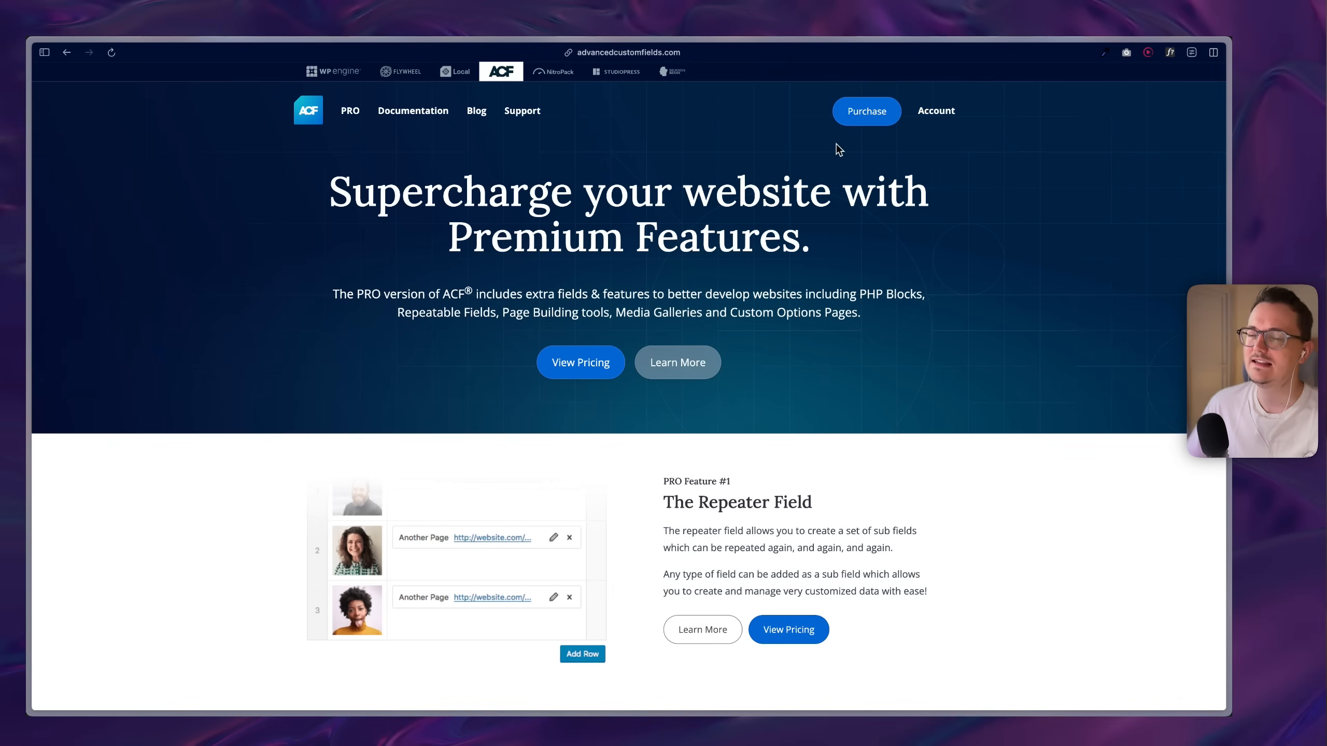
{"action": "scroll", "scroll_direction": "down", "scroll_amount": 3}
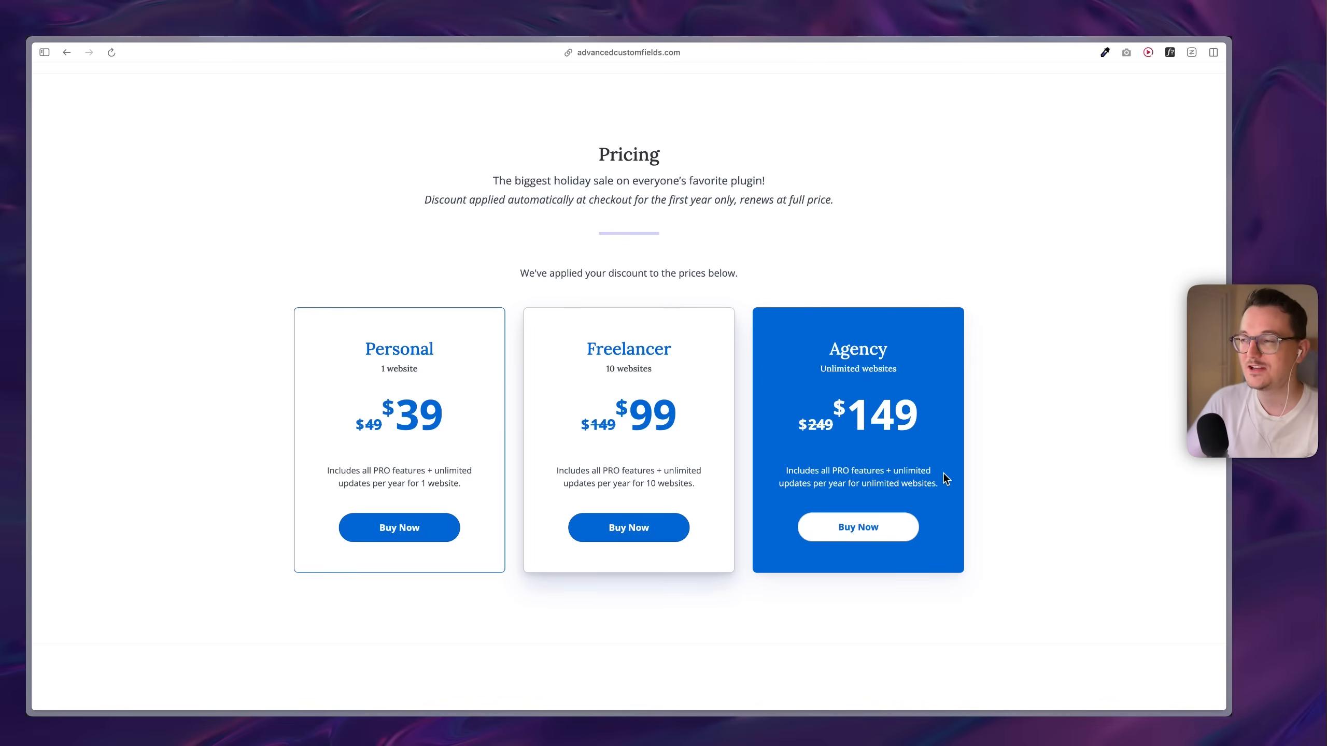
{"action": "mouse_move", "coordinate": [928, 425]}
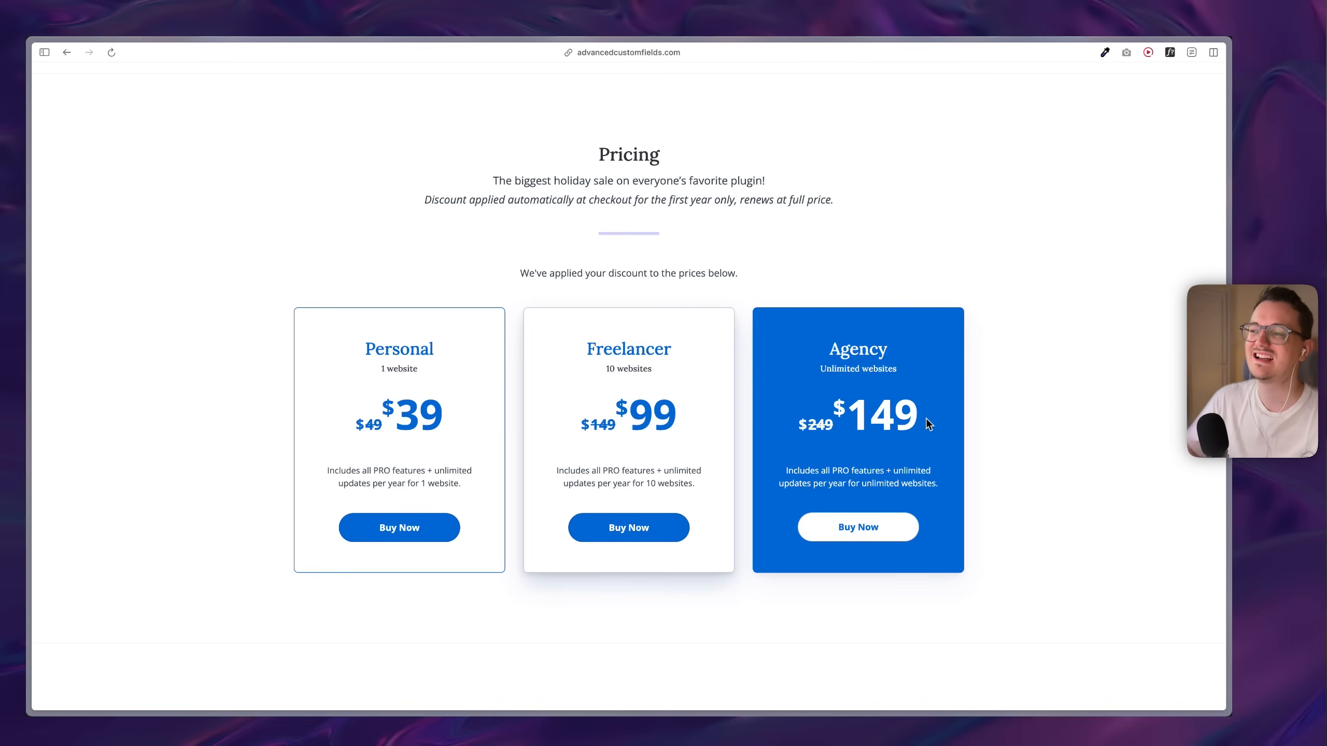
{"action": "double_click", "coordinate": [880, 414]}
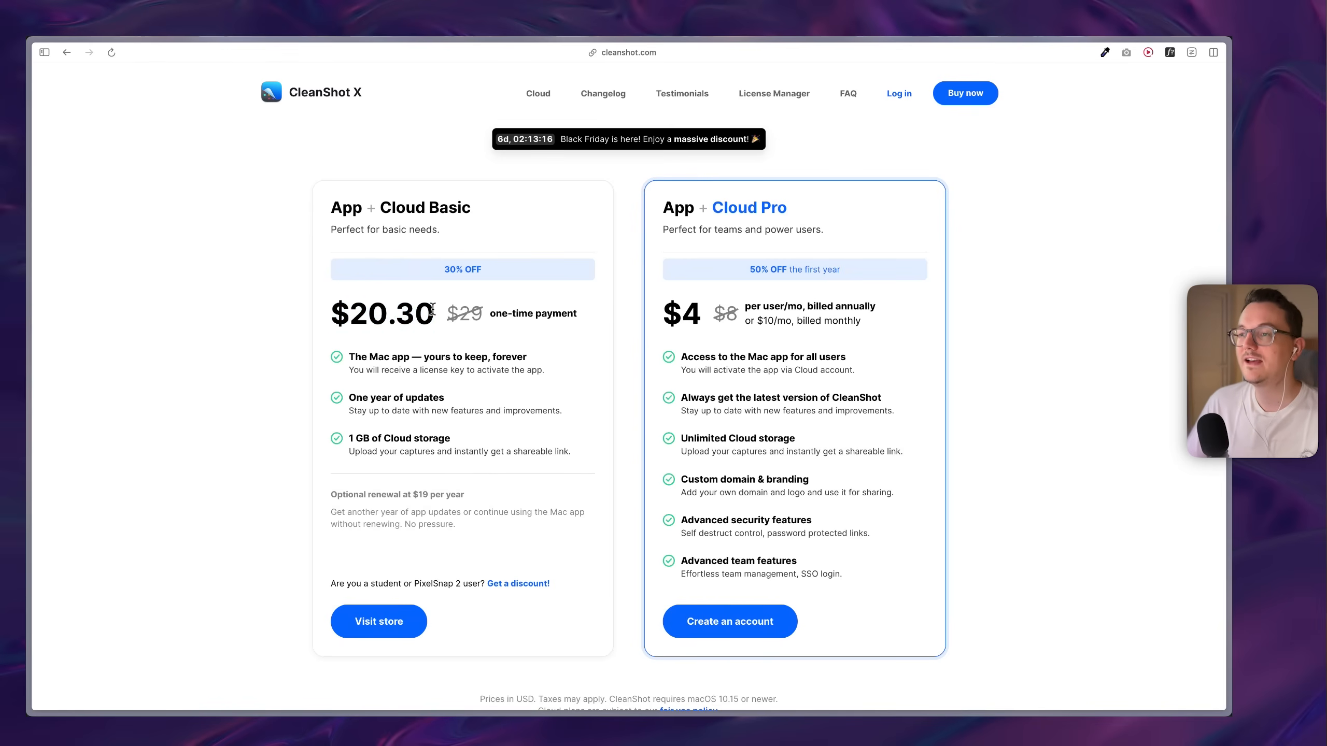
{"action": "mouse_move", "coordinate": [395, 342]}
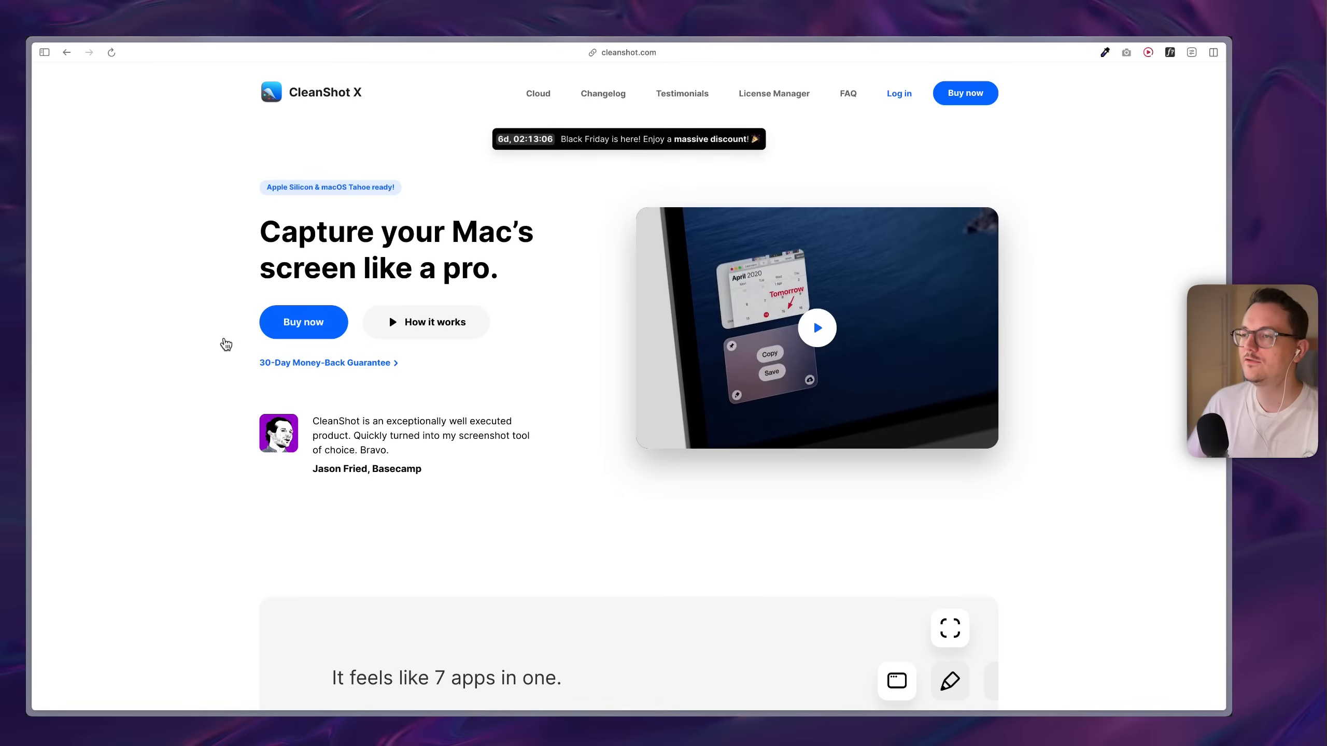
- Scroll CleanShot X's homepage from the background tool through the feature grid to Feedback testimonials
{"action": "scroll", "scroll_direction": "down", "scroll_amount": 3}
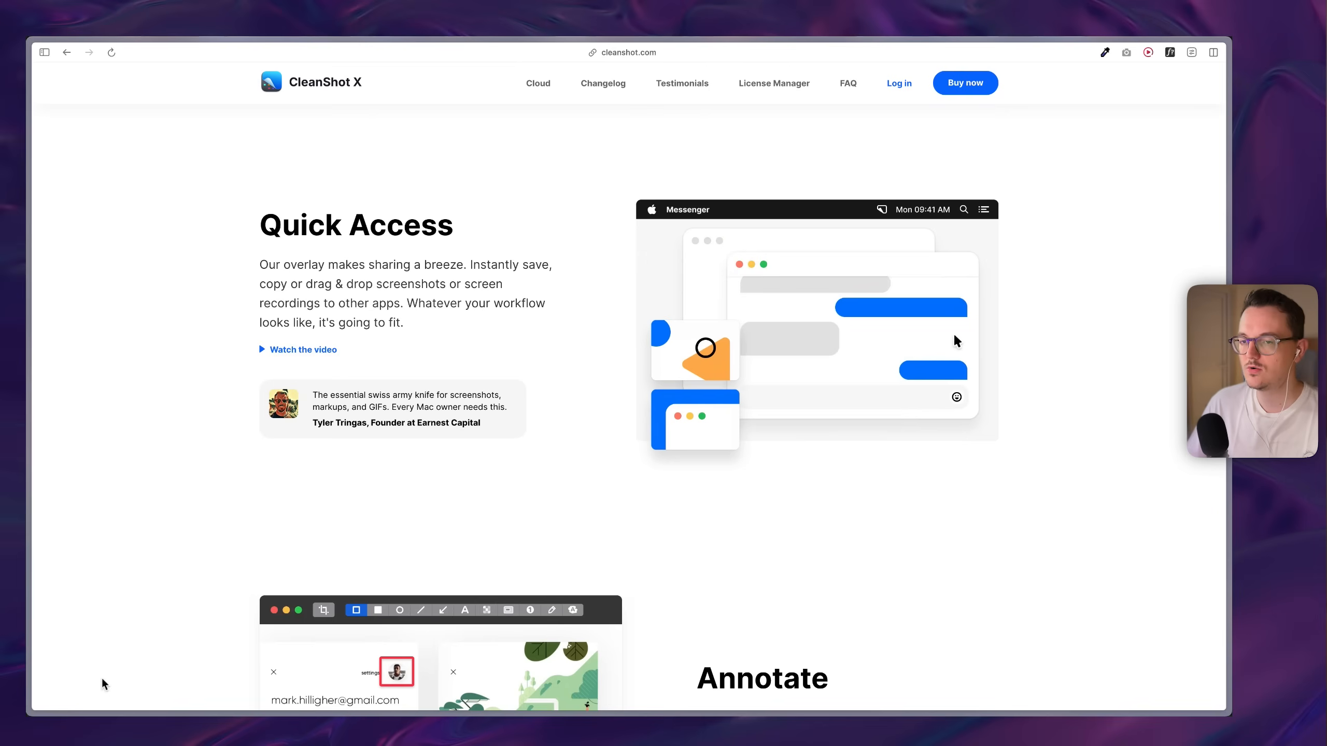
{"action": "scroll", "scroll_direction": "down", "scroll_amount": 3}
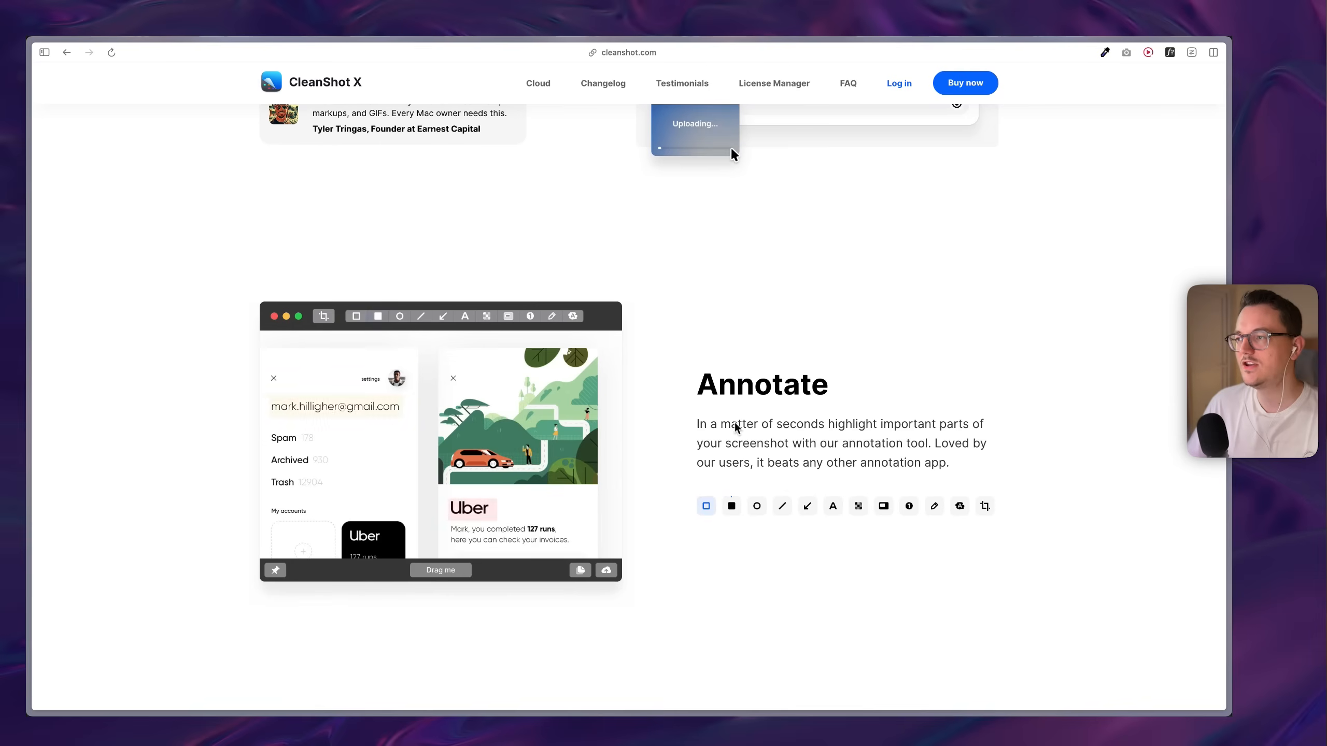
{"action": "scroll", "scroll_direction": "down", "scroll_amount": 3}
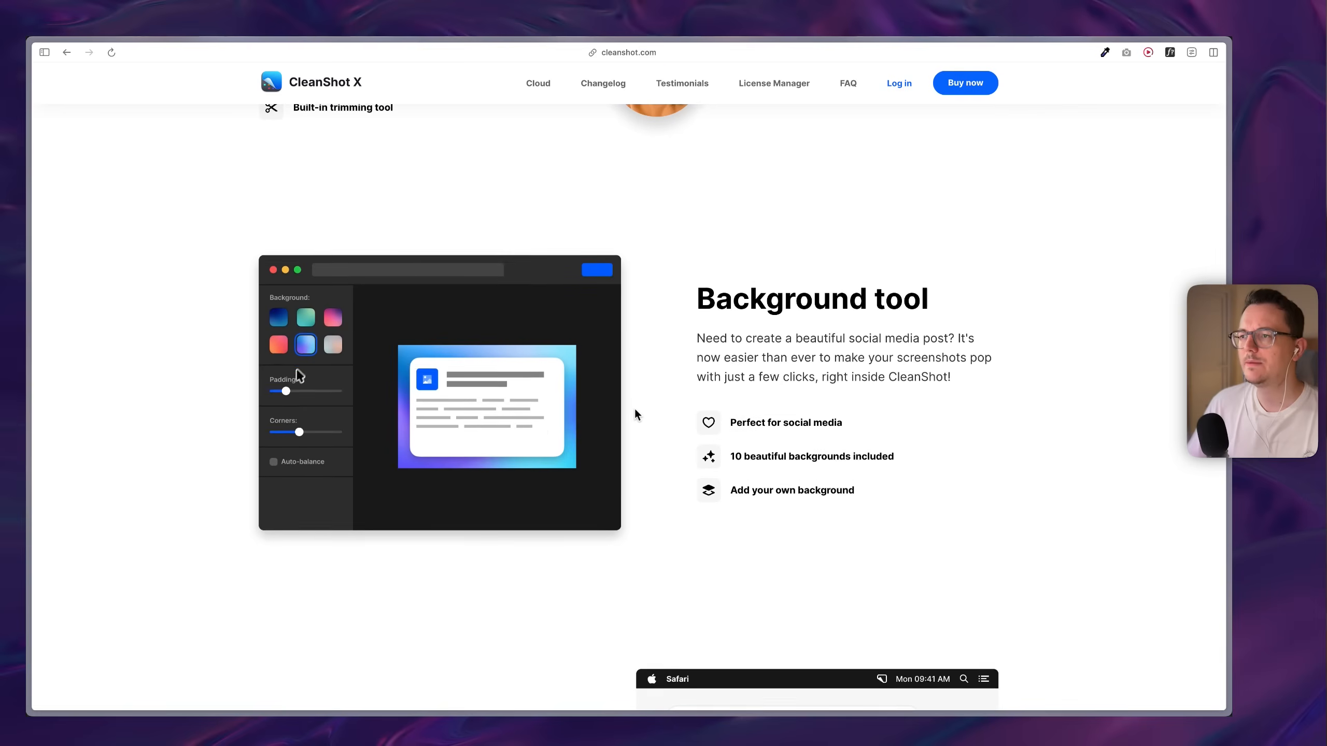
{"action": "scroll", "scroll_direction": "down", "scroll_amount": 3}
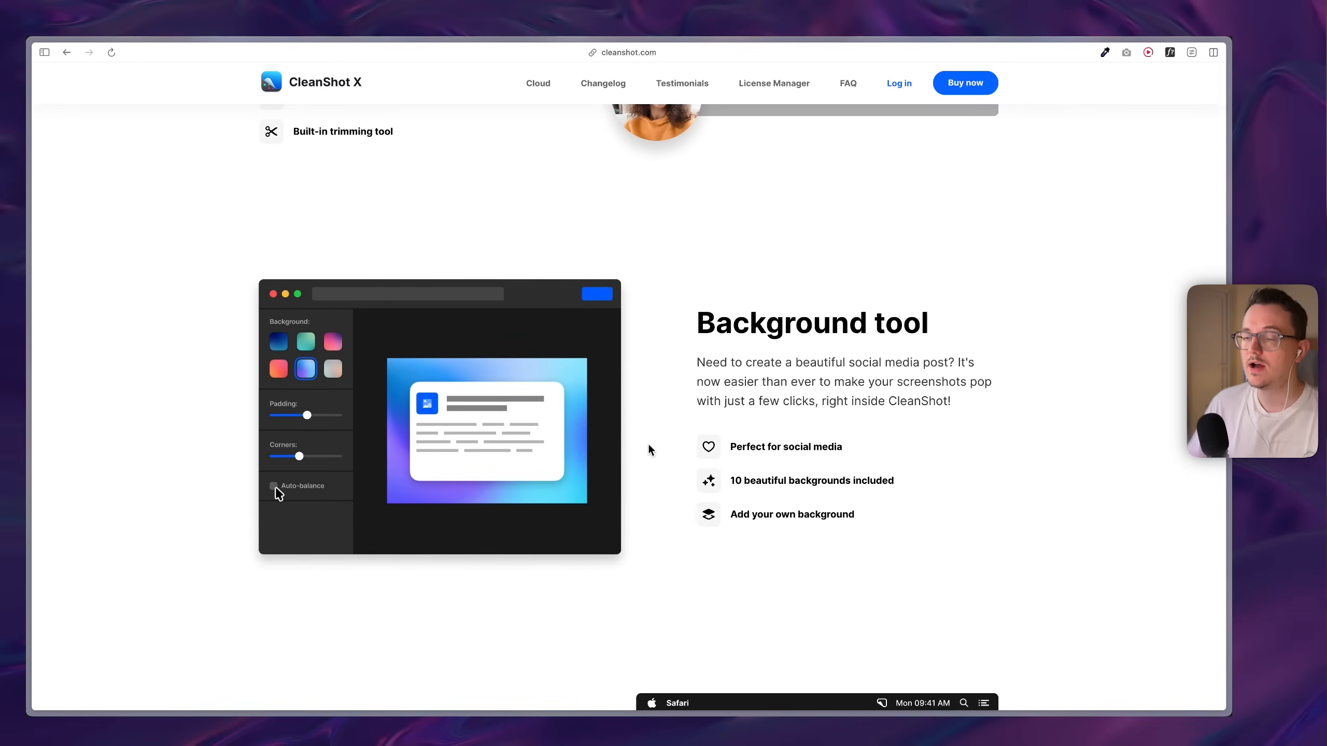
{"action": "left_click", "coordinate": [273, 485]}
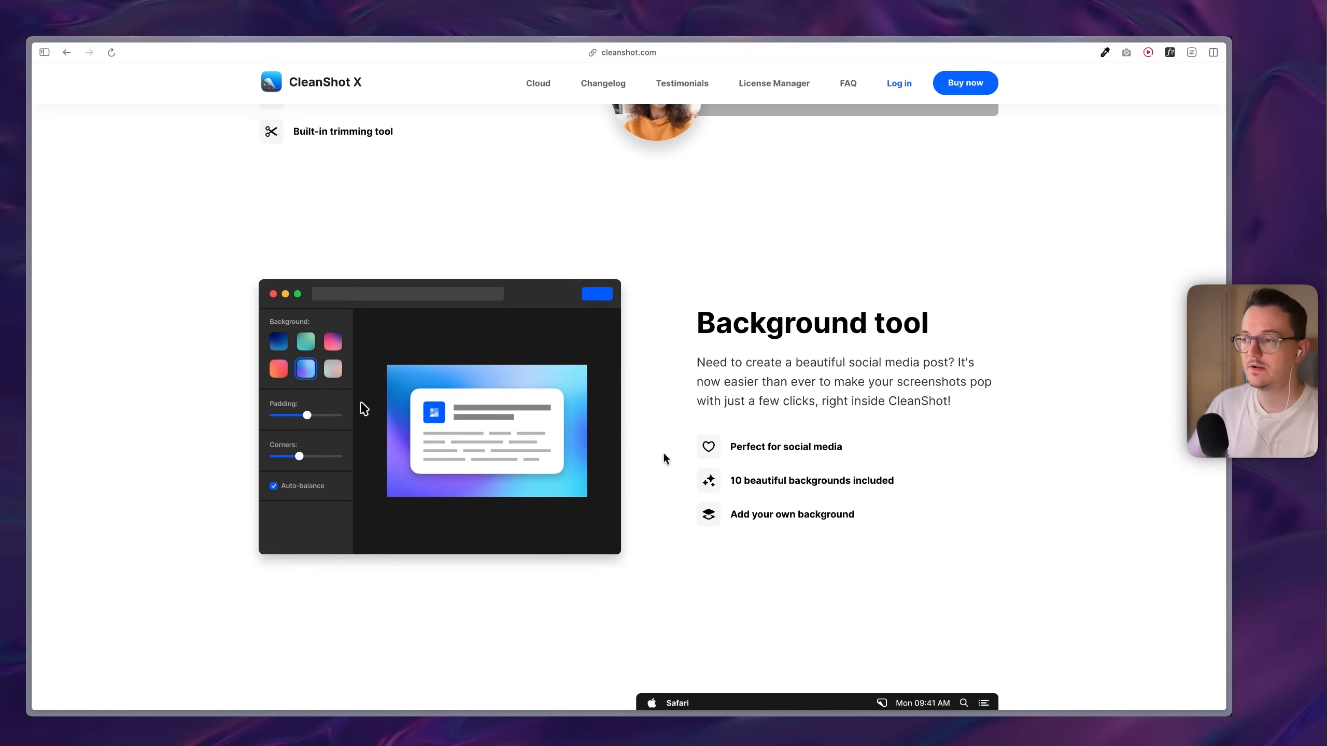
{"action": "scroll", "scroll_direction": "down", "scroll_amount": 3}
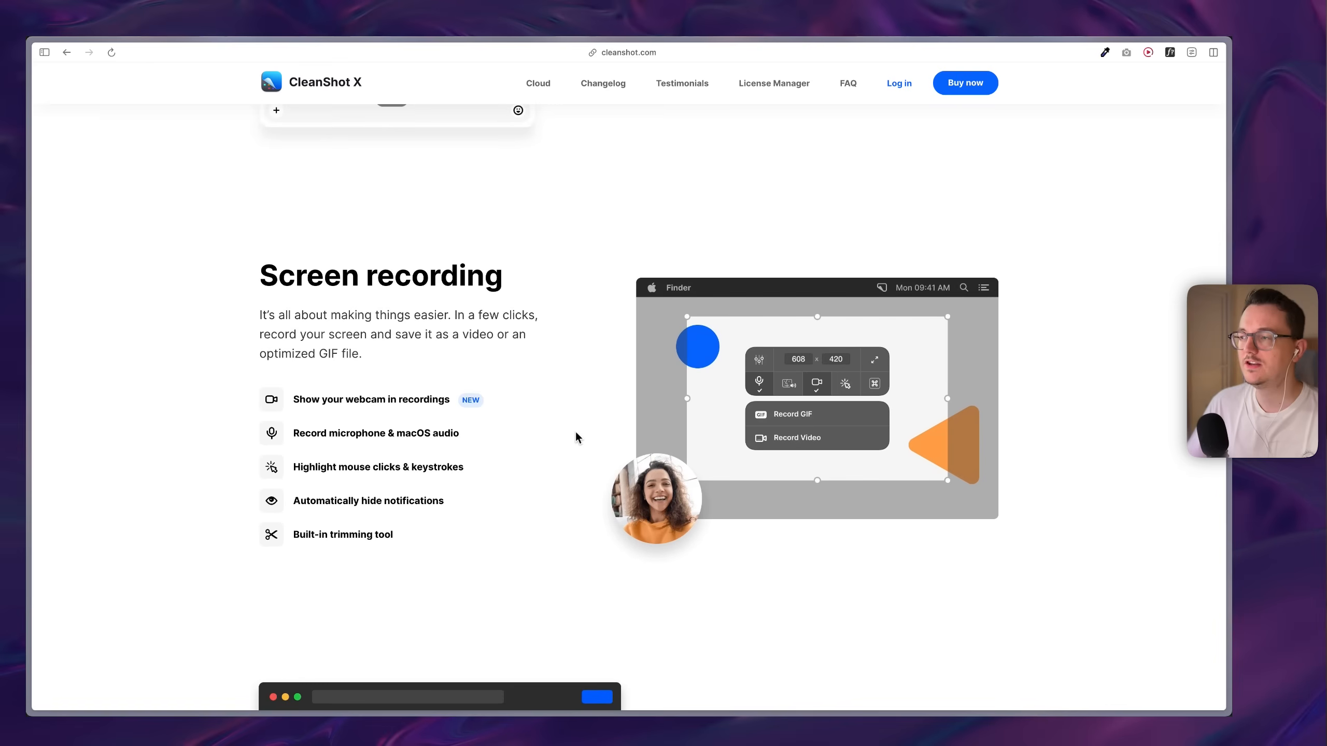
{"action": "scroll", "scroll_direction": "down", "scroll_amount": 3}
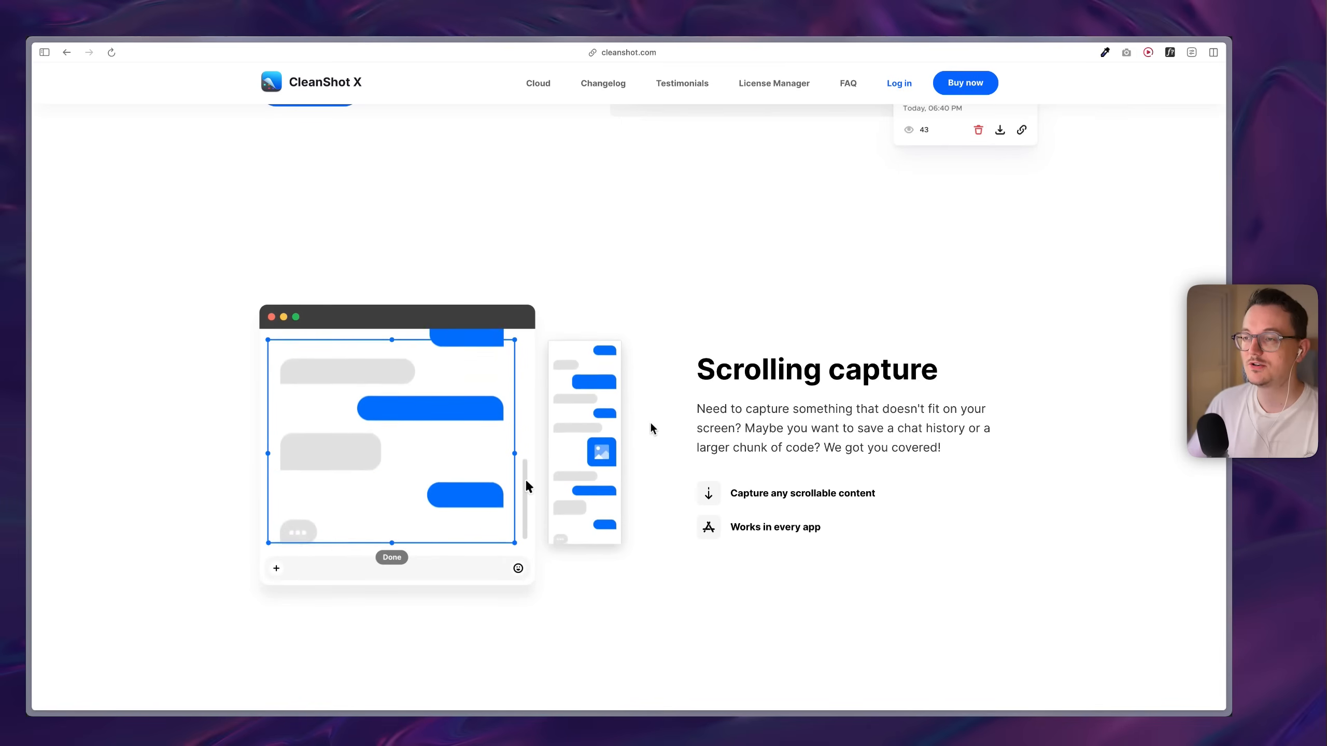
{"action": "scroll", "scroll_direction": "down", "scroll_amount": 3}
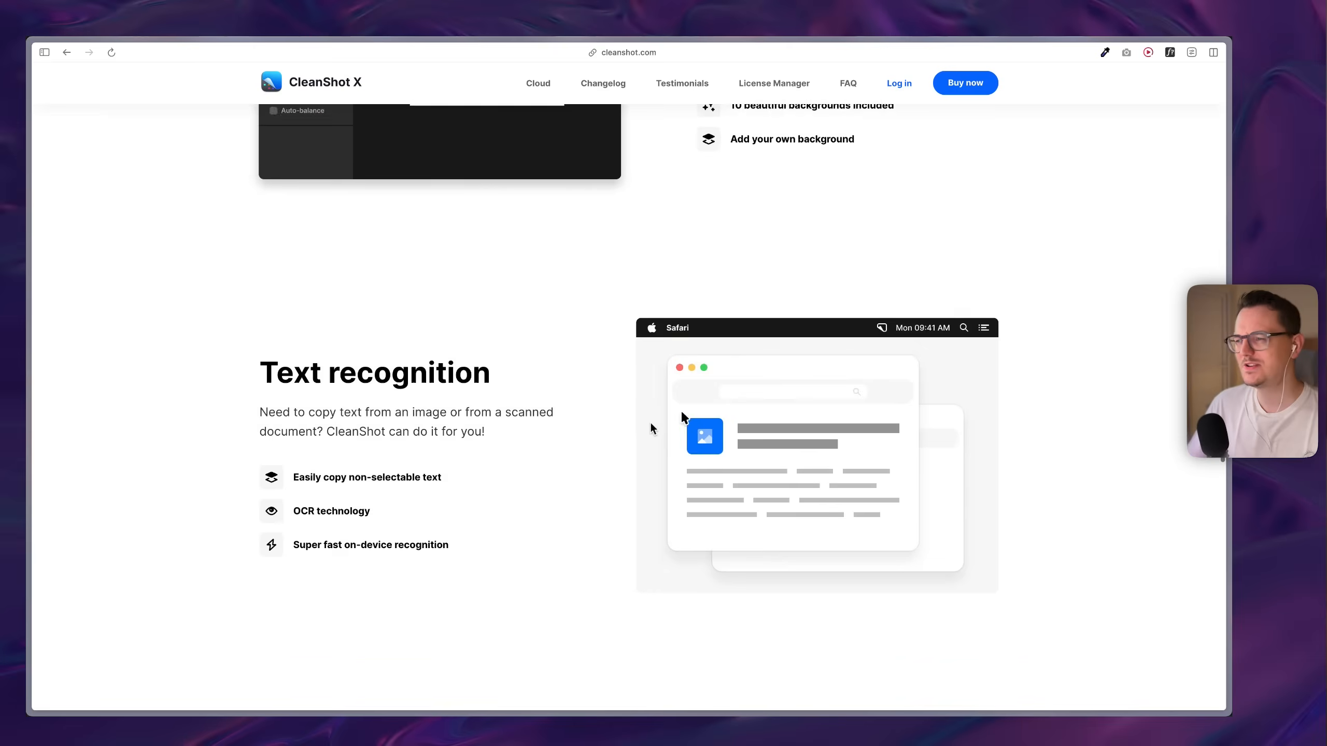
{"action": "scroll", "scroll_direction": "down", "scroll_amount": 3}
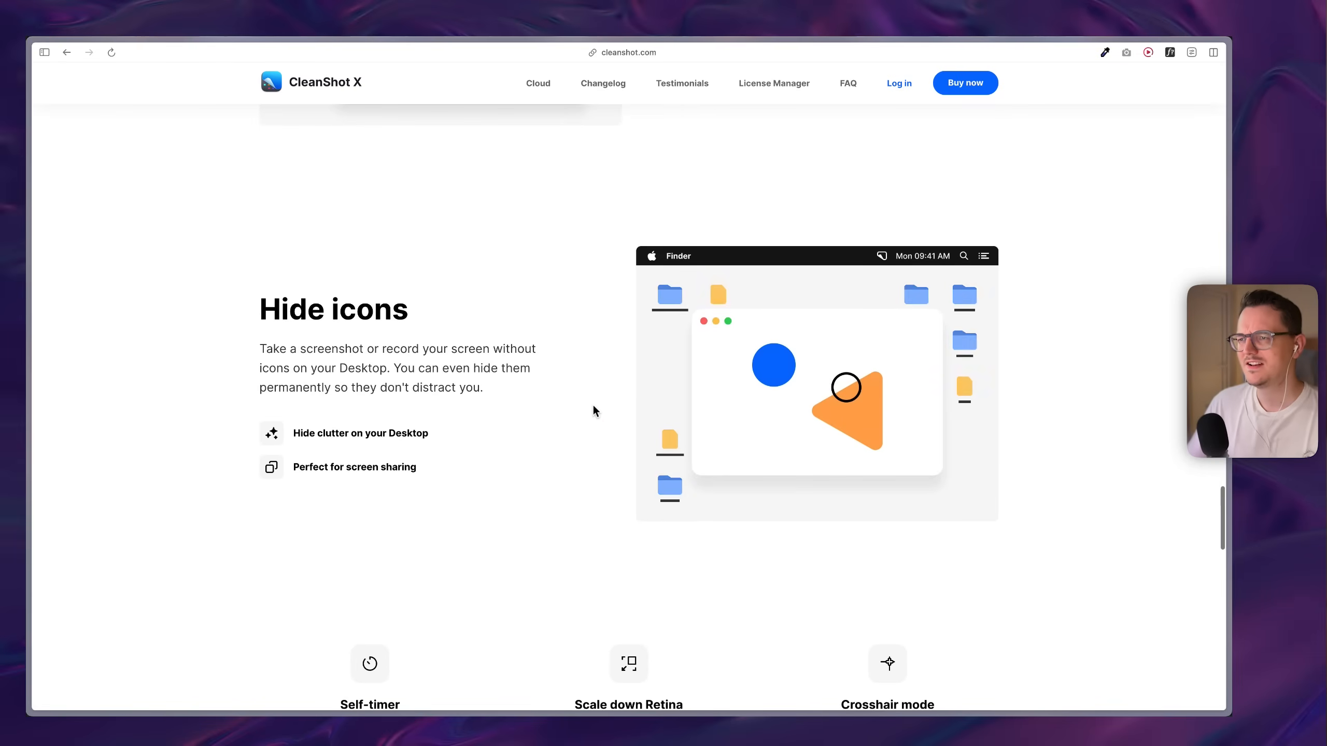
{"action": "scroll", "scroll_direction": "down", "scroll_amount": 3}
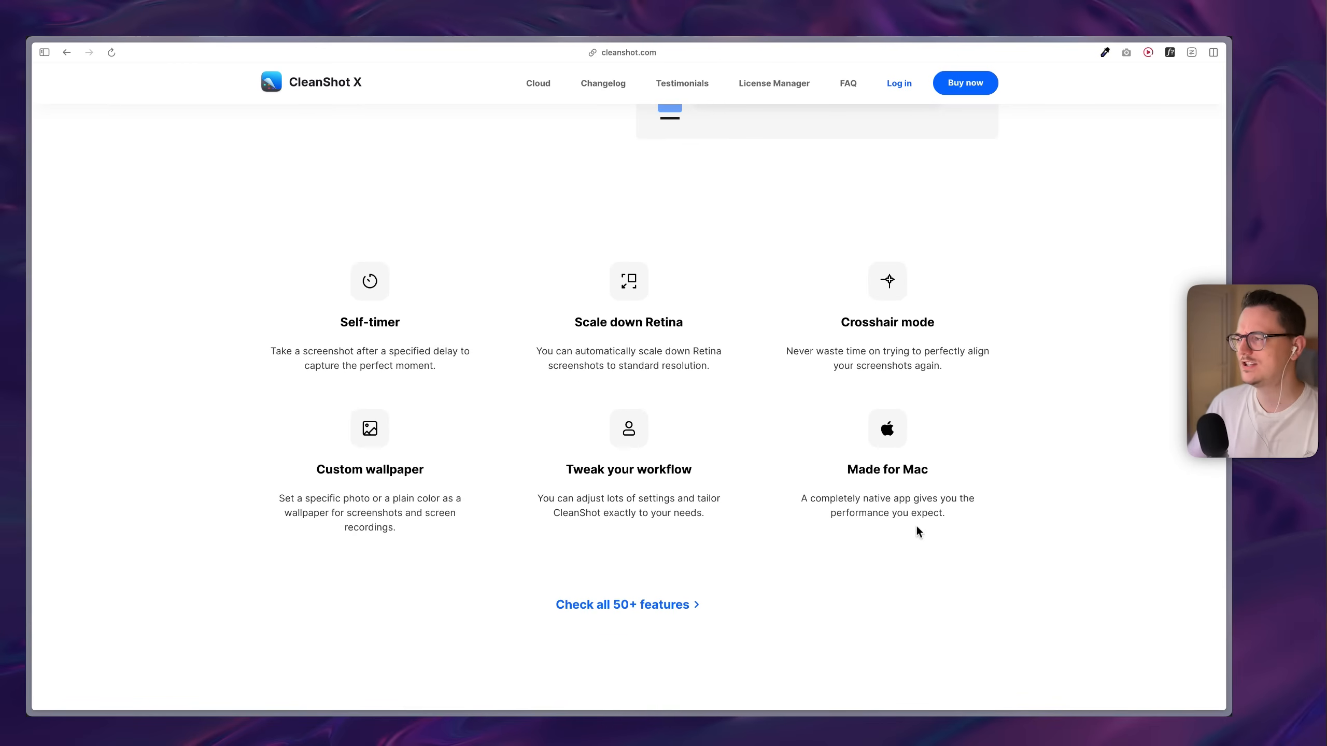
{"action": "scroll", "scroll_direction": "down", "scroll_amount": 3}
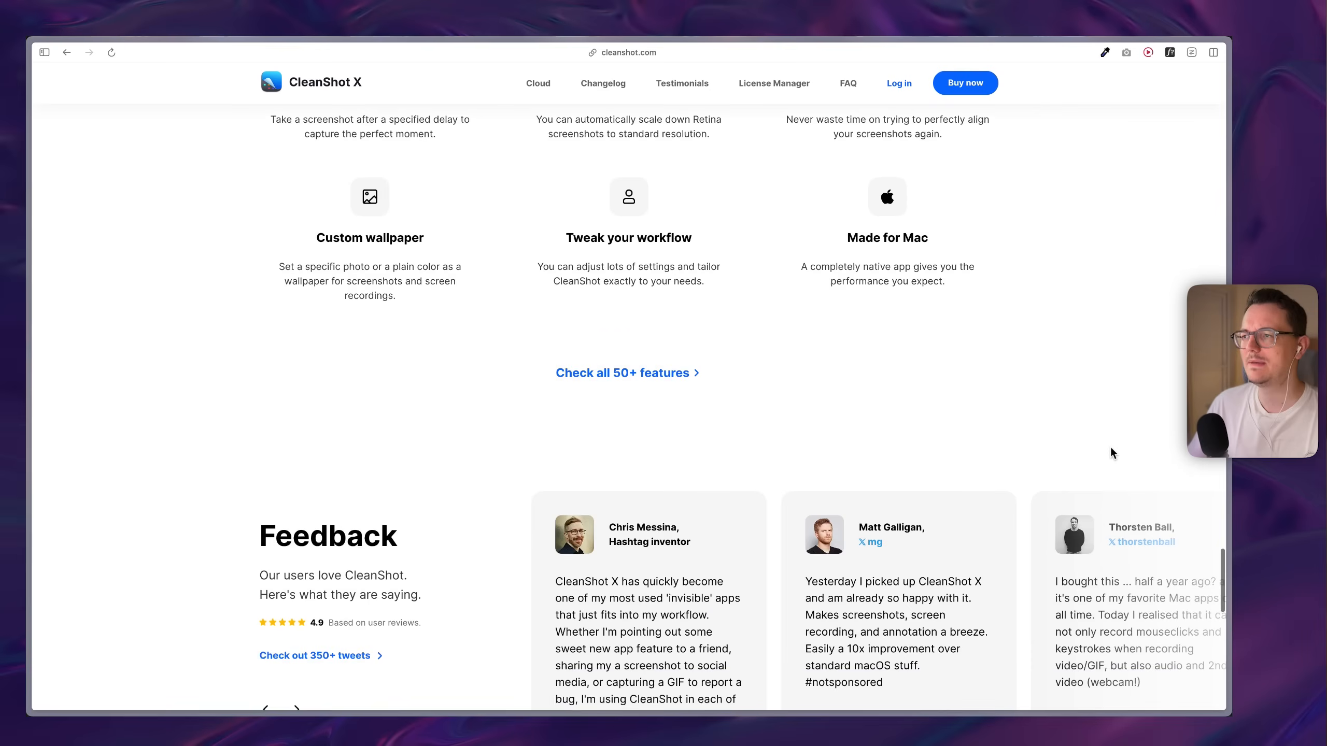
{"action": "scroll", "scroll_direction": "down", "scroll_amount": 3}
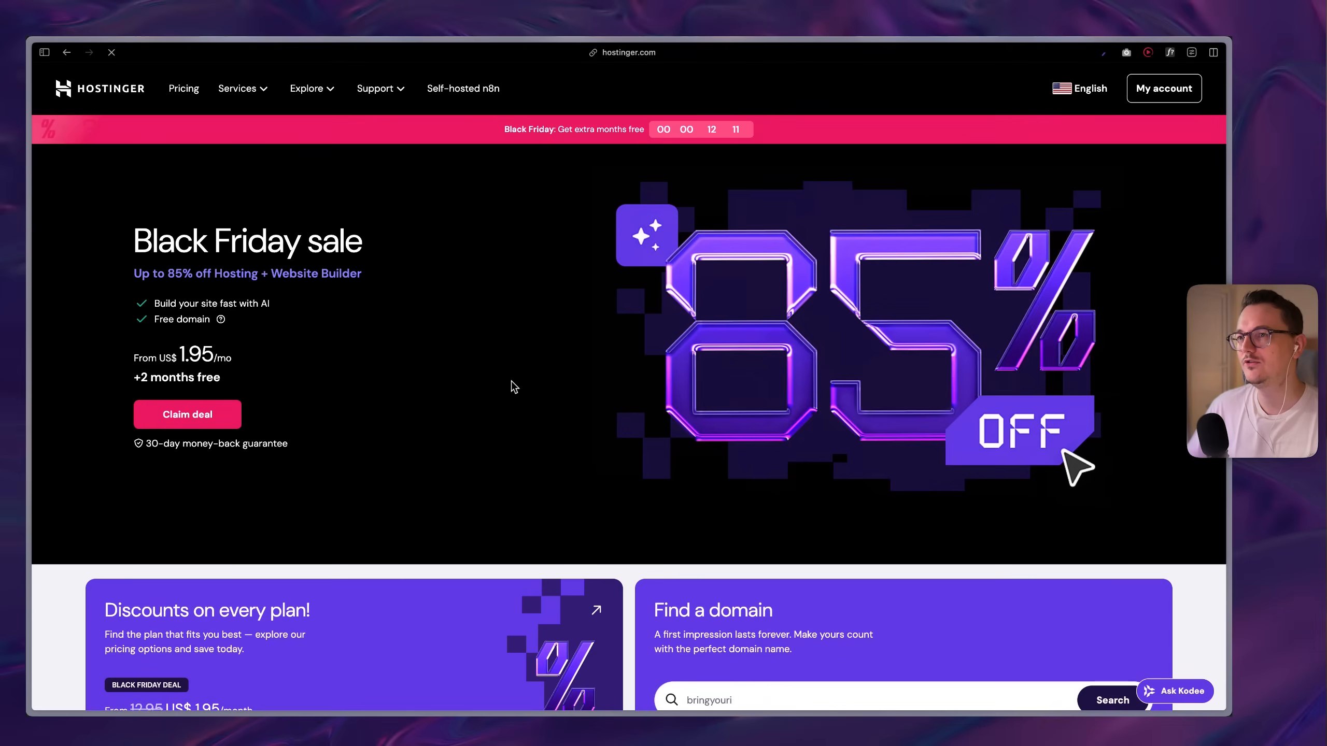
- Review Hostinger's Black Friday plans: Premium $1.95, Business $2.75, Cloud Startup $7.45 monthly
{"action": "type", "text": "growfastonline.com"}
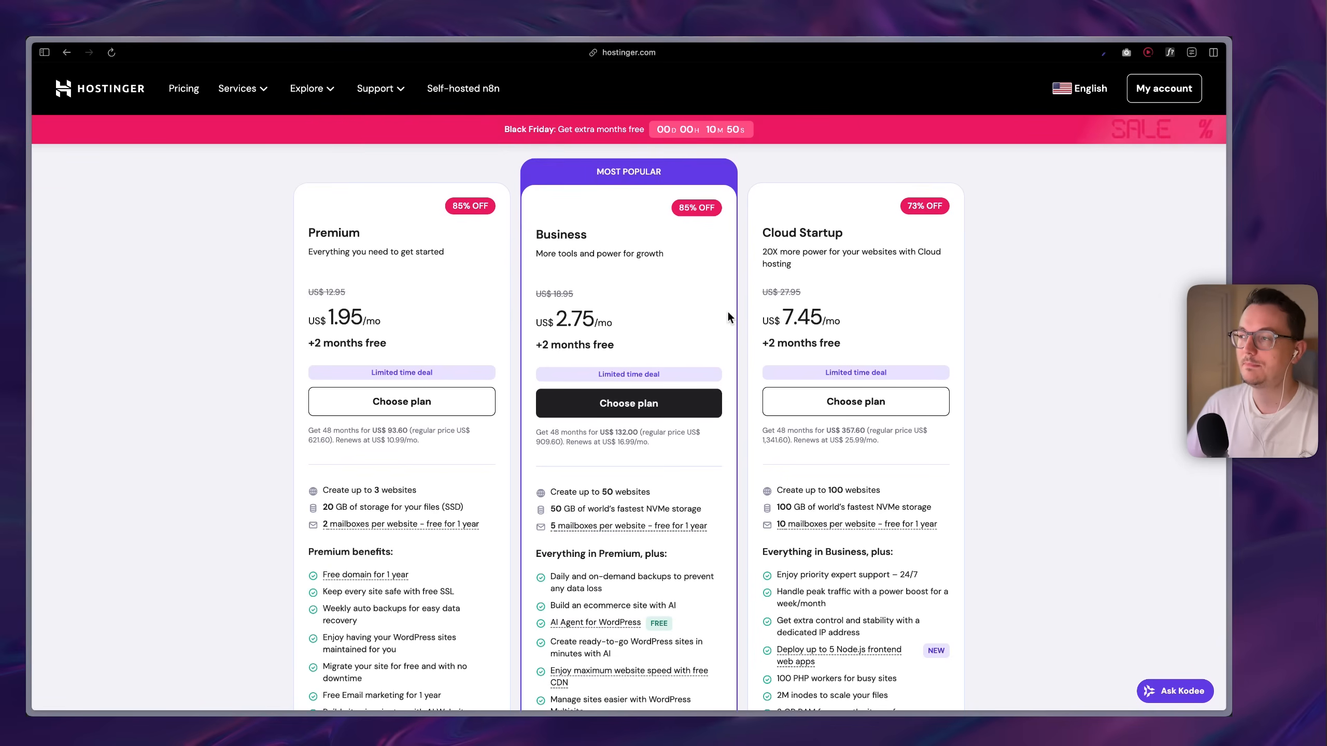
{"action": "mouse_move", "coordinate": [759, 239]}
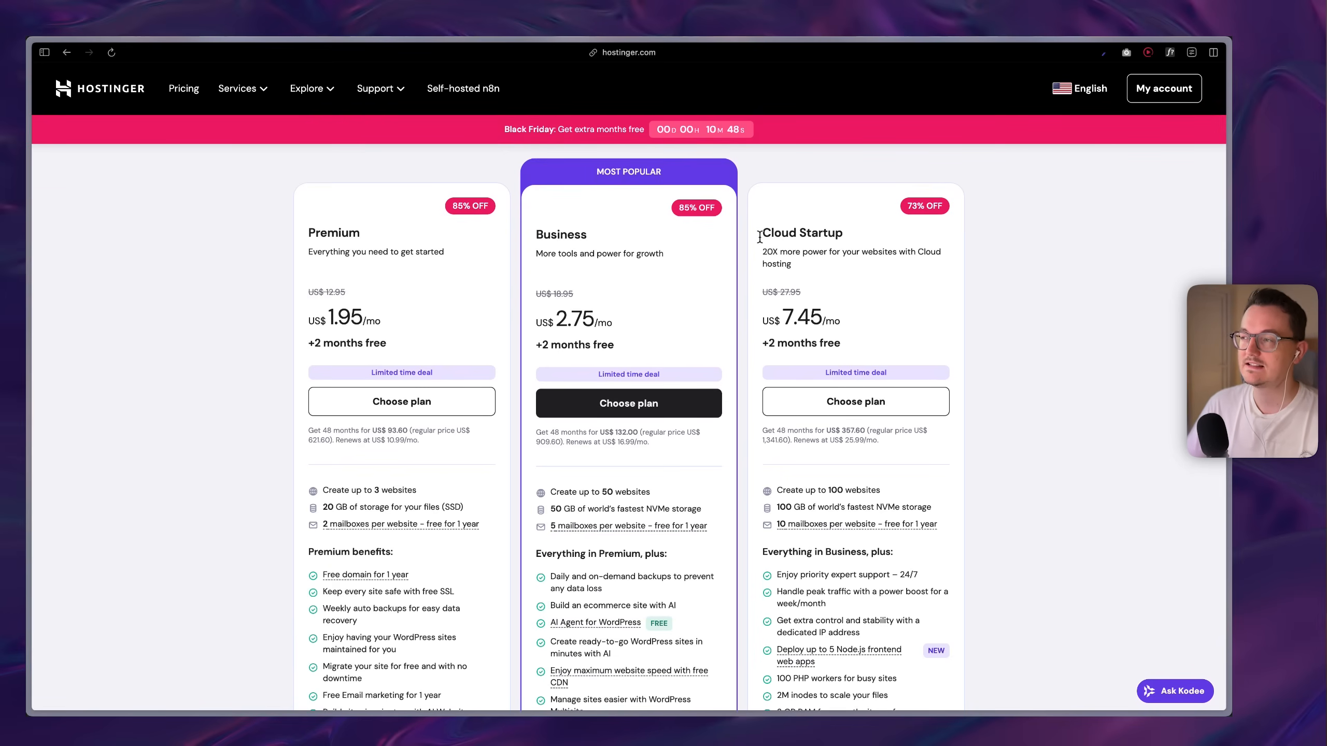
{"action": "double_click", "coordinate": [802, 233]}
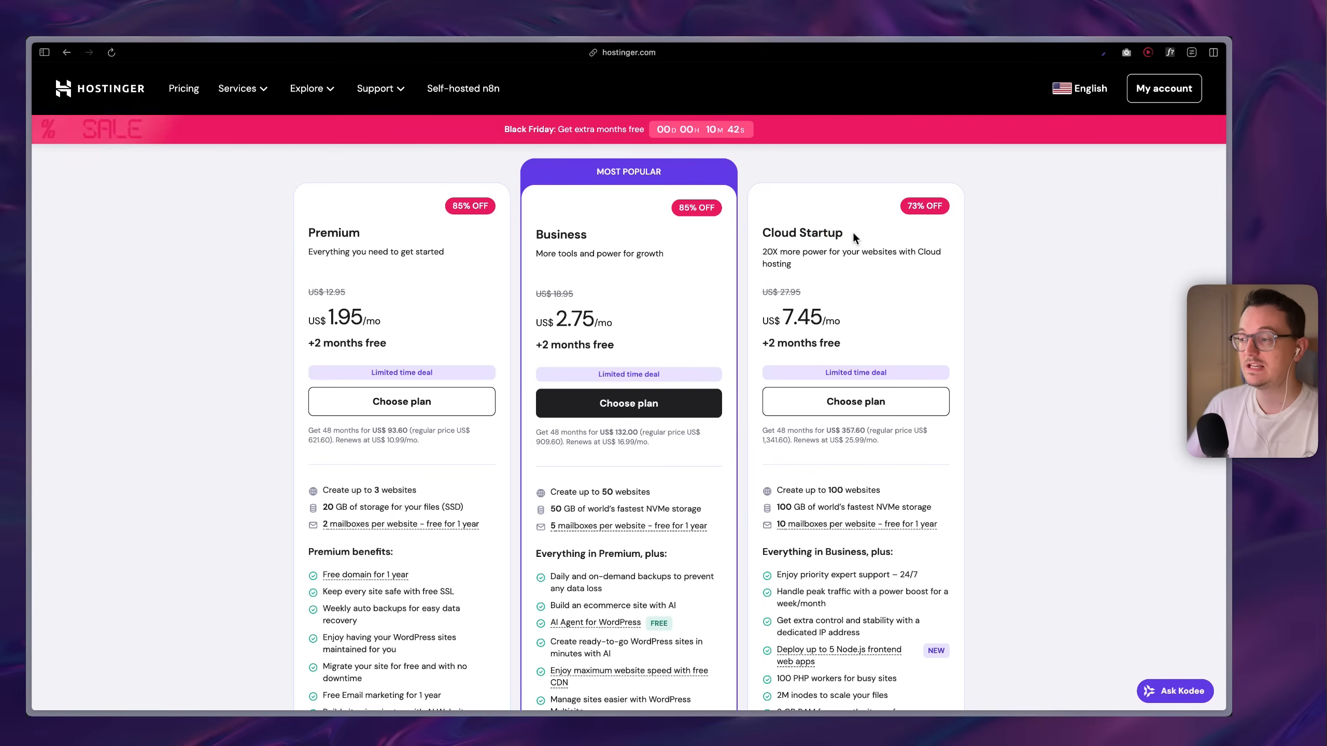
{"action": "scroll", "scroll_direction": "down", "scroll_amount": 3}
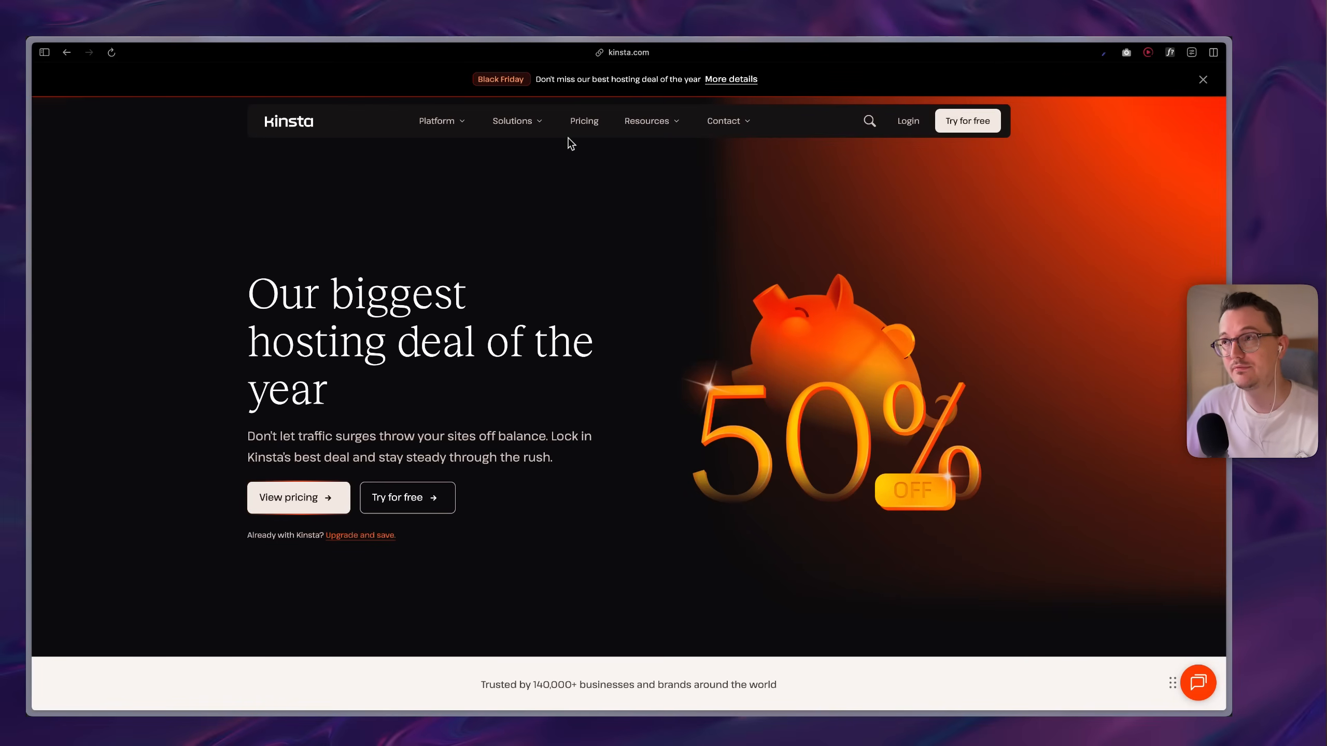
- View Kinsta's Black Friday hero banner advertising 50% off hosting
{"action": "left_click", "coordinate": [584, 120]}
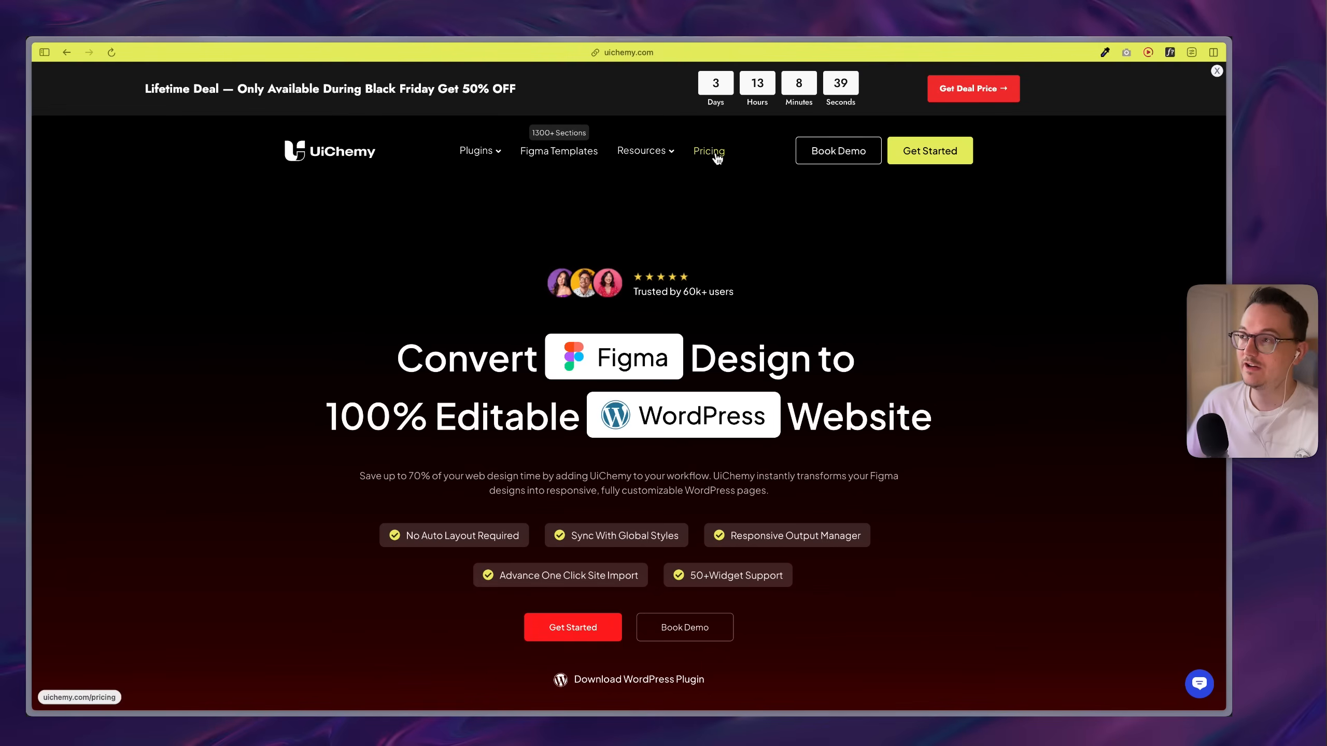
- Compare UiChemy's lifetime deals: Starter $251, Pro $449 and All Access $799
{"action": "left_click", "coordinate": [708, 150]}
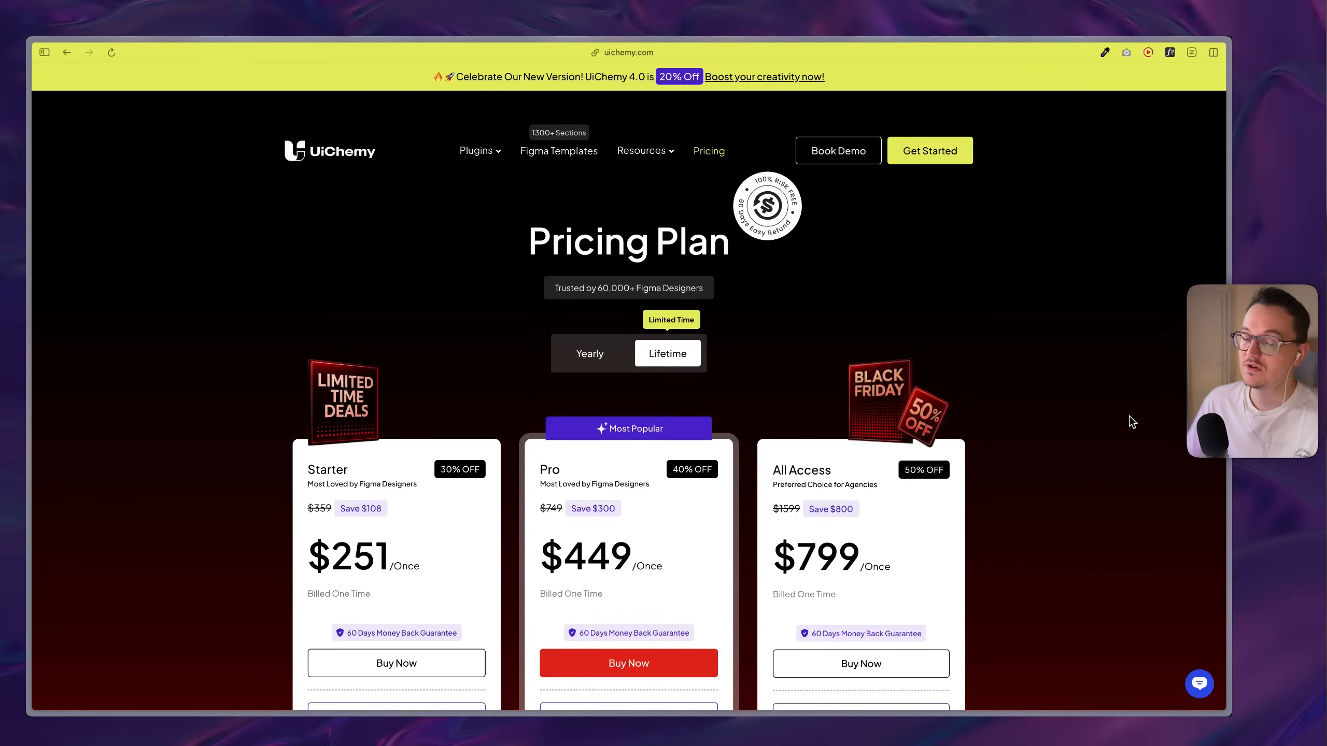
{"action": "scroll", "scroll_direction": "down", "scroll_amount": 3}
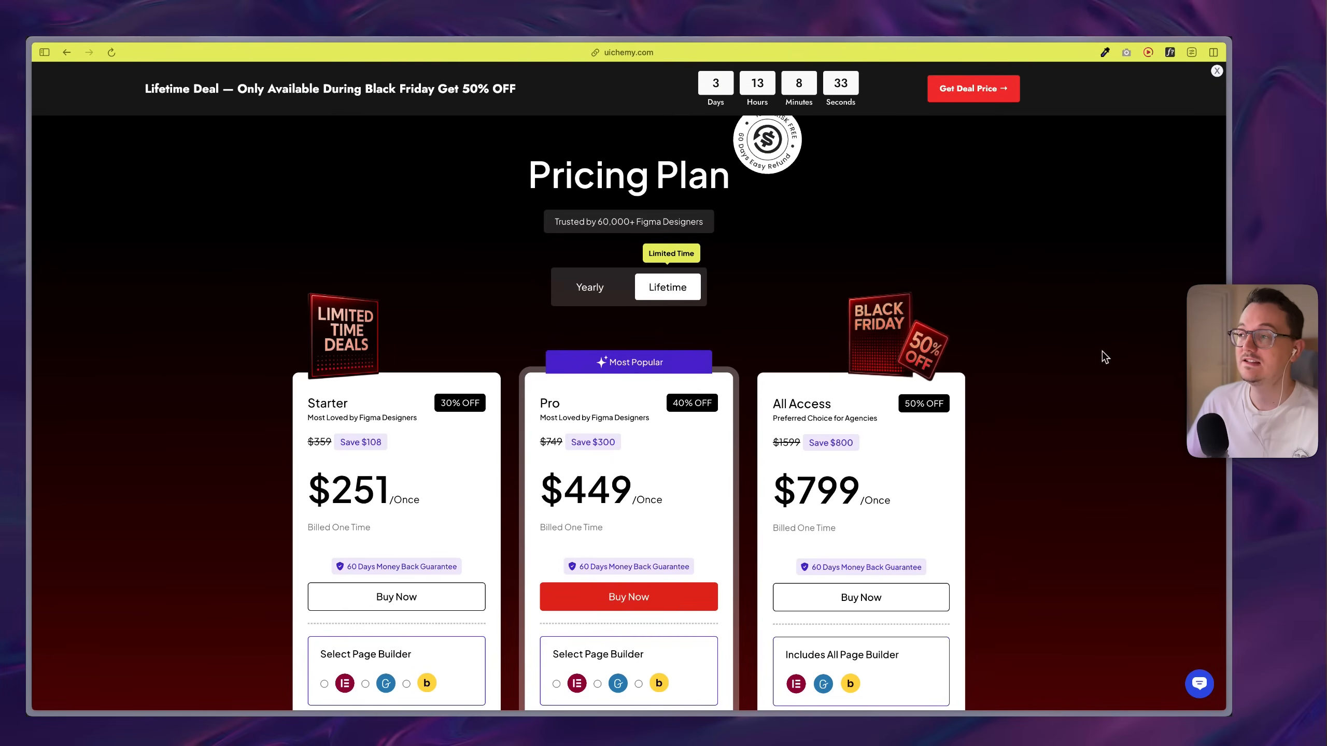
{"action": "mouse_move", "coordinate": [1024, 328]}
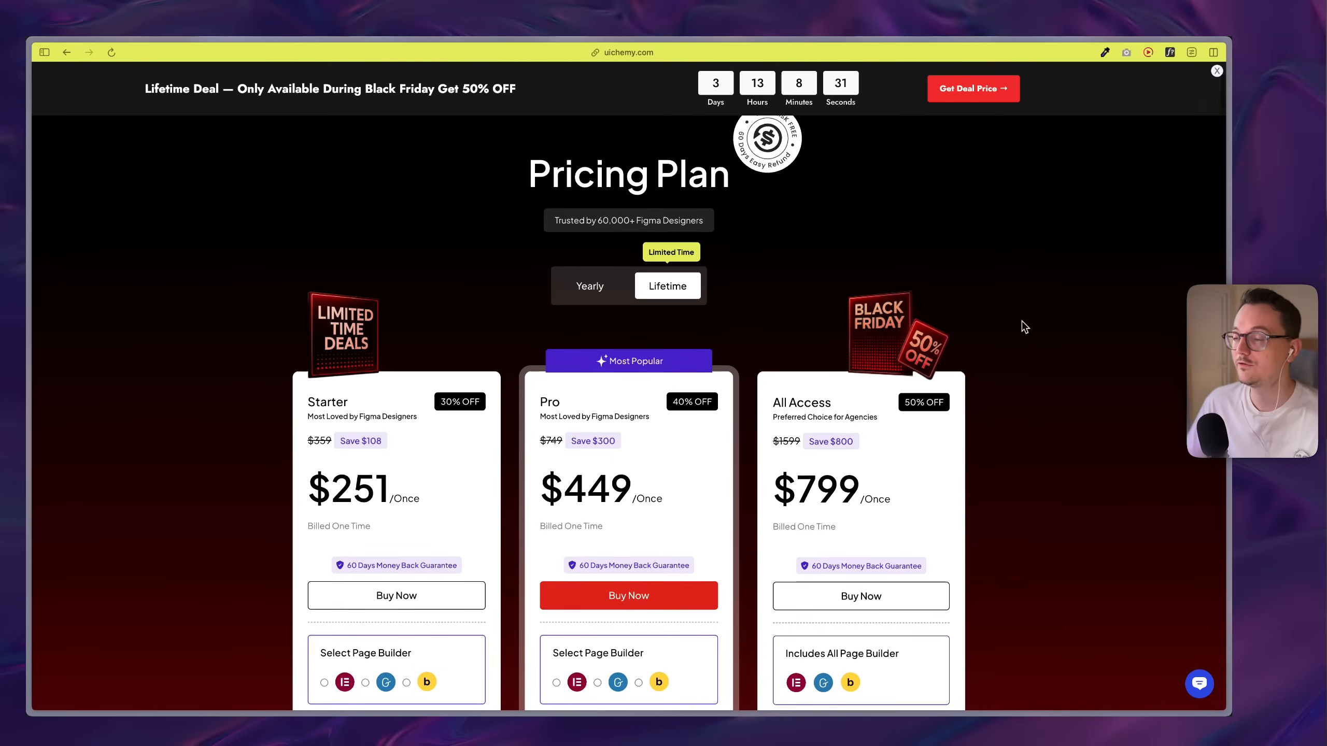
{"action": "scroll", "scroll_direction": "down", "scroll_amount": 3}
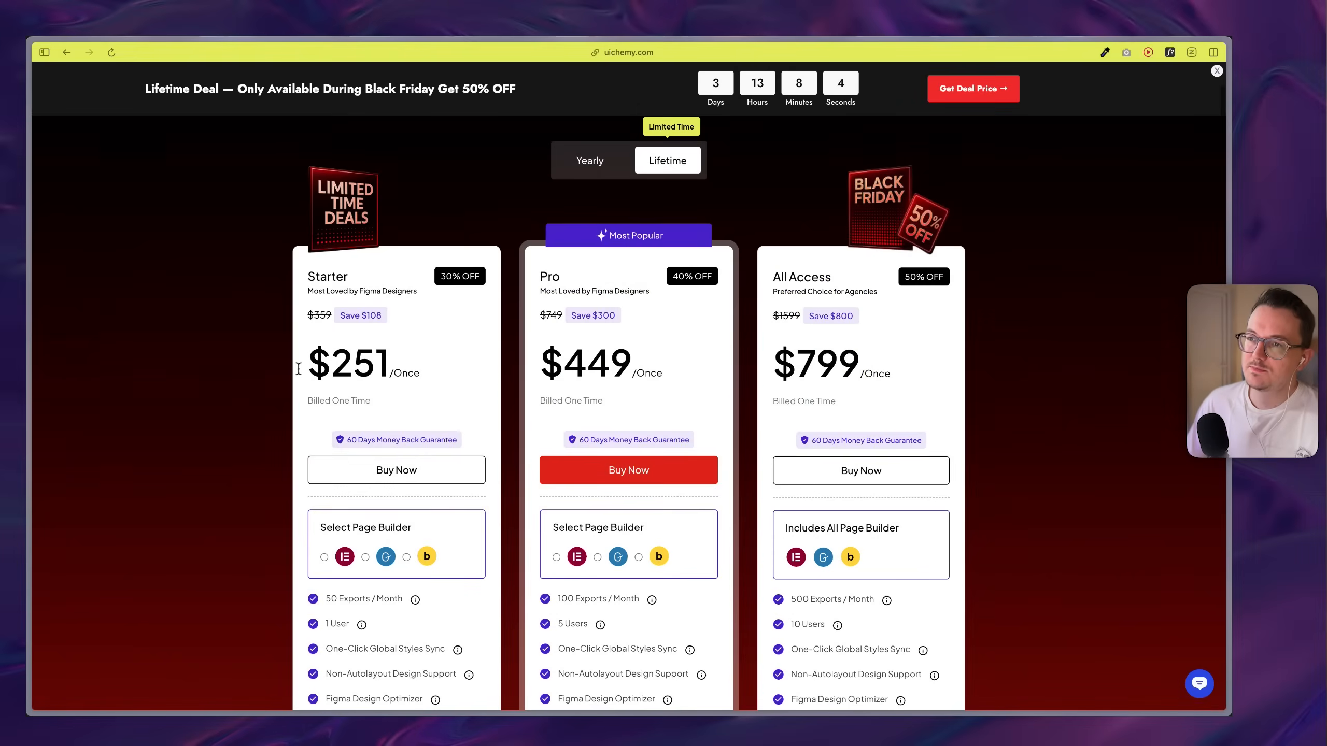
{"action": "left_click_drag", "start_coordinate": [305, 364], "coordinate": [389, 363]}
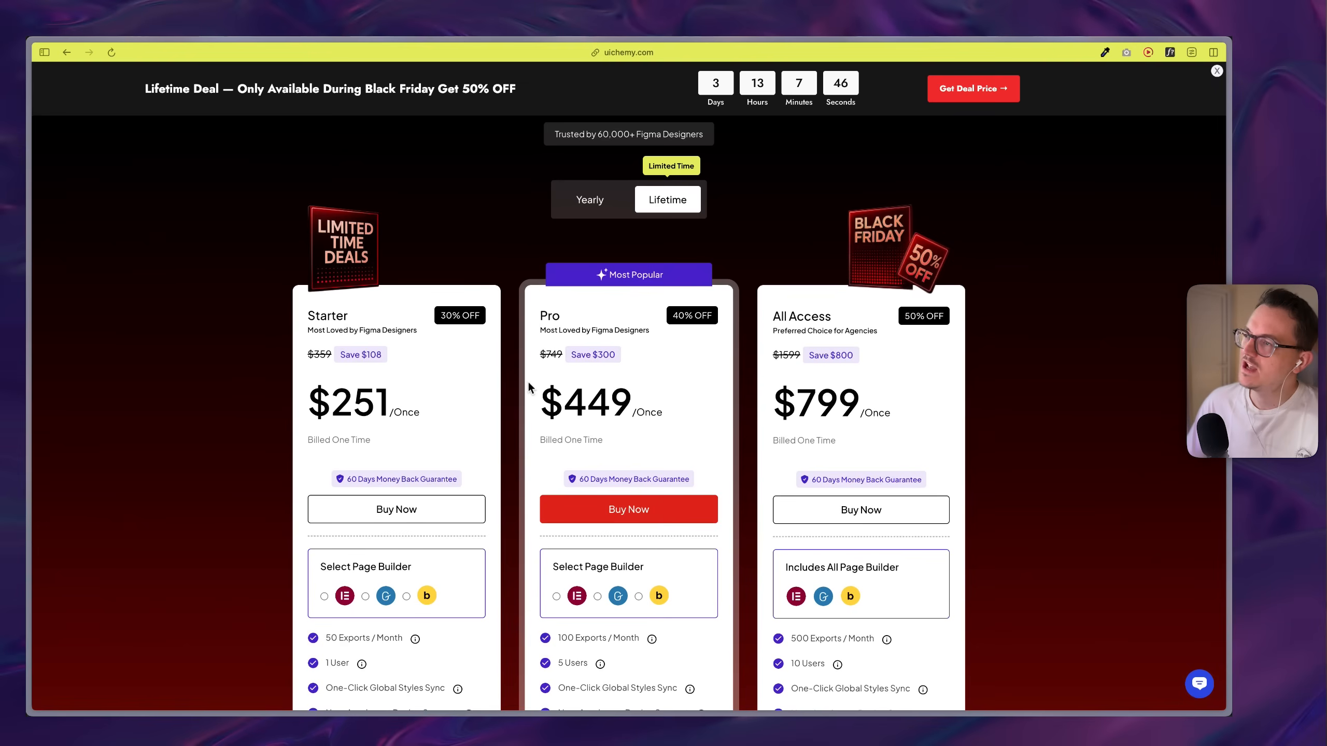
{"action": "mouse_move", "coordinate": [512, 373]}
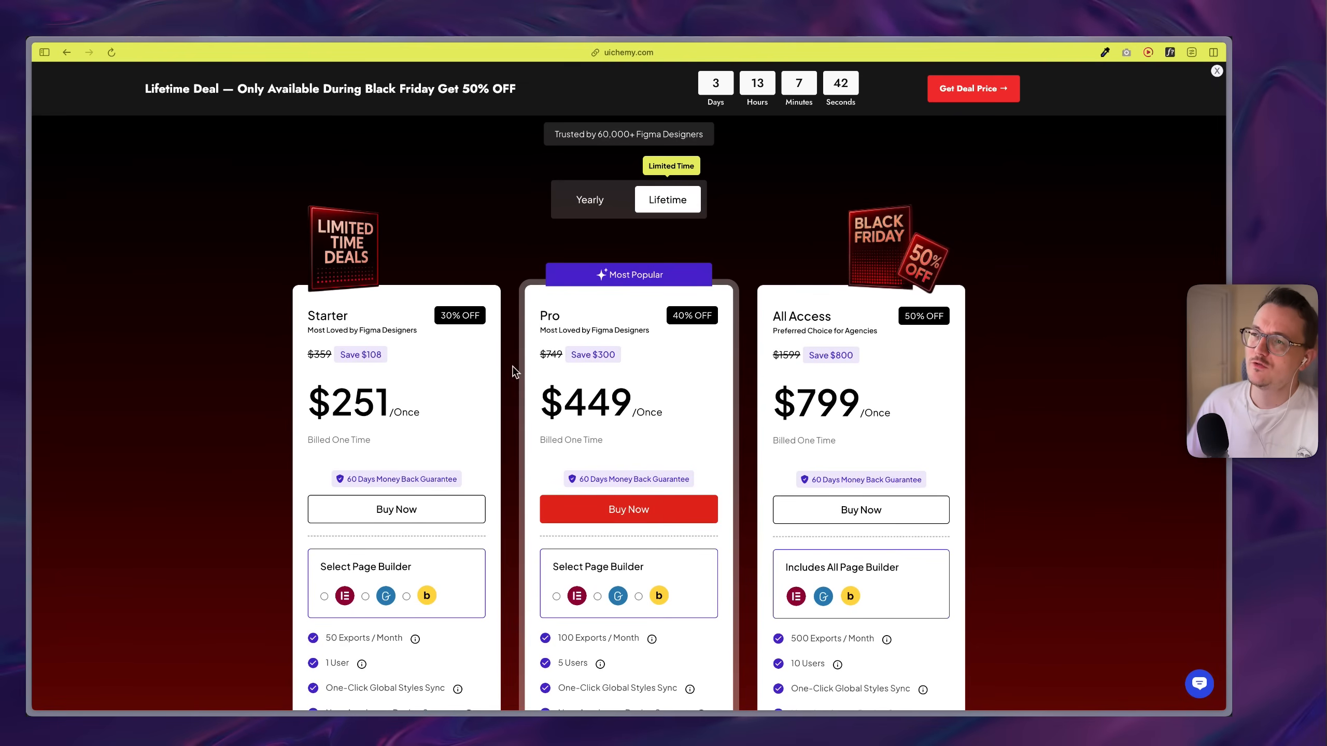
{"action": "scroll", "scroll_direction": "down", "scroll_amount": 3}
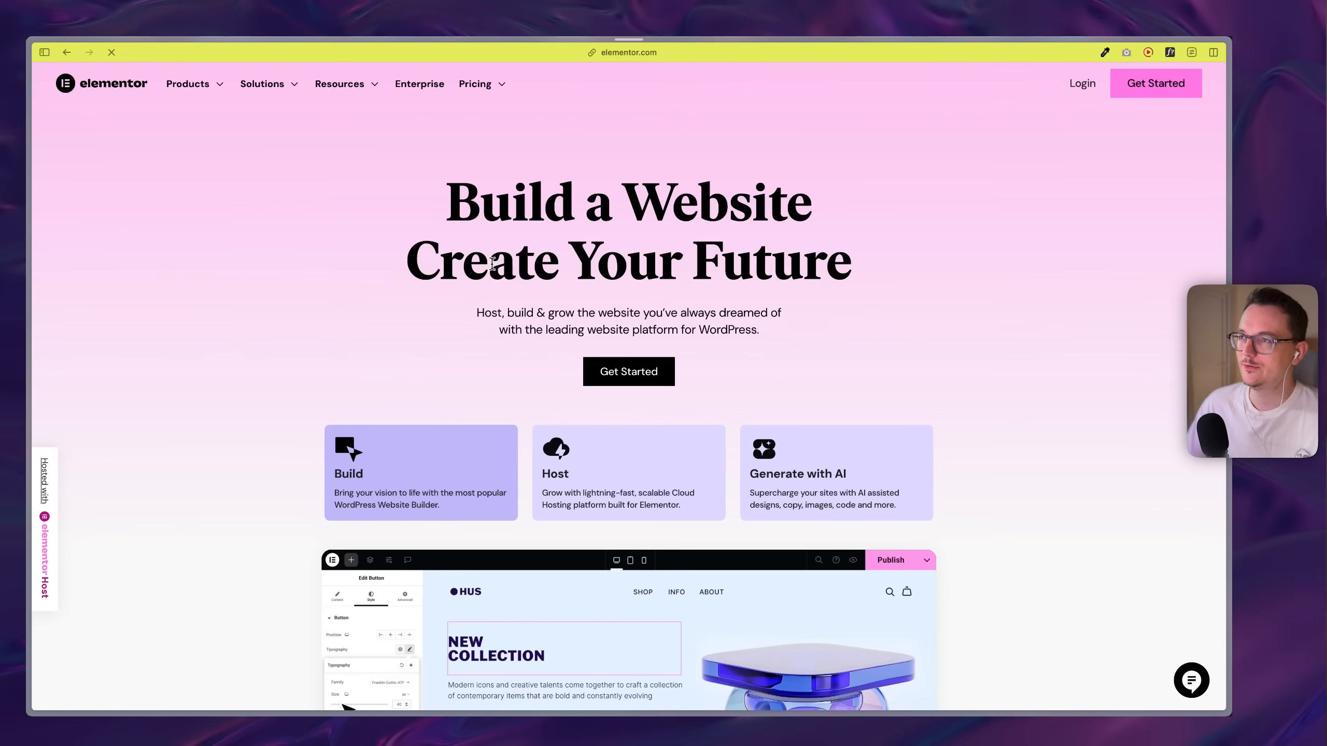
- Compare Elementor Pro plugin plans, Essential $4.99 to Expert $13.59 monthly for 1000 sites
{"action": "left_click", "coordinate": [475, 83]}
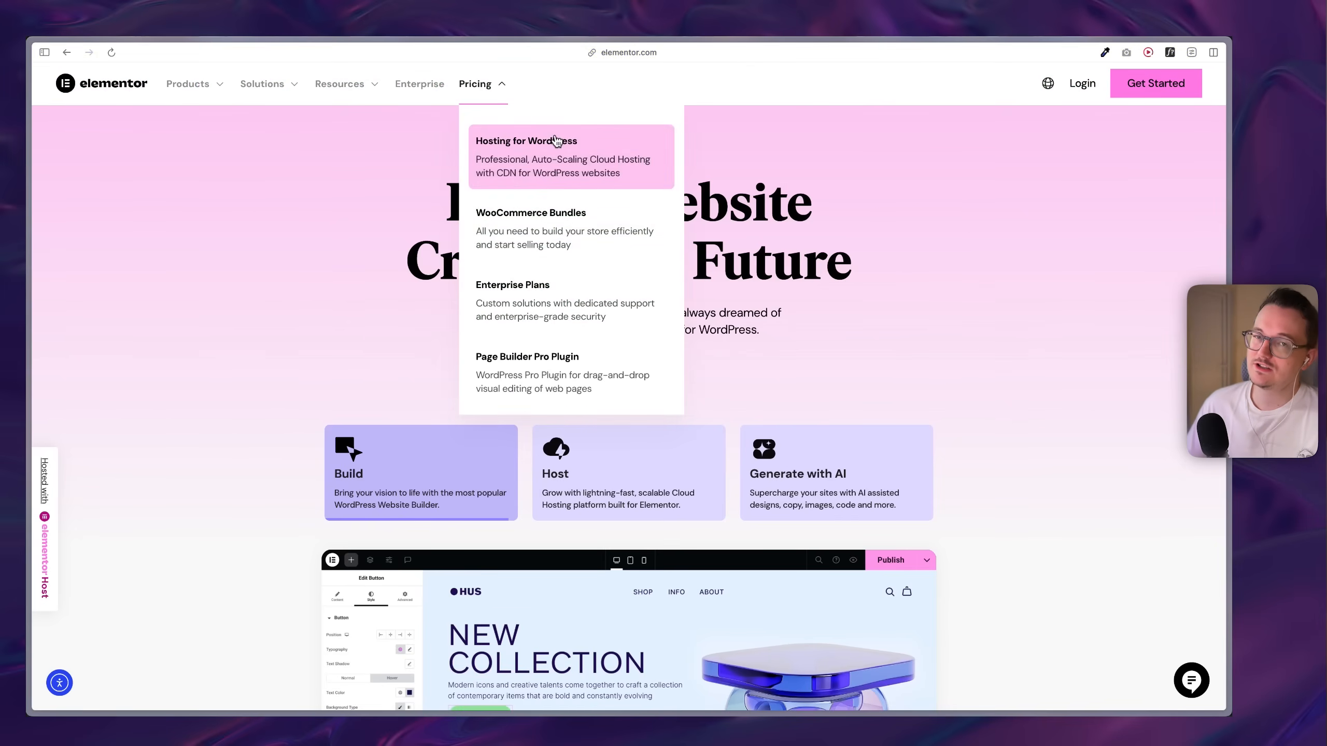
{"action": "mouse_move", "coordinate": [571, 372]}
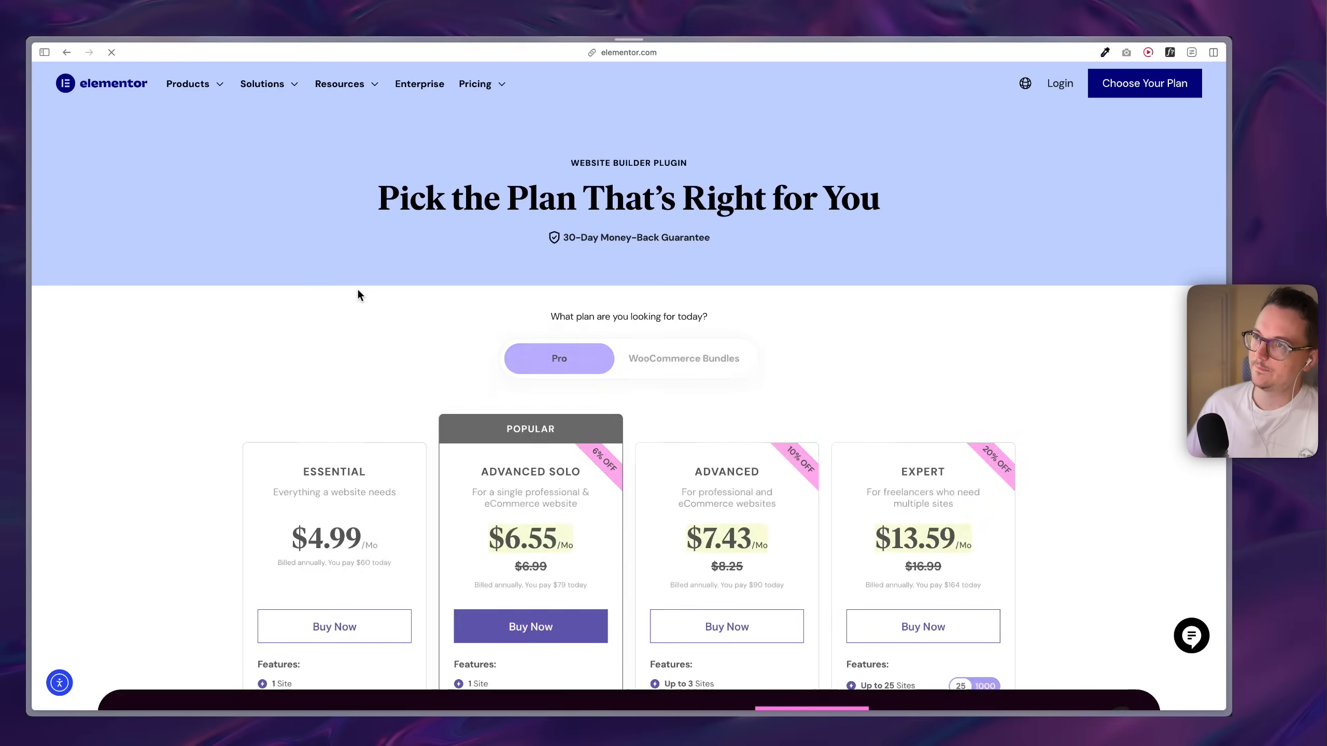
{"action": "scroll", "scroll_direction": "down", "scroll_amount": 3}
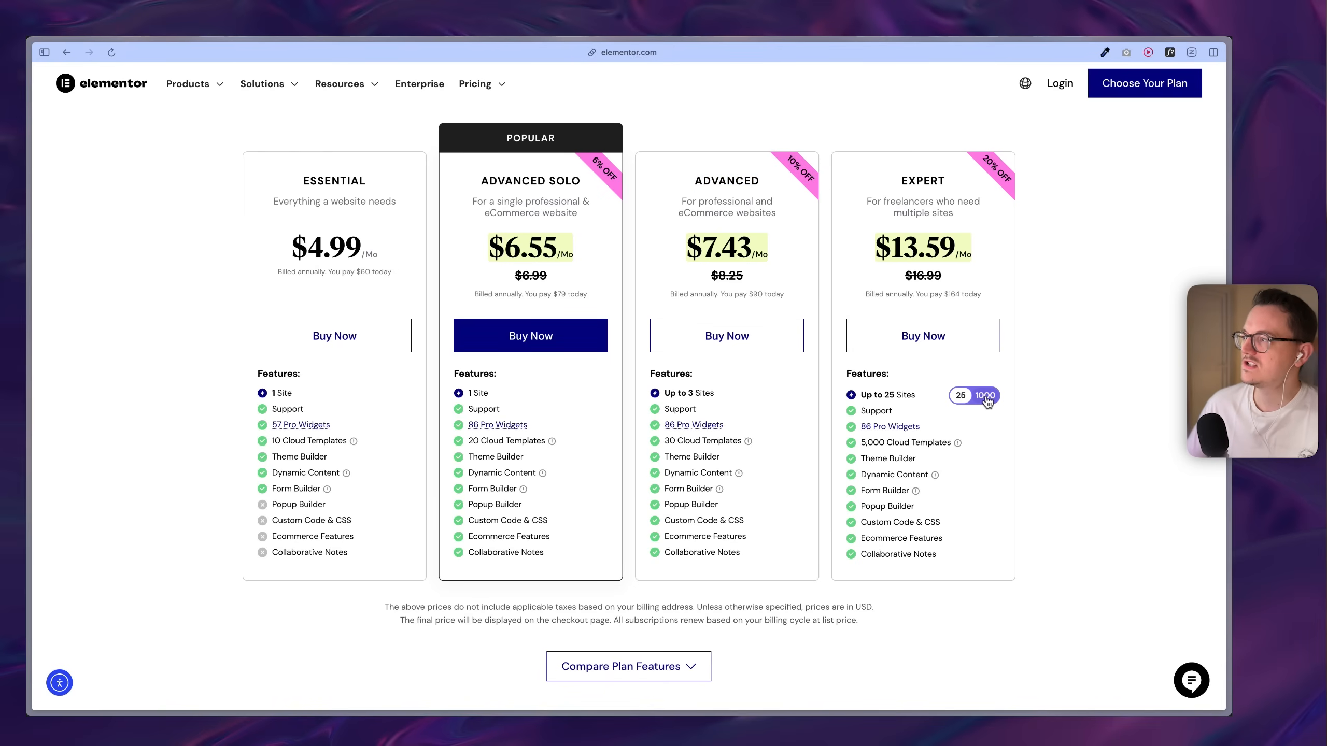
{"action": "left_click", "coordinate": [988, 396]}
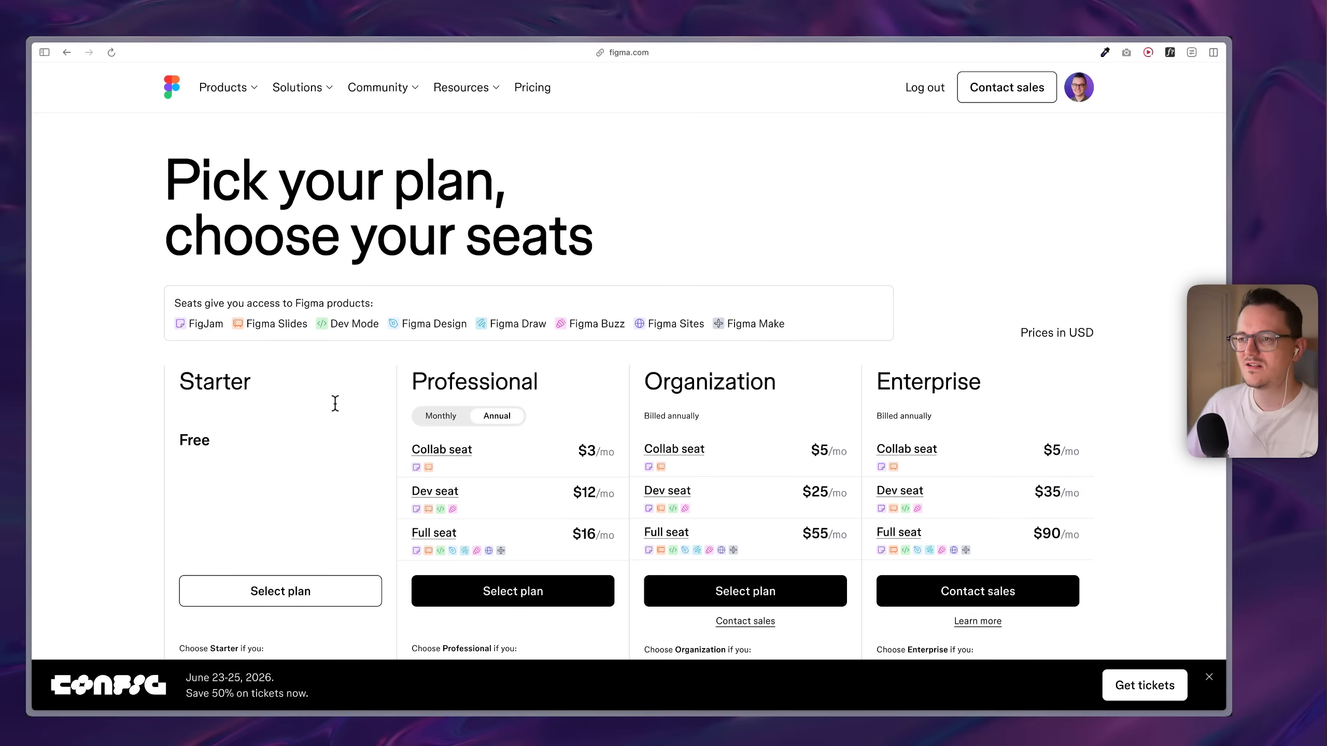
- Scroll through Figma seat pricing ($3–$90/mo) and Notion's $0, $10 and $20 plans
{"action": "scroll", "scroll_direction": "down", "scroll_amount": 3}
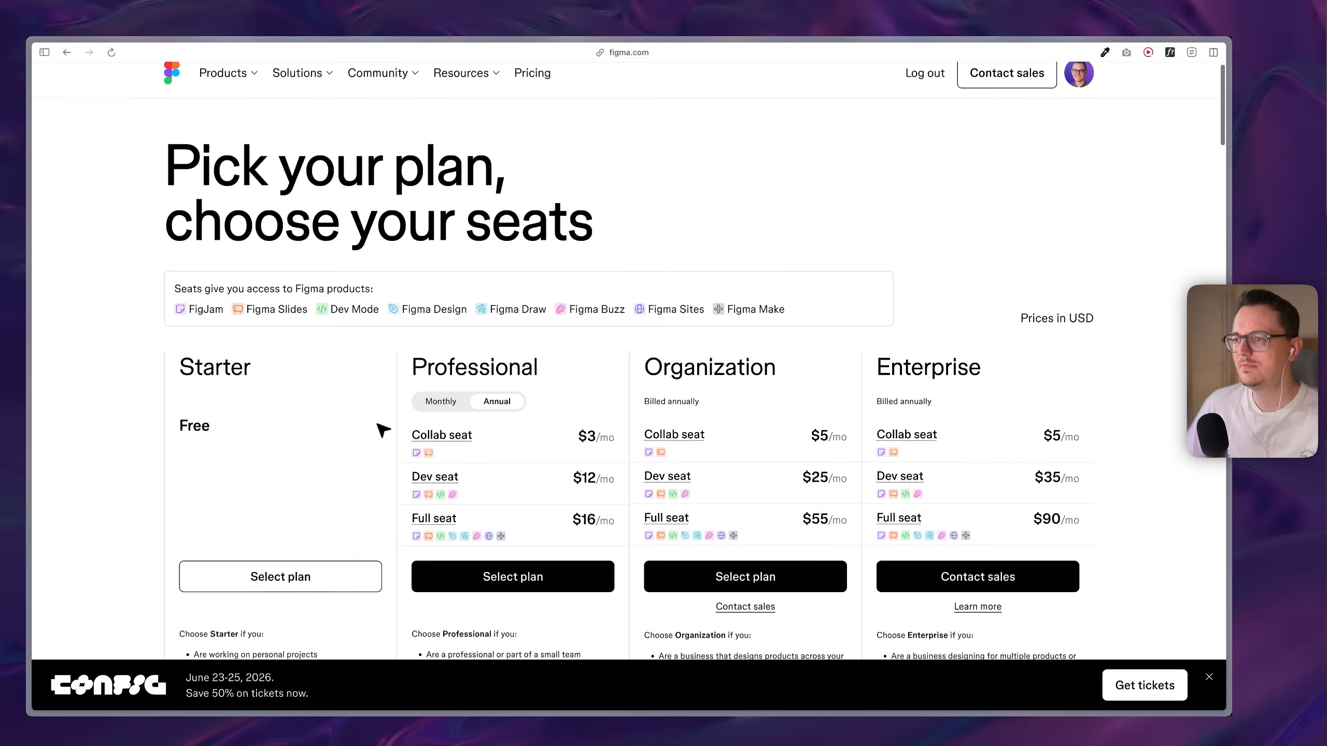
{"action": "scroll", "scroll_direction": "down", "scroll_amount": 3}
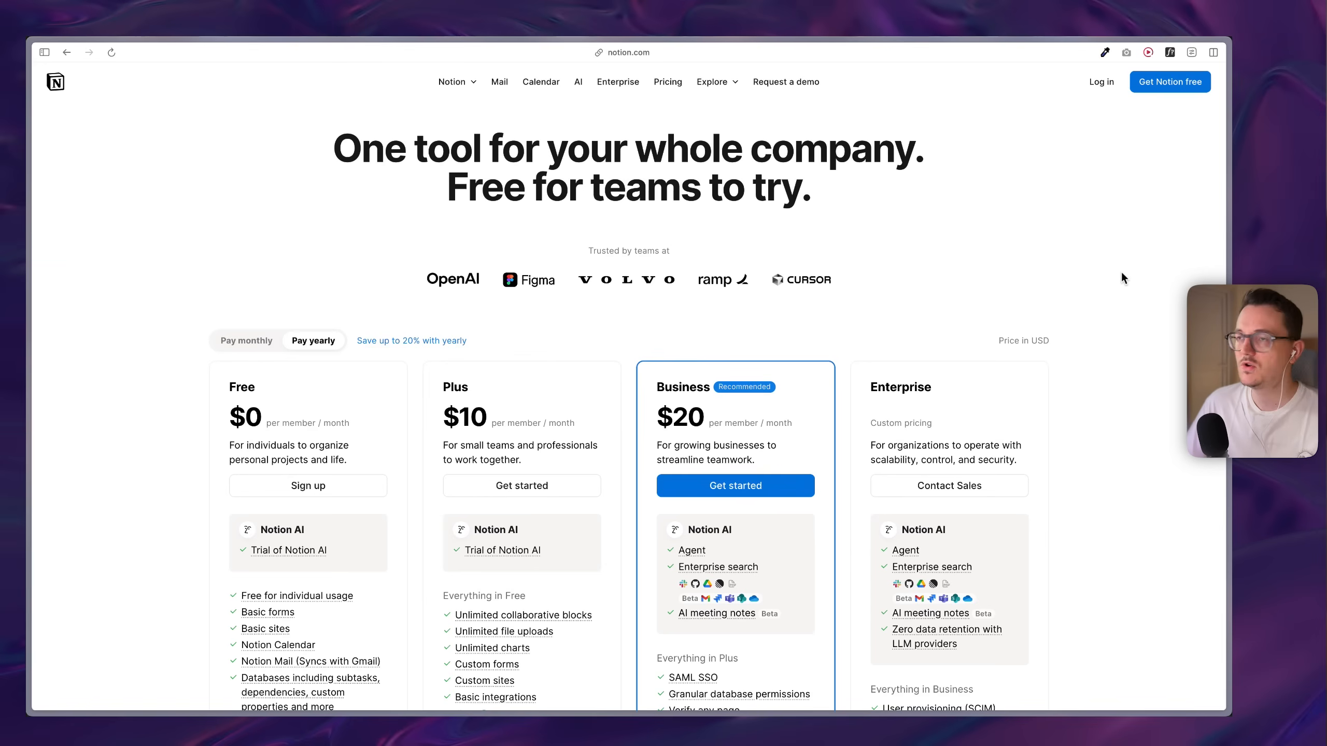
{"action": "scroll", "scroll_direction": "down", "scroll_amount": 3}
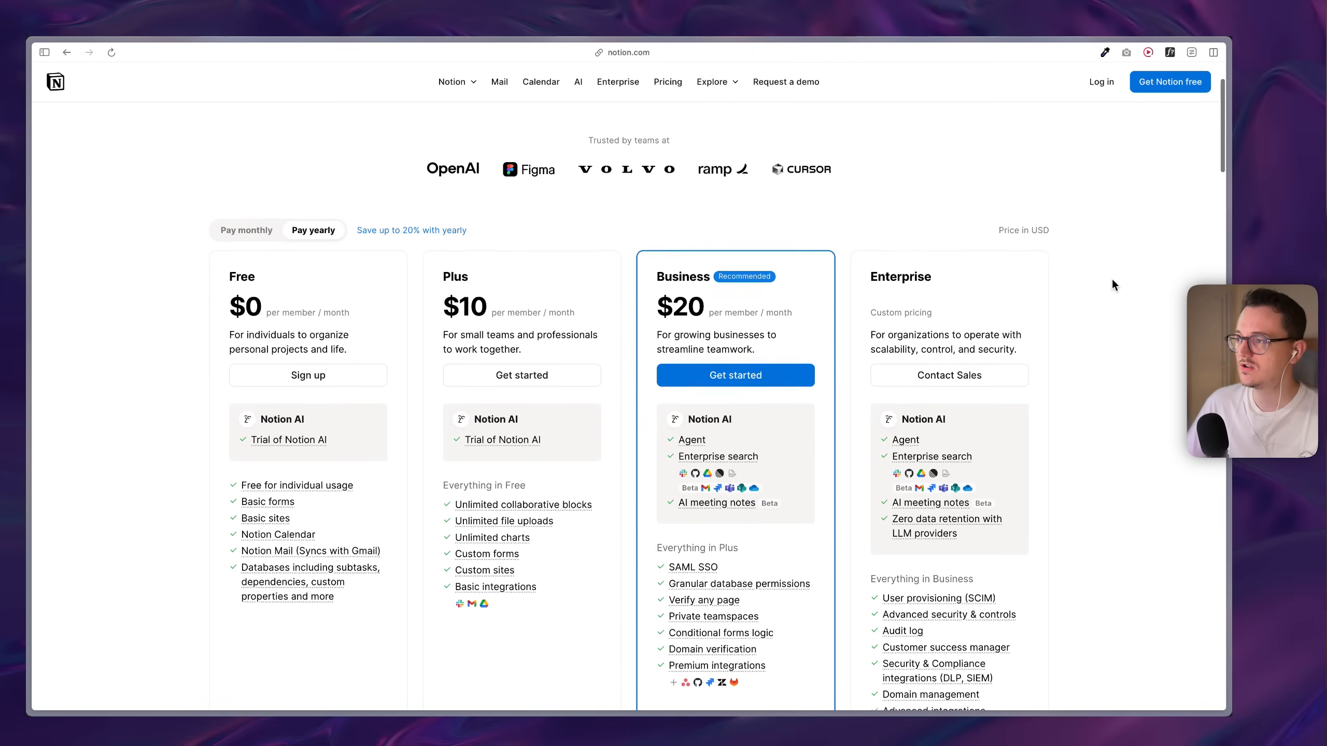
{"action": "scroll", "scroll_direction": "down", "scroll_amount": 3}
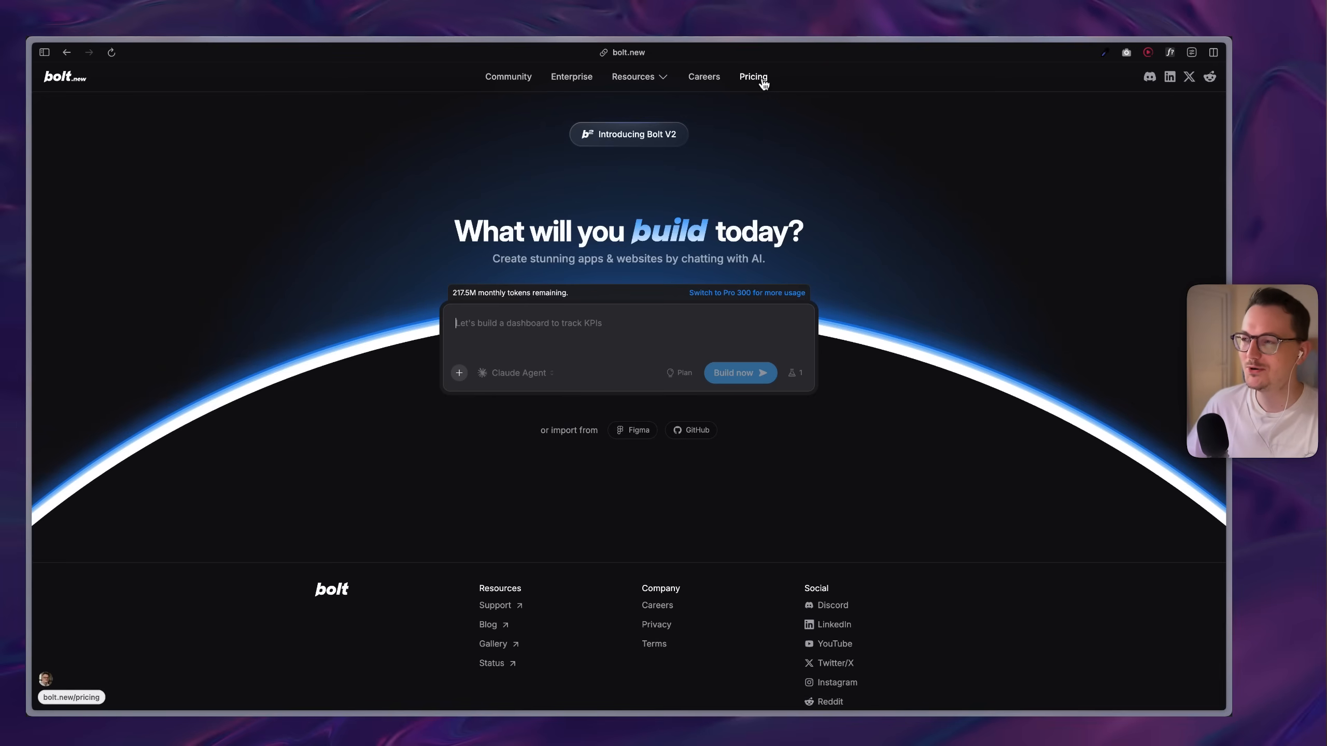
- Show Bolt's plans: Free $0, Pro $300/month, Teams $30 per member, Enterprise custom
{"action": "left_click", "coordinate": [752, 76]}
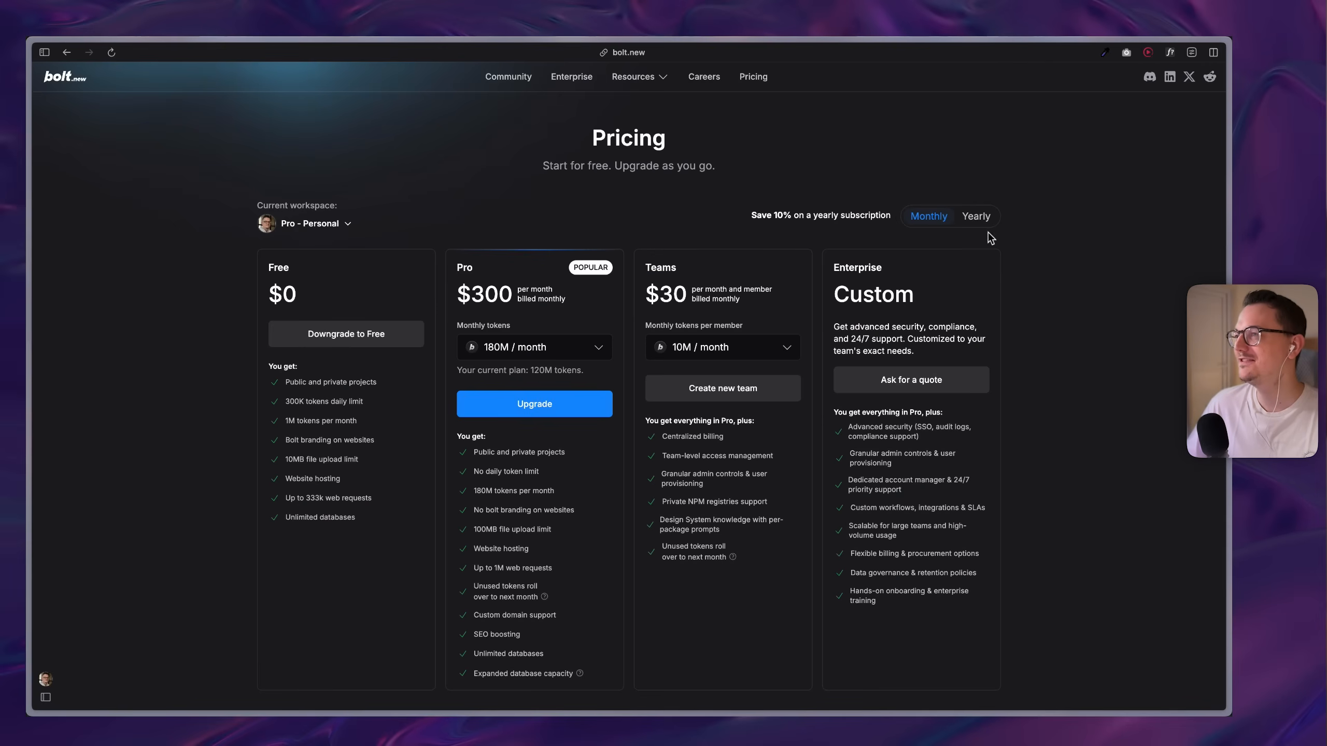